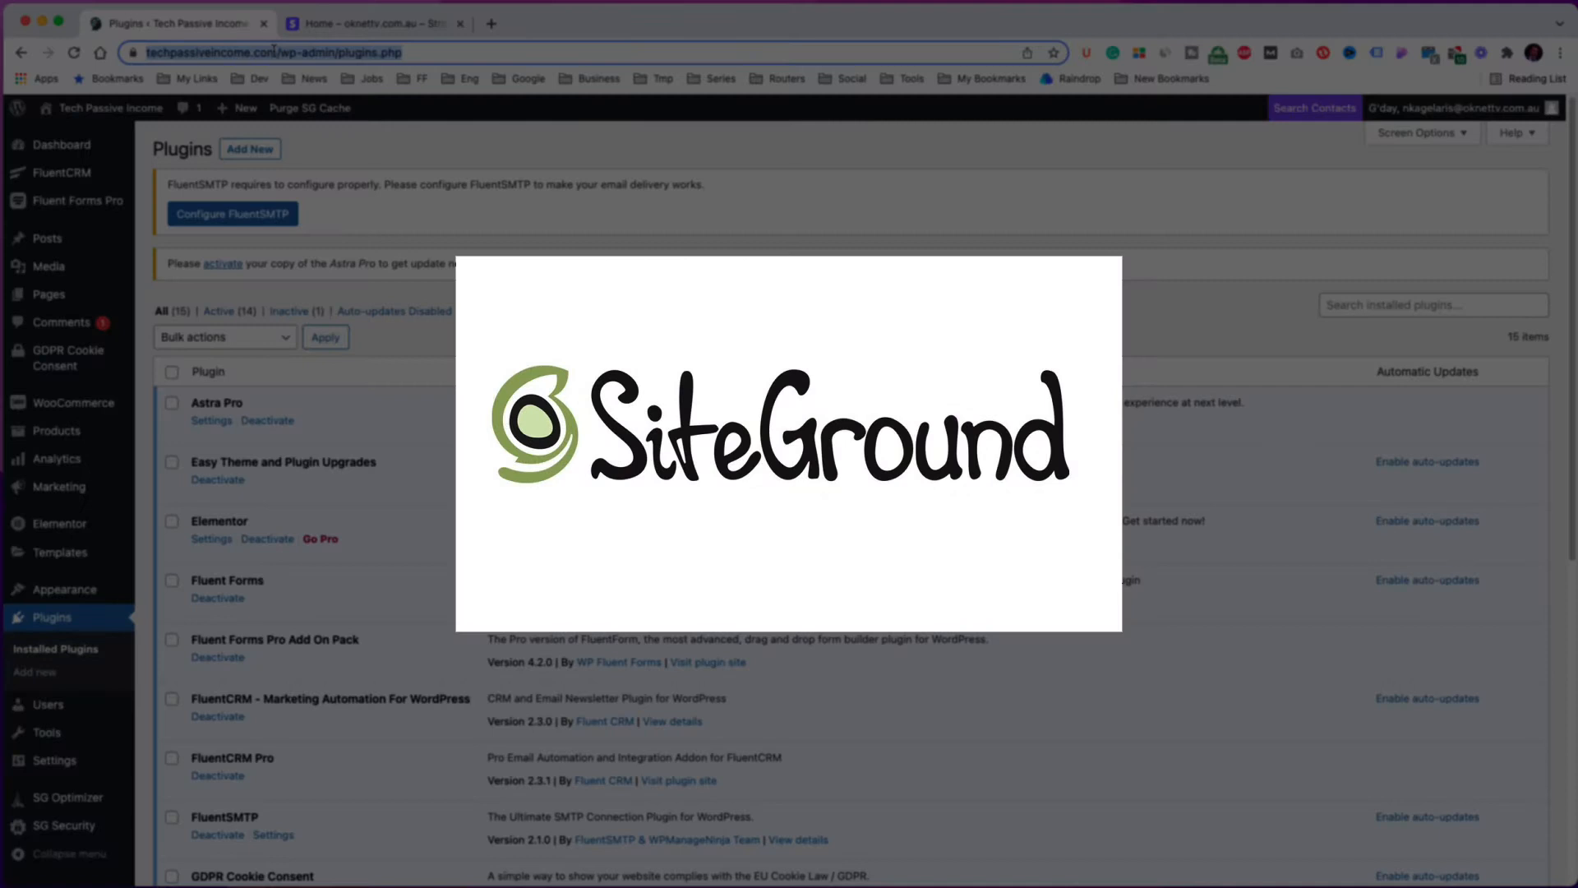
mouse_move(479, 221)
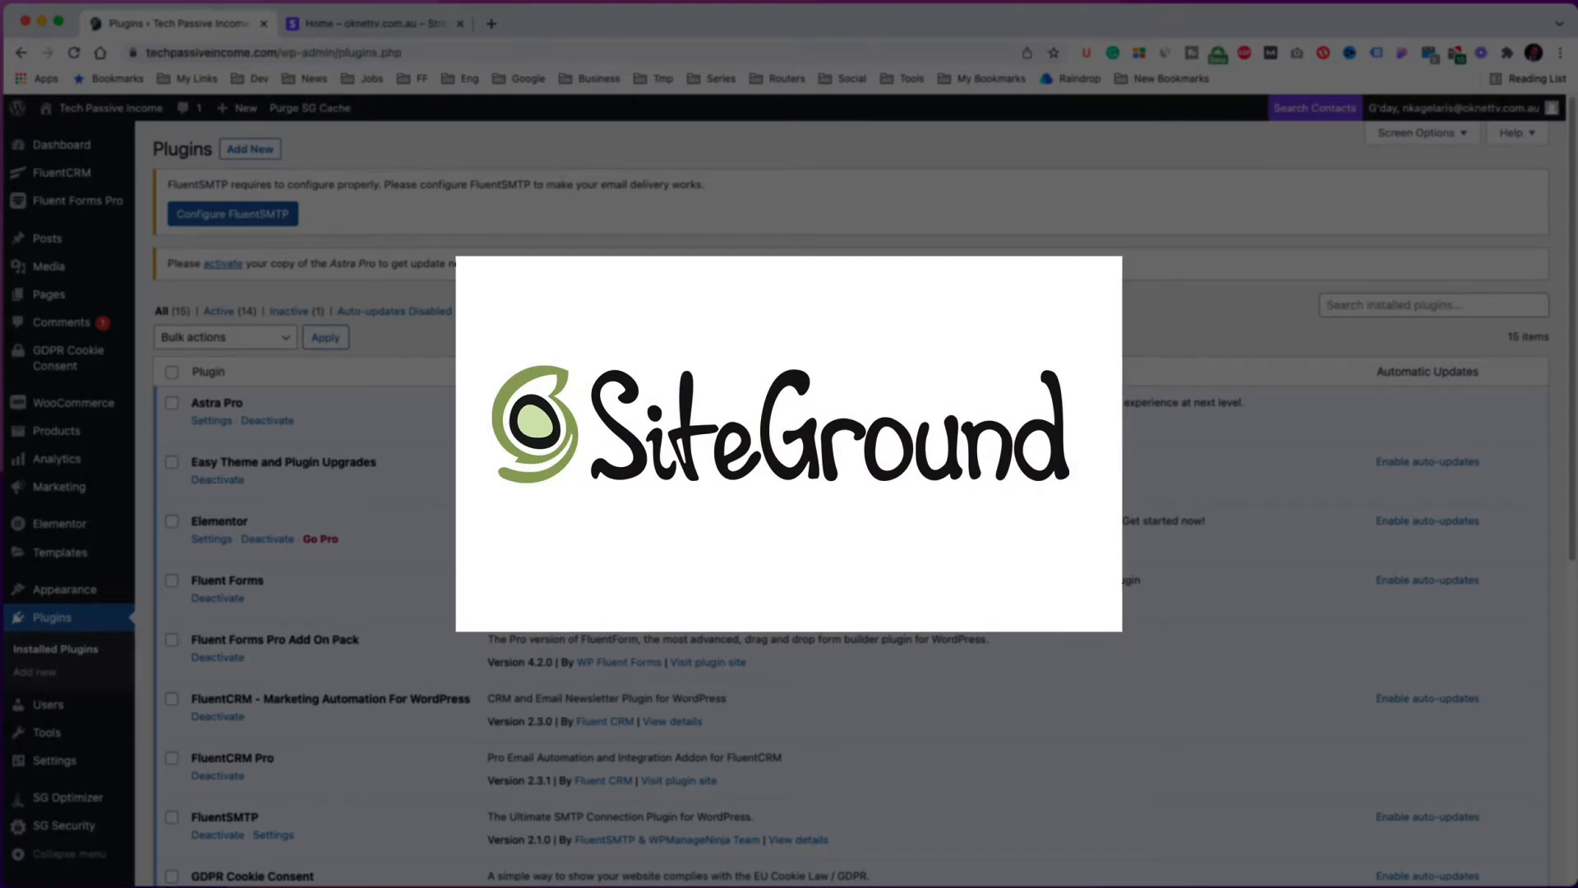
Step: Scroll the Plugins list to confirm WooCommerce is active, then open WooCommerce's Payments settings
scroll(down, 3)
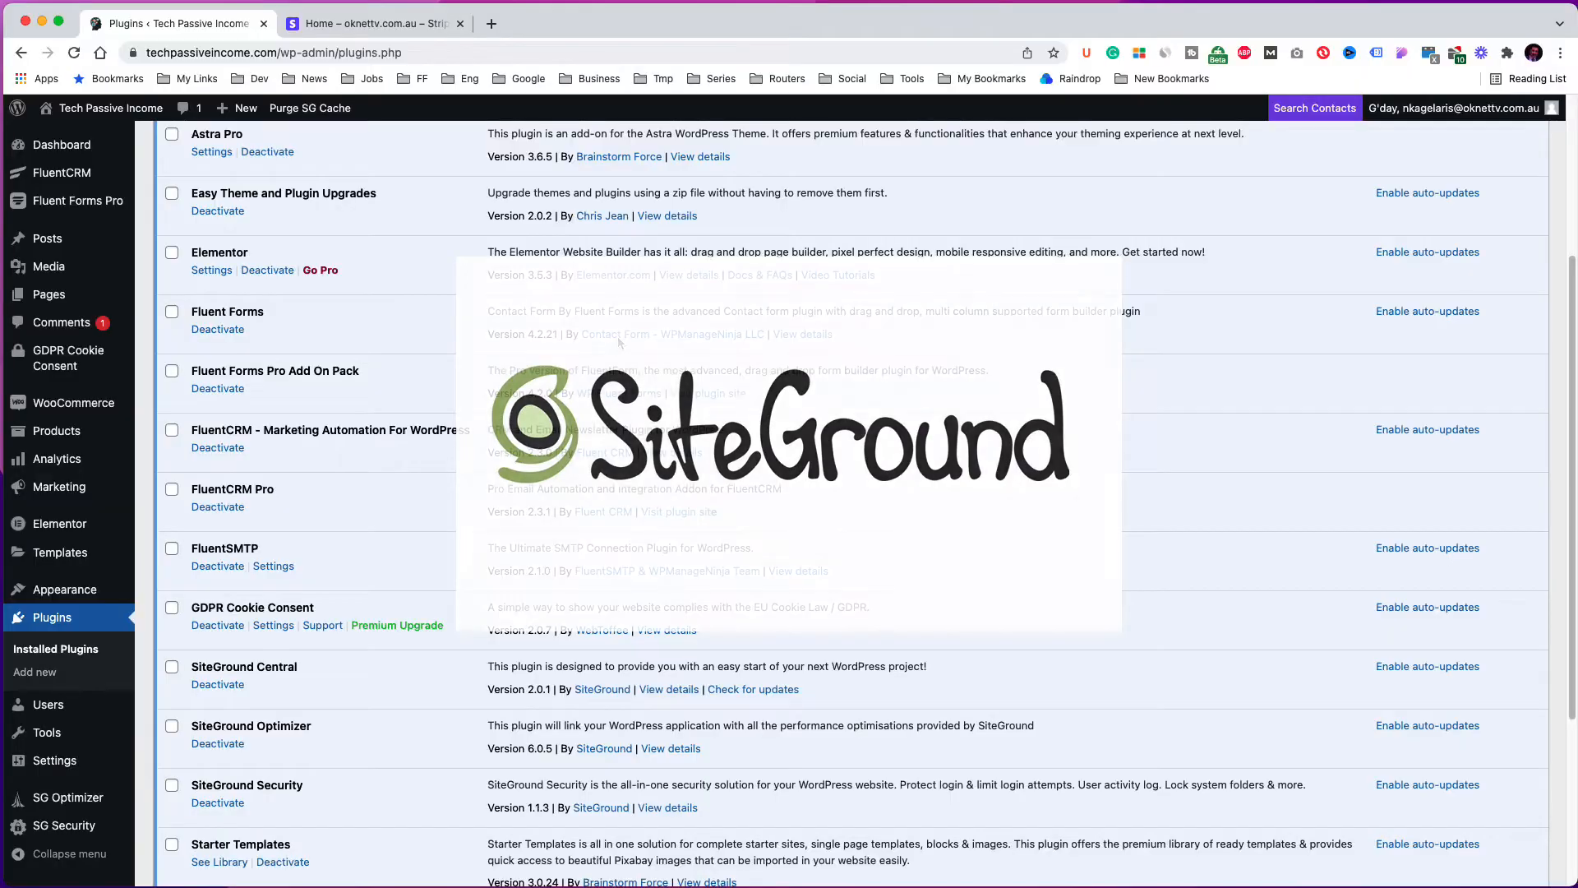
scroll(down, 3)
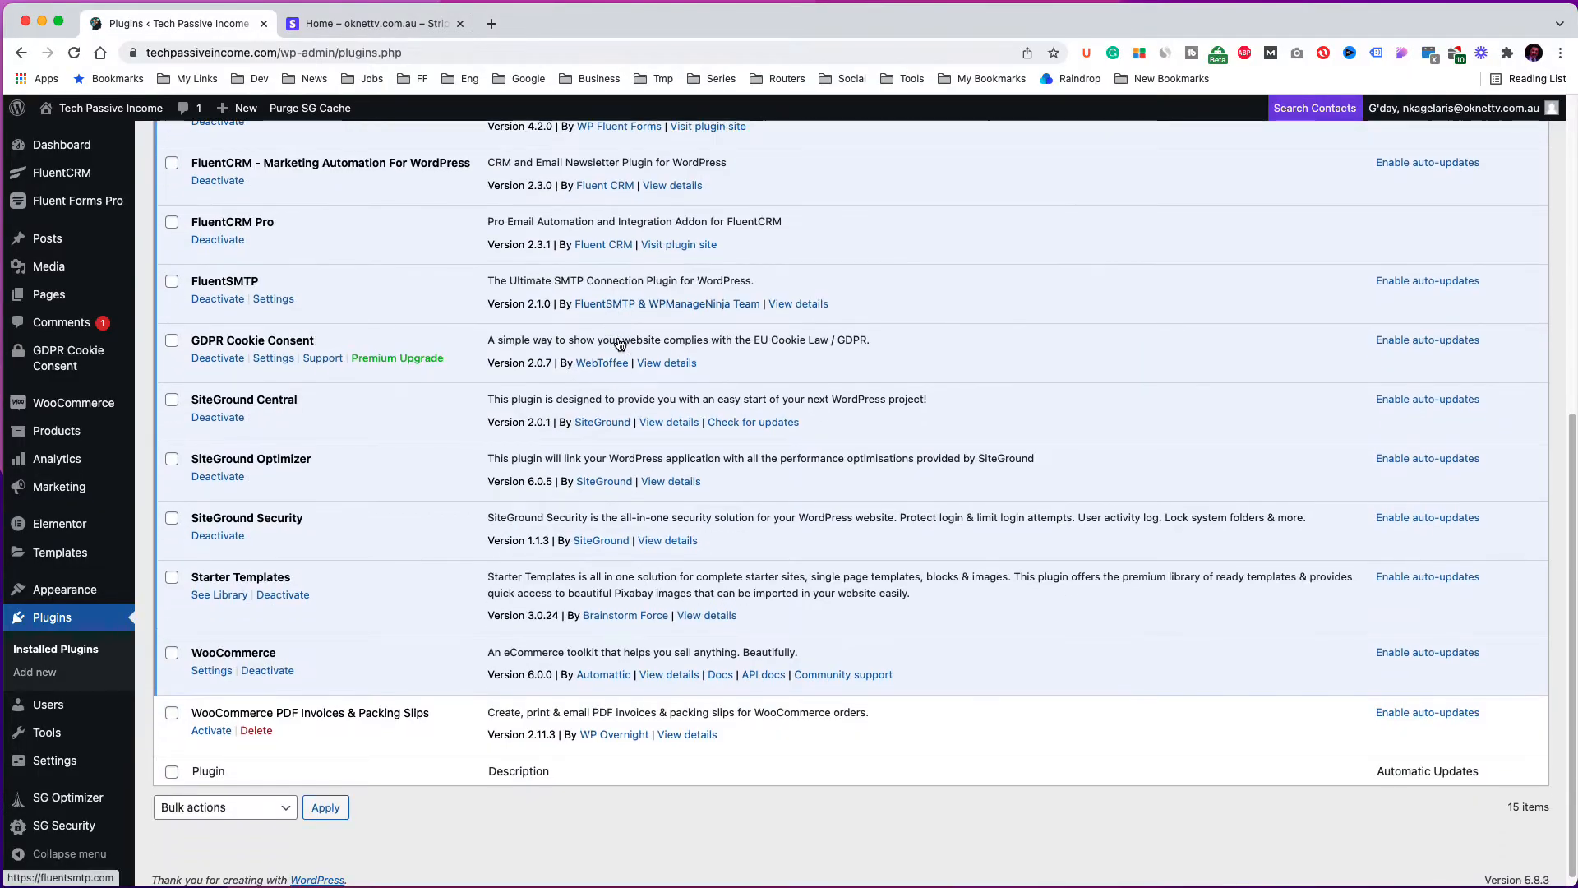
scroll(down, 3)
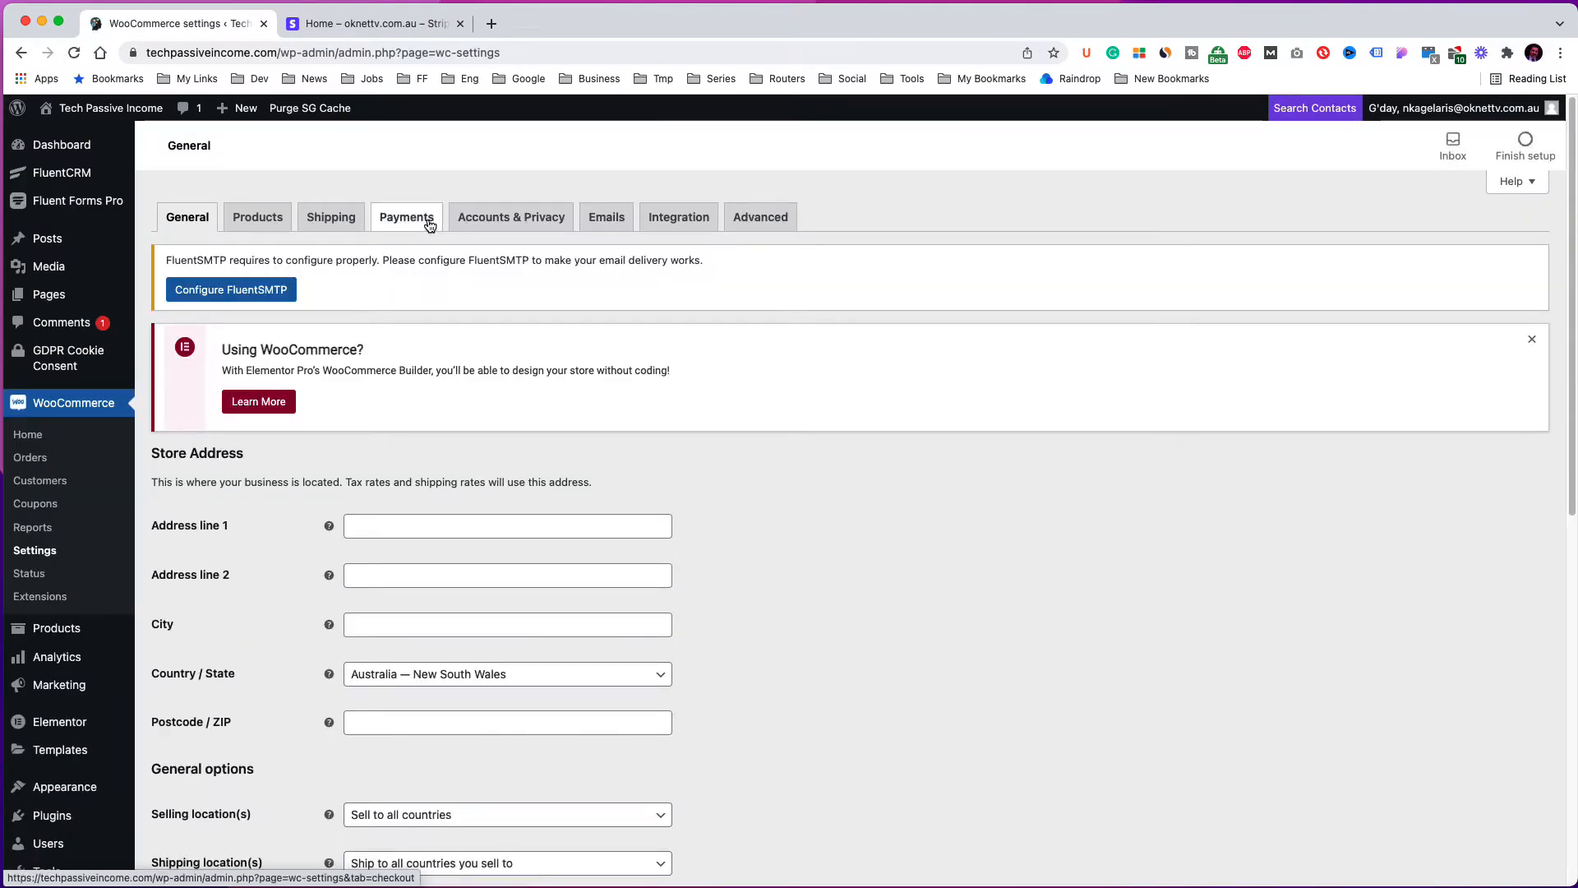
click(405, 216)
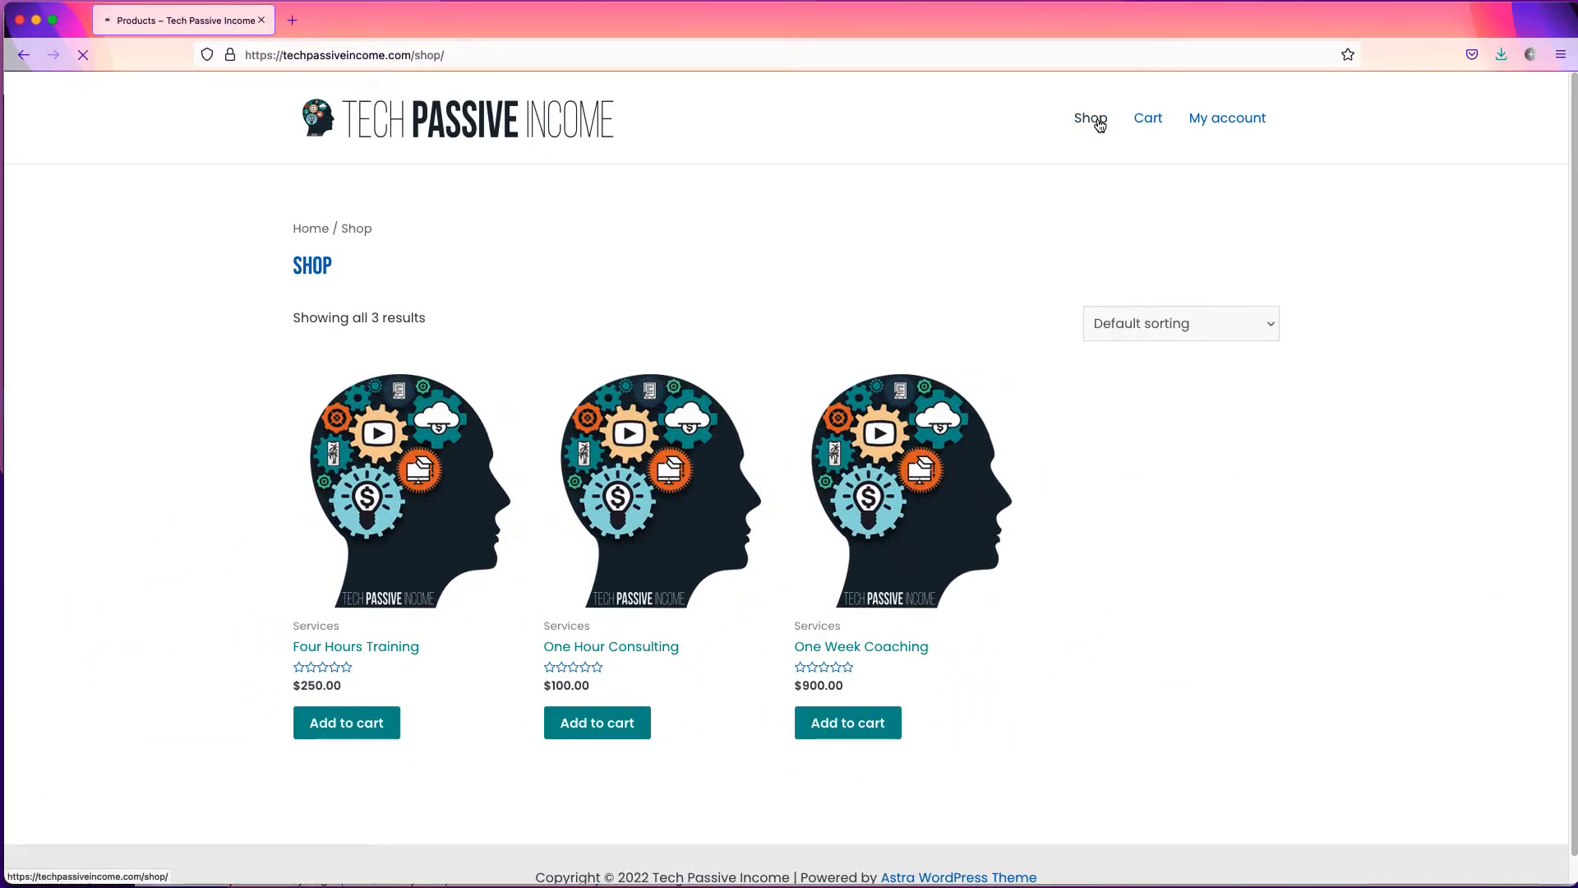
Step: Add Four Hours Training ($250) to the cart and proceed to checkout
click(1089, 117)
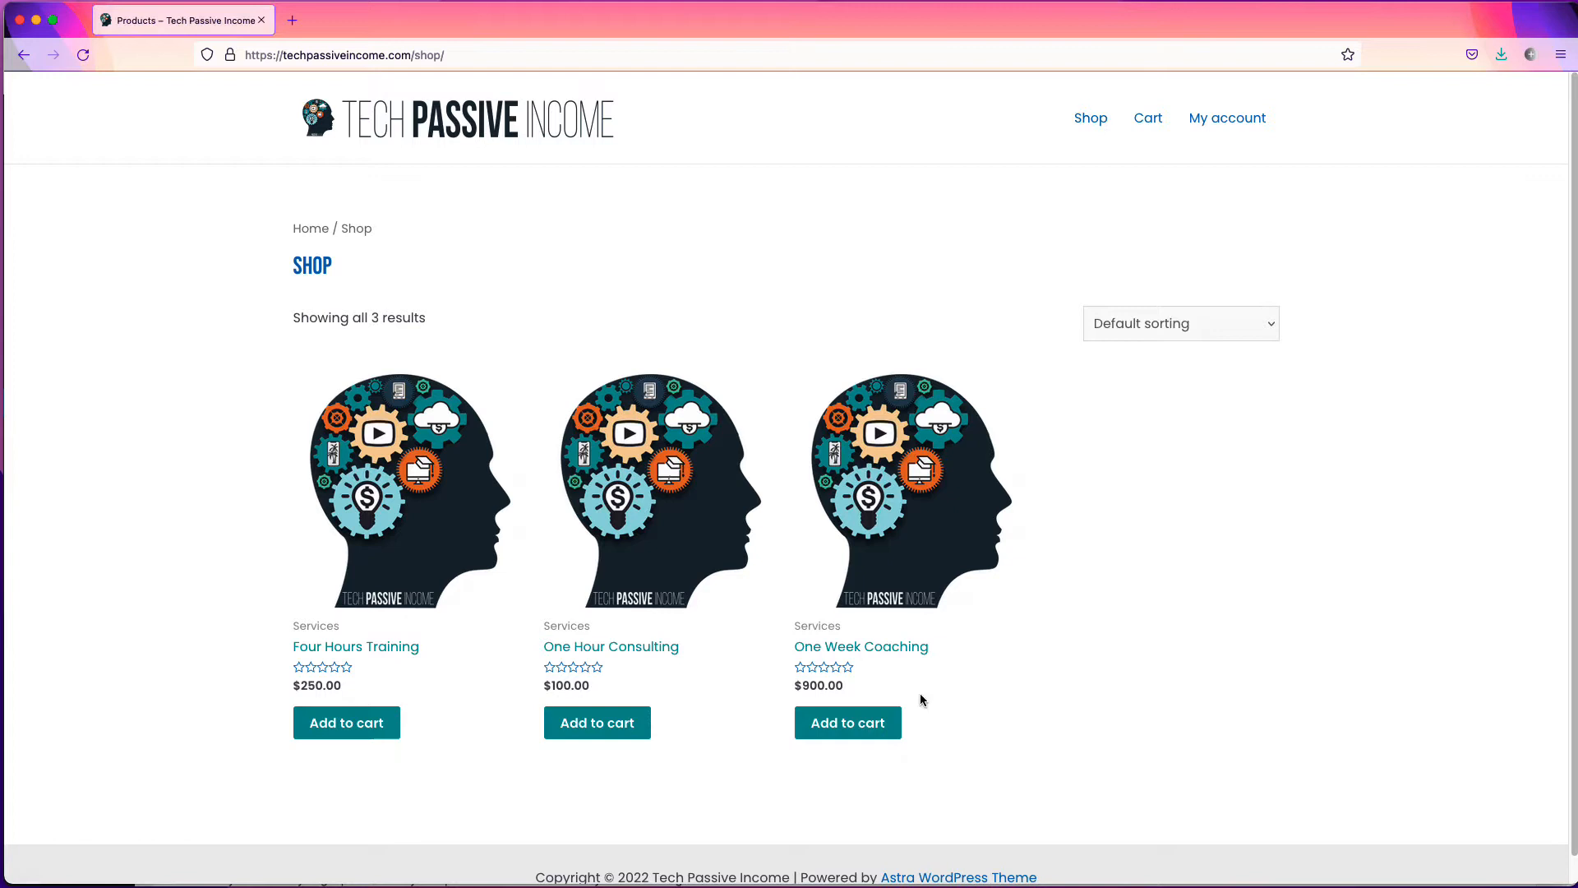
click(345, 722)
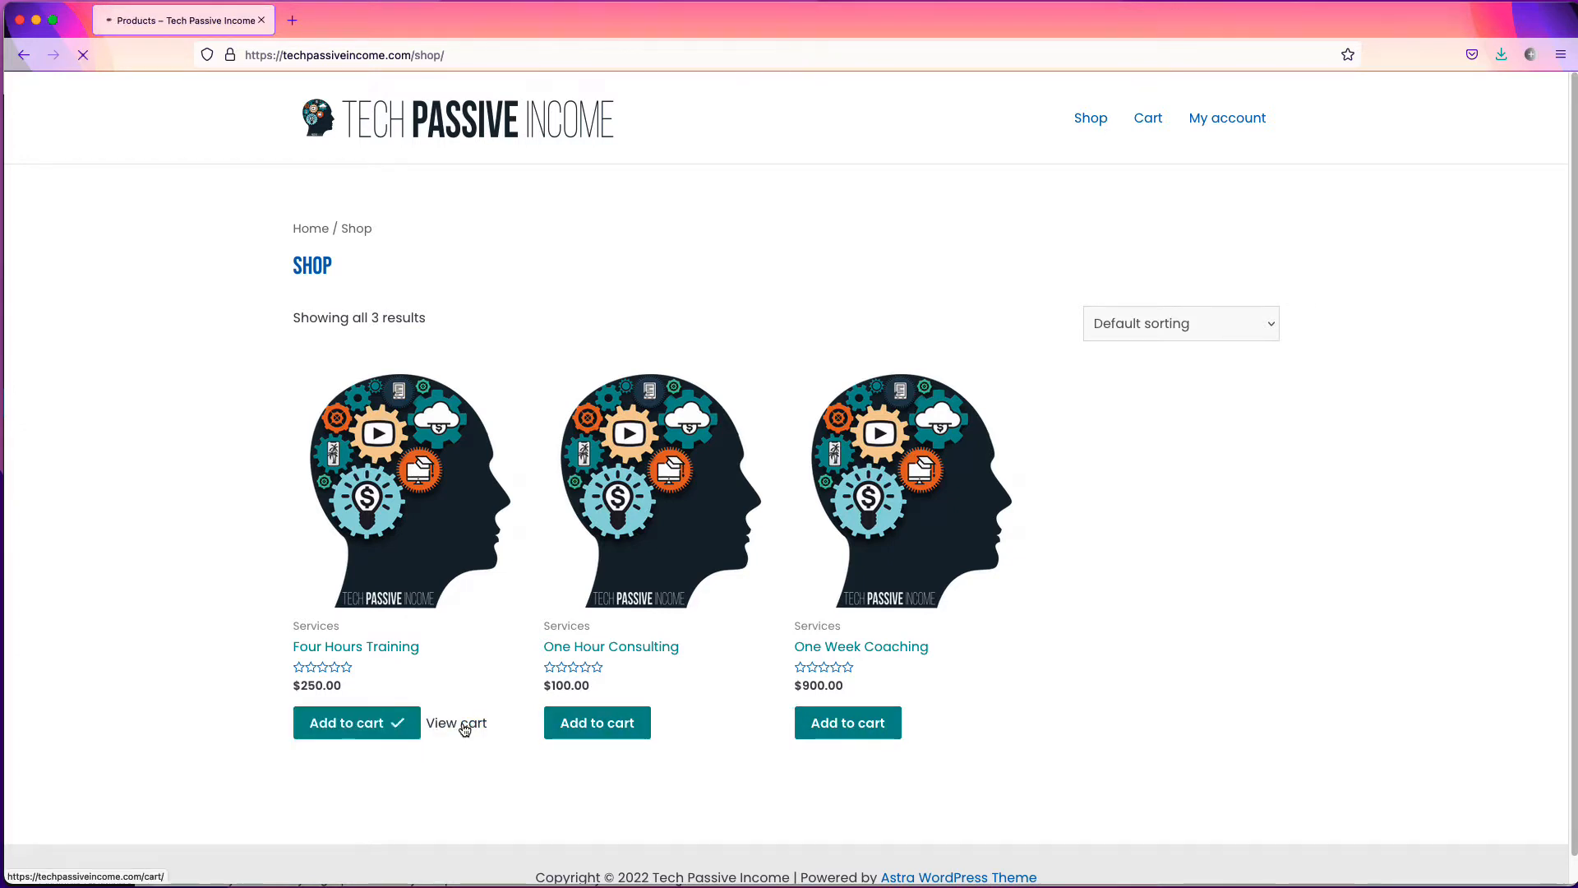
click(456, 722)
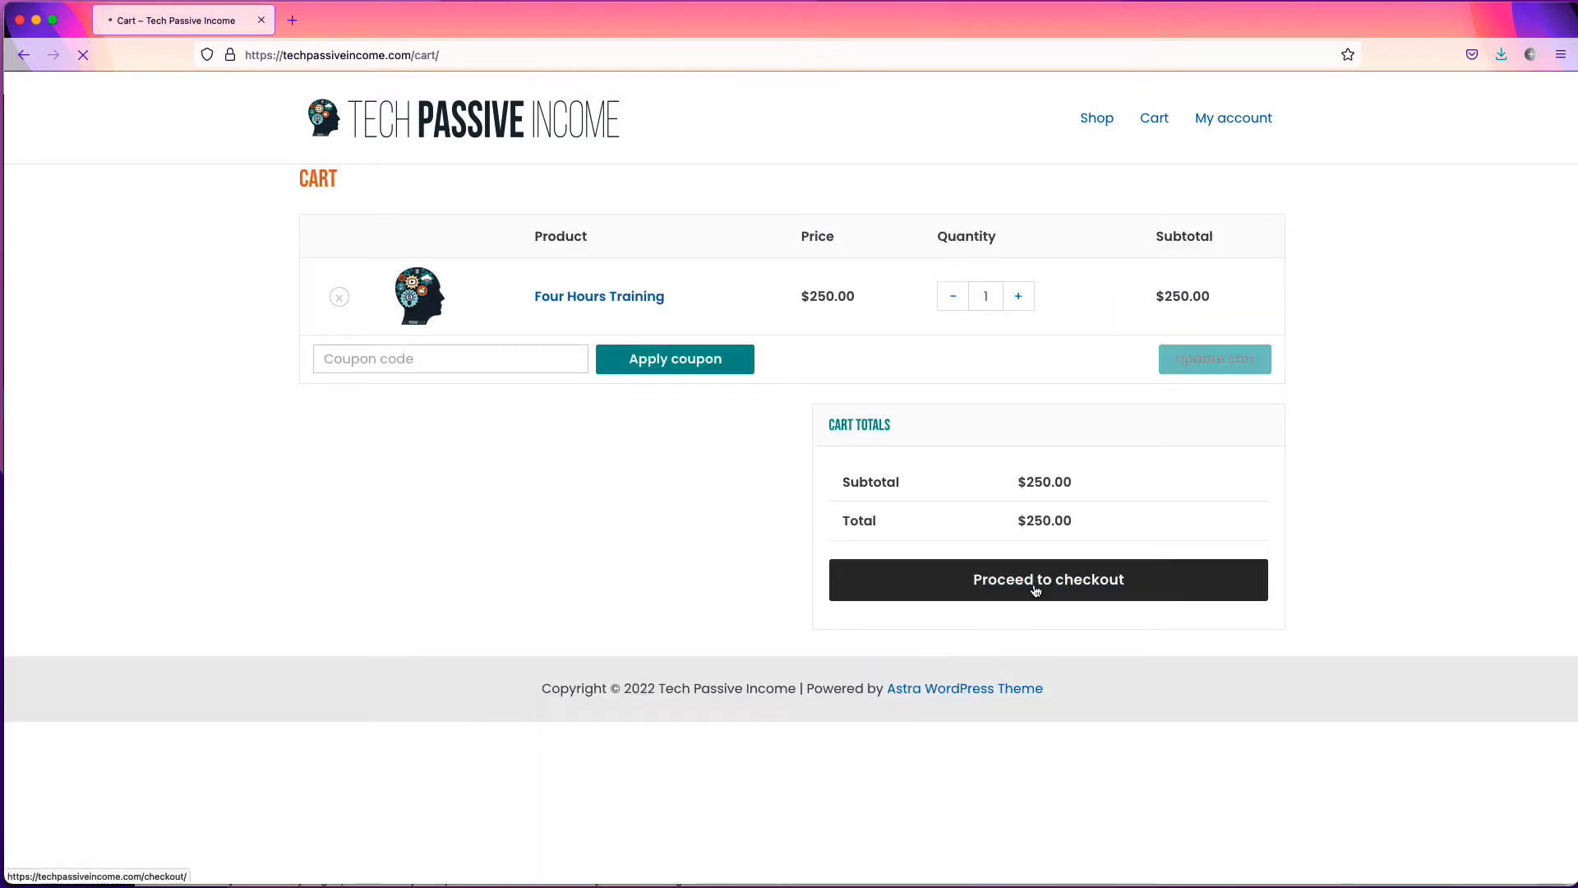
click(1046, 578)
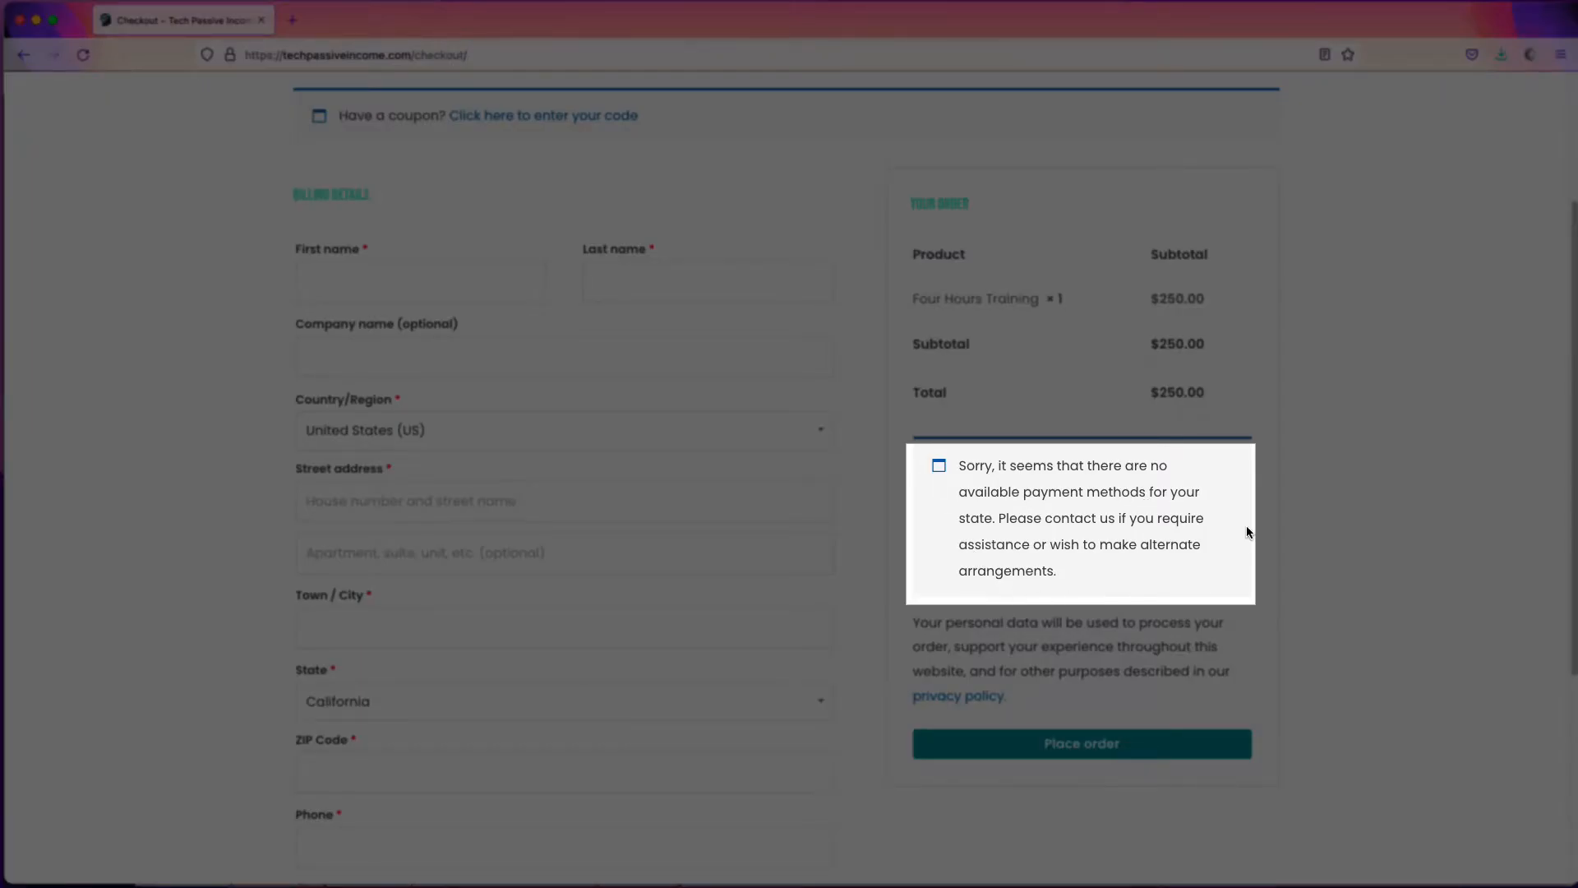
mouse_move(1331, 553)
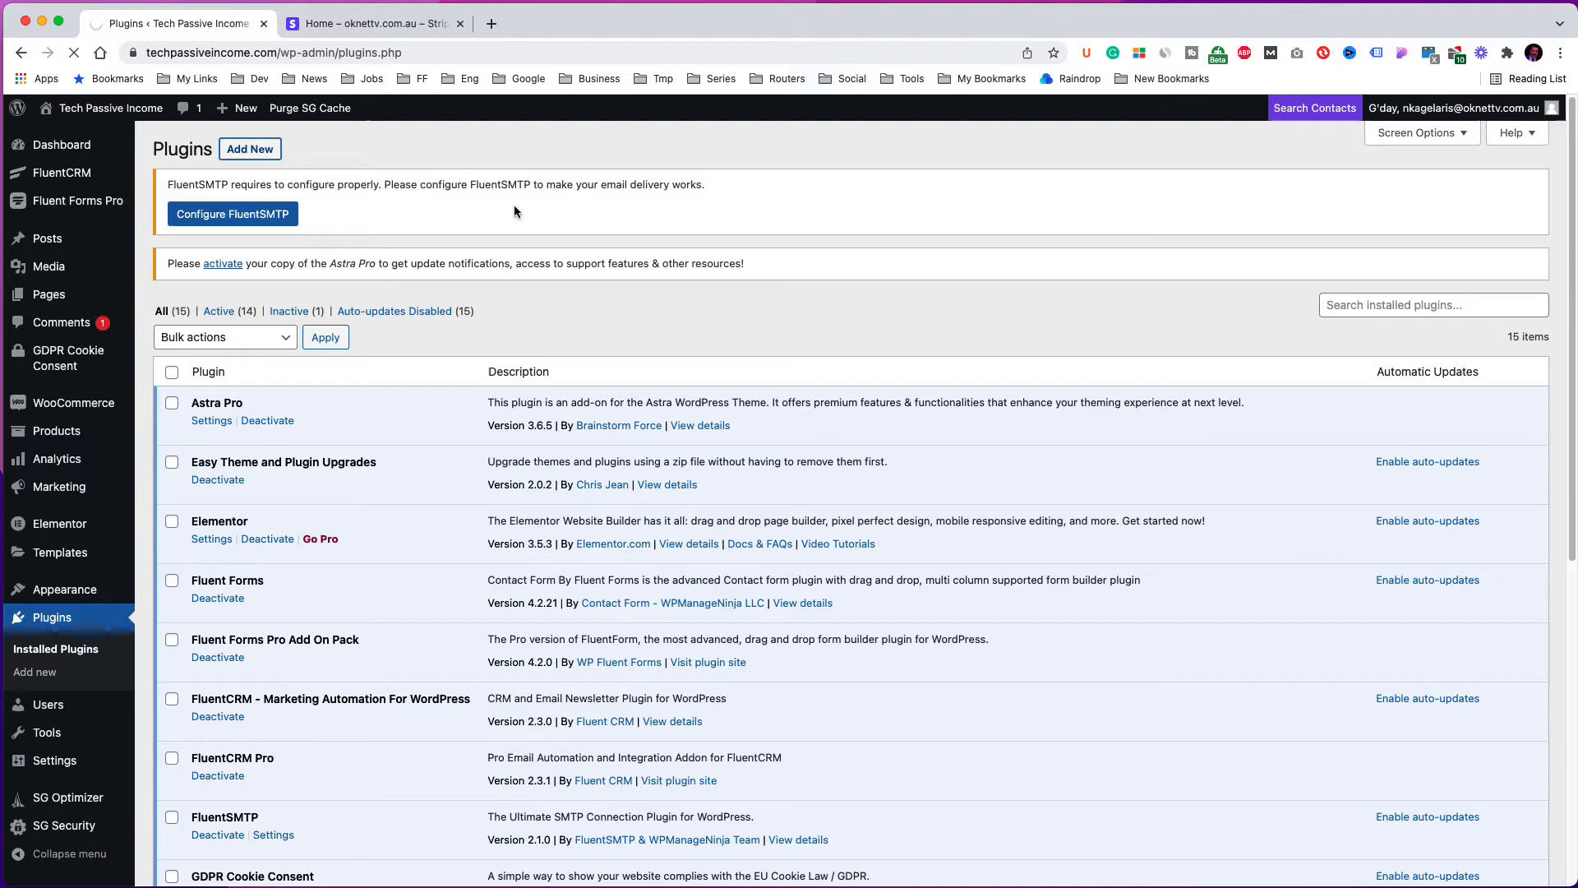
Step: Search Add New plugins for 'stripe', confirming WooCommerce Stripe Payment Gateway shows as active
click(250, 148)
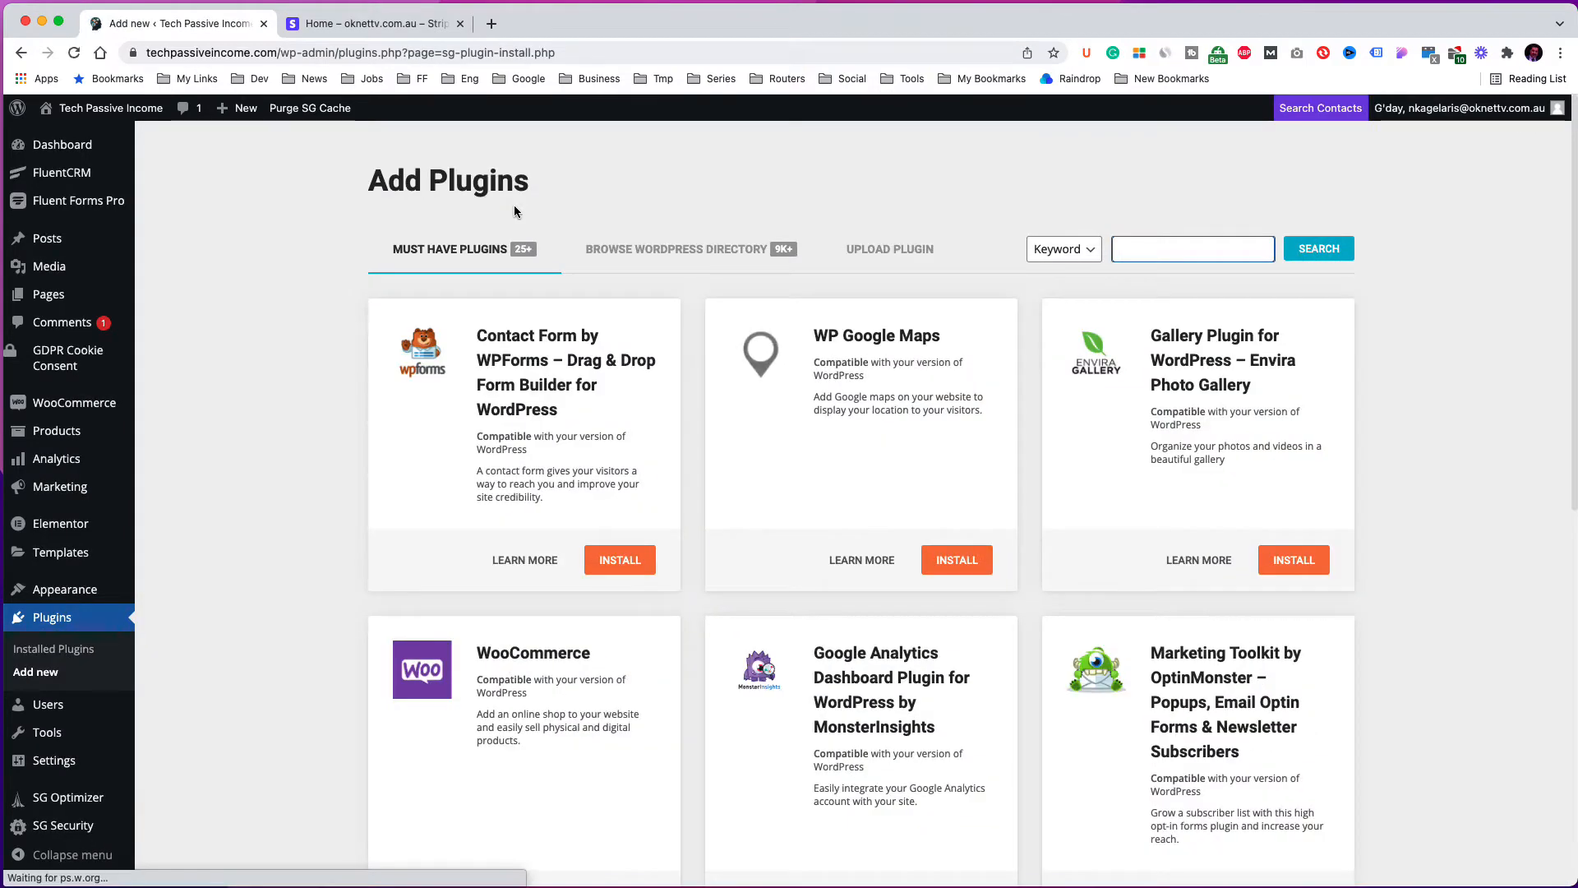
click(1192, 249)
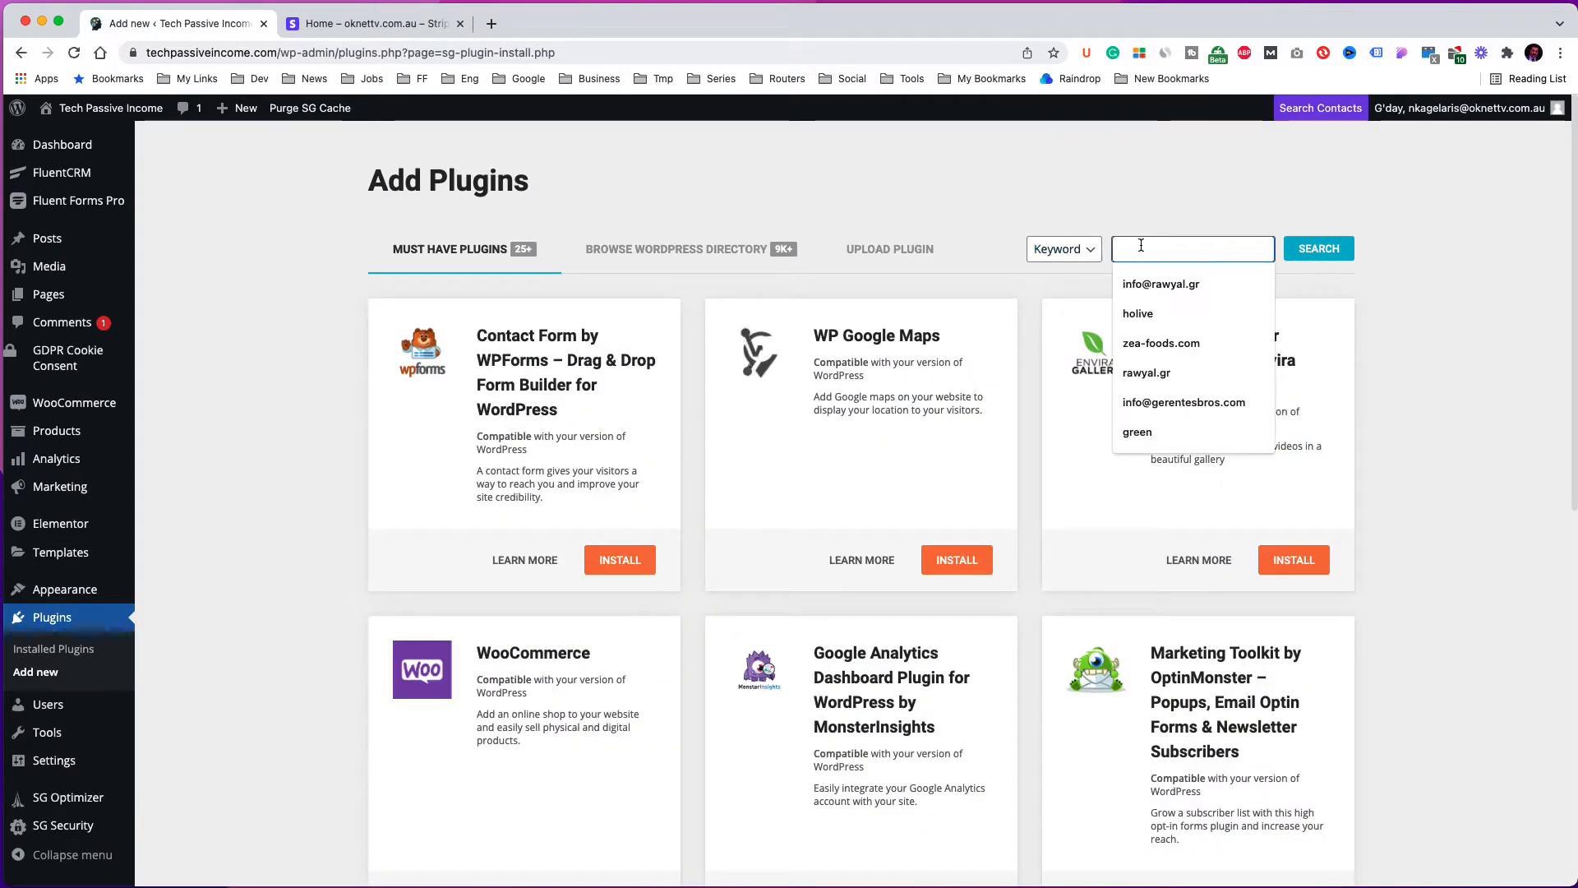
click(1322, 248)
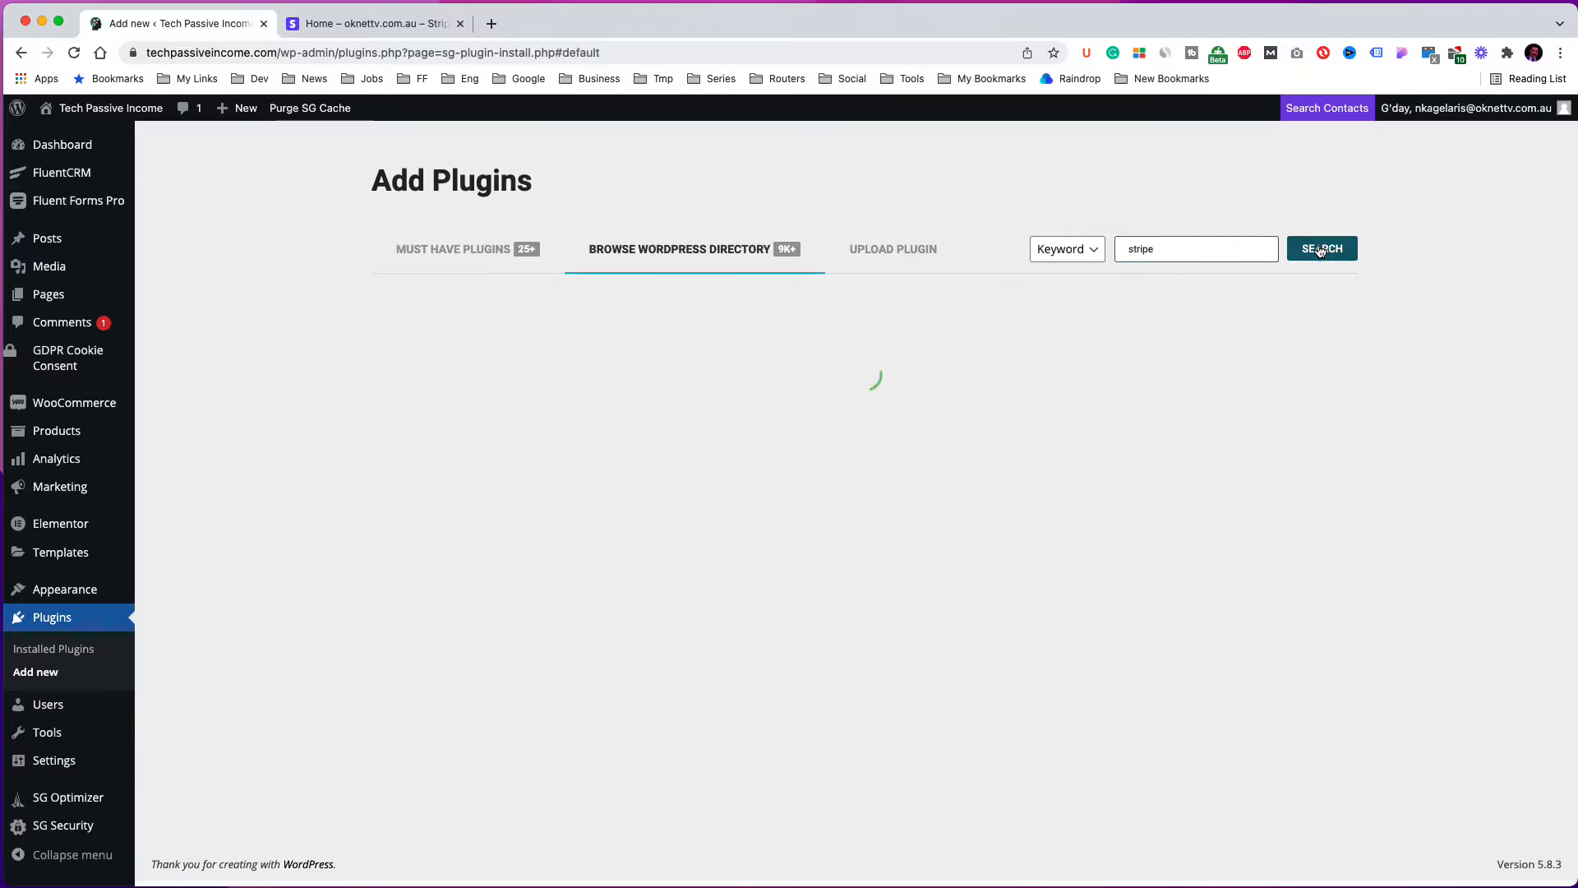
click(606, 511)
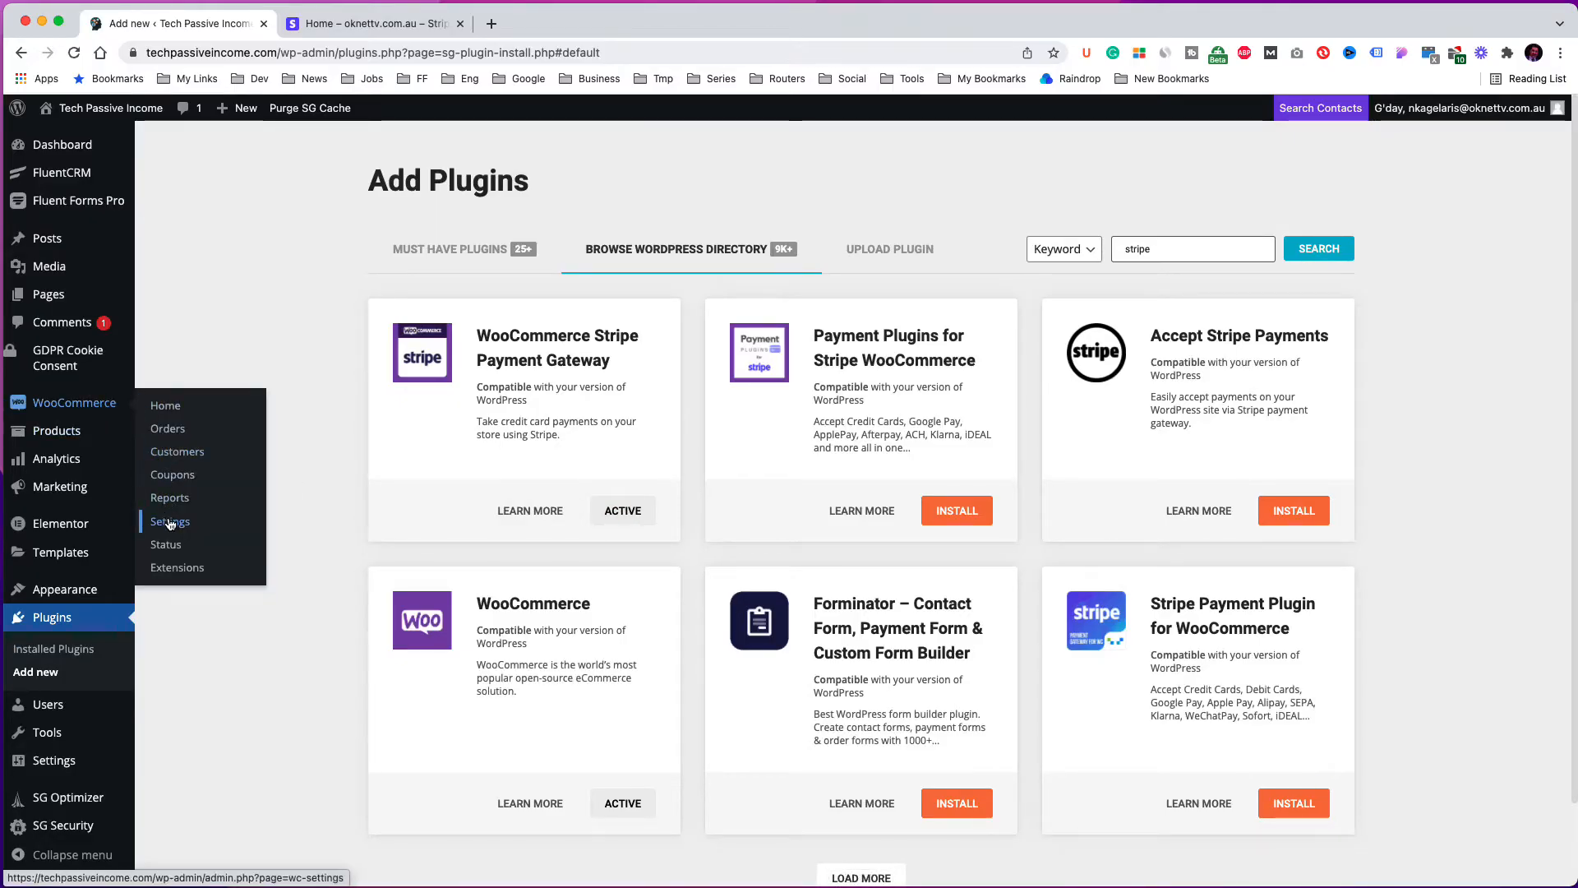
click(170, 520)
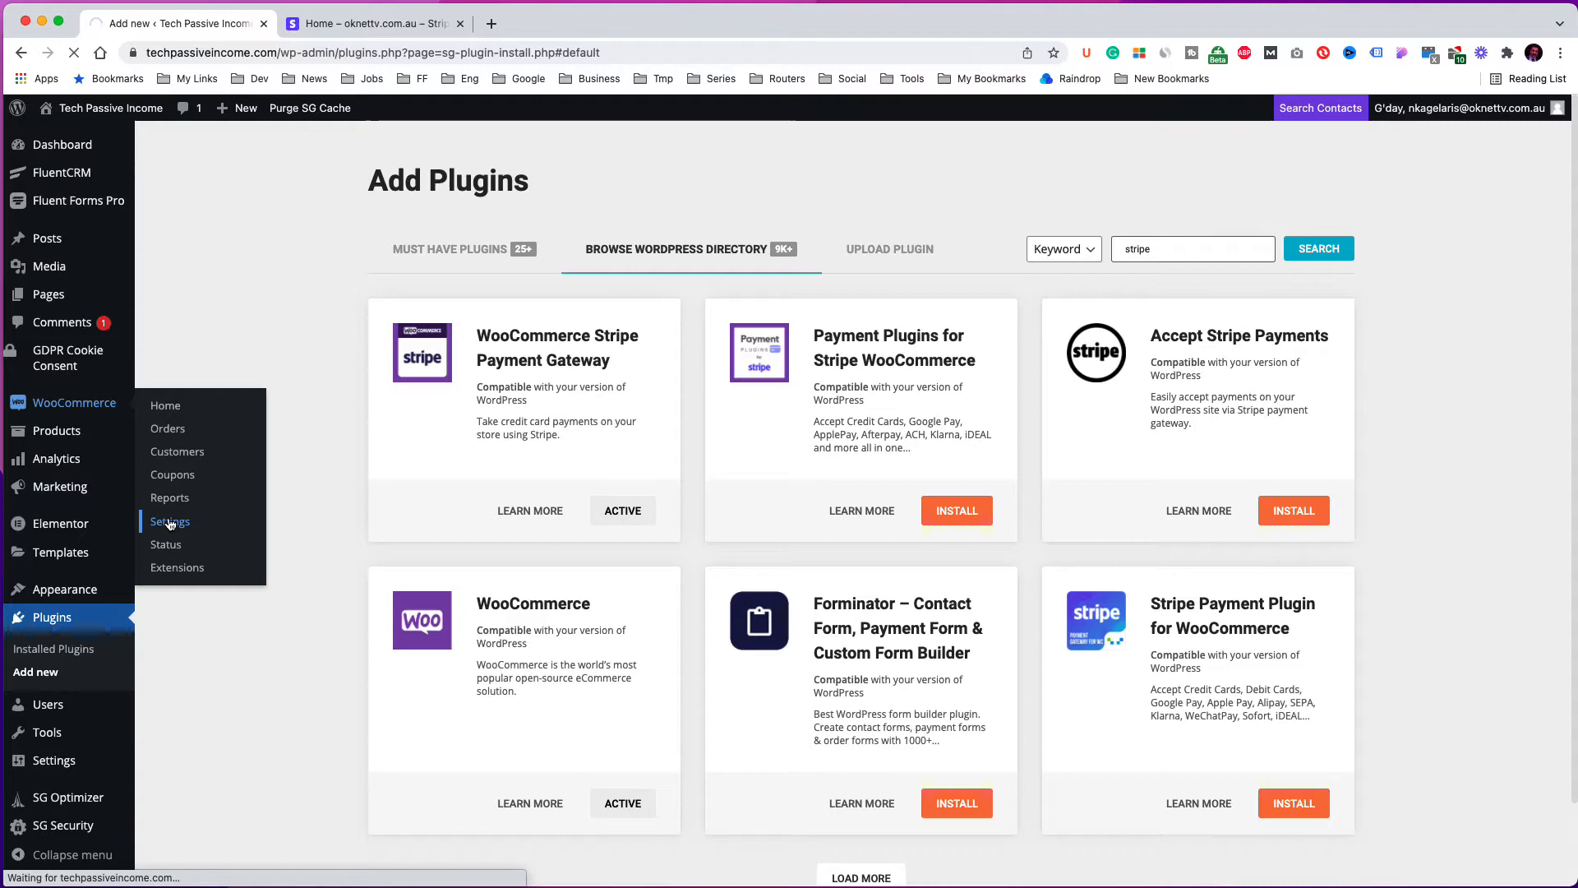
Step: Start Stripe setup under Payments and open the advanced account keys form's Test tab
click(169, 521)
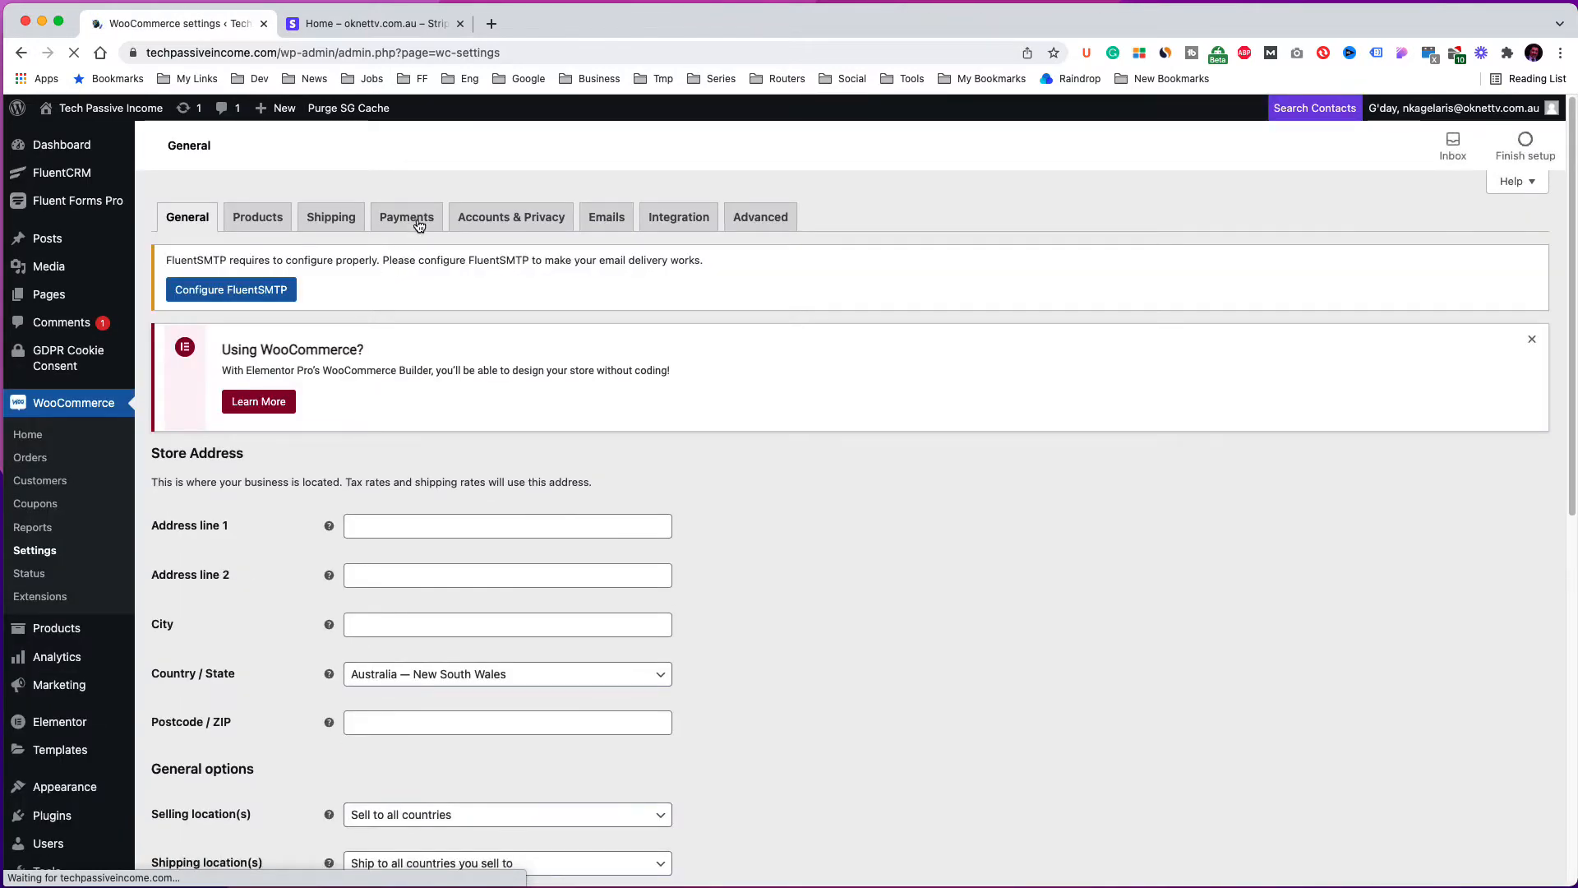
click(407, 216)
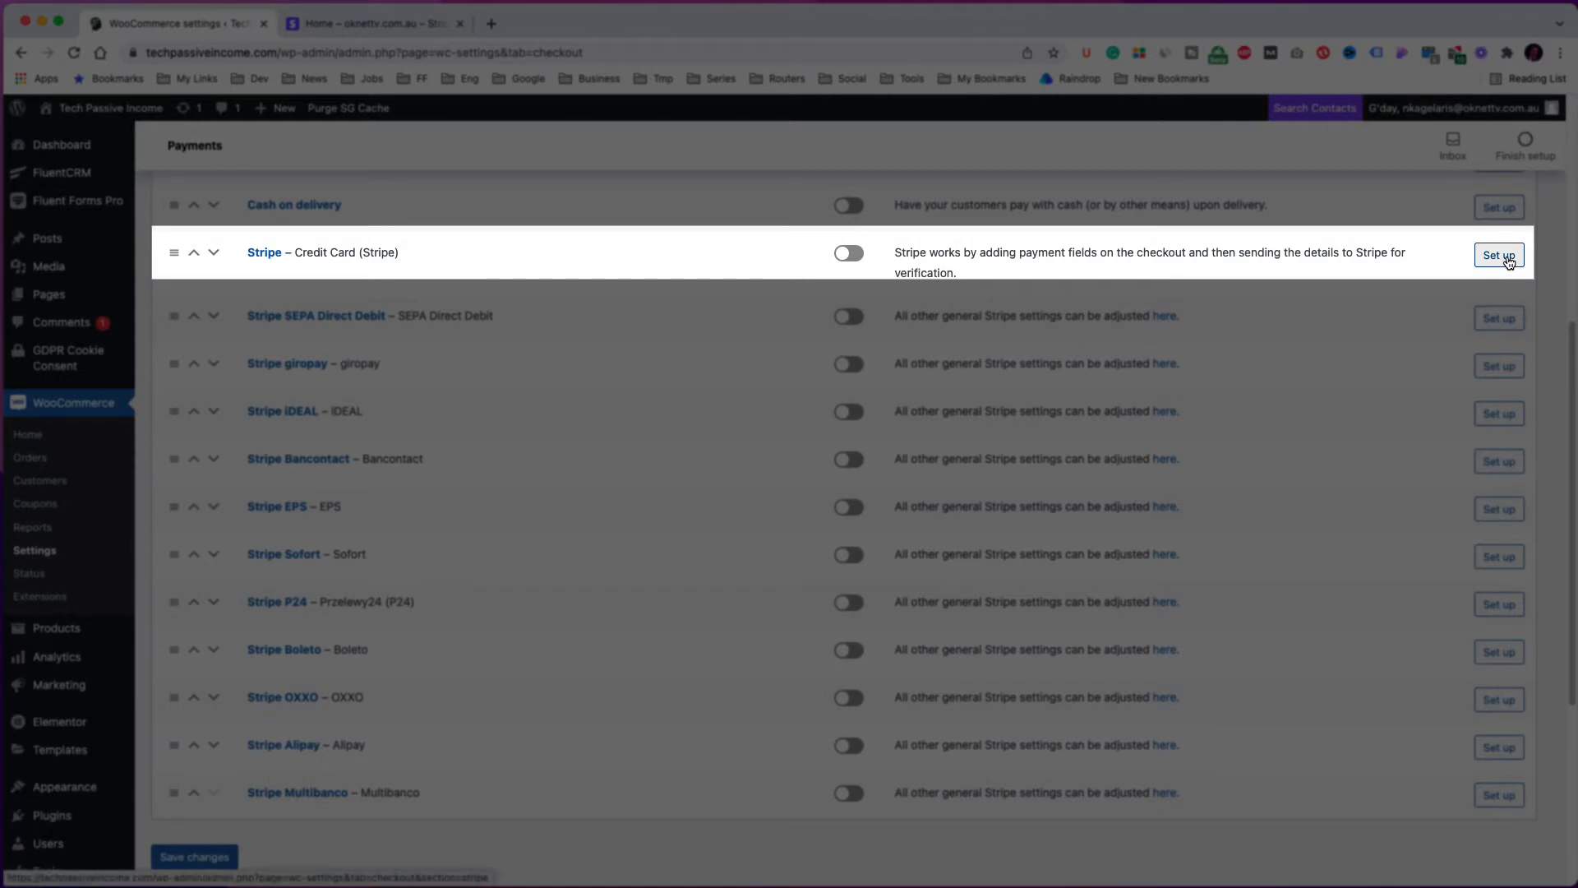
click(1498, 255)
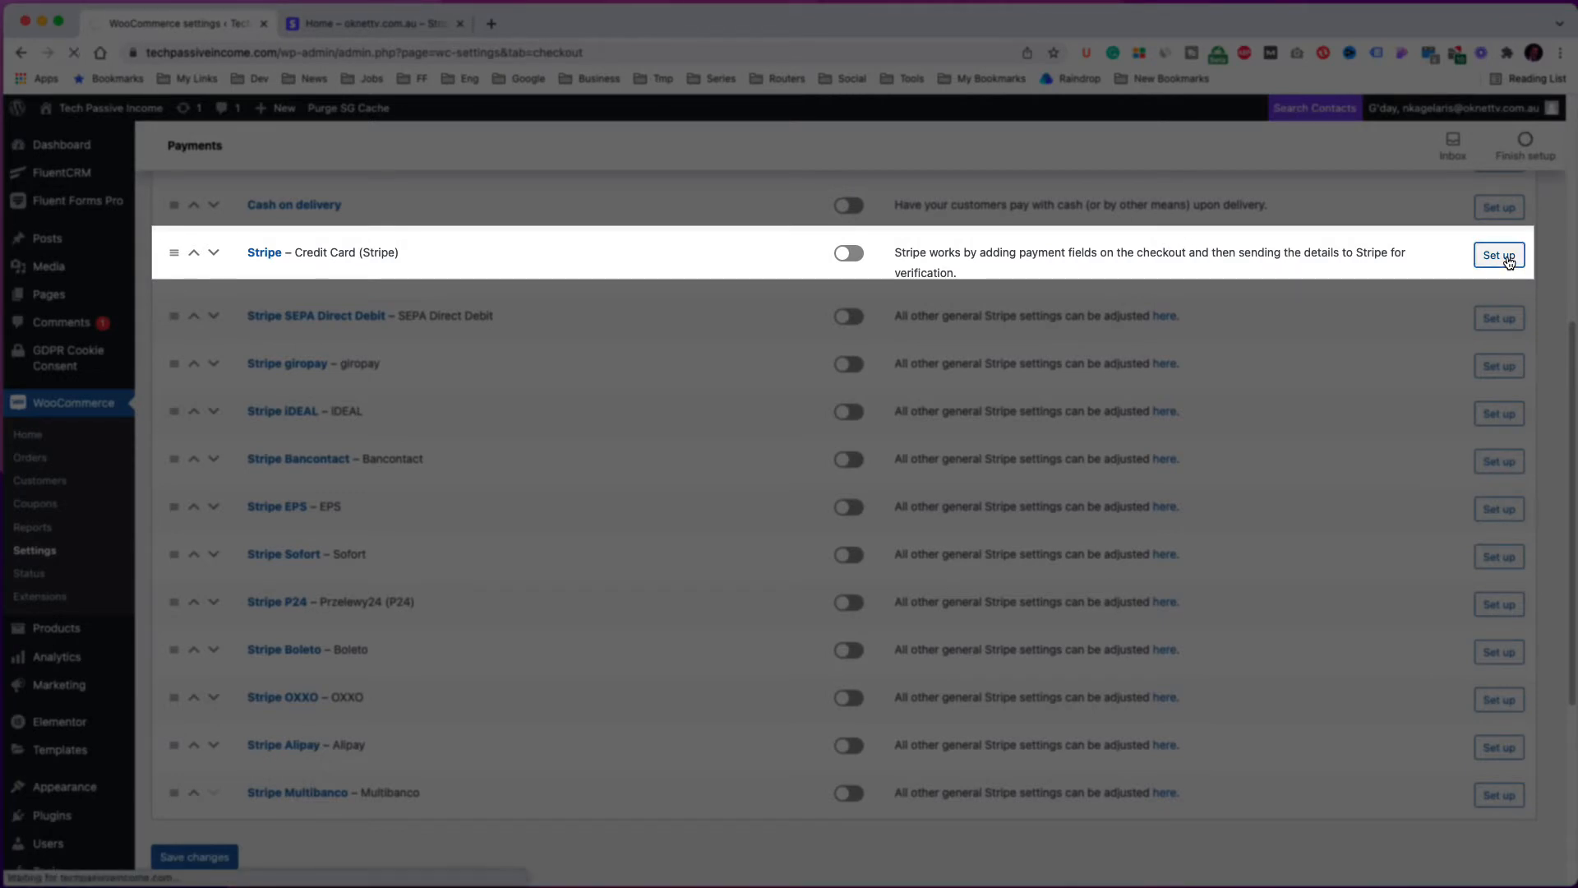
click(1498, 255)
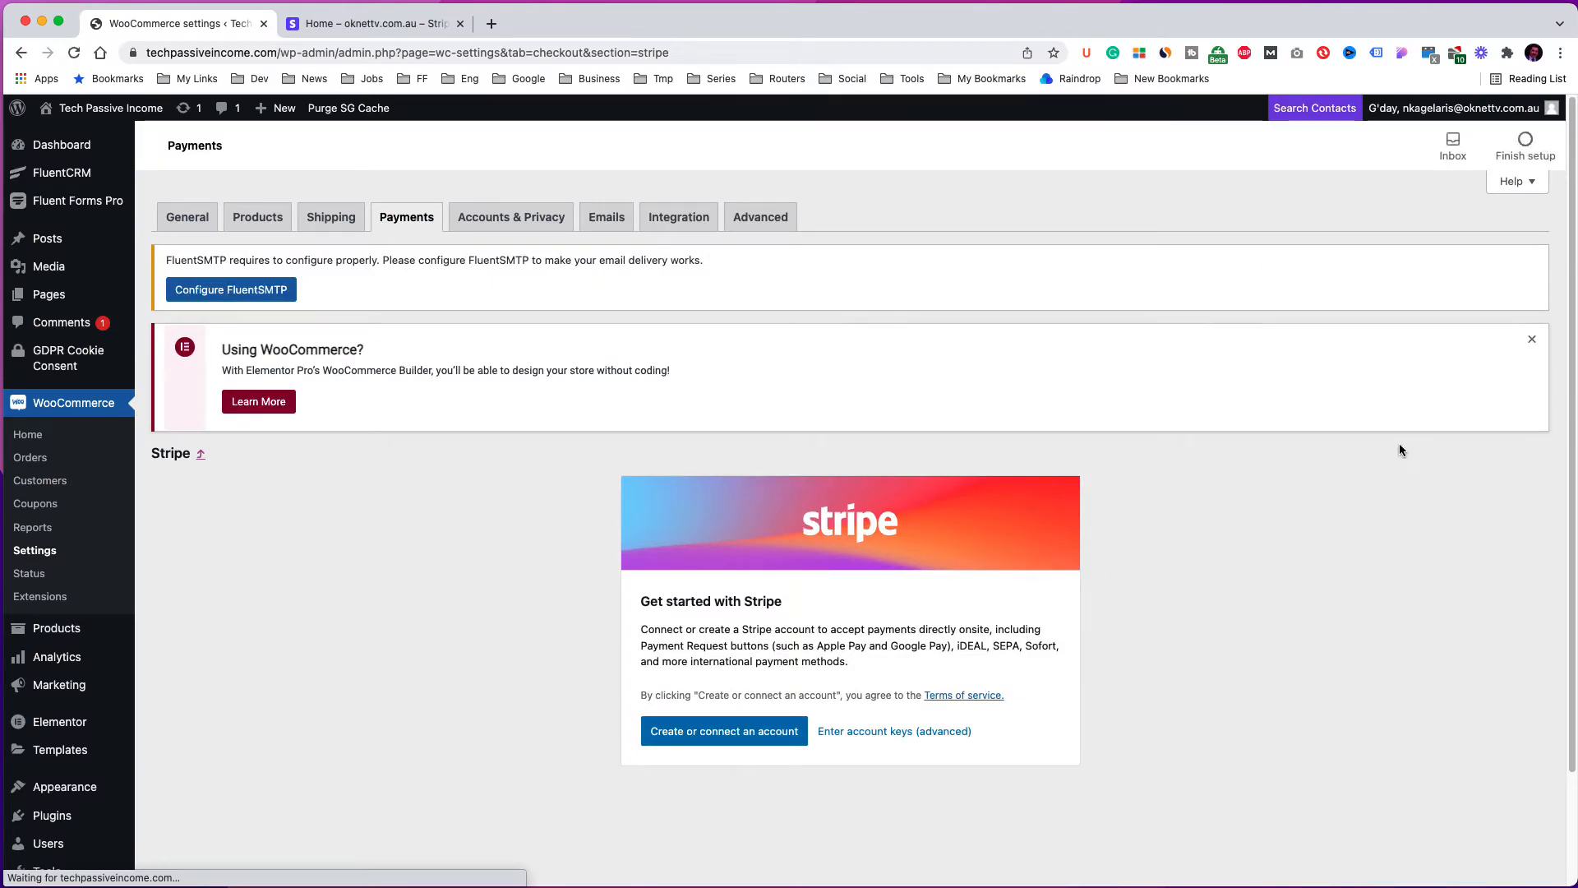
scroll(down, 3)
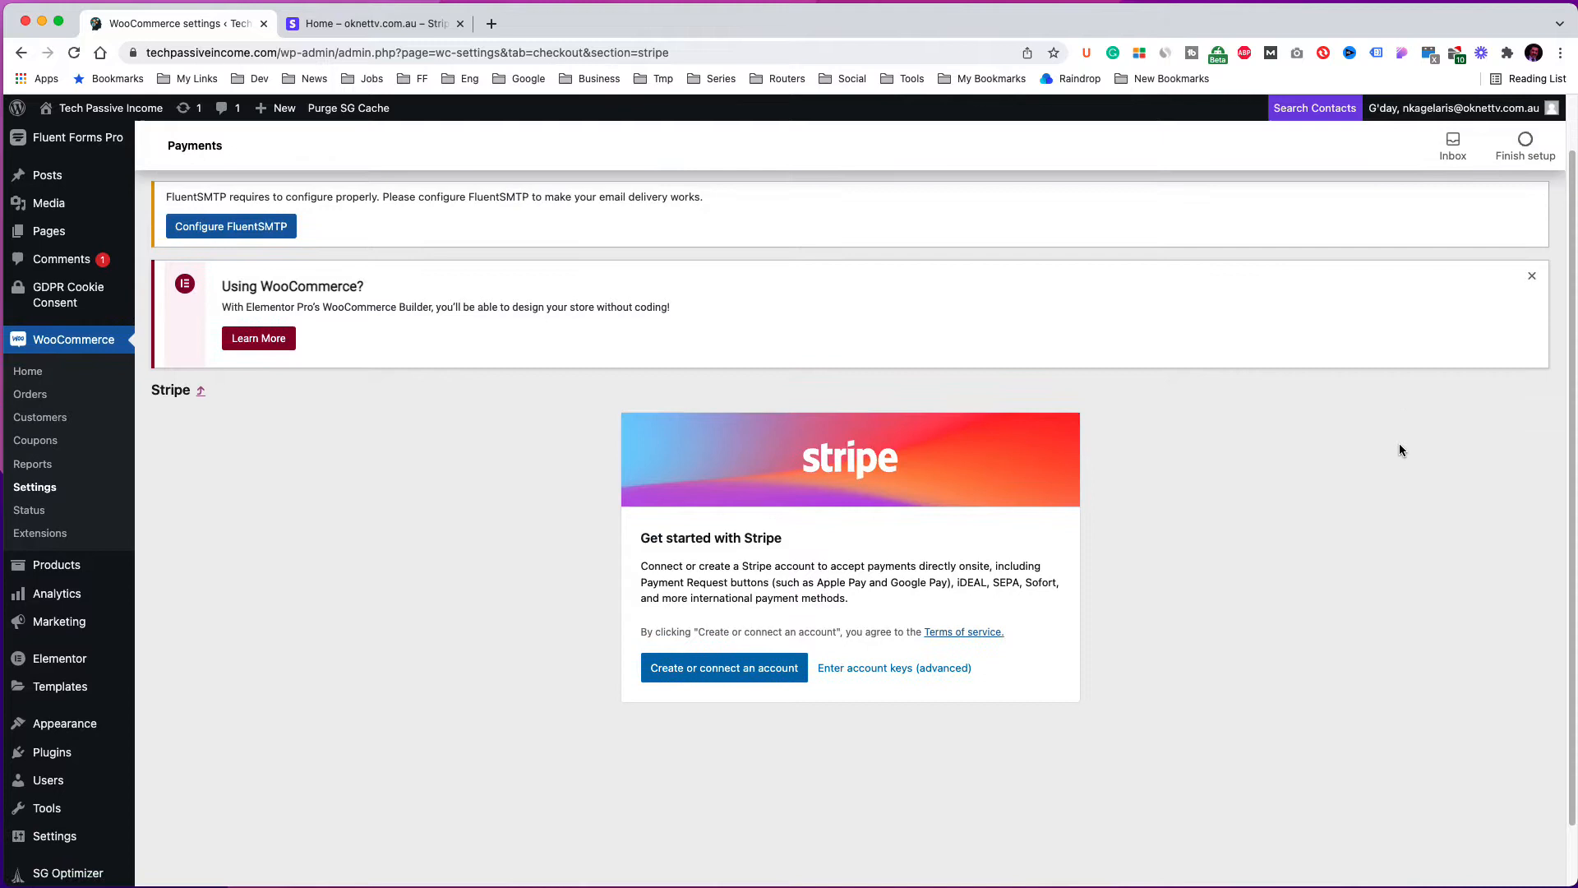
scroll(down, 3)
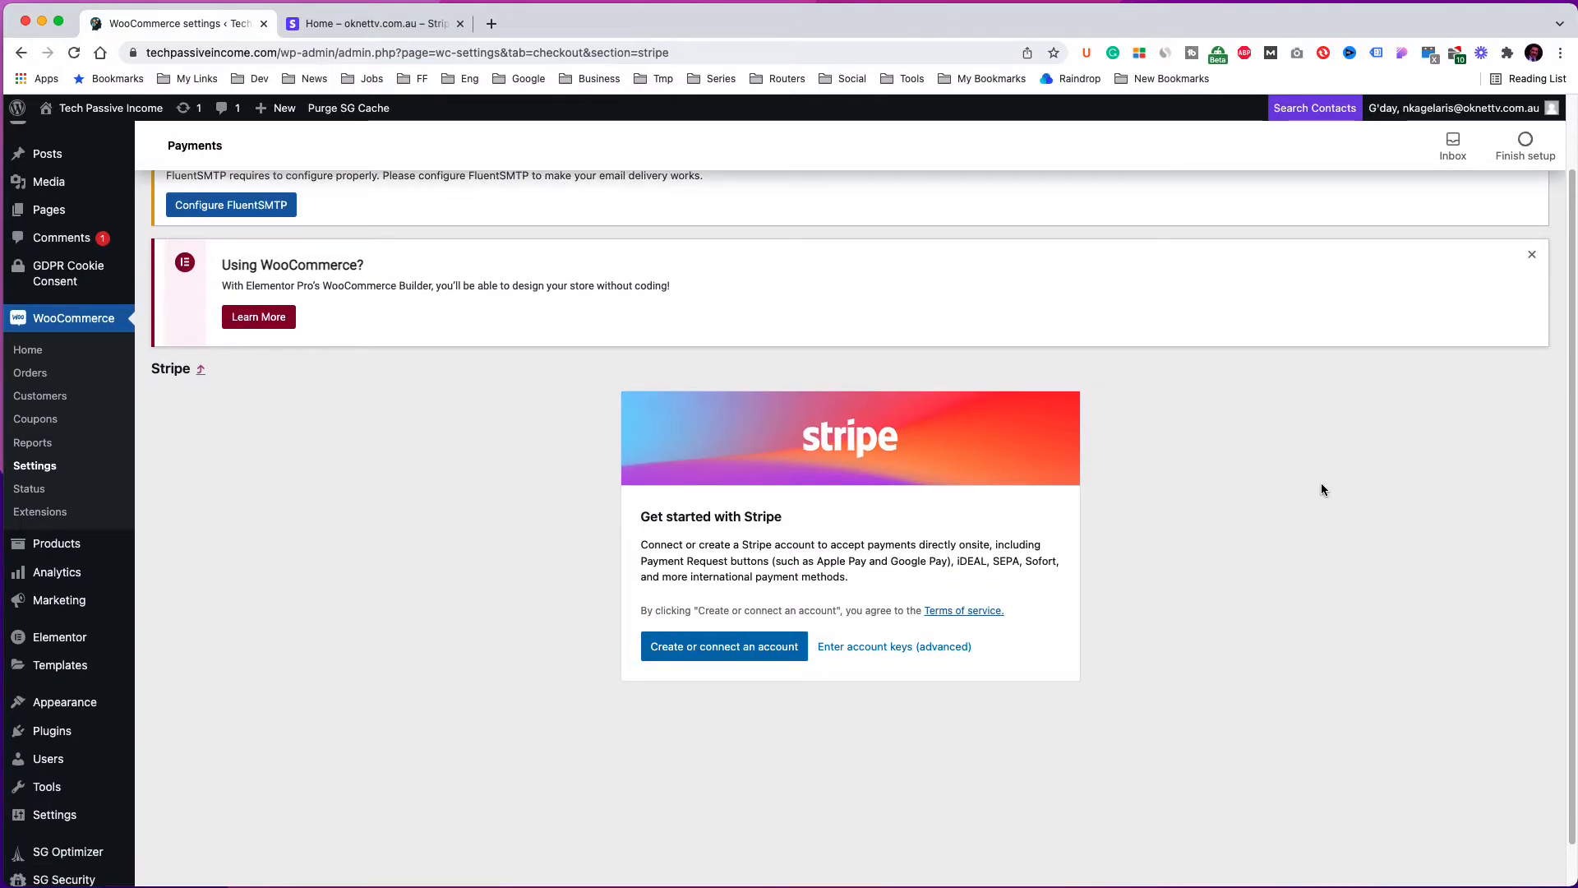
mouse_move(842, 668)
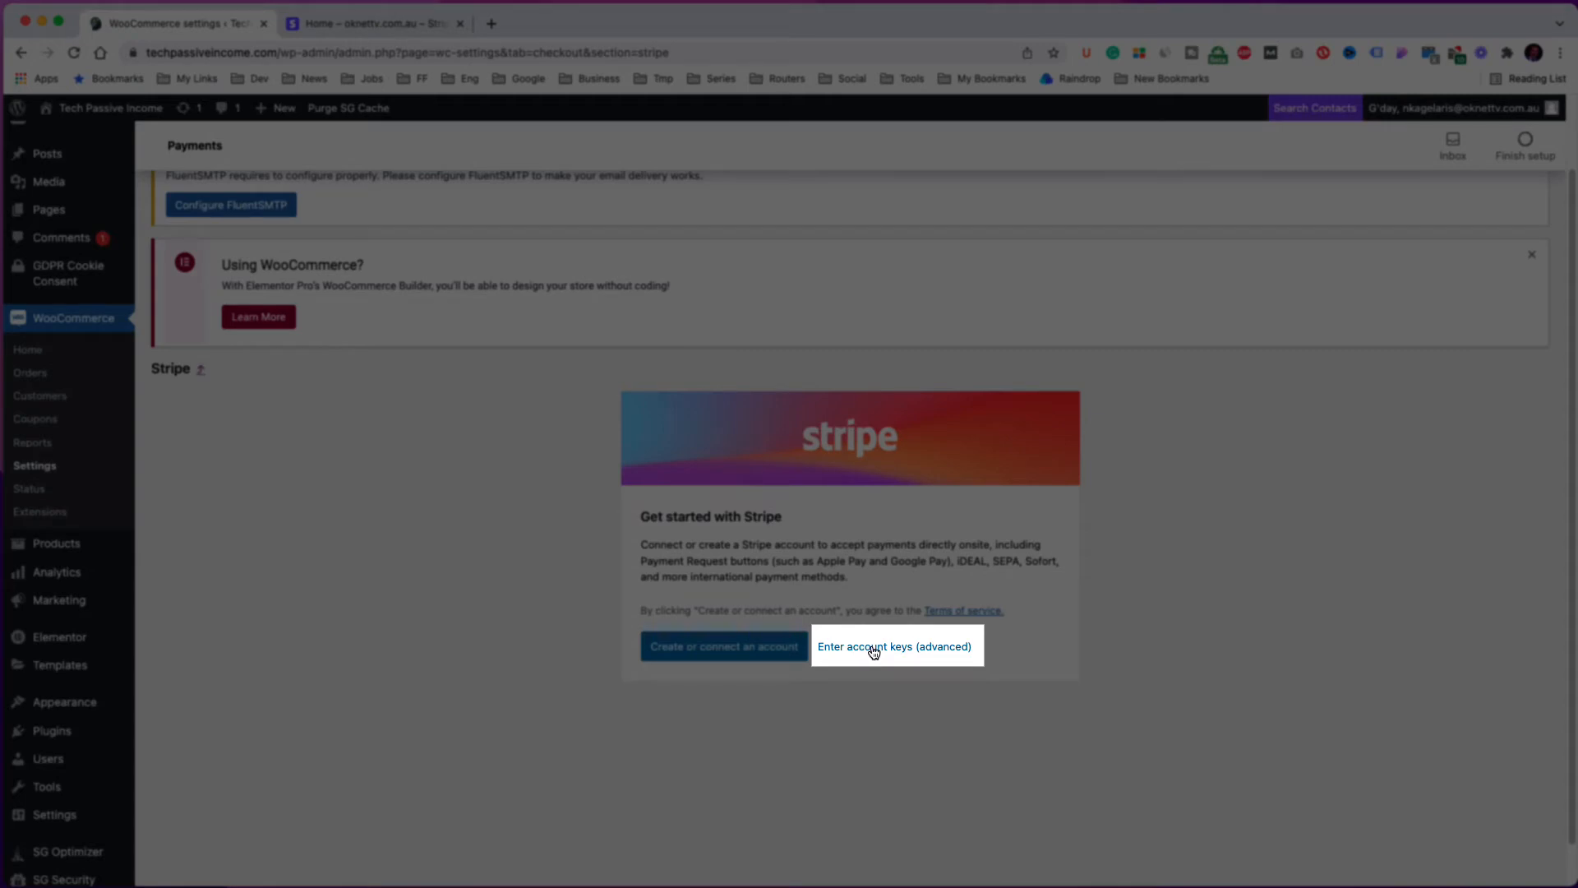
click(894, 645)
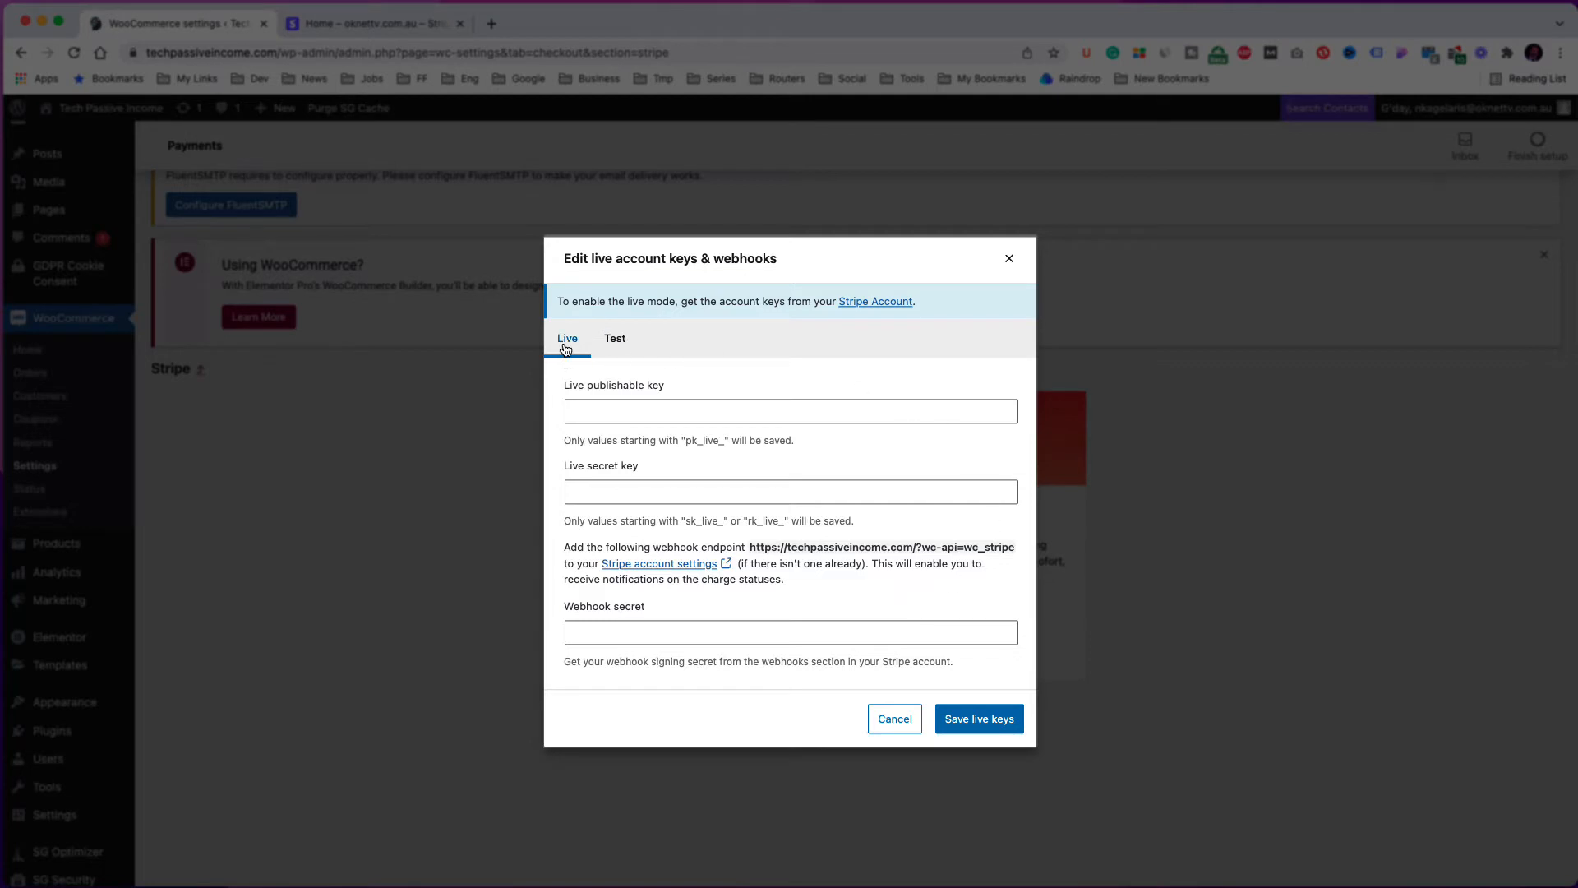
click(613, 337)
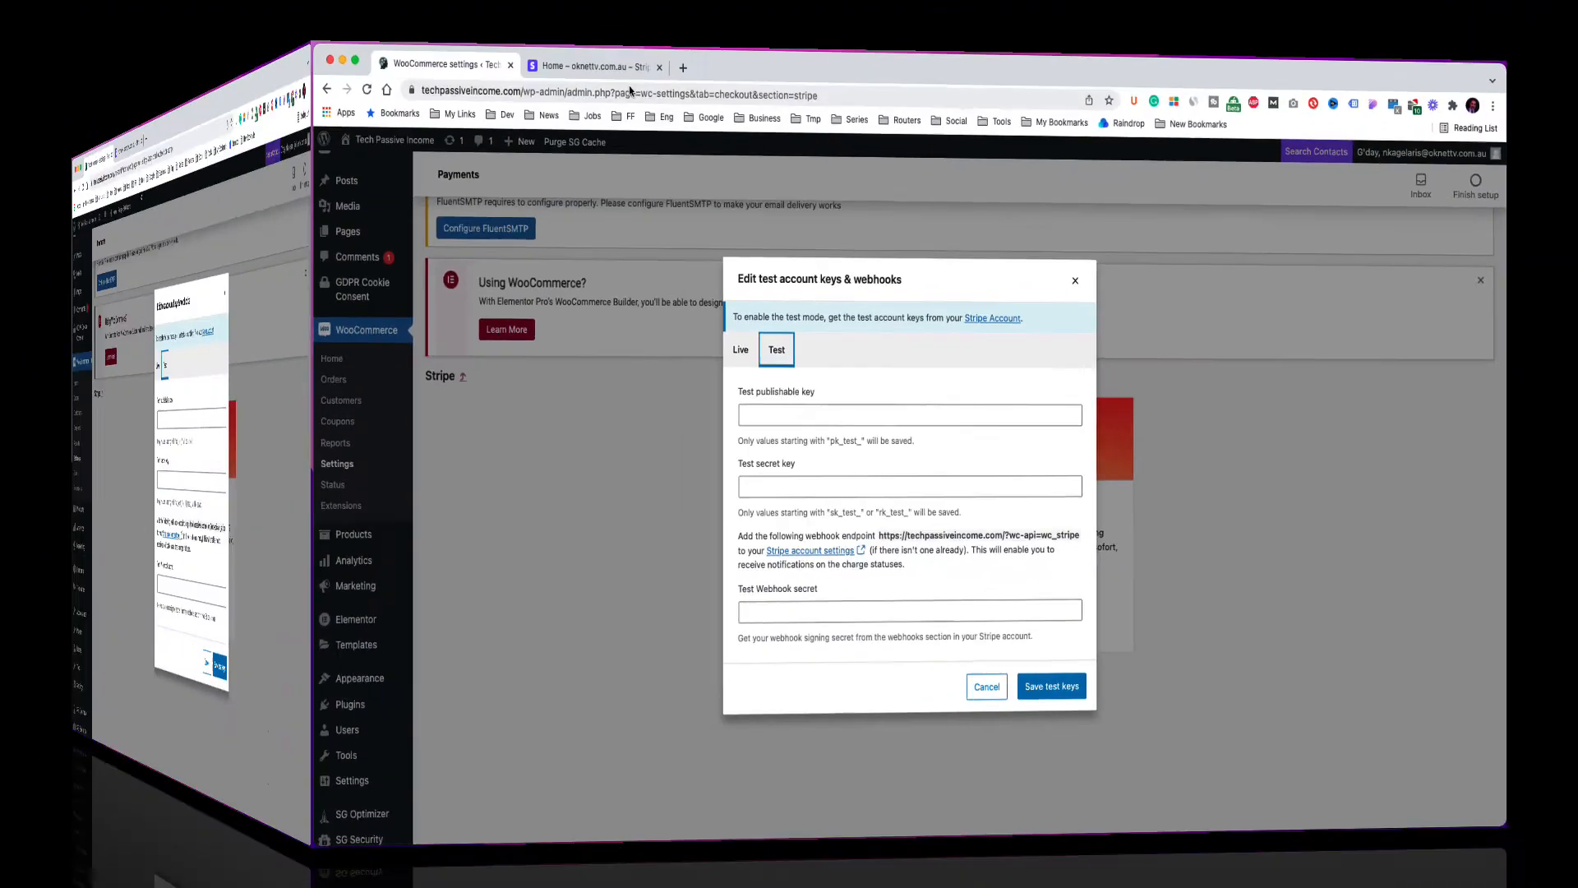
Step: Switch Stripe Dashboard to test mode and open Developers > API keys
click(593, 66)
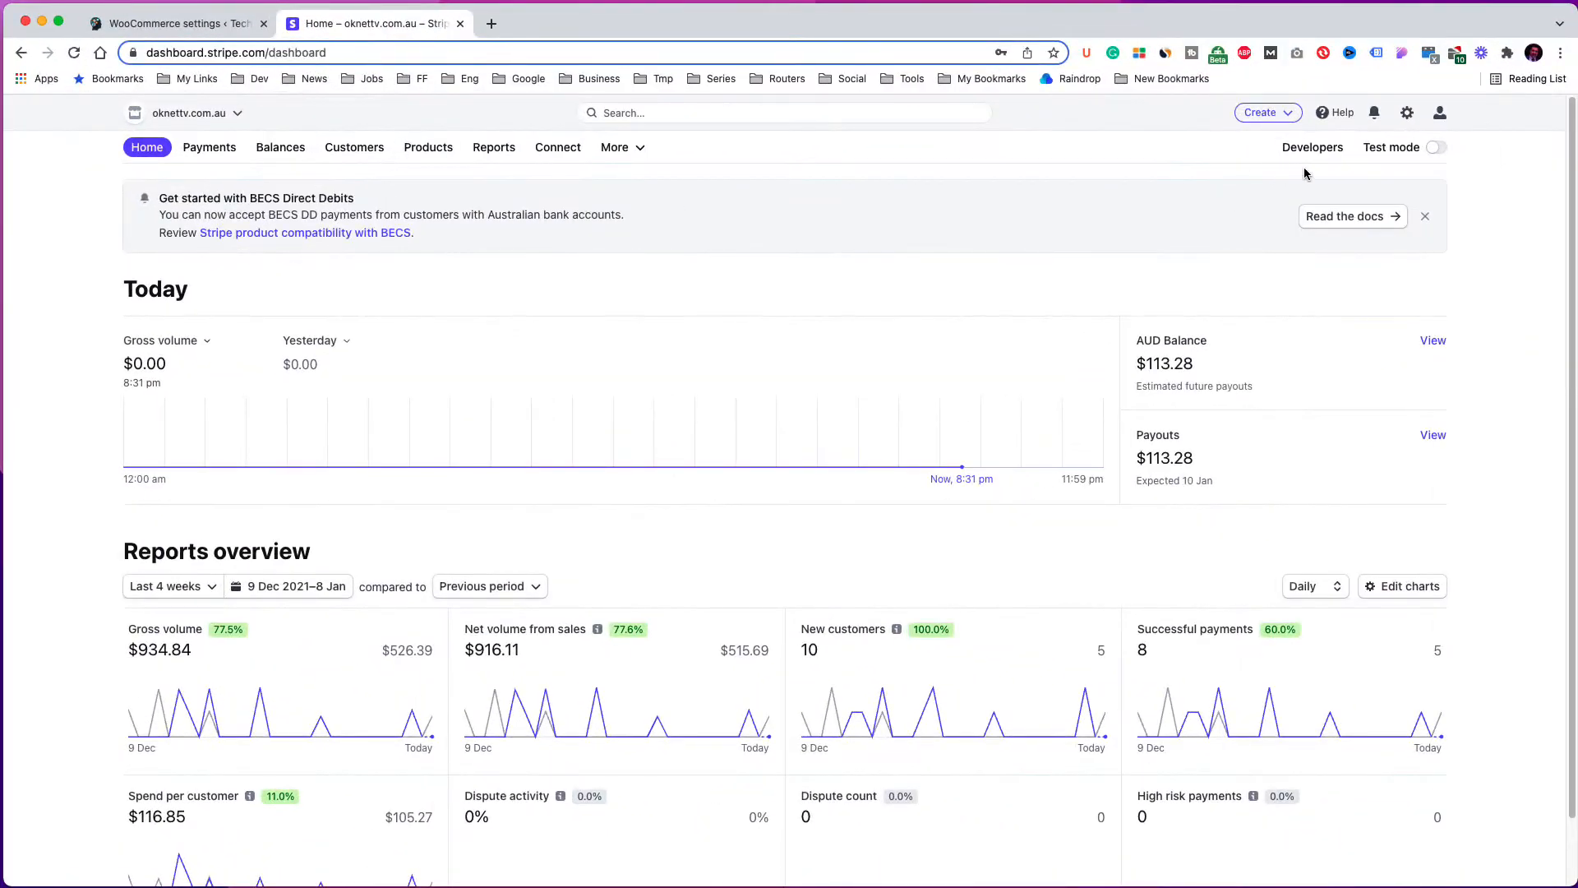
click(1439, 147)
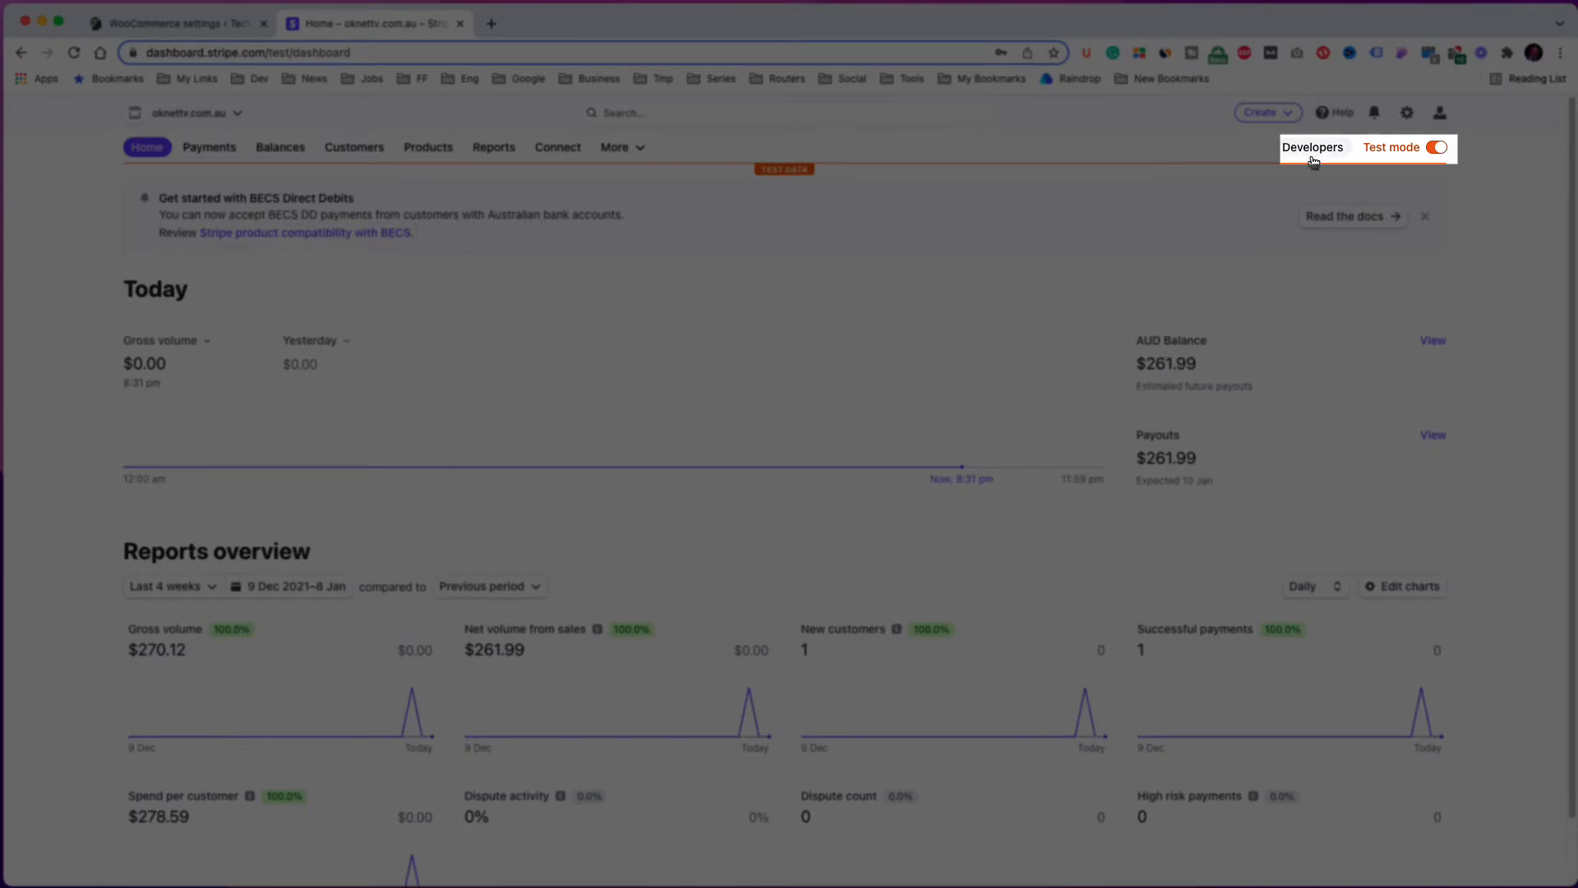
click(1313, 147)
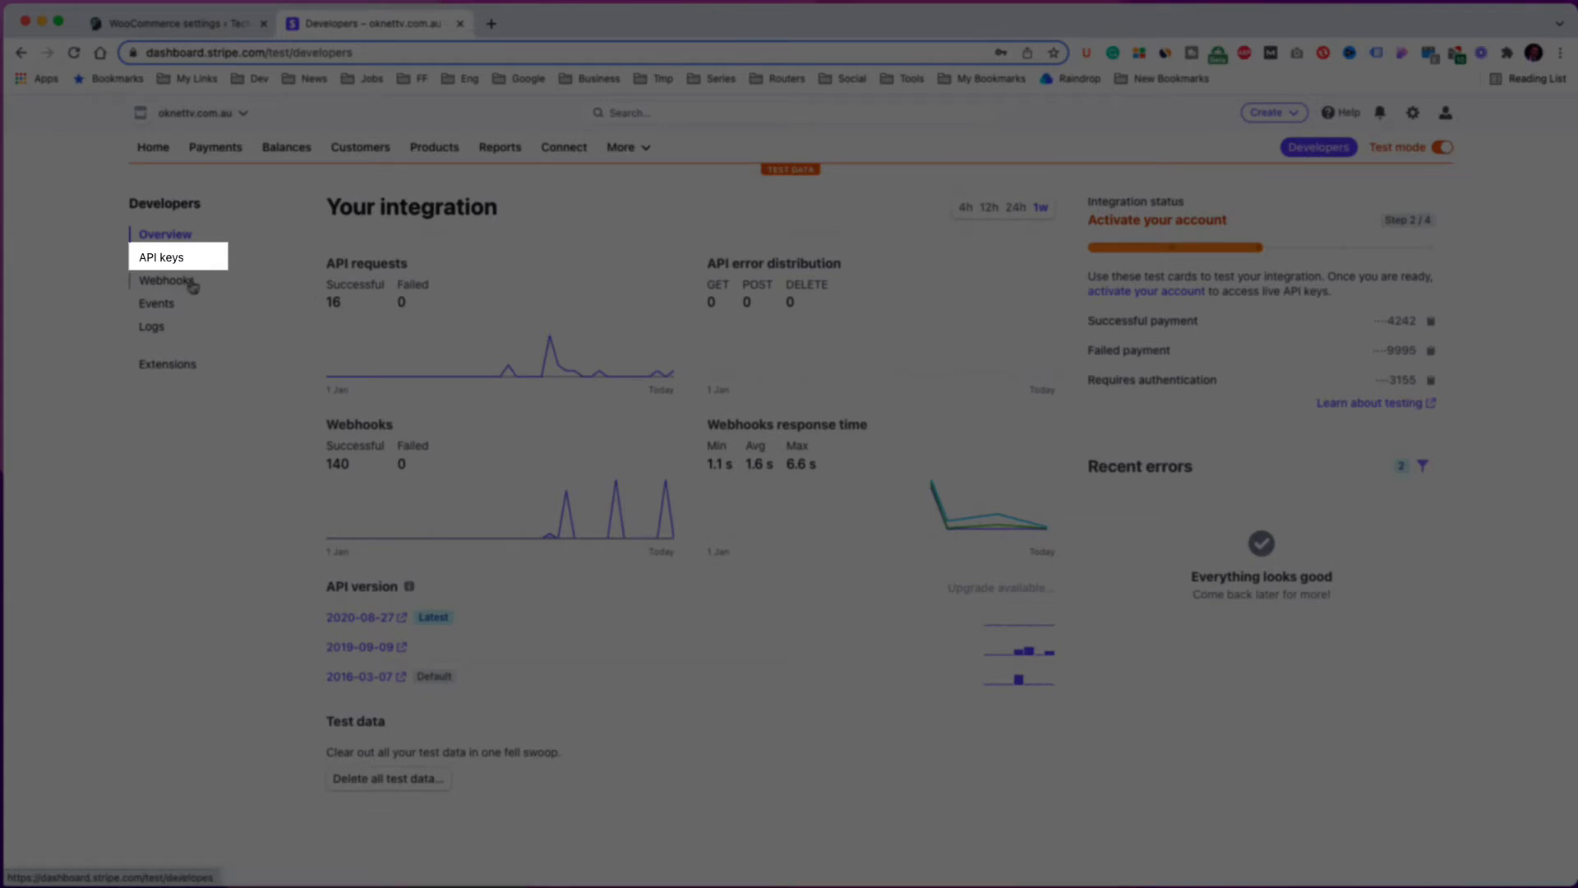
click(161, 256)
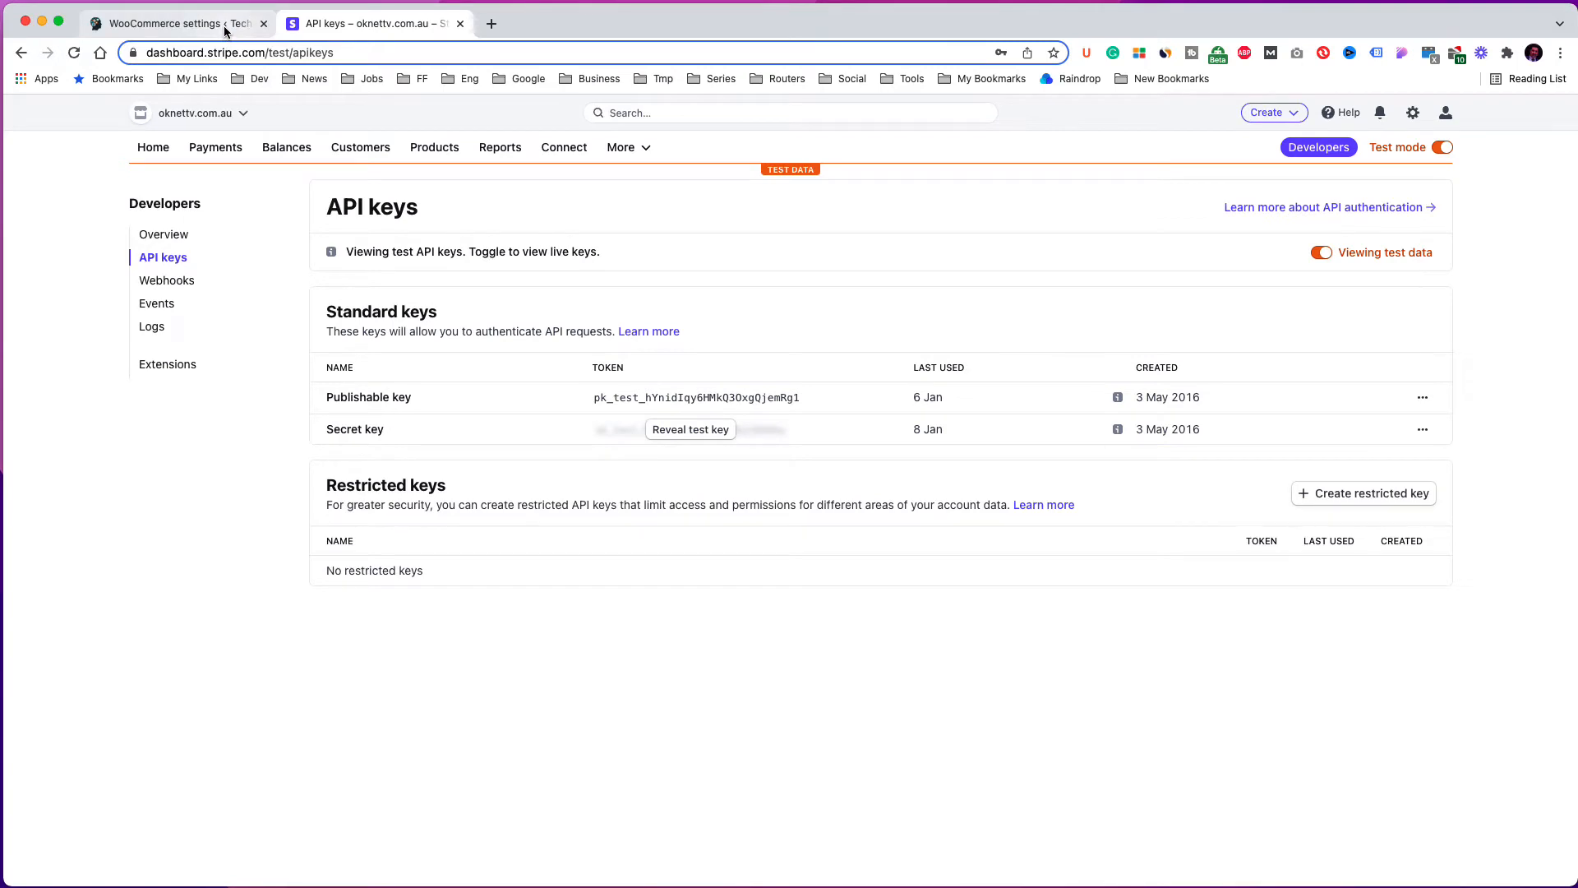
Step: Paste the test publishable key and the revealed test secret key into WooCommerce's test fields
click(171, 22)
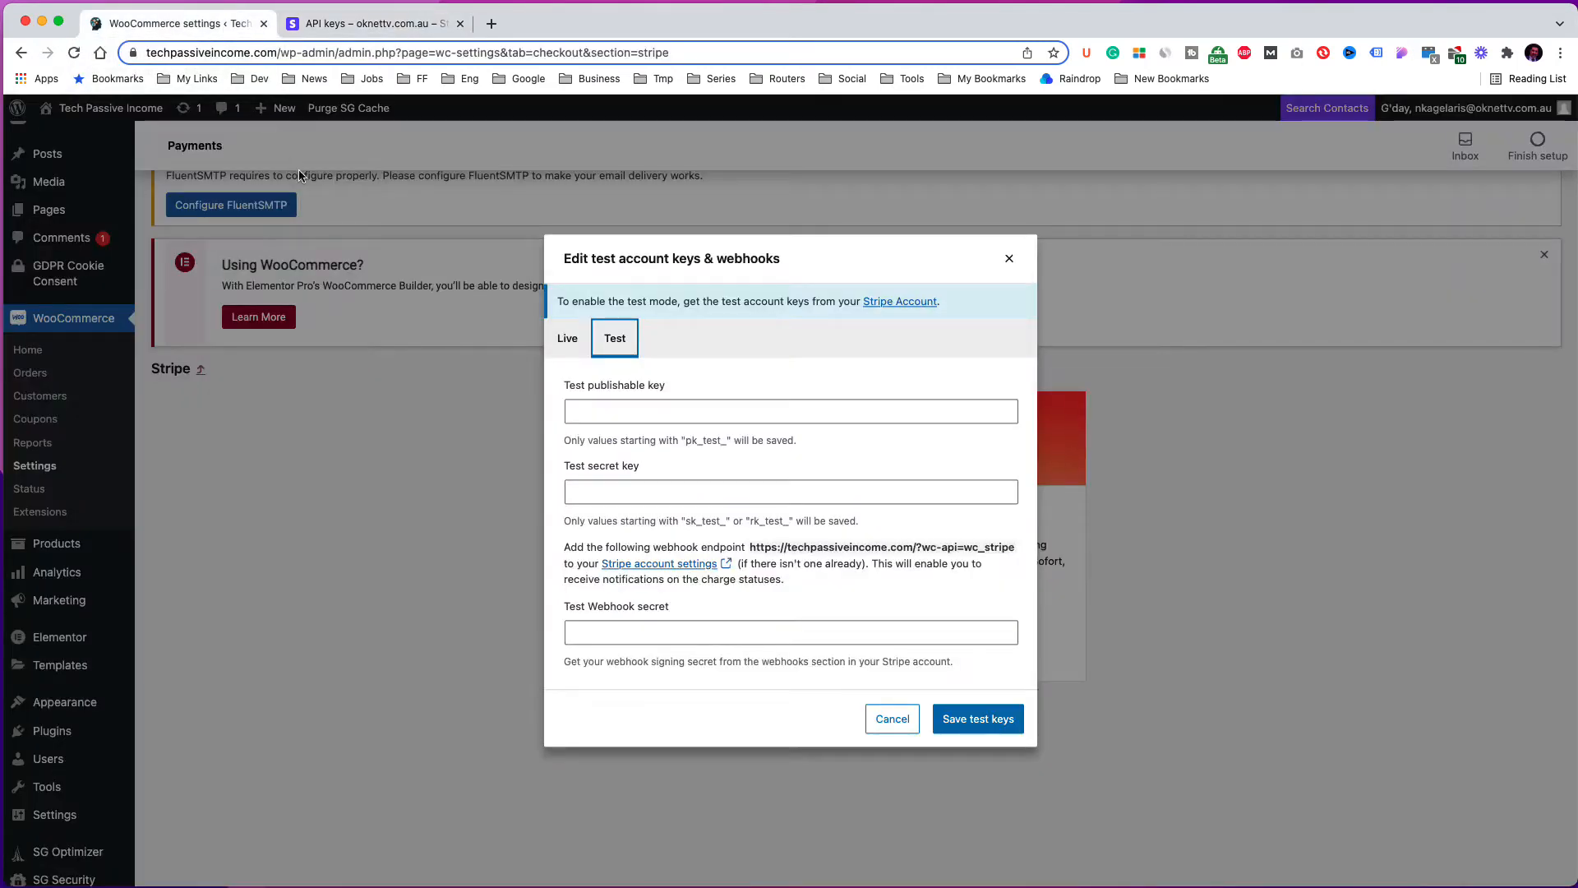
click(790, 411)
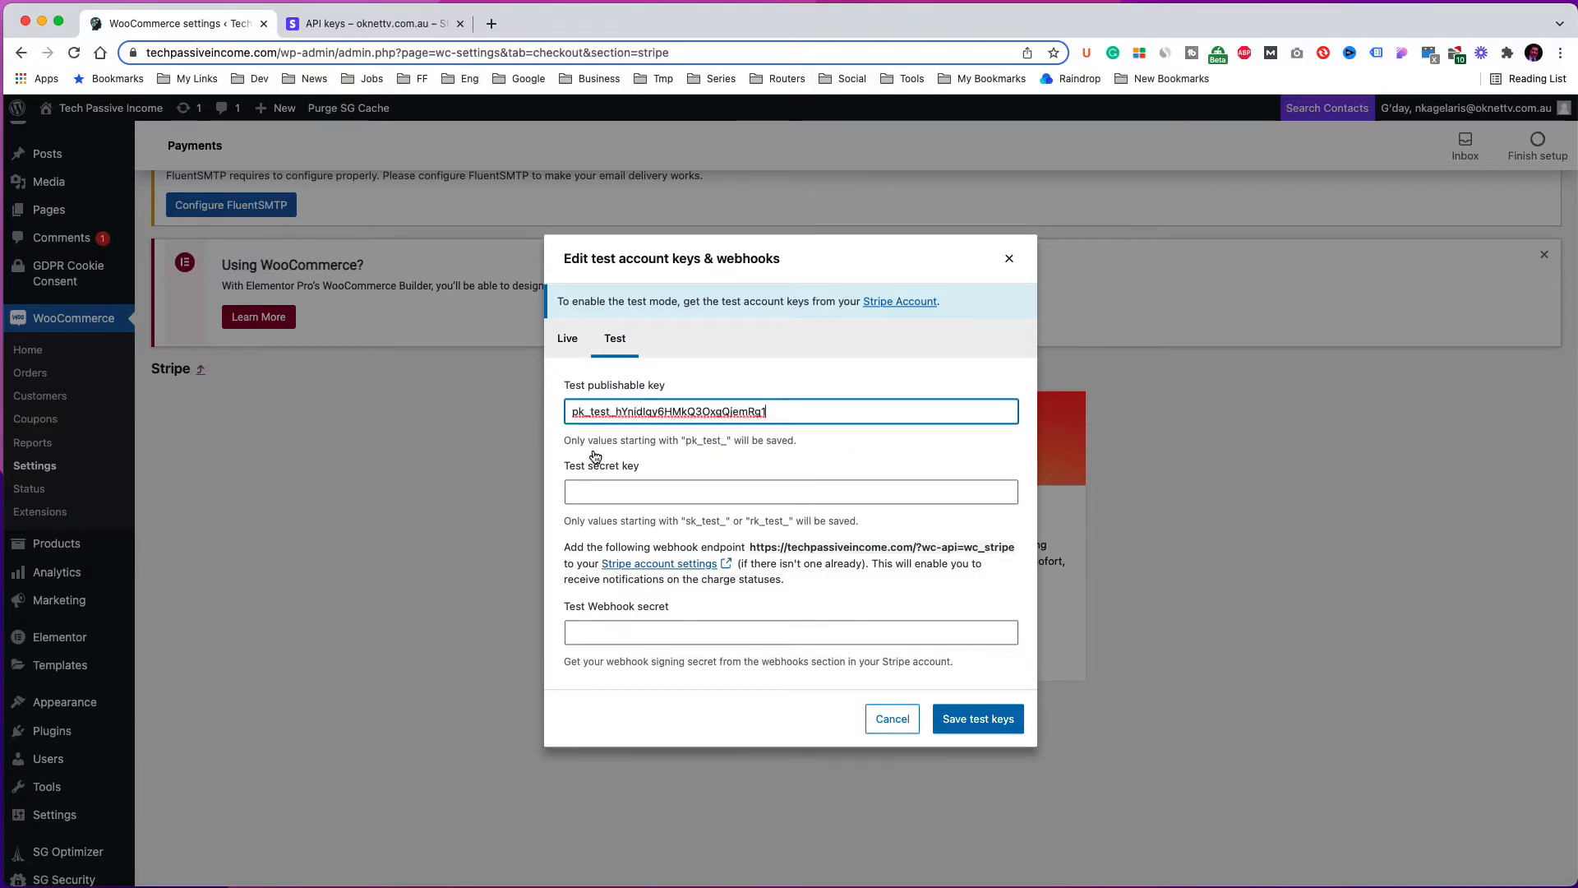
click(790, 492)
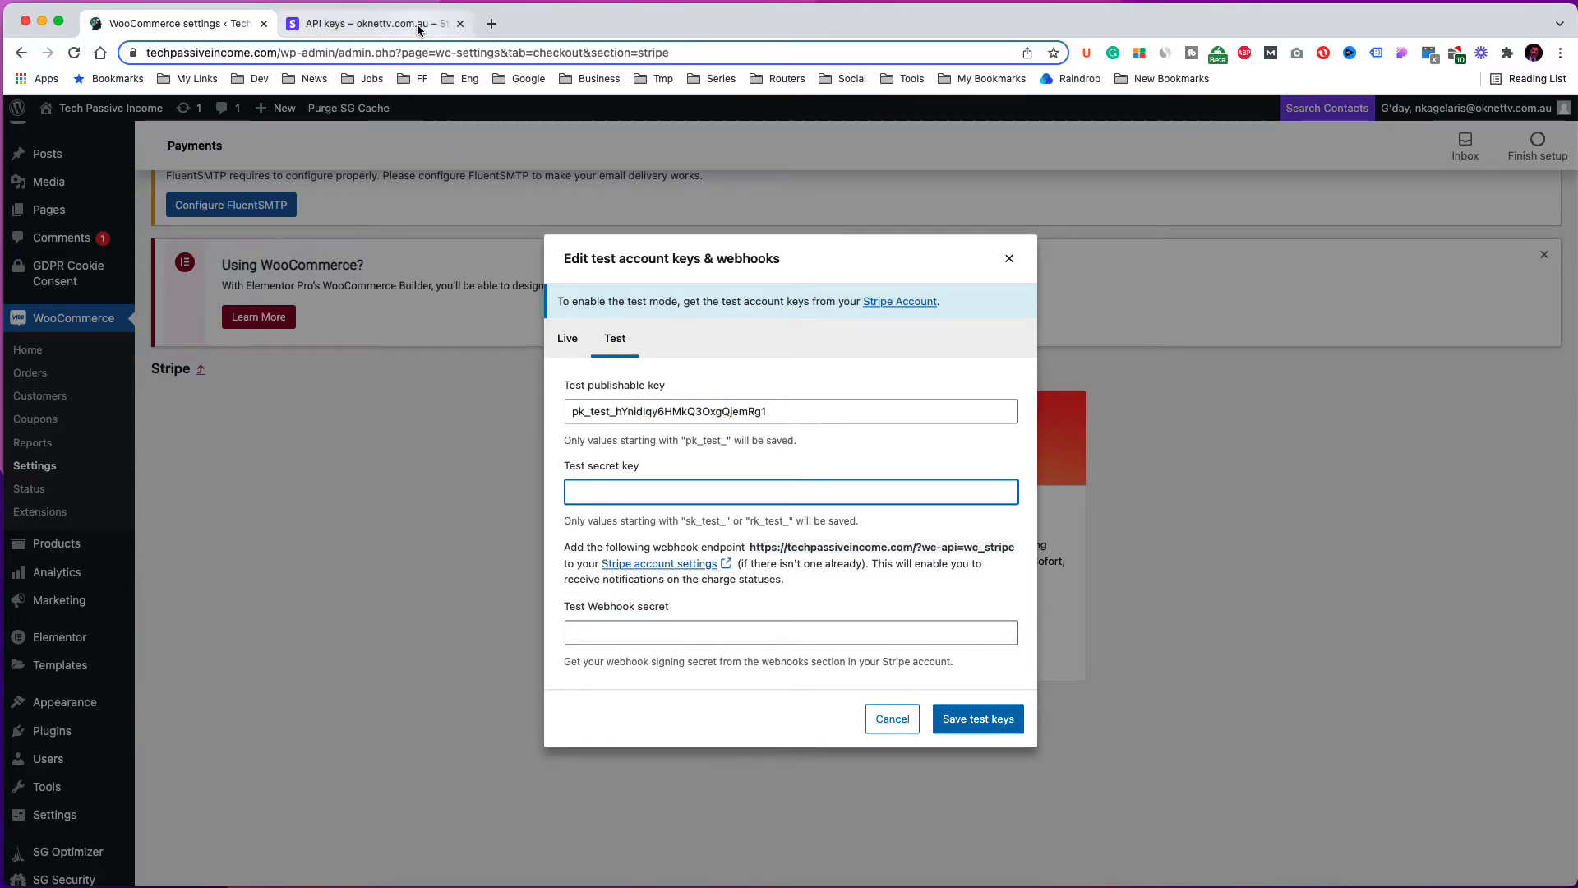
click(372, 22)
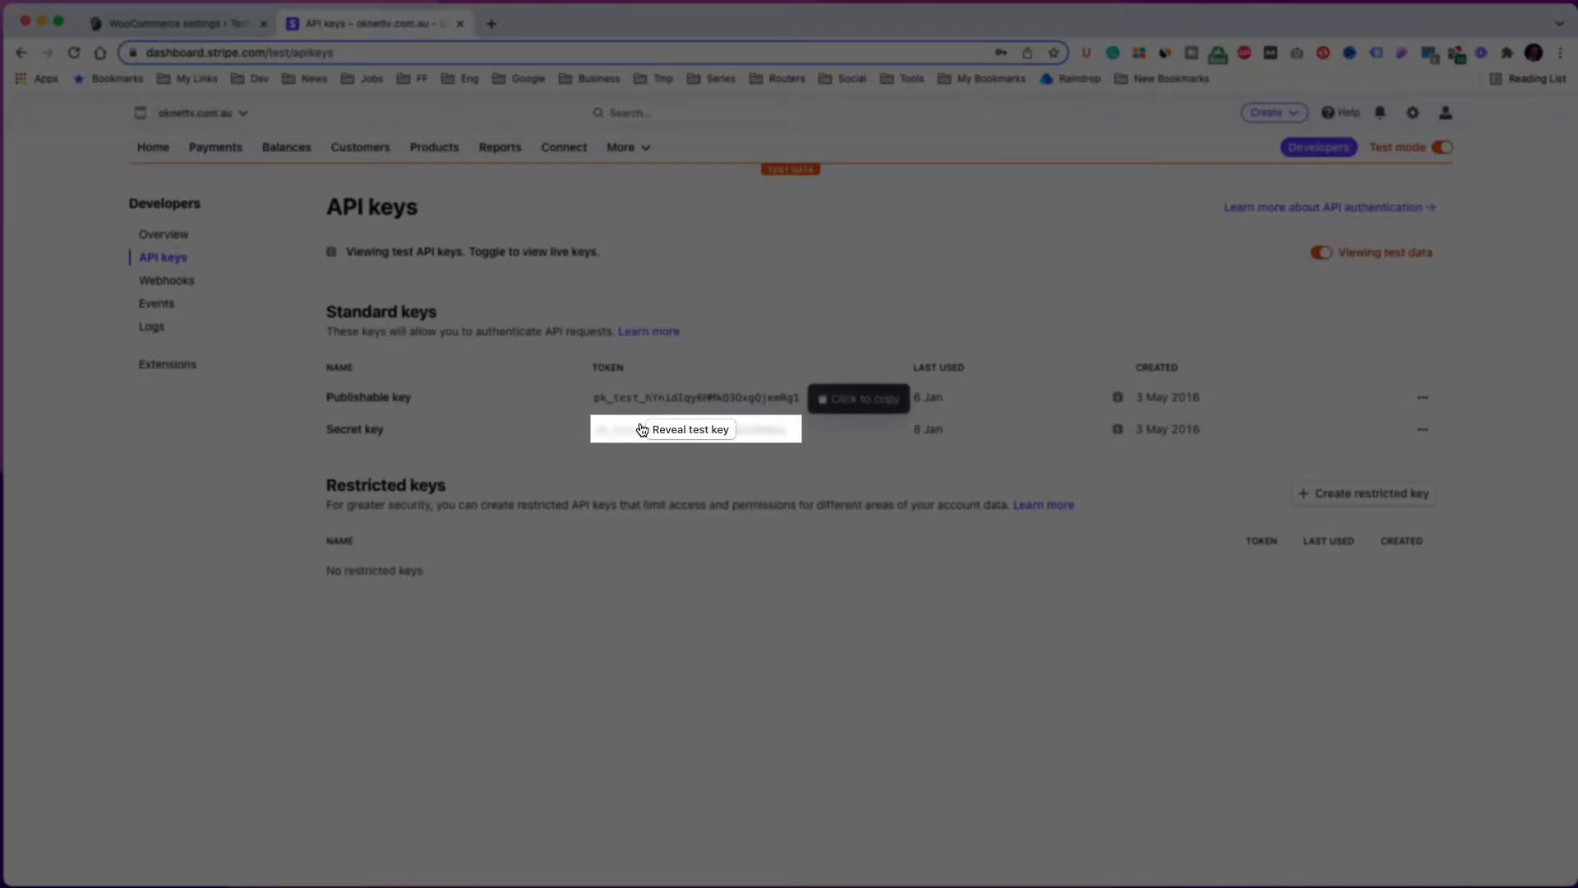
click(694, 429)
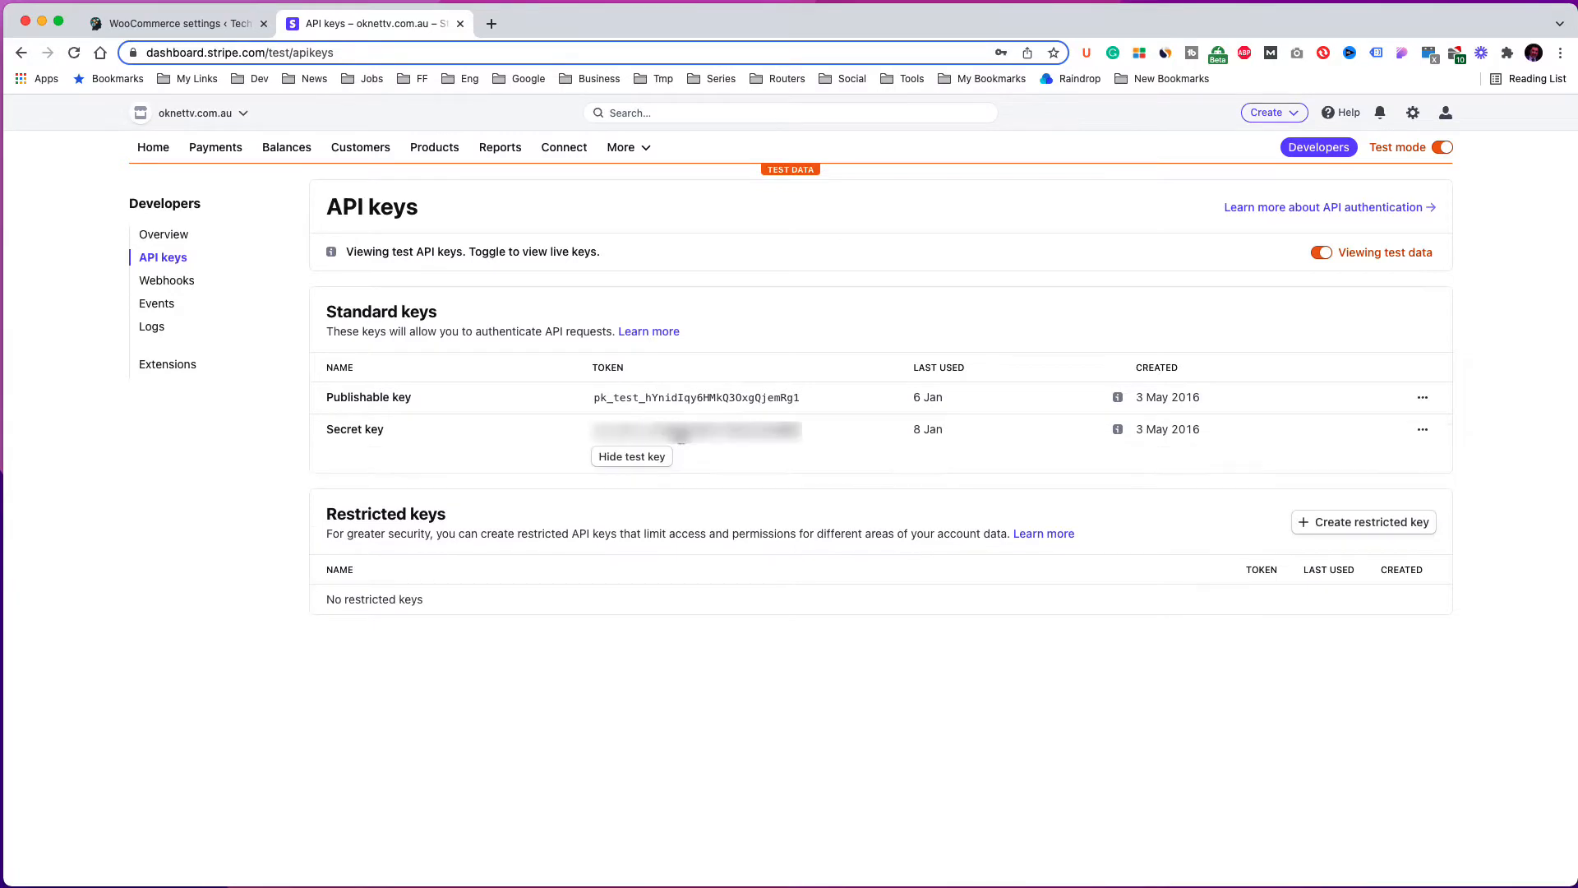
mouse_move(694, 430)
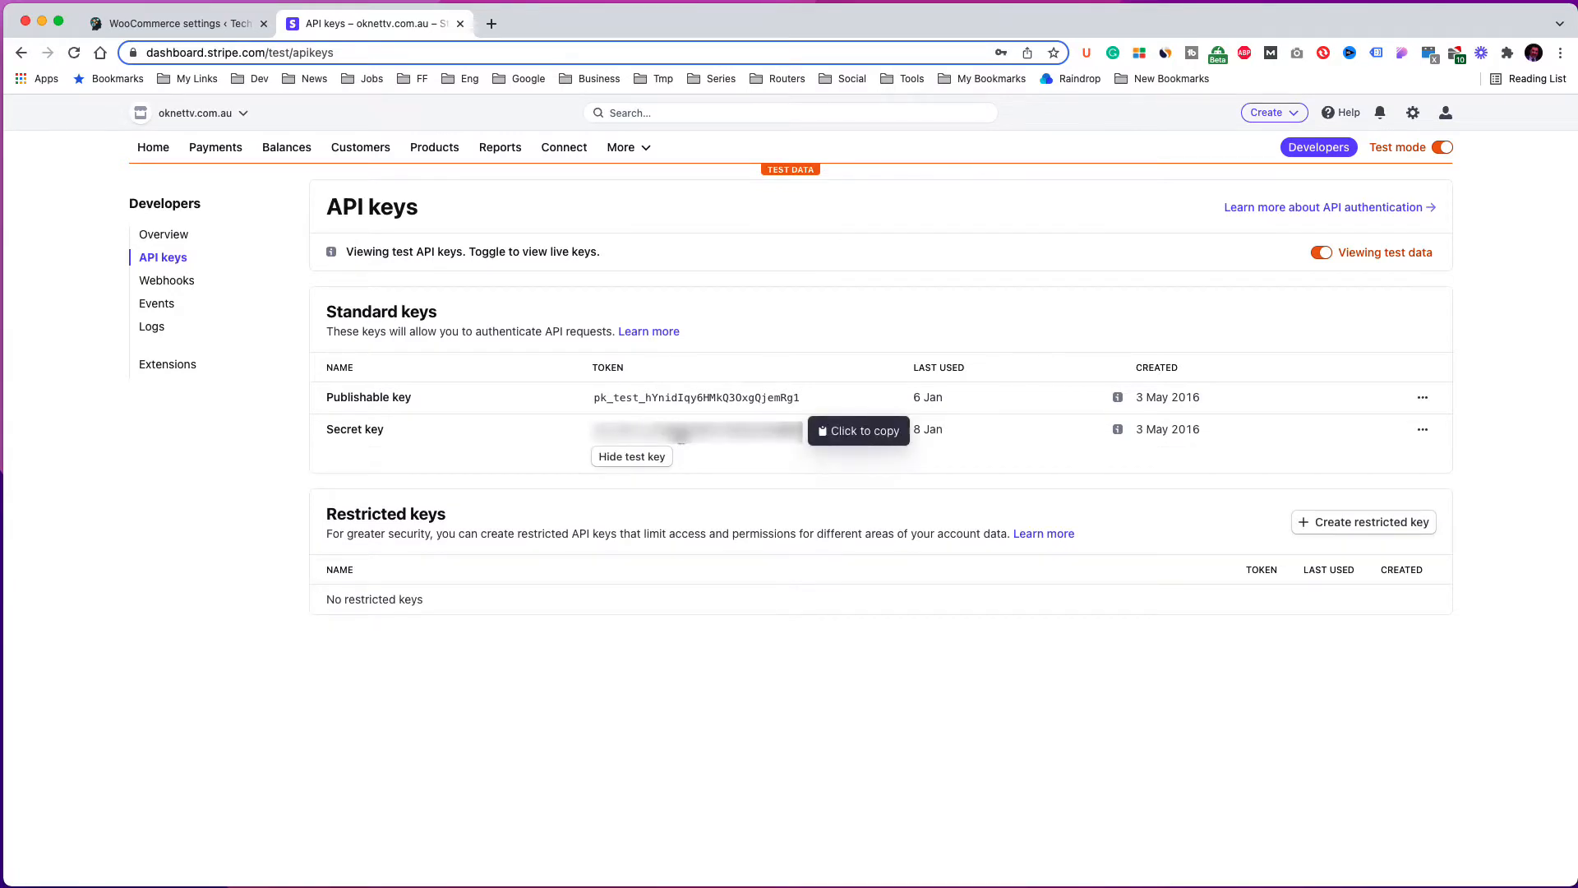
click(171, 22)
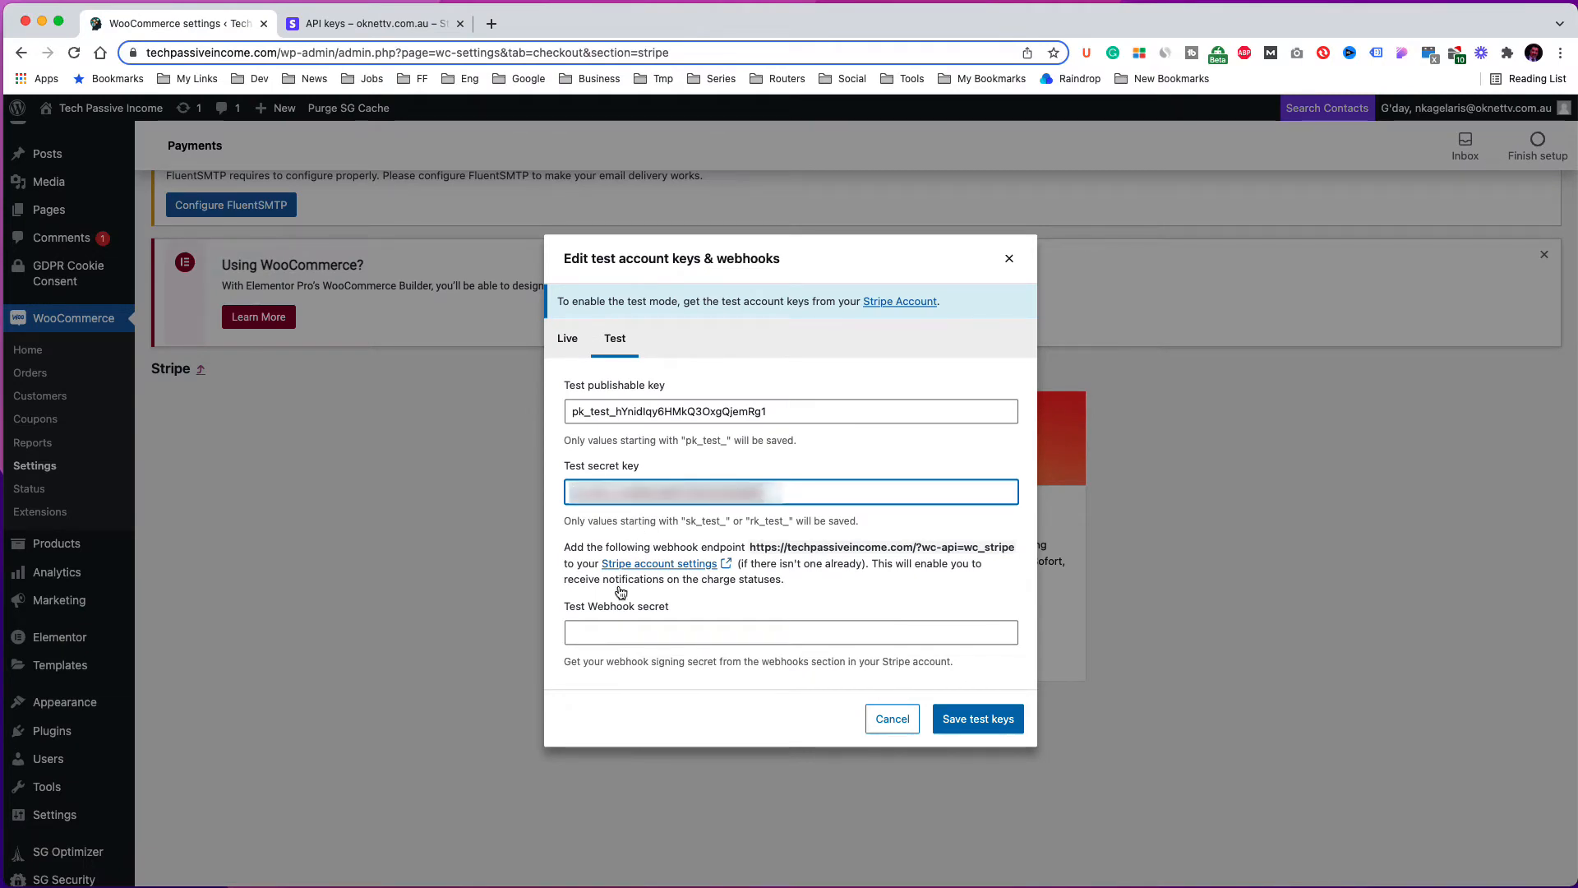
click(789, 632)
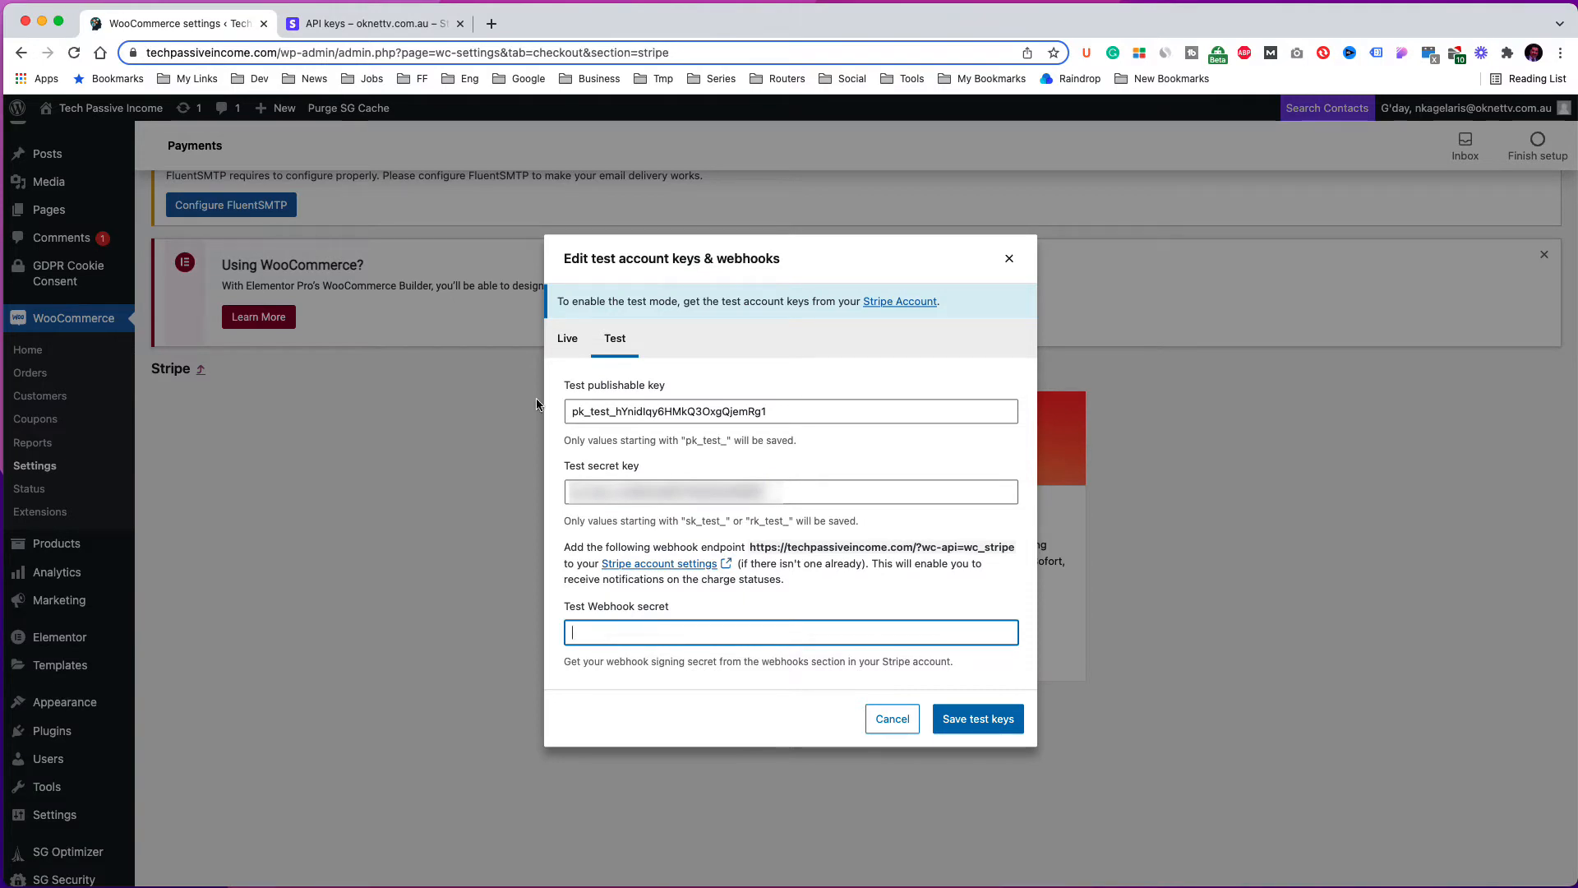
click(372, 23)
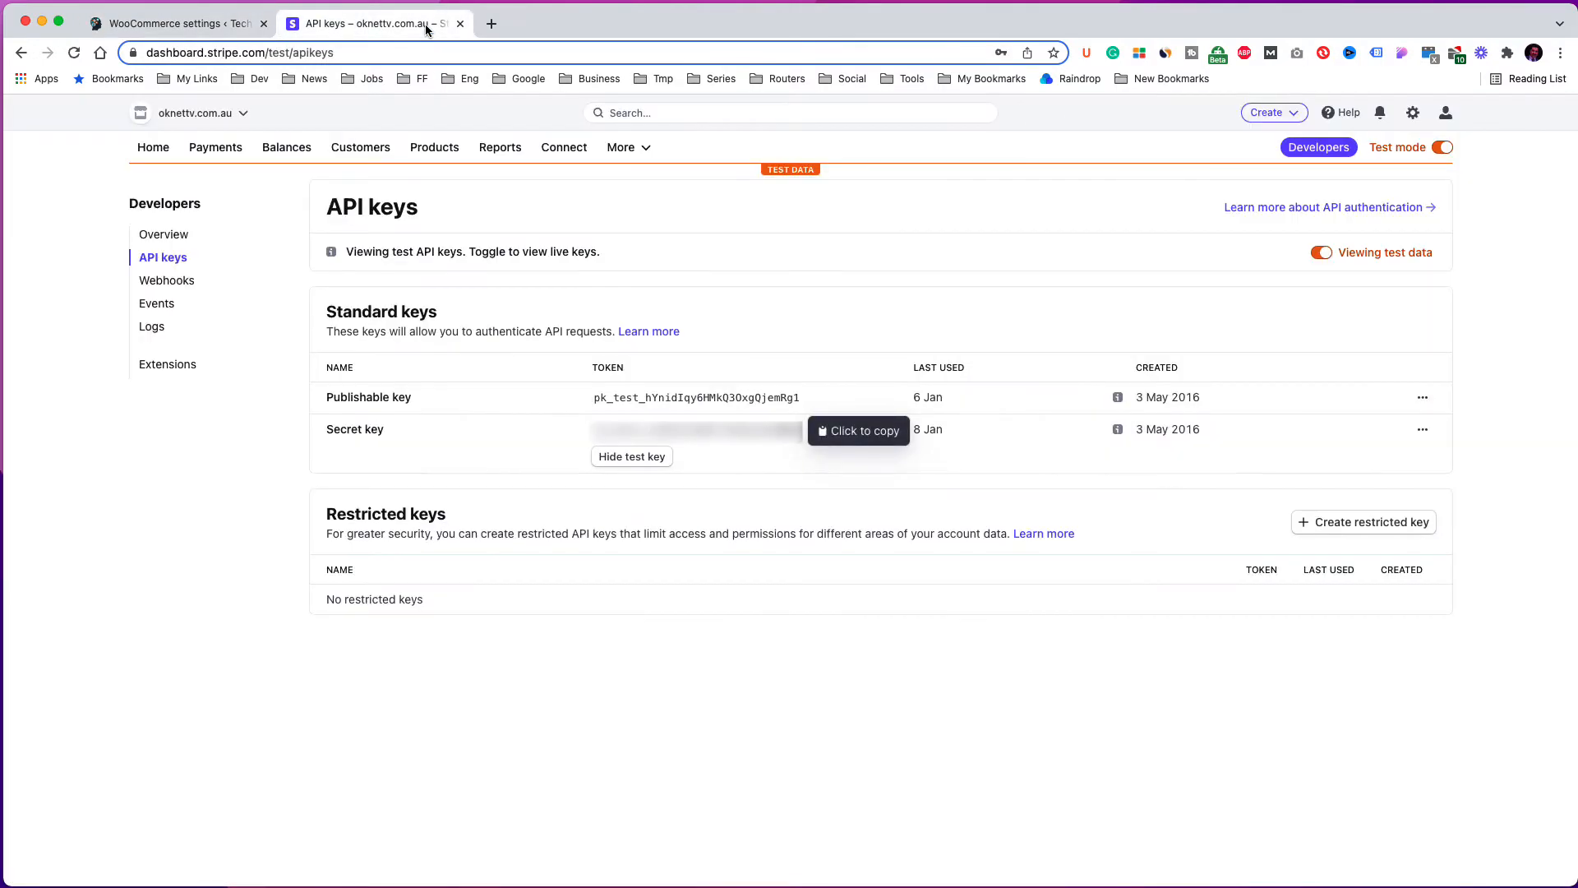
mouse_move(166, 287)
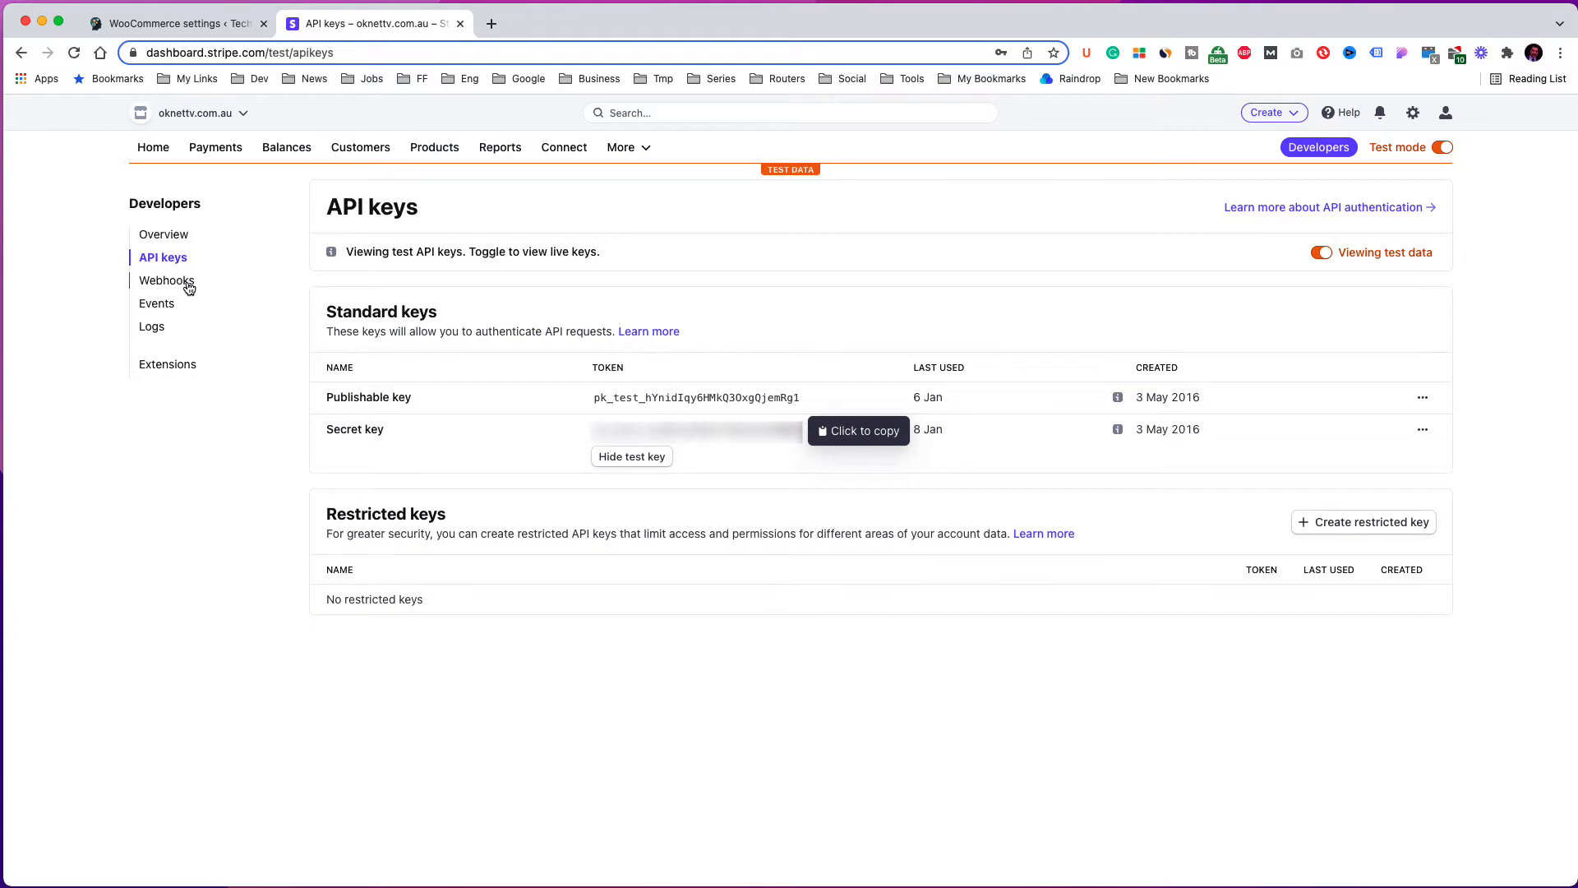
Step: Open Stripe Webhooks, copy WooCommerce's endpoint URL, and begin adding an endpoint
click(167, 279)
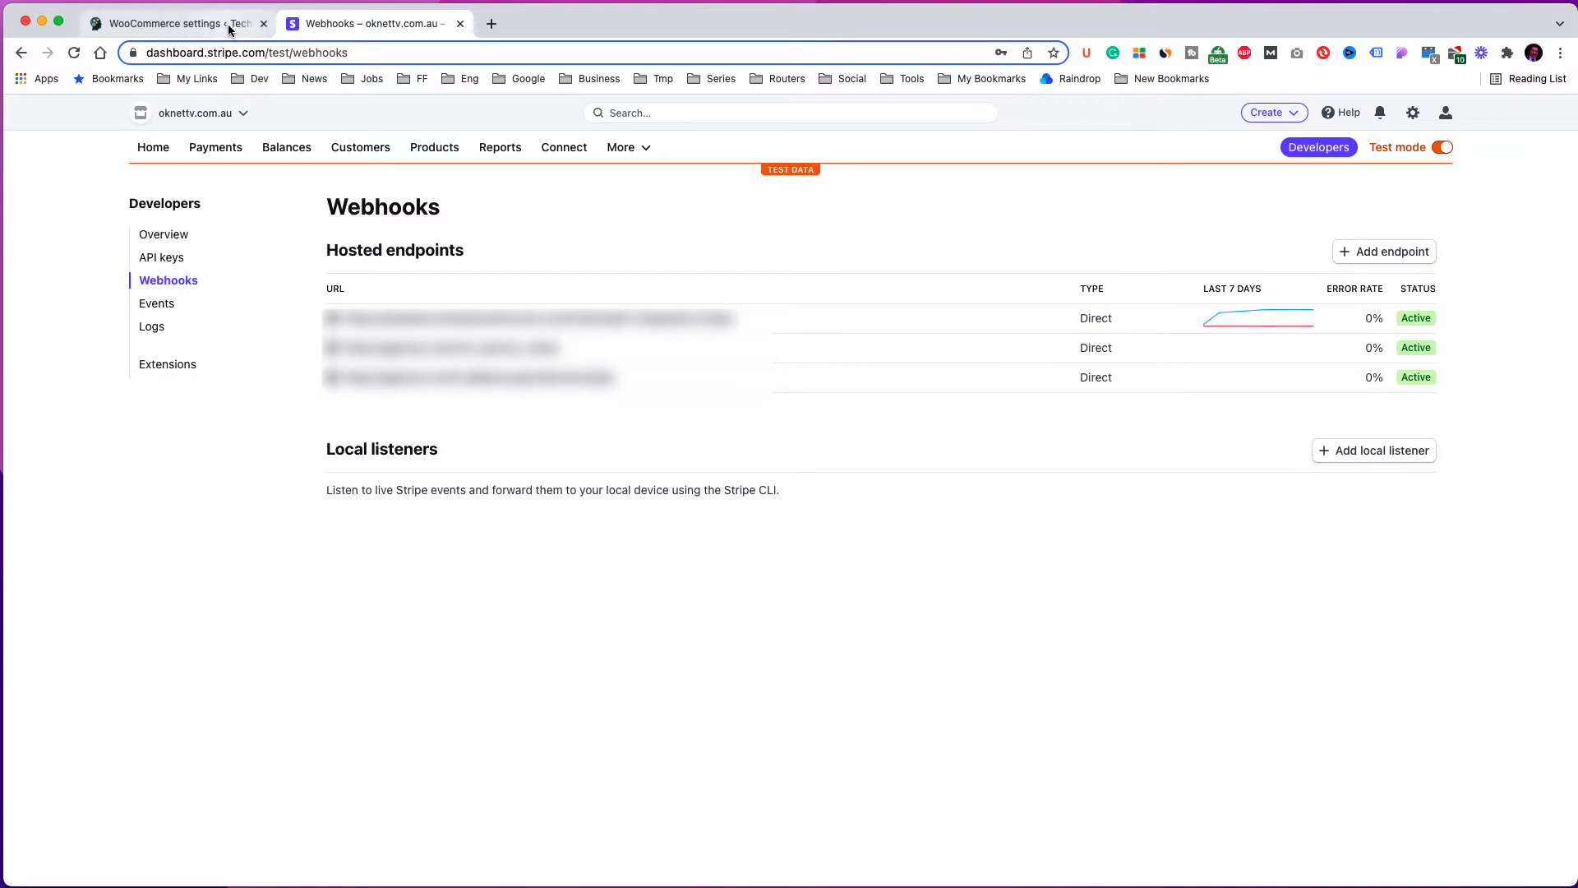
click(176, 23)
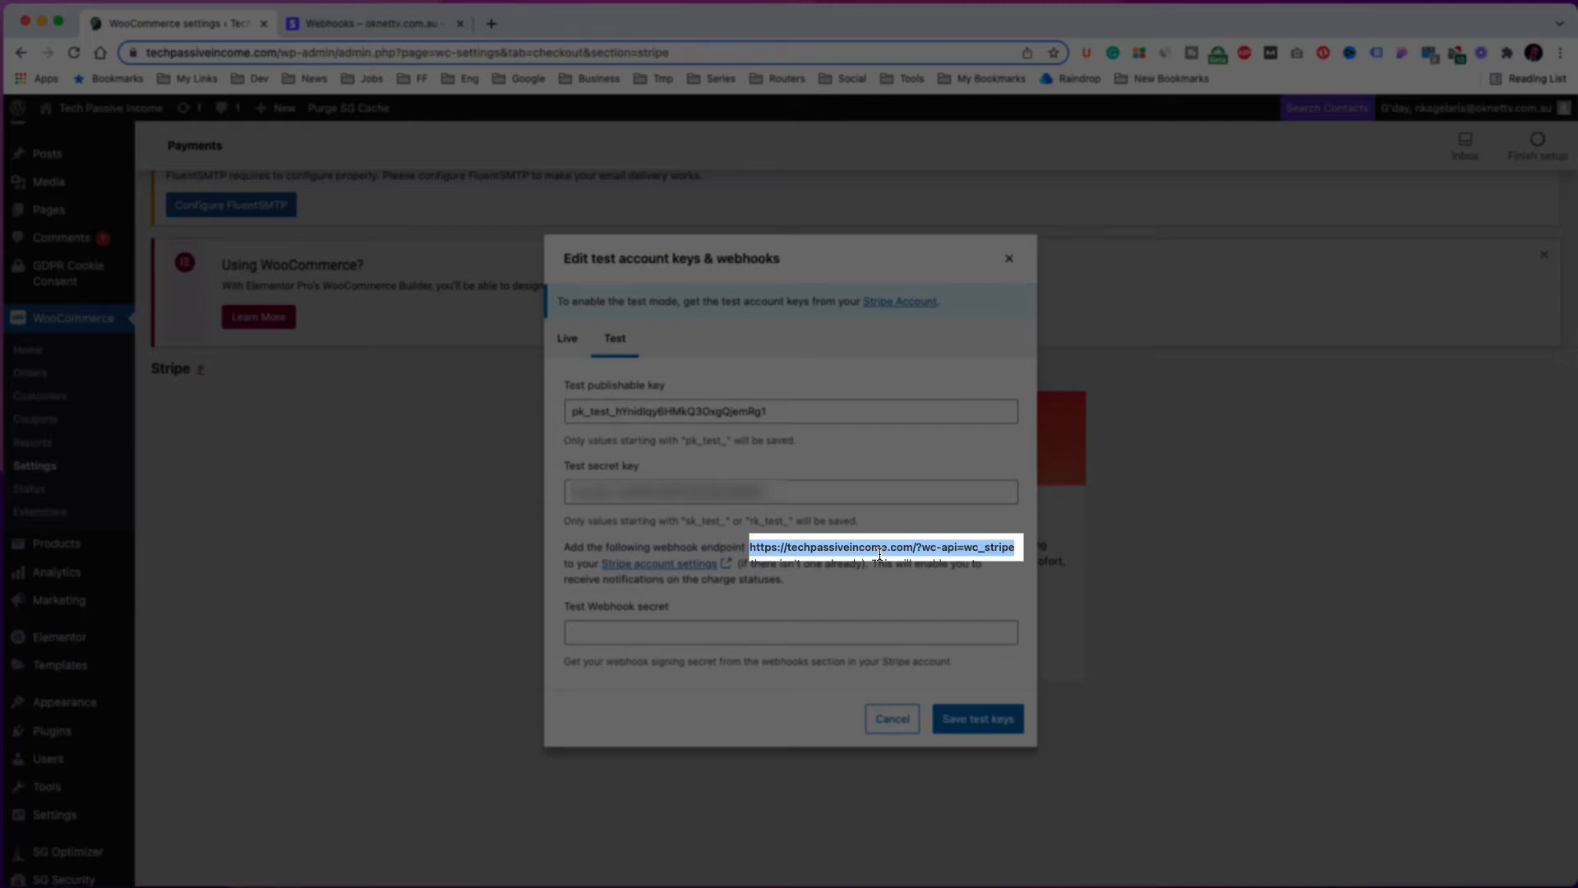
click(372, 23)
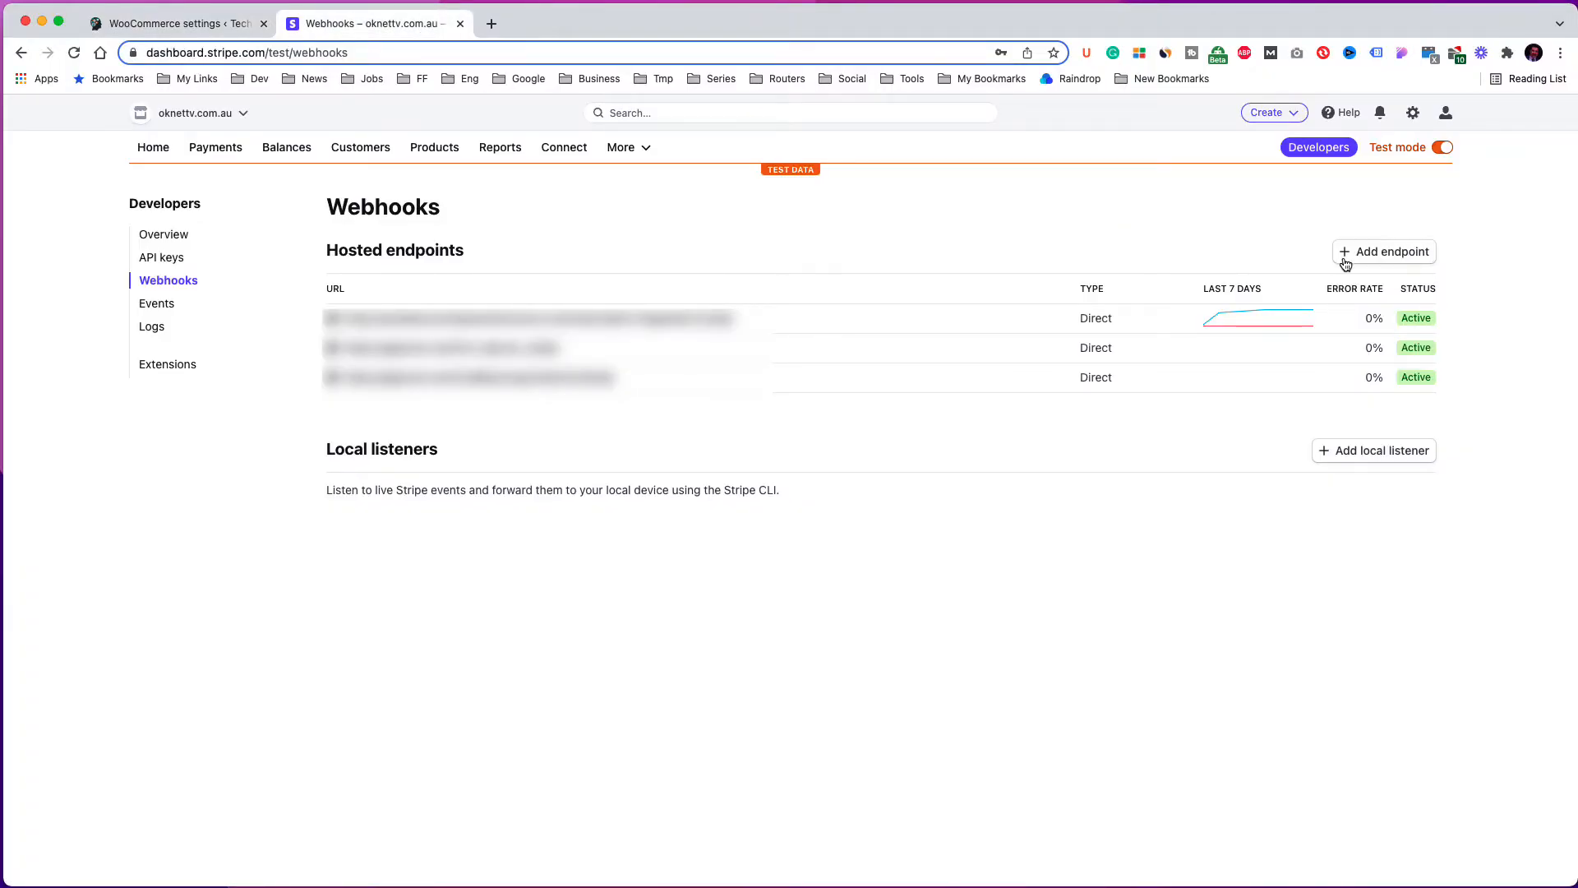
click(1384, 251)
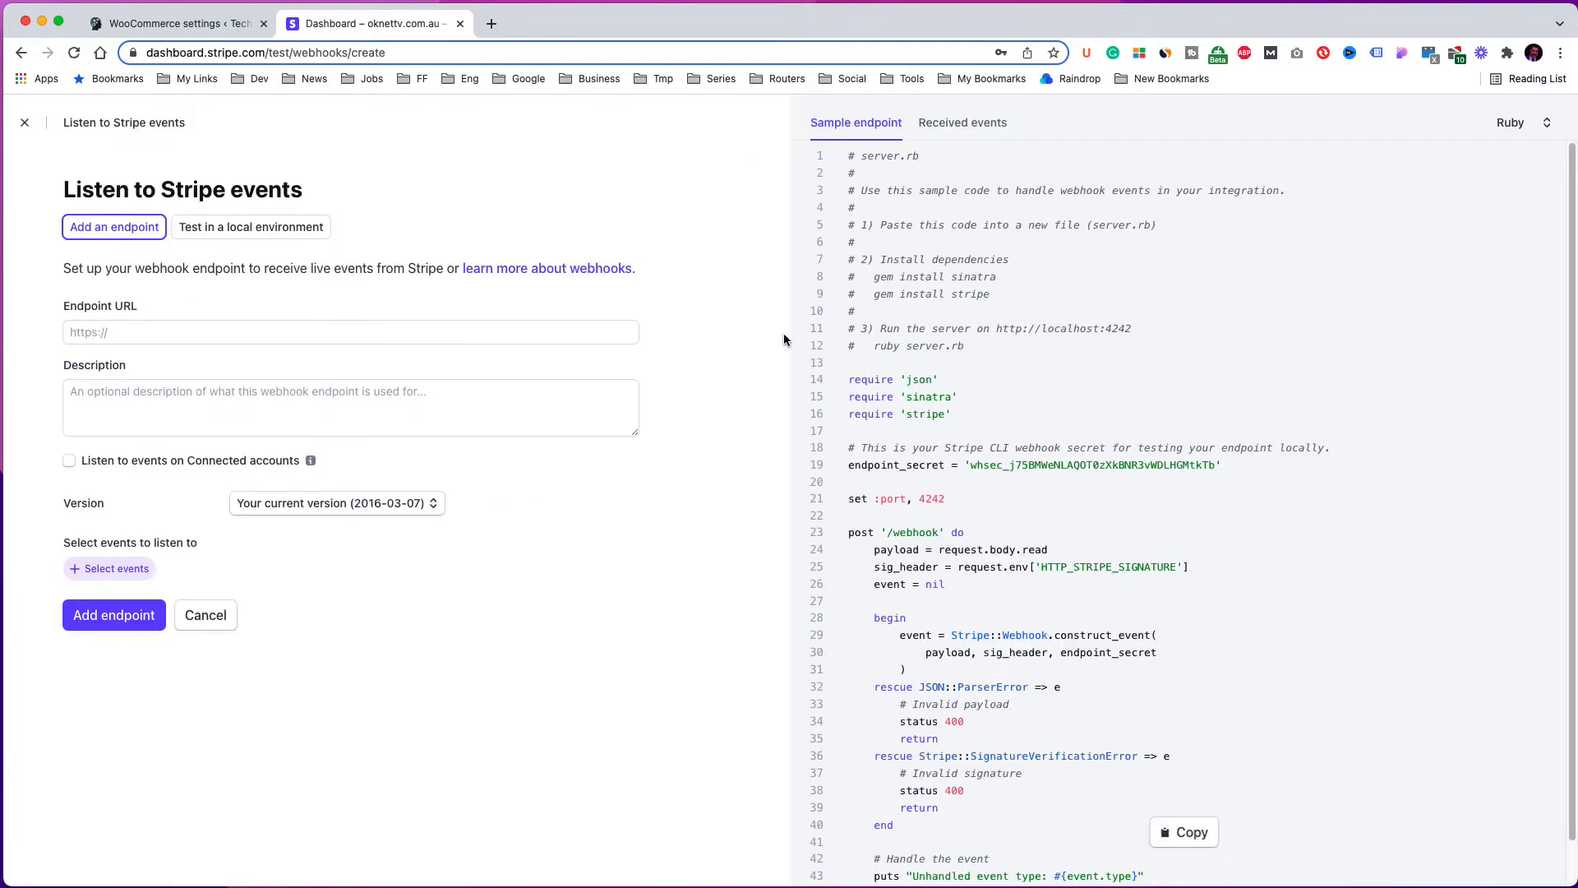
click(350, 332)
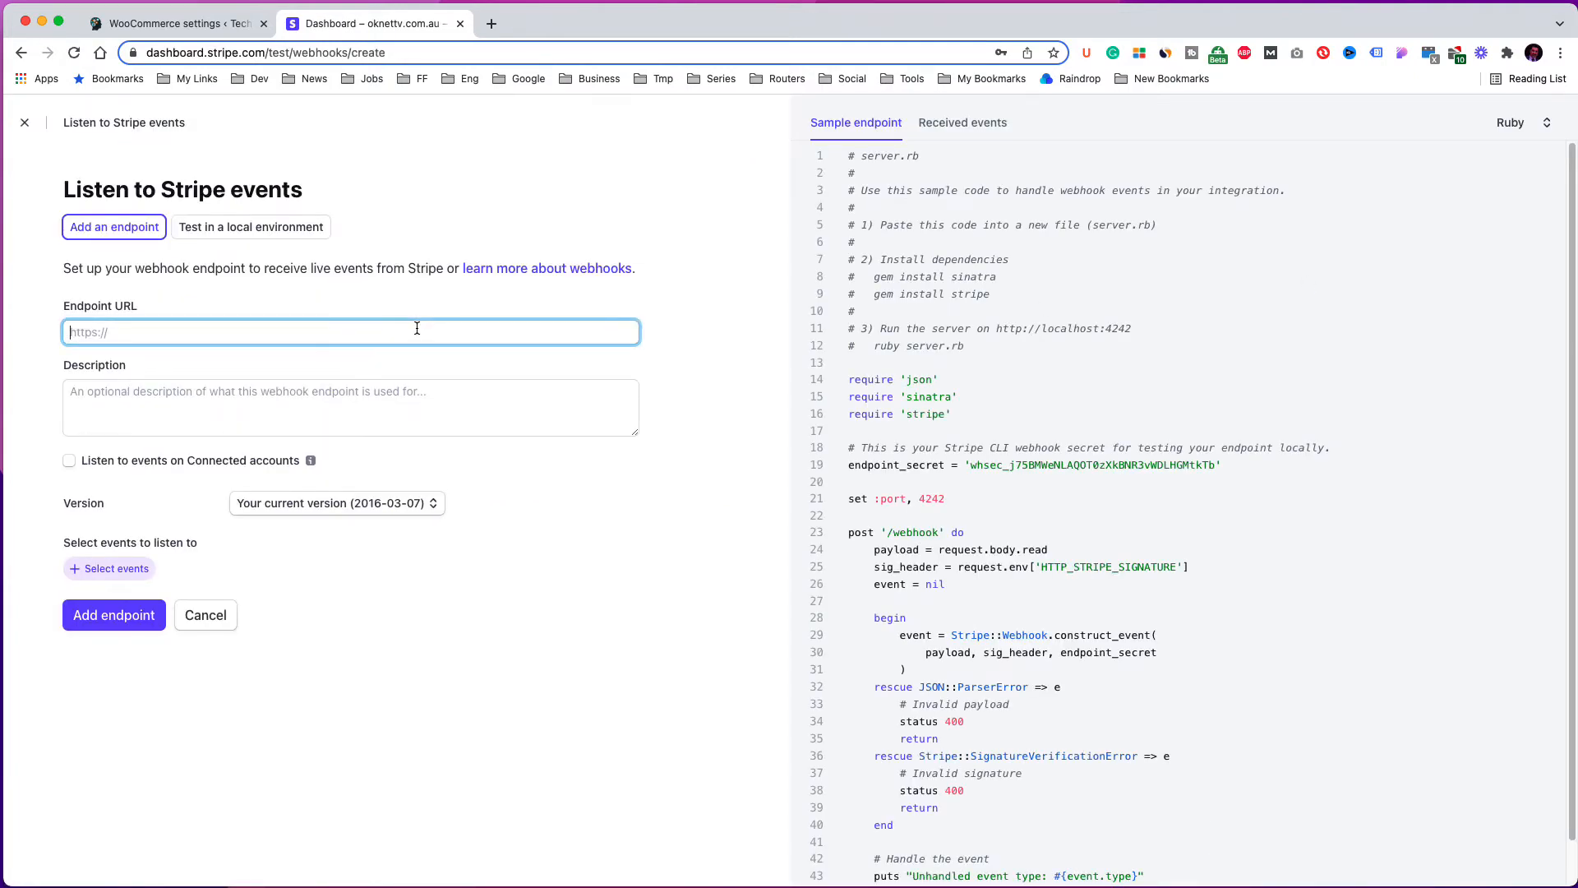
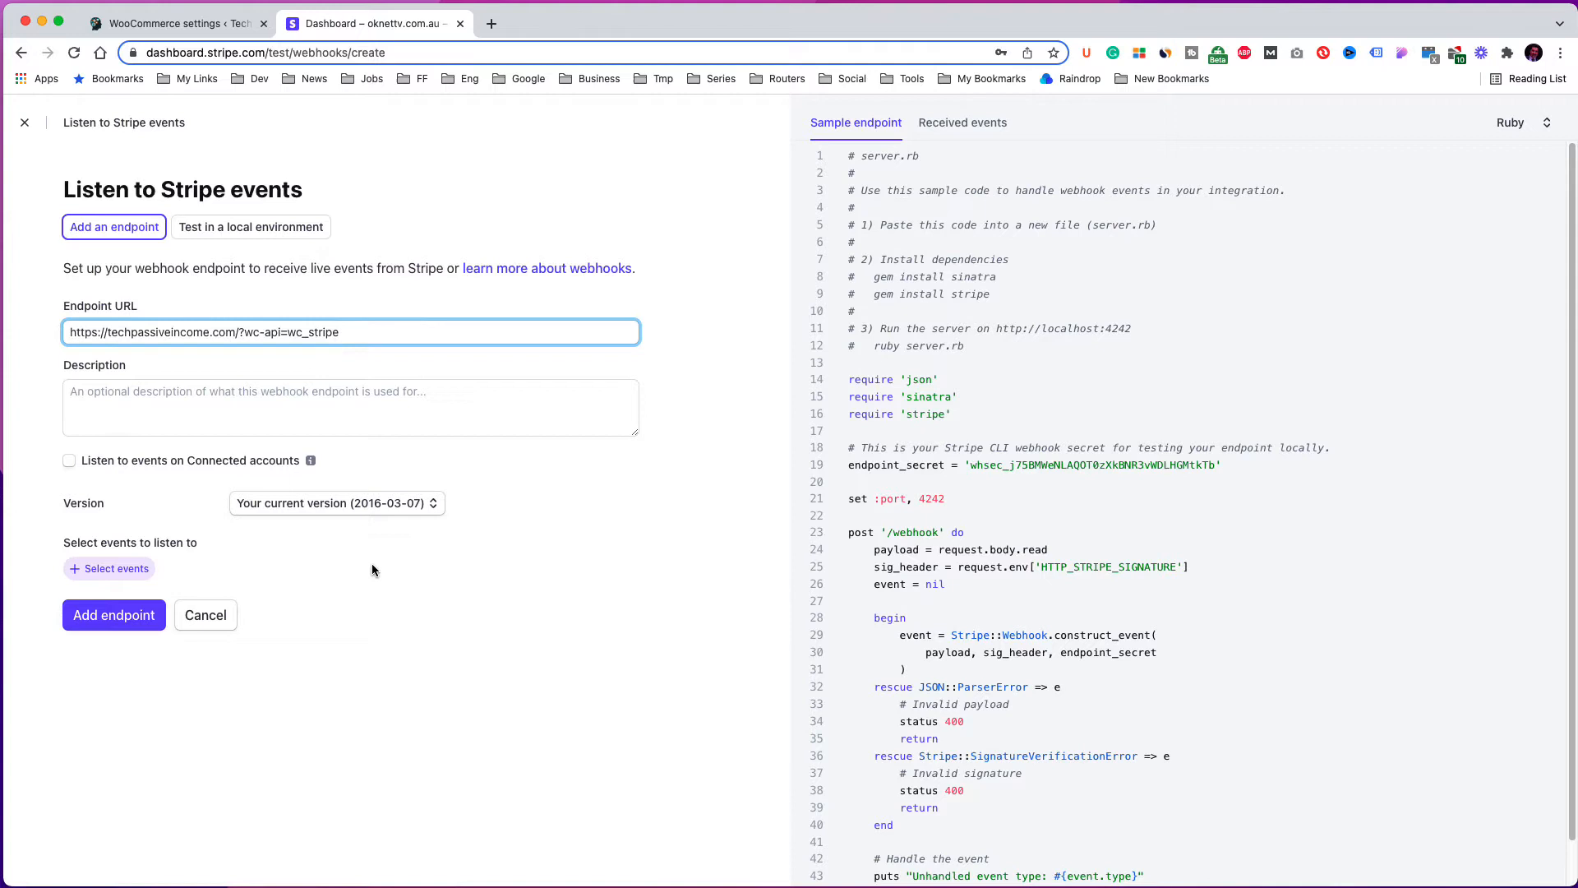
mouse_move(252, 592)
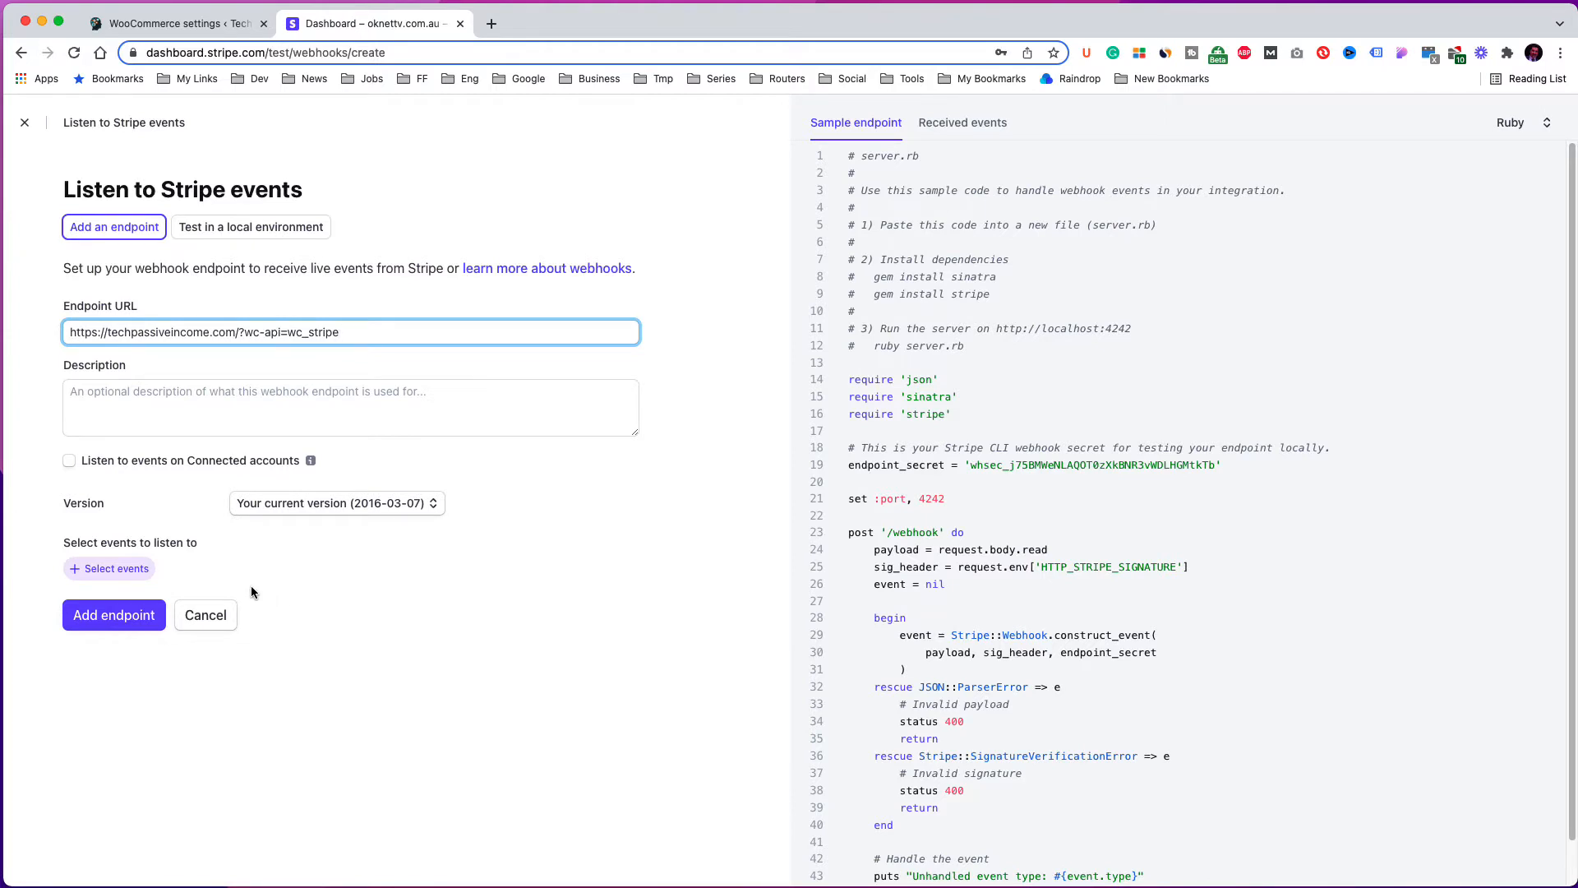
click(109, 568)
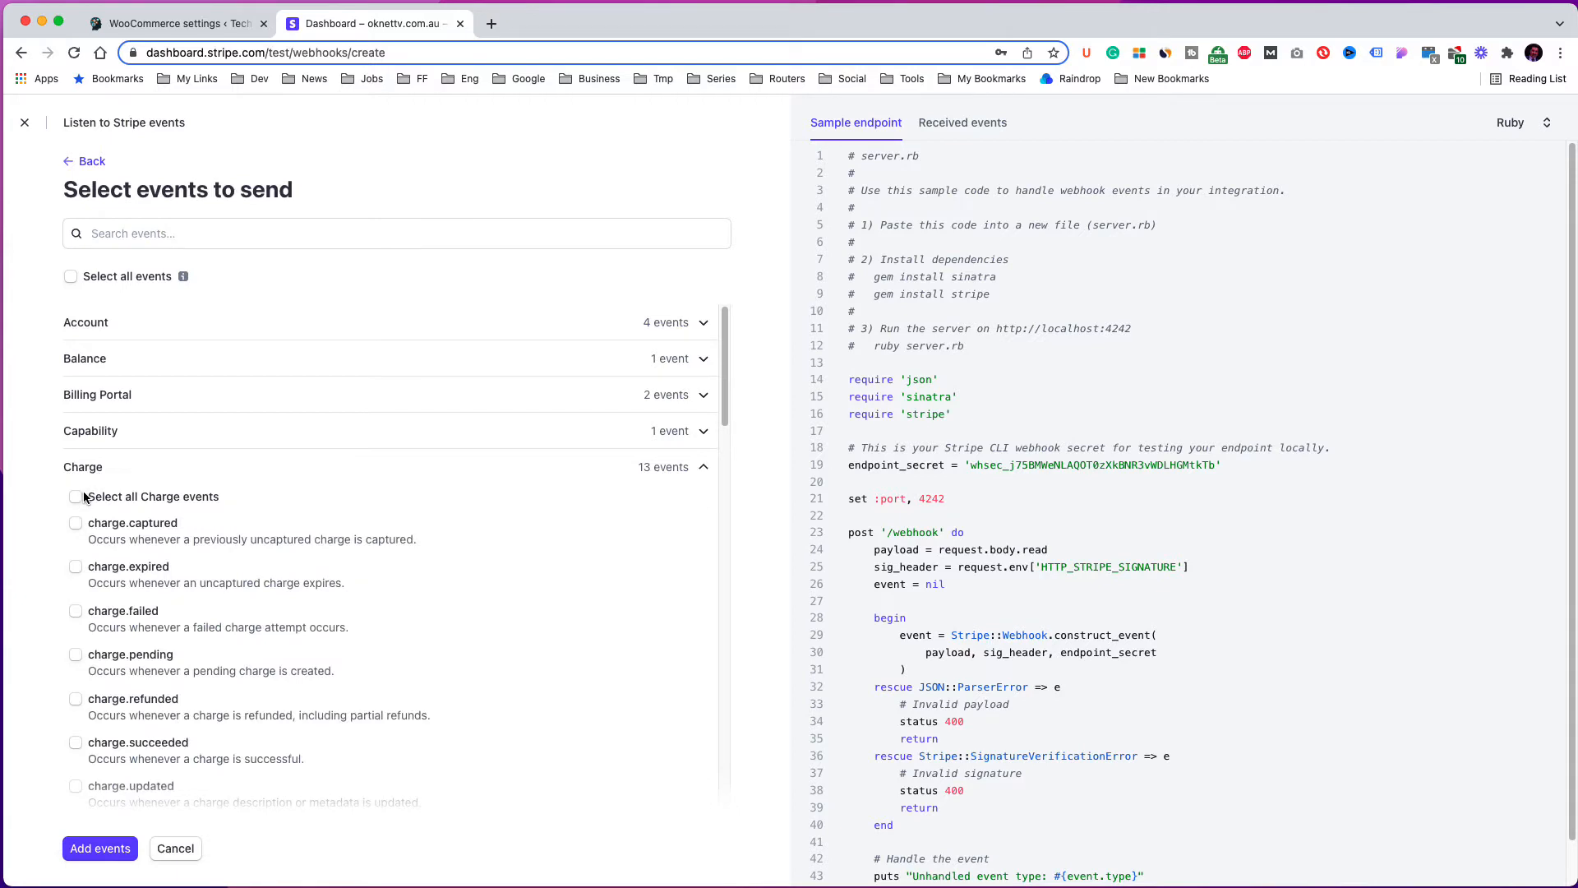
click(76, 496)
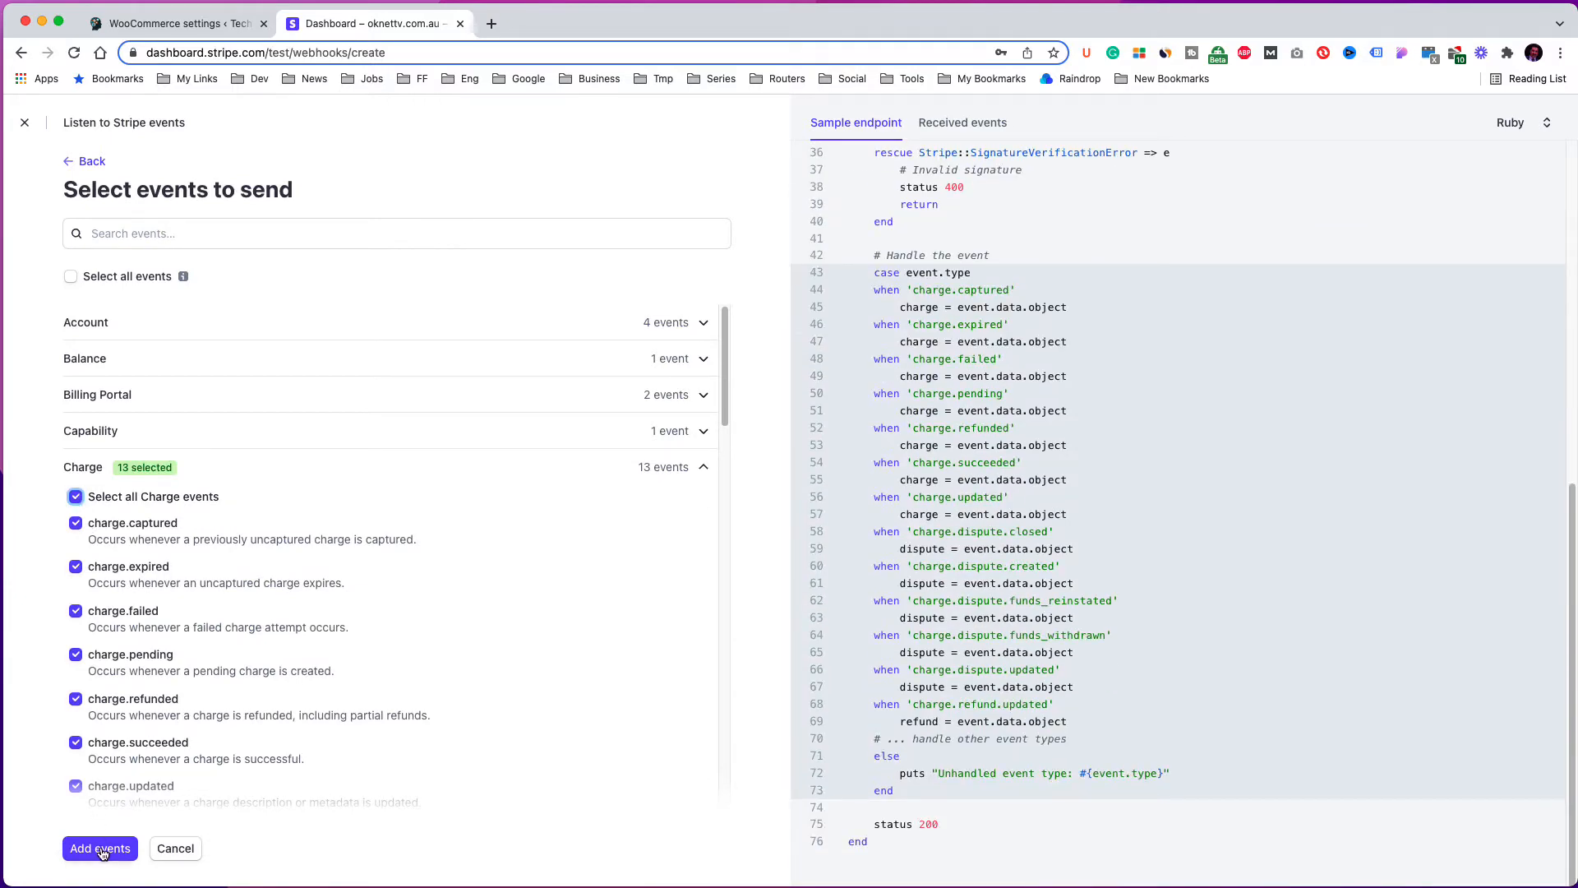
click(98, 847)
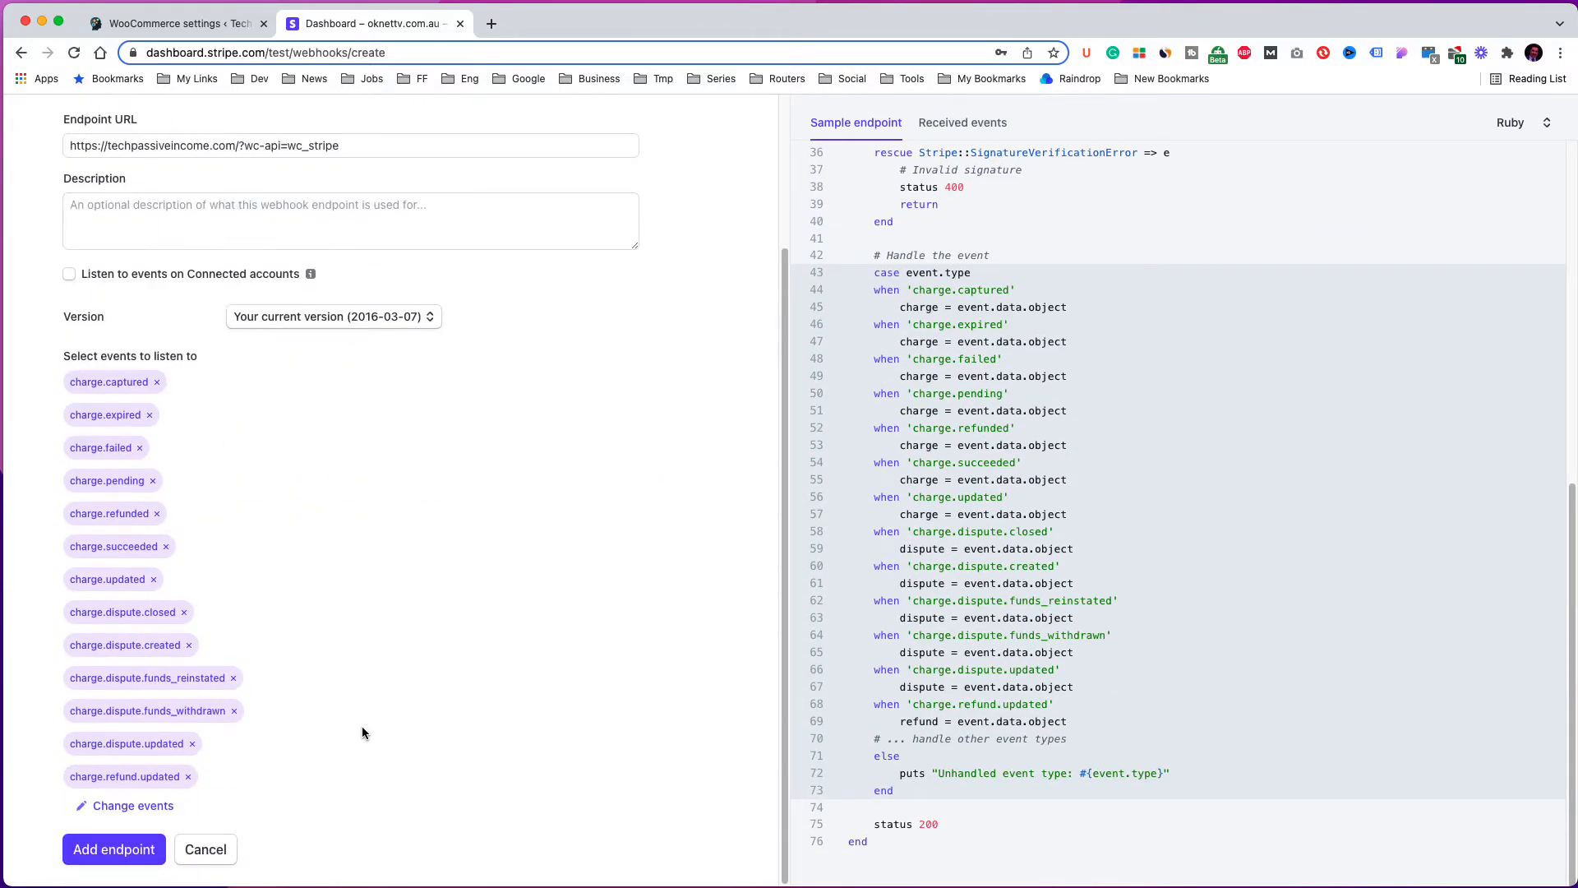
click(113, 848)
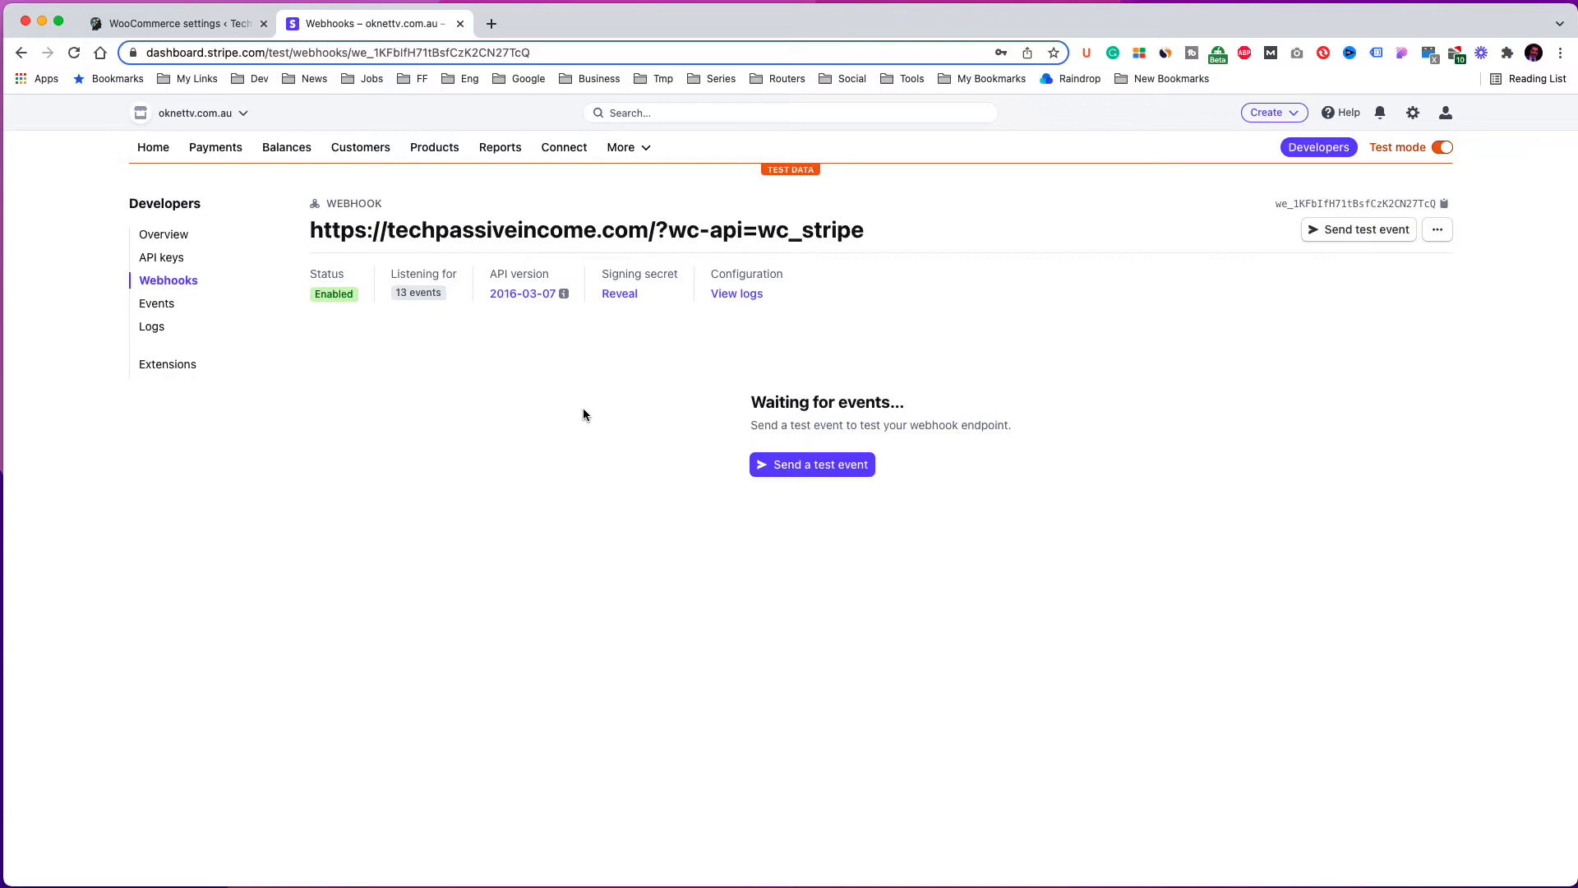
mouse_move(627, 315)
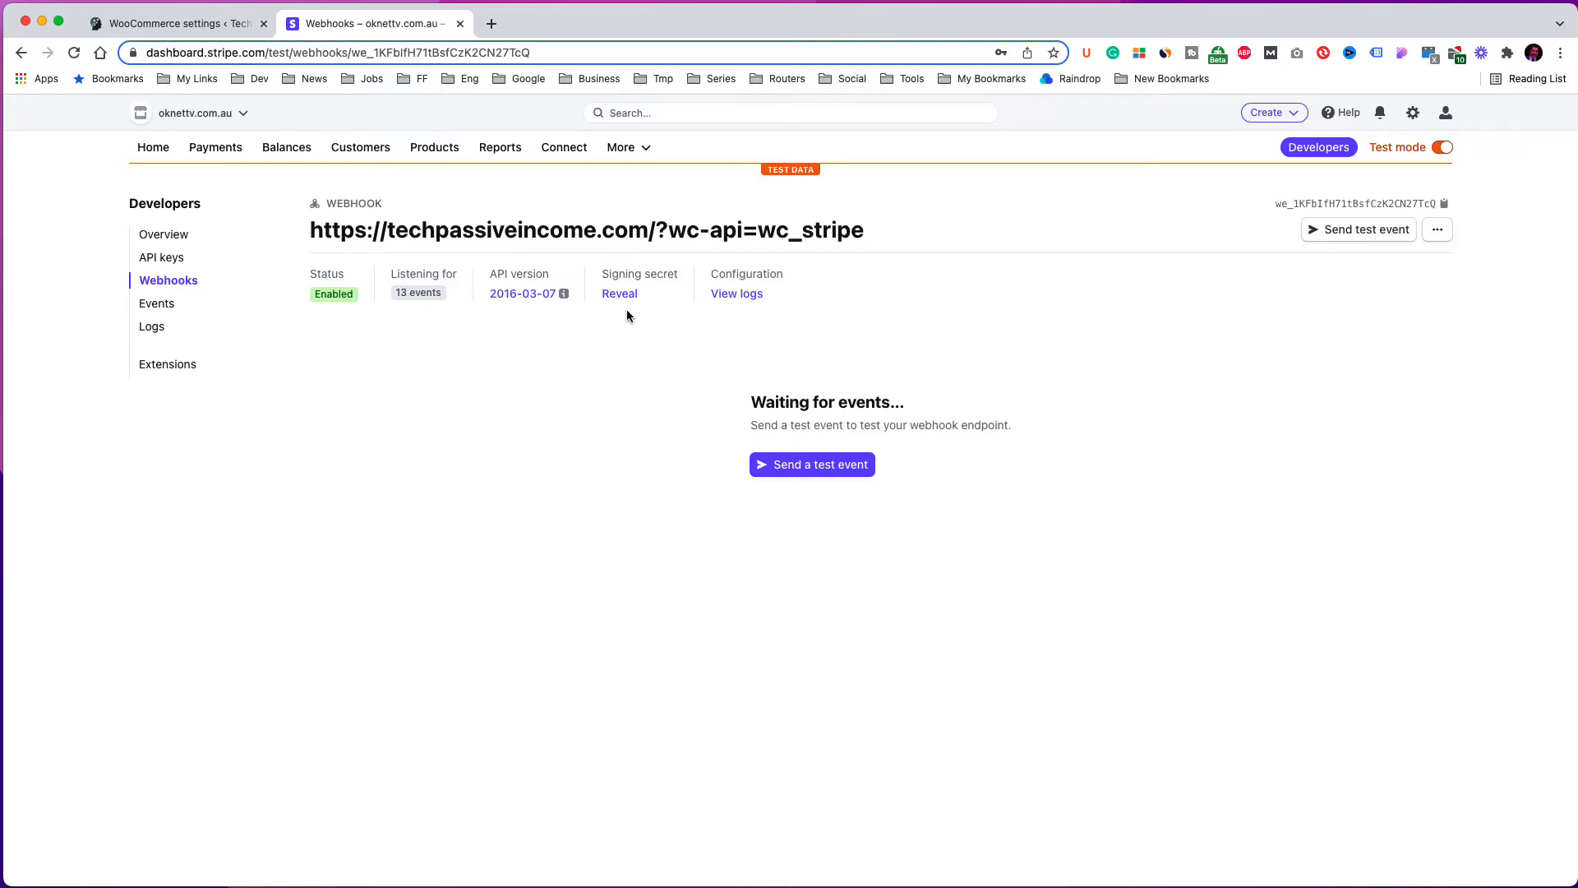
Step: Reveal and copy the webhook signing secret, then return to the WooCommerce keys form
click(619, 293)
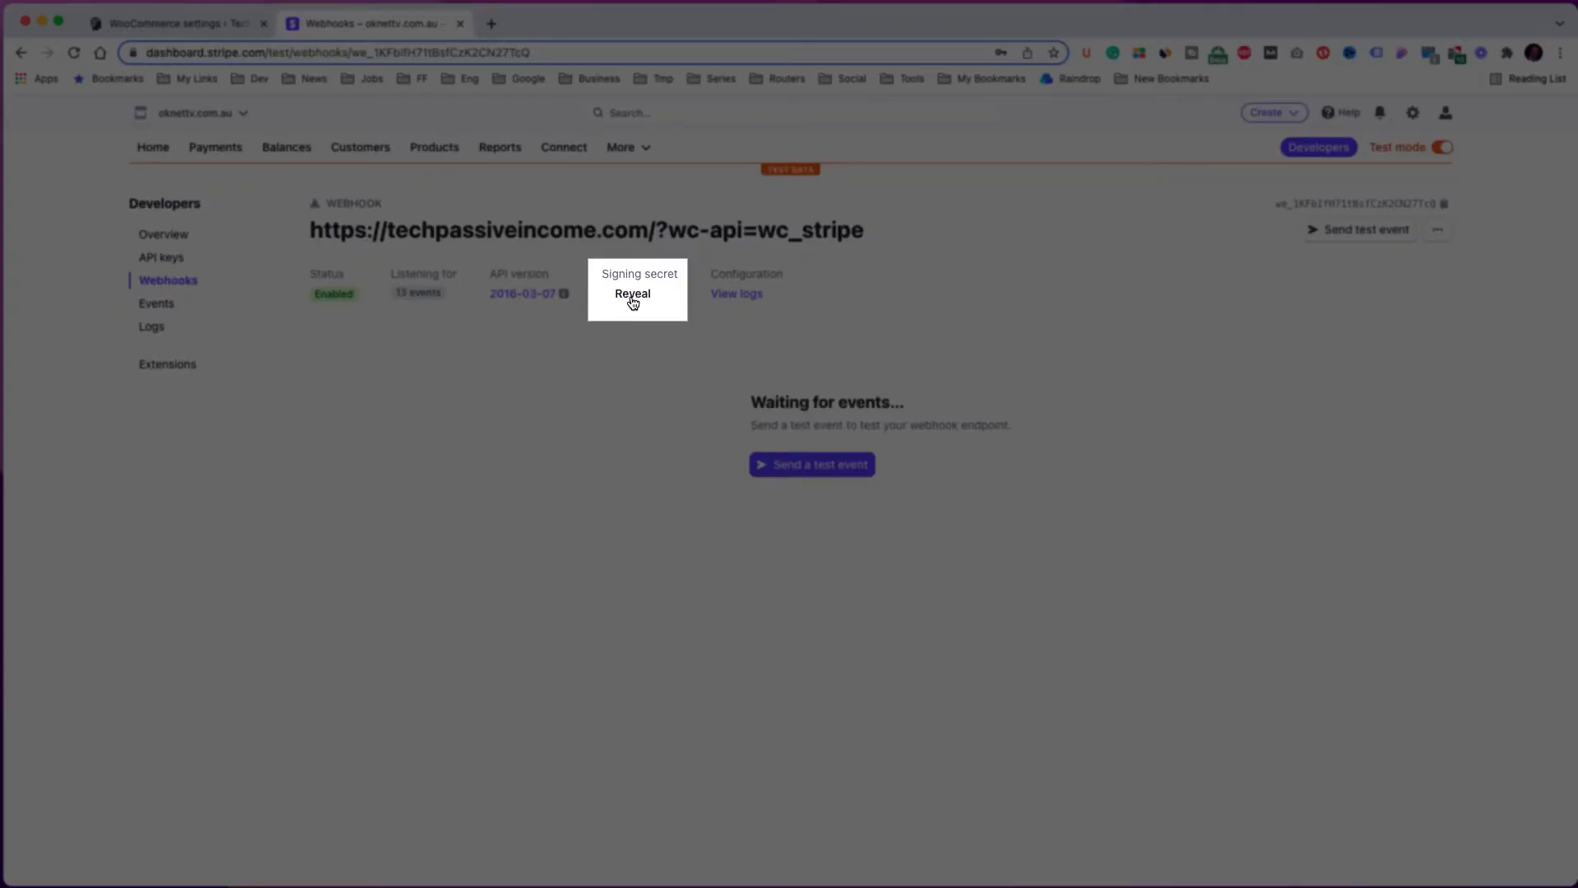
click(632, 294)
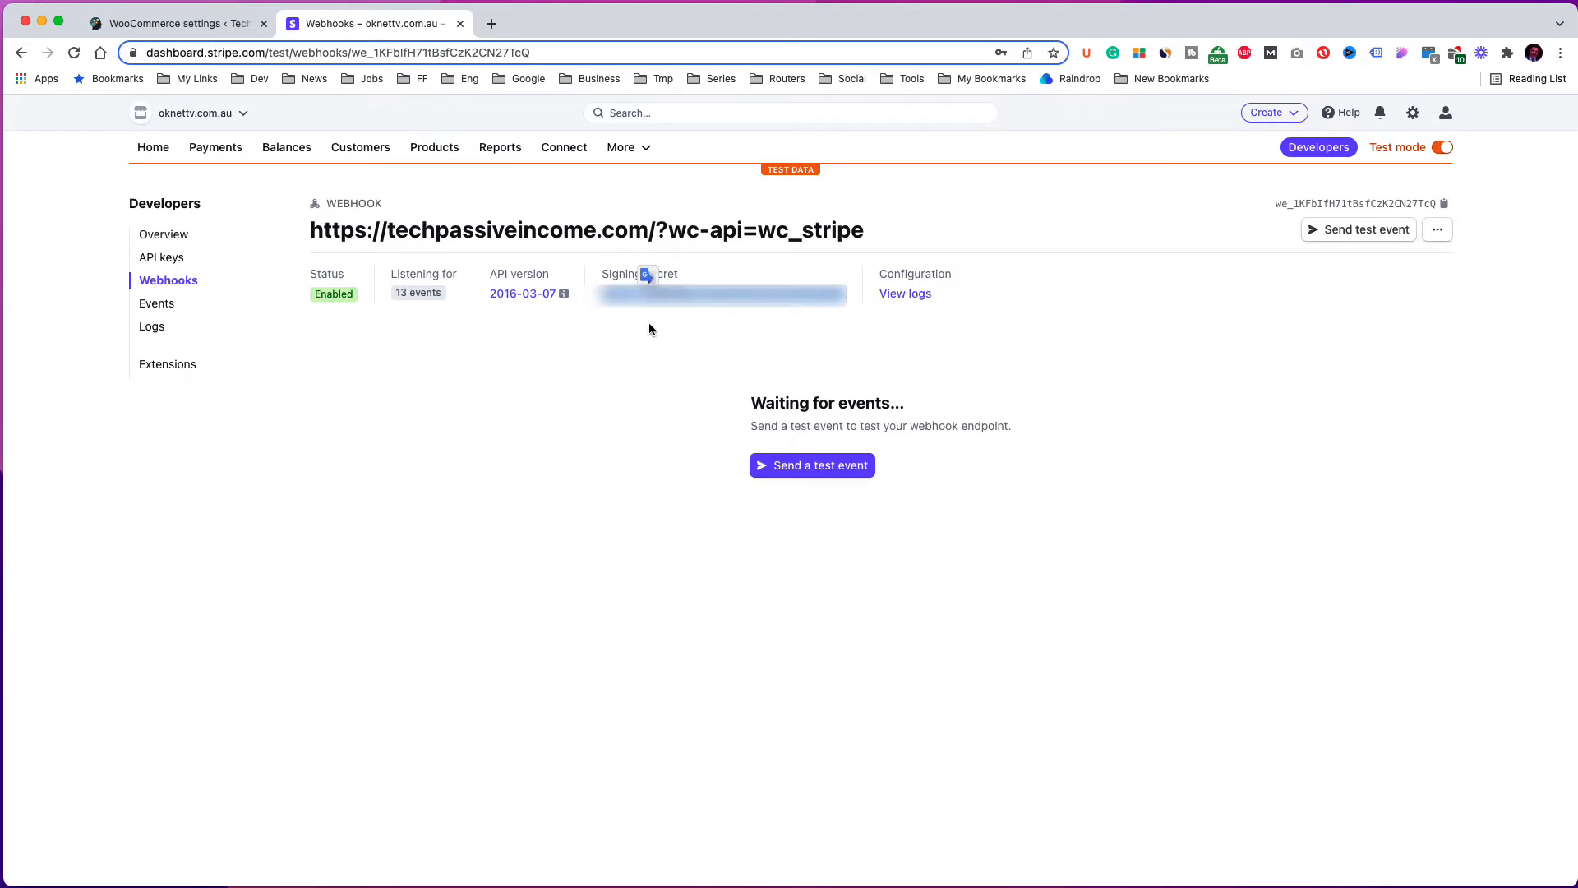
click(175, 22)
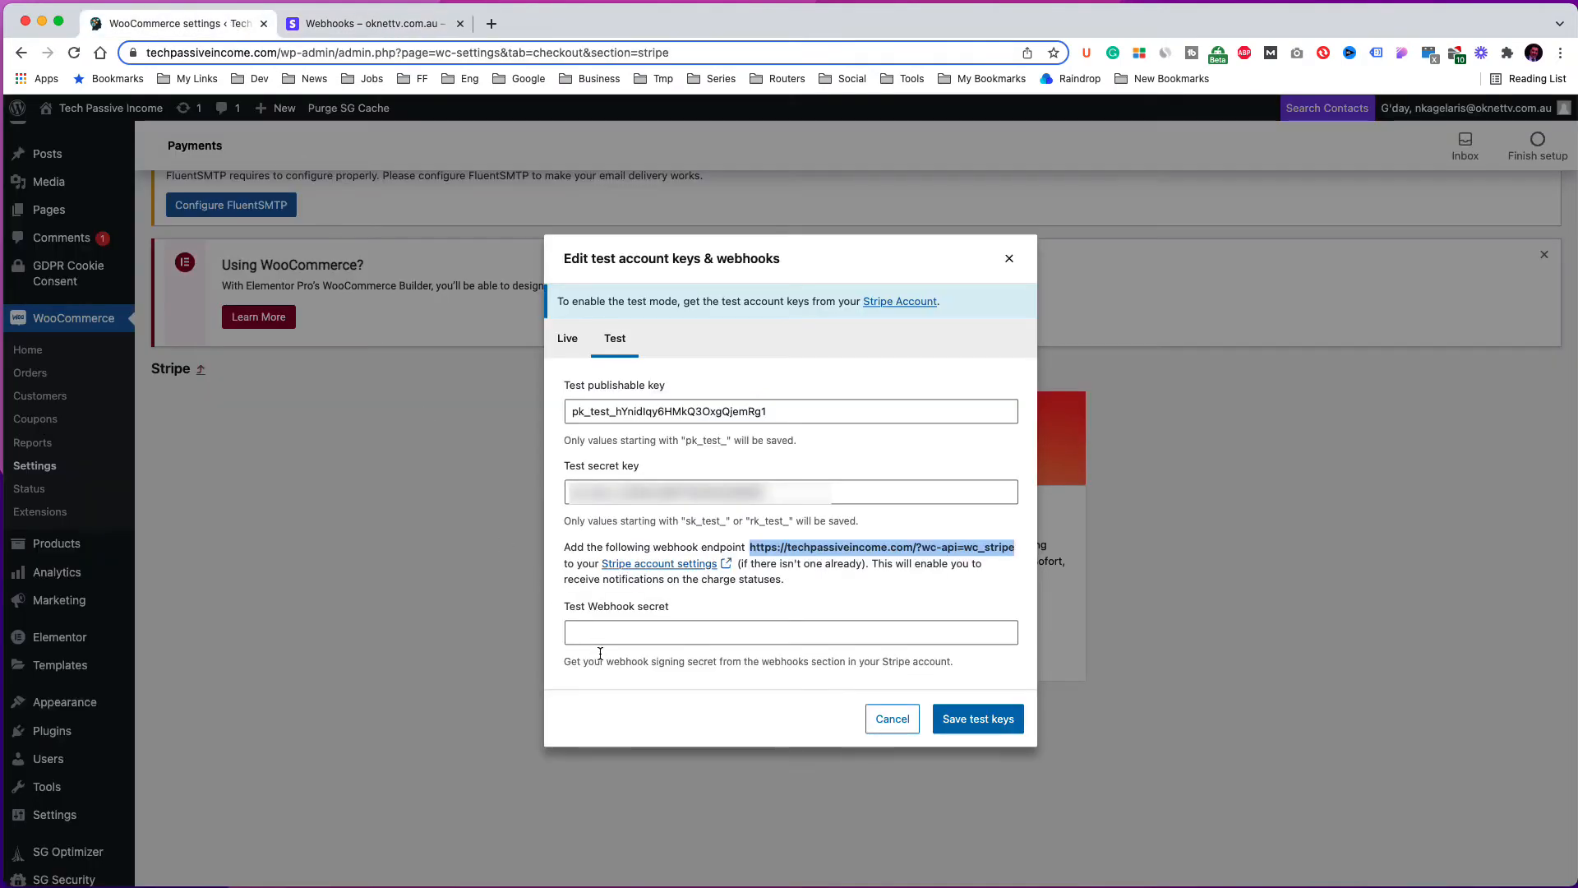
Step: Paste the signing secret as the webhook secret, save the test keys, and scroll Stripe settings
click(790, 632)
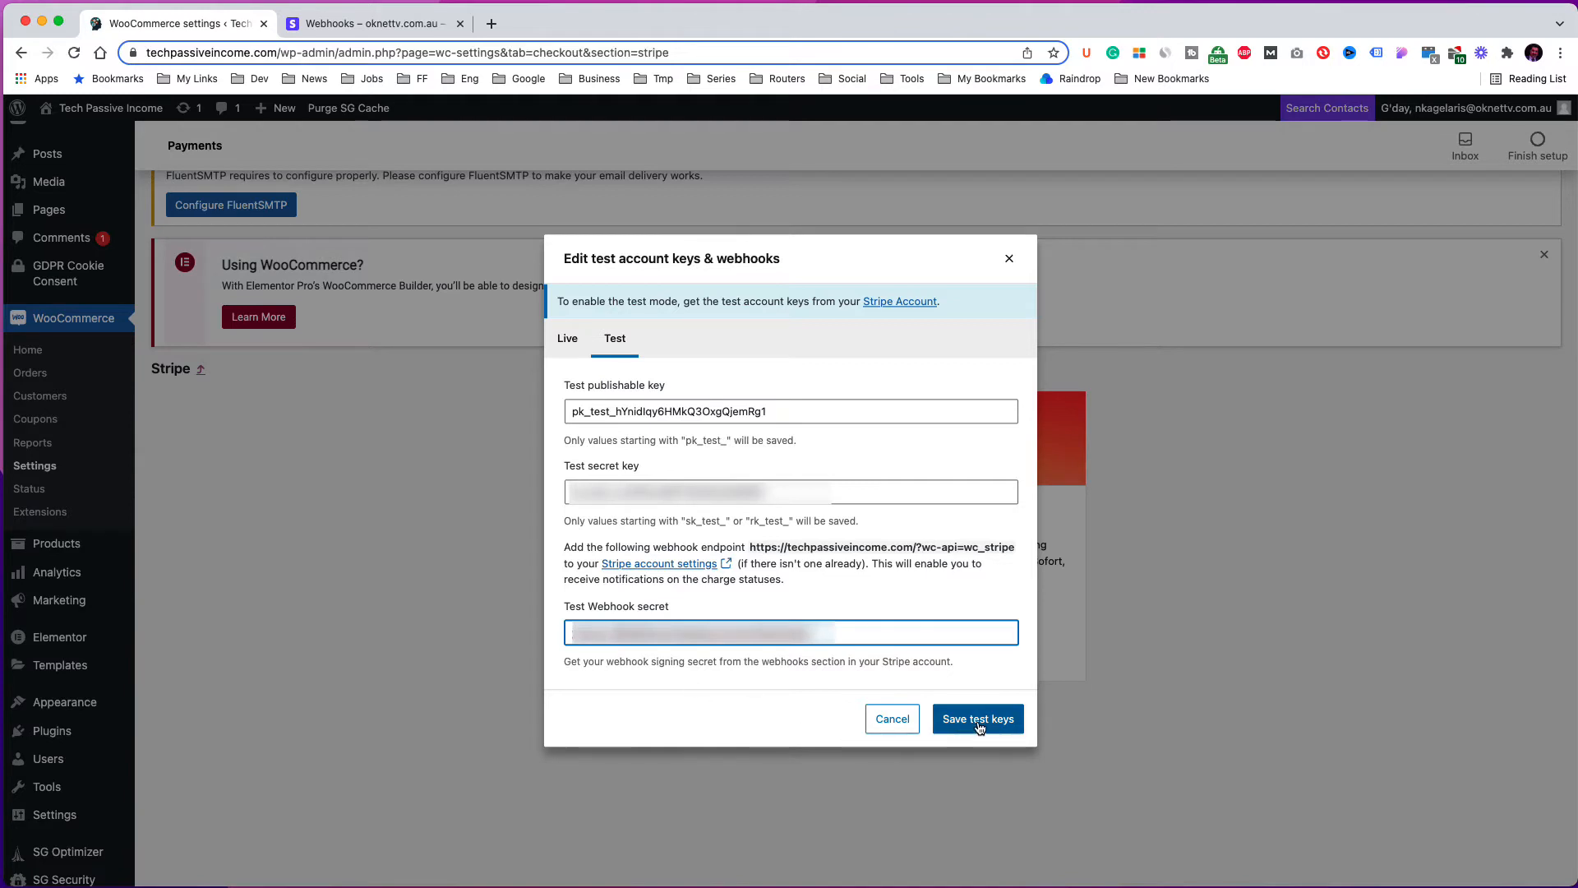
click(975, 719)
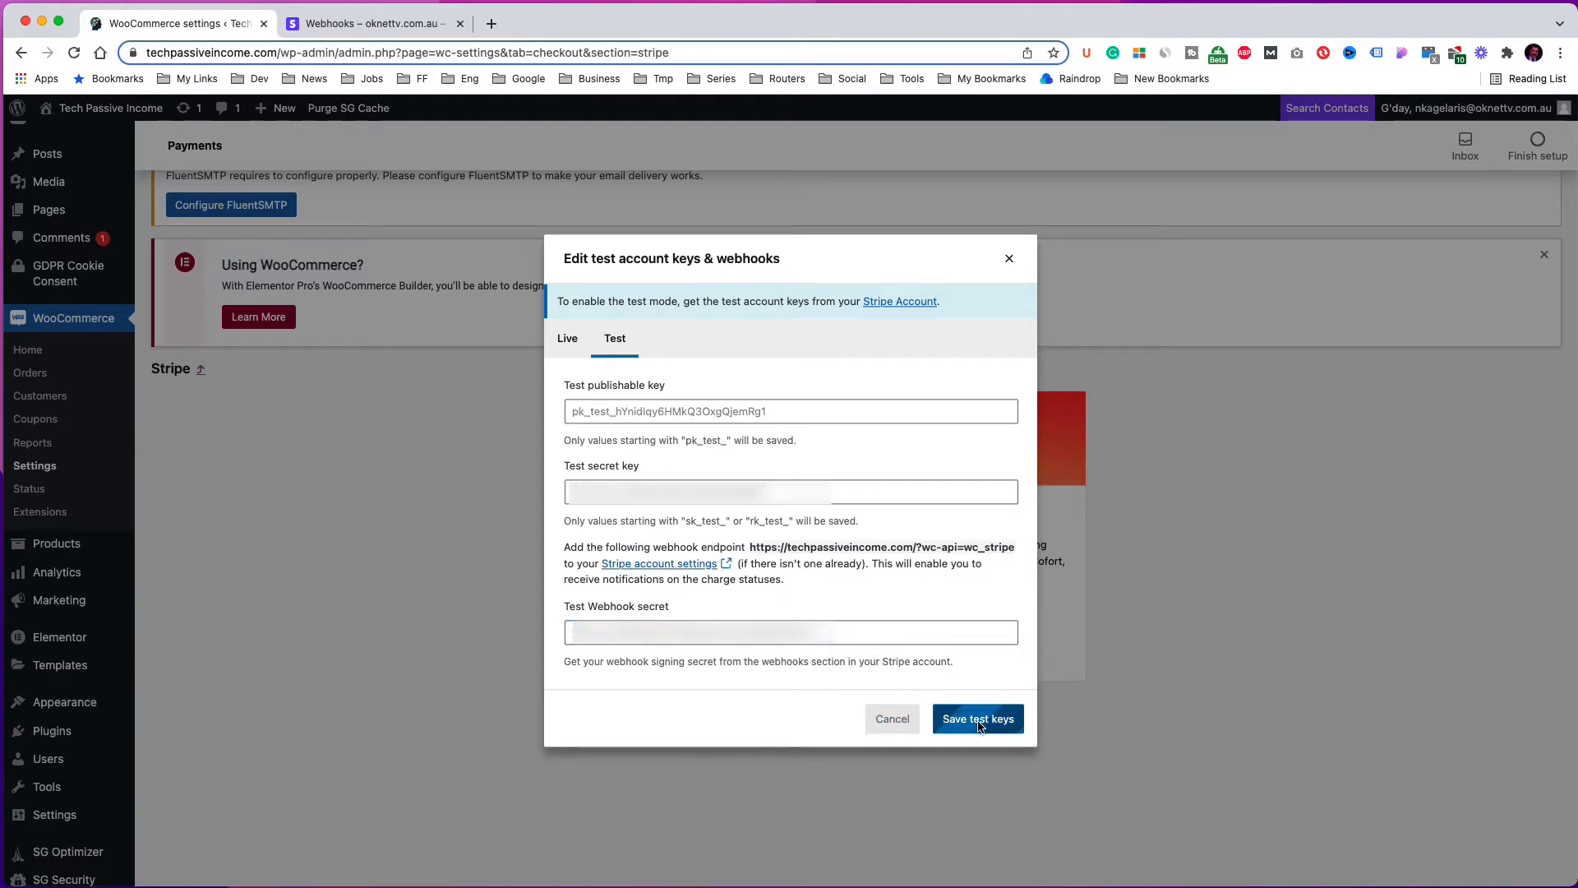
click(975, 718)
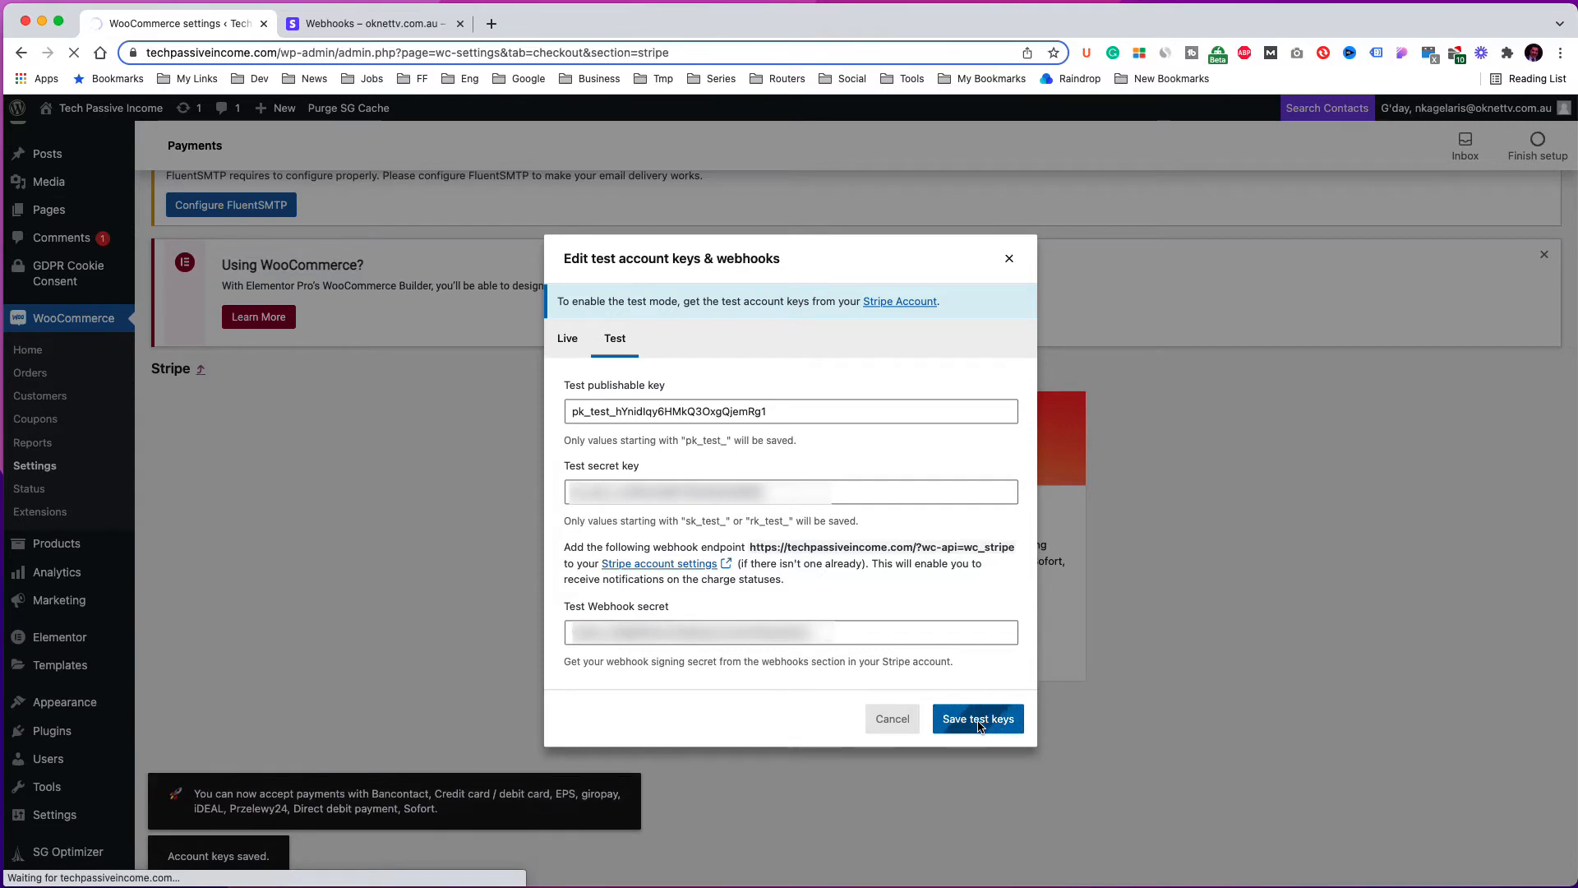
click(976, 718)
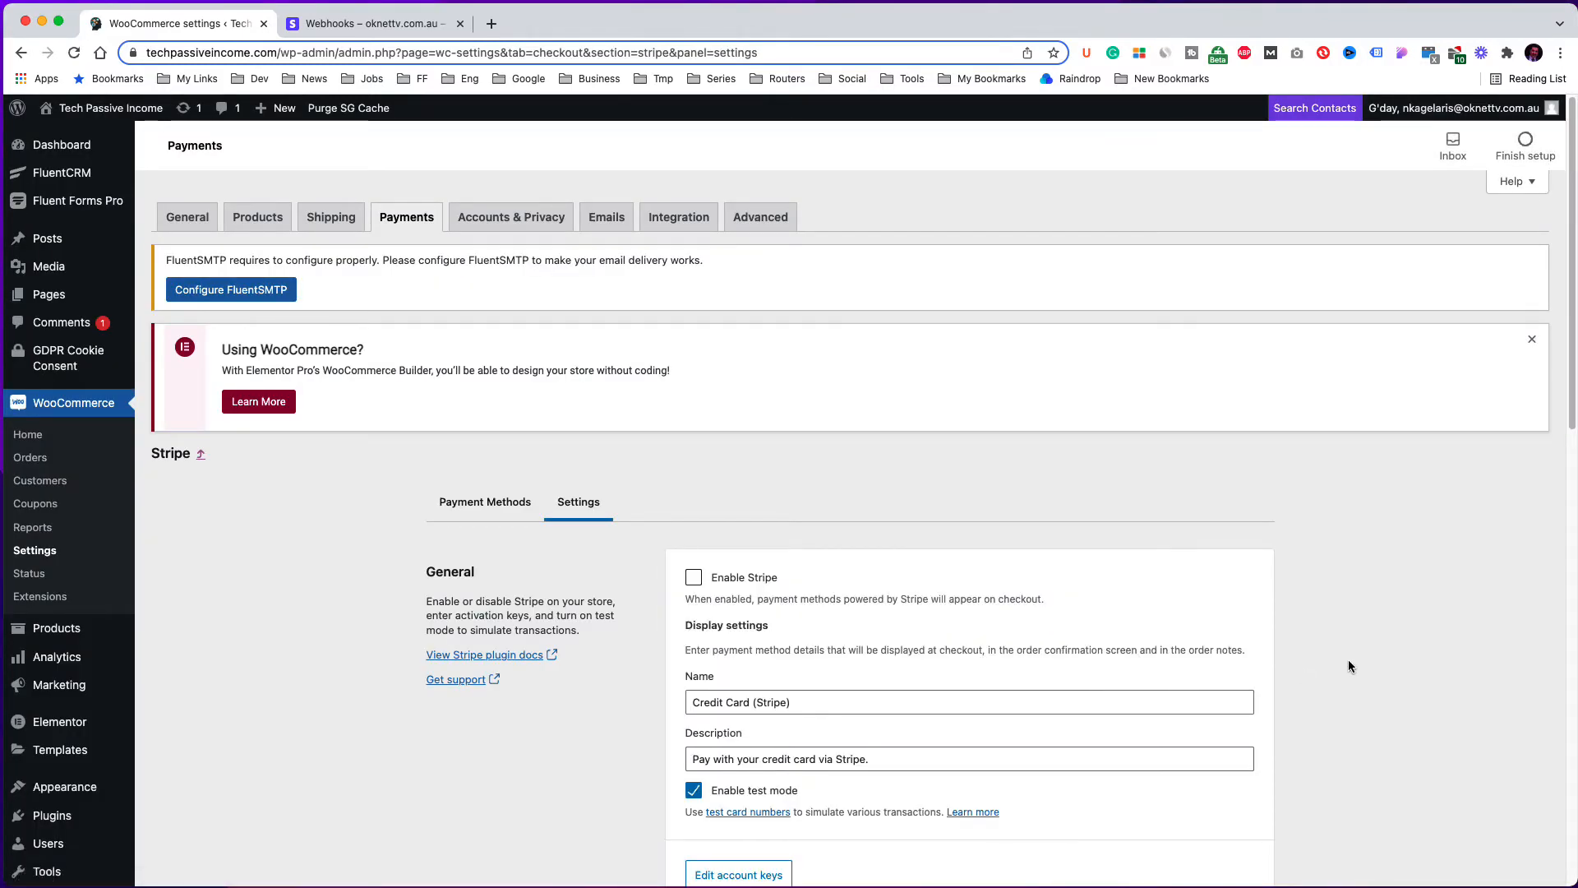
scroll(down, 3)
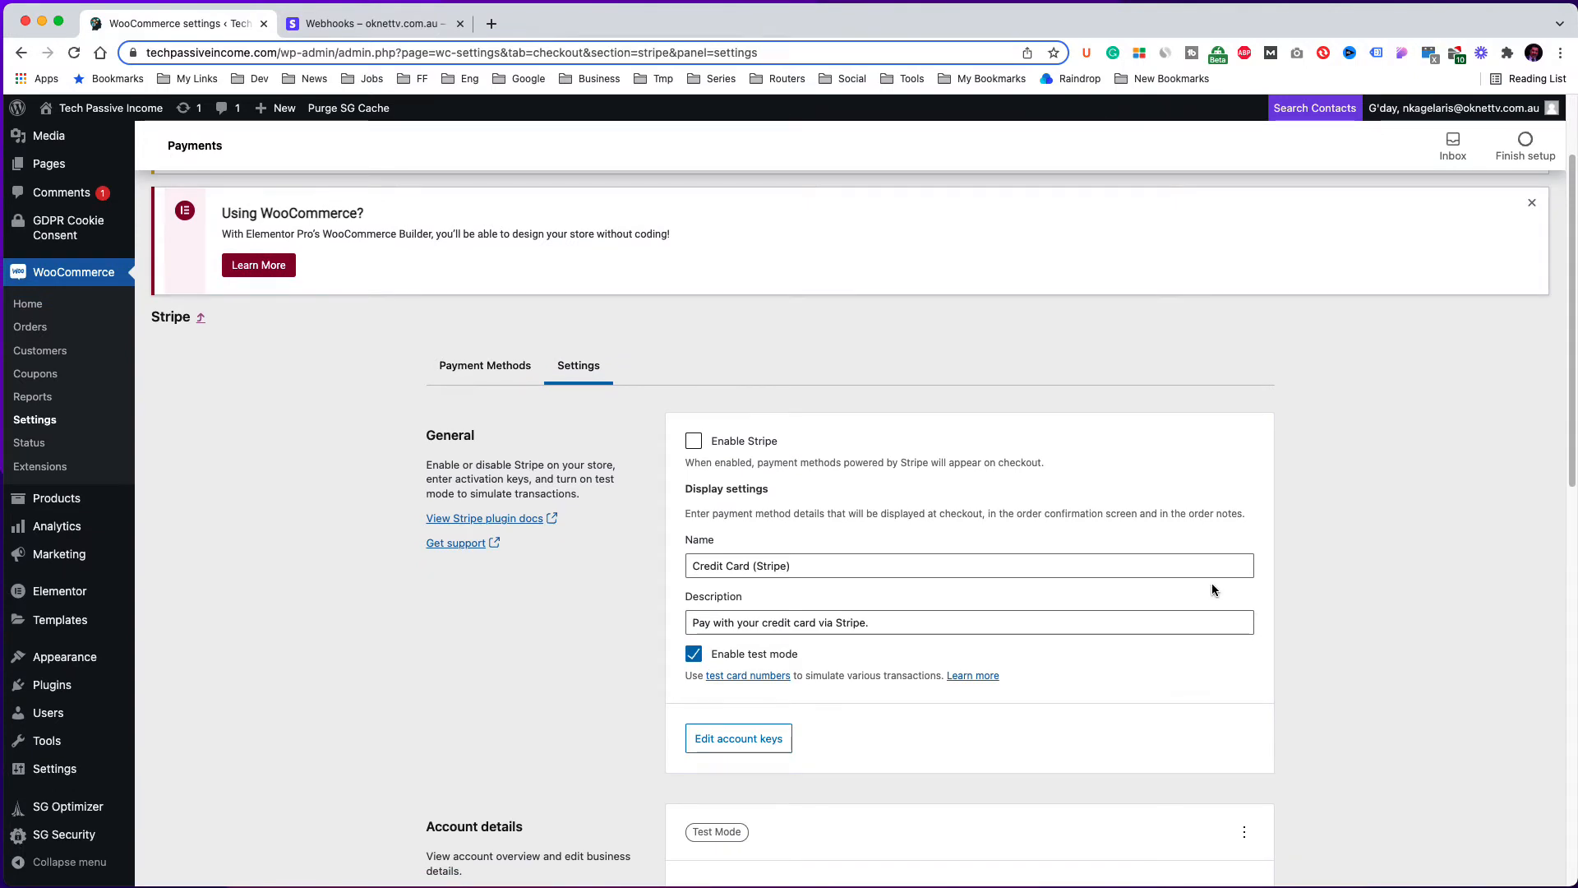
scroll(down, 3)
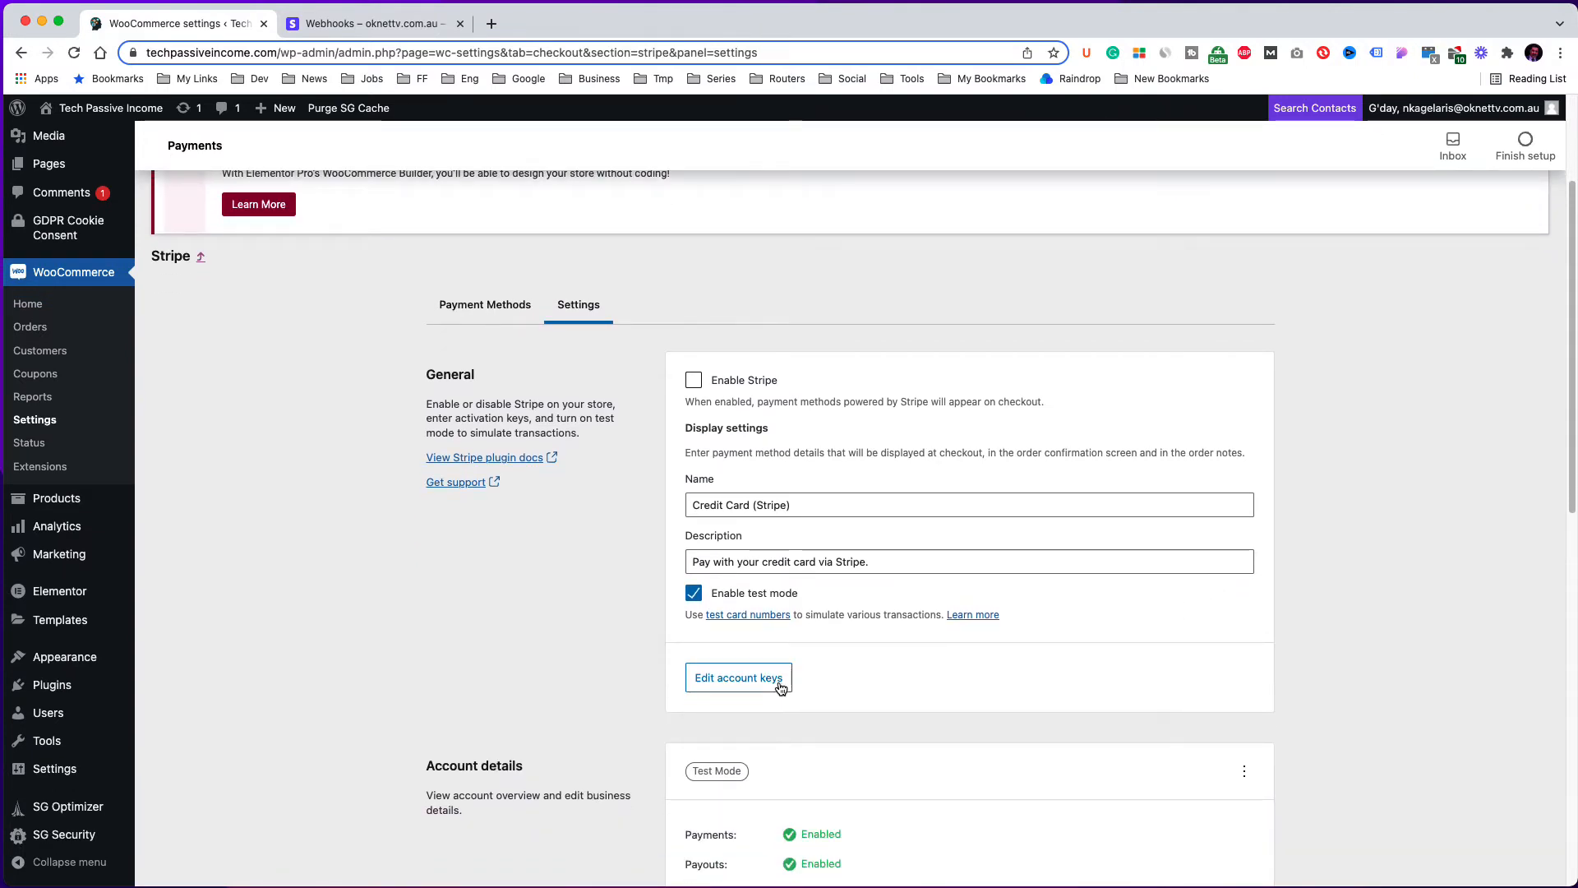
Step: Open the live account keys form and view Stripe's API keys page
click(738, 677)
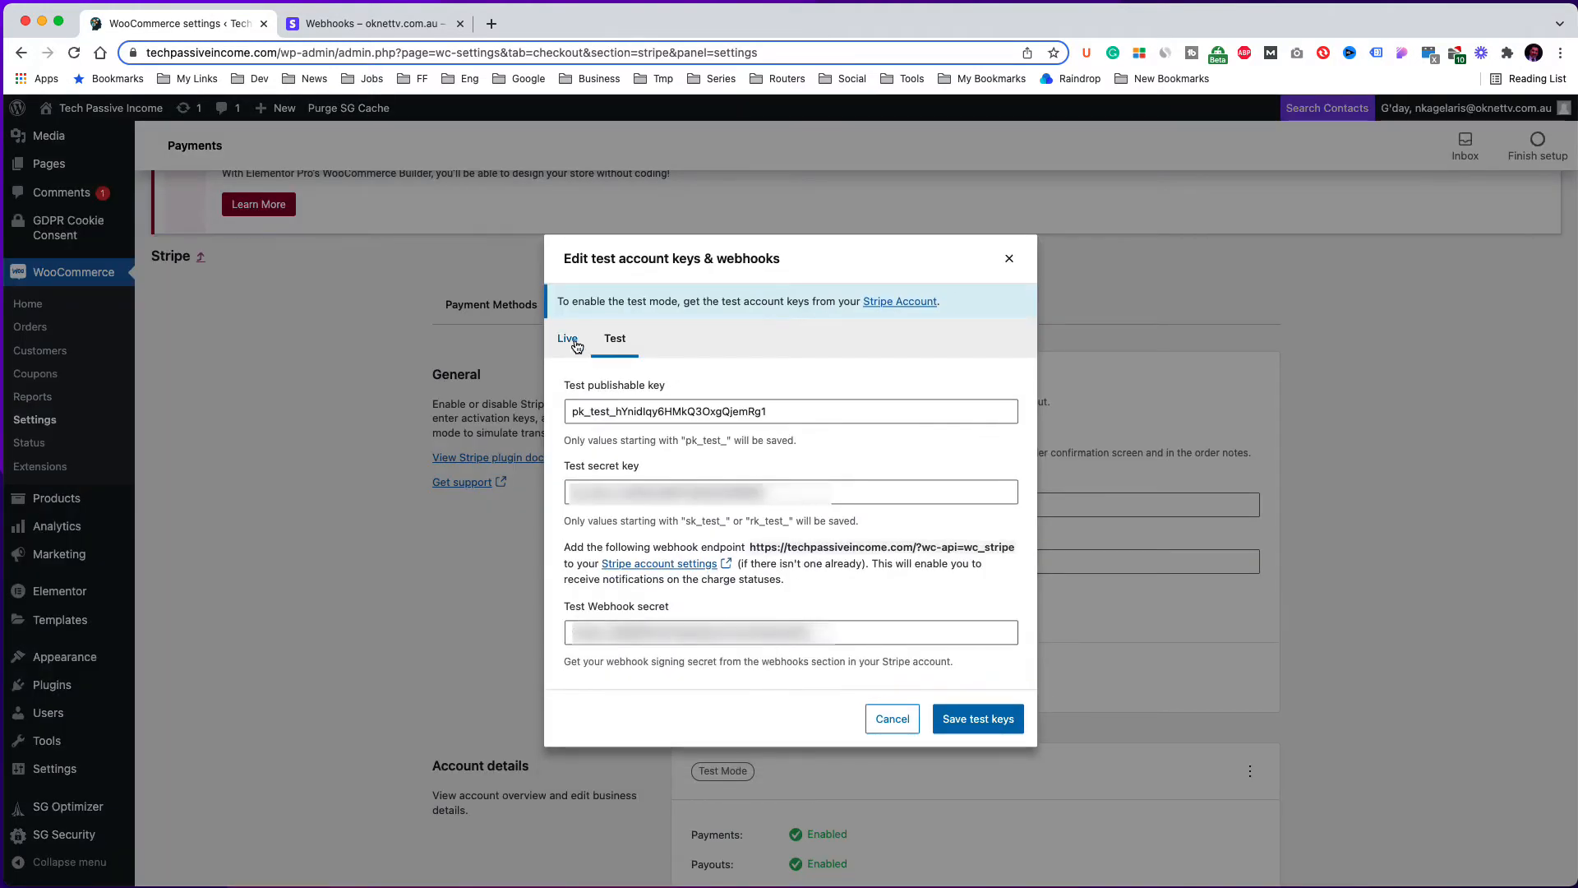
click(567, 337)
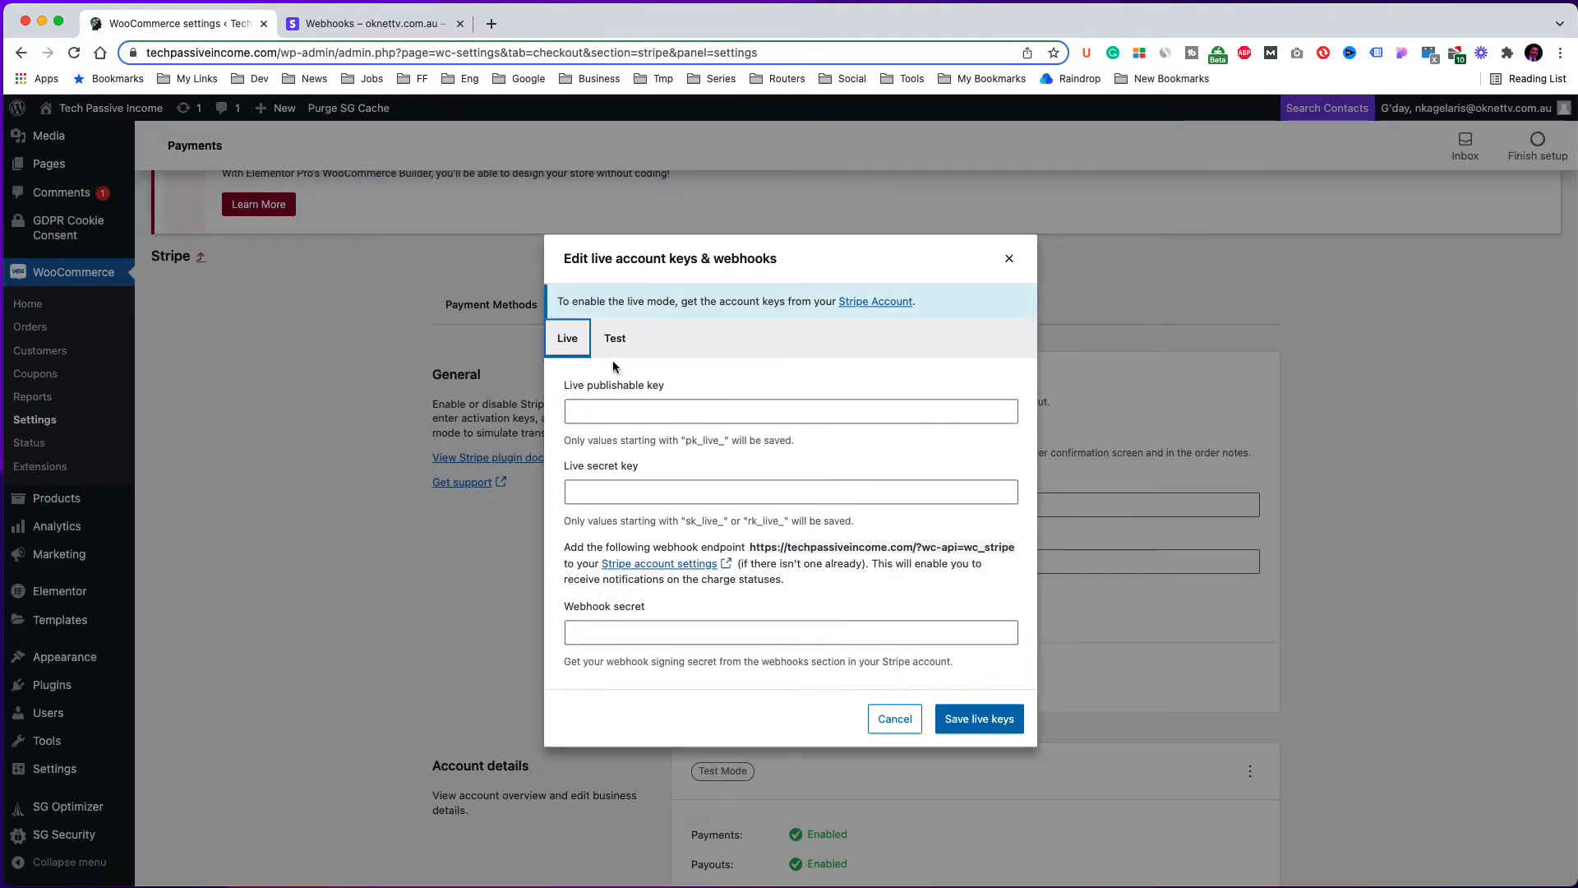
click(373, 23)
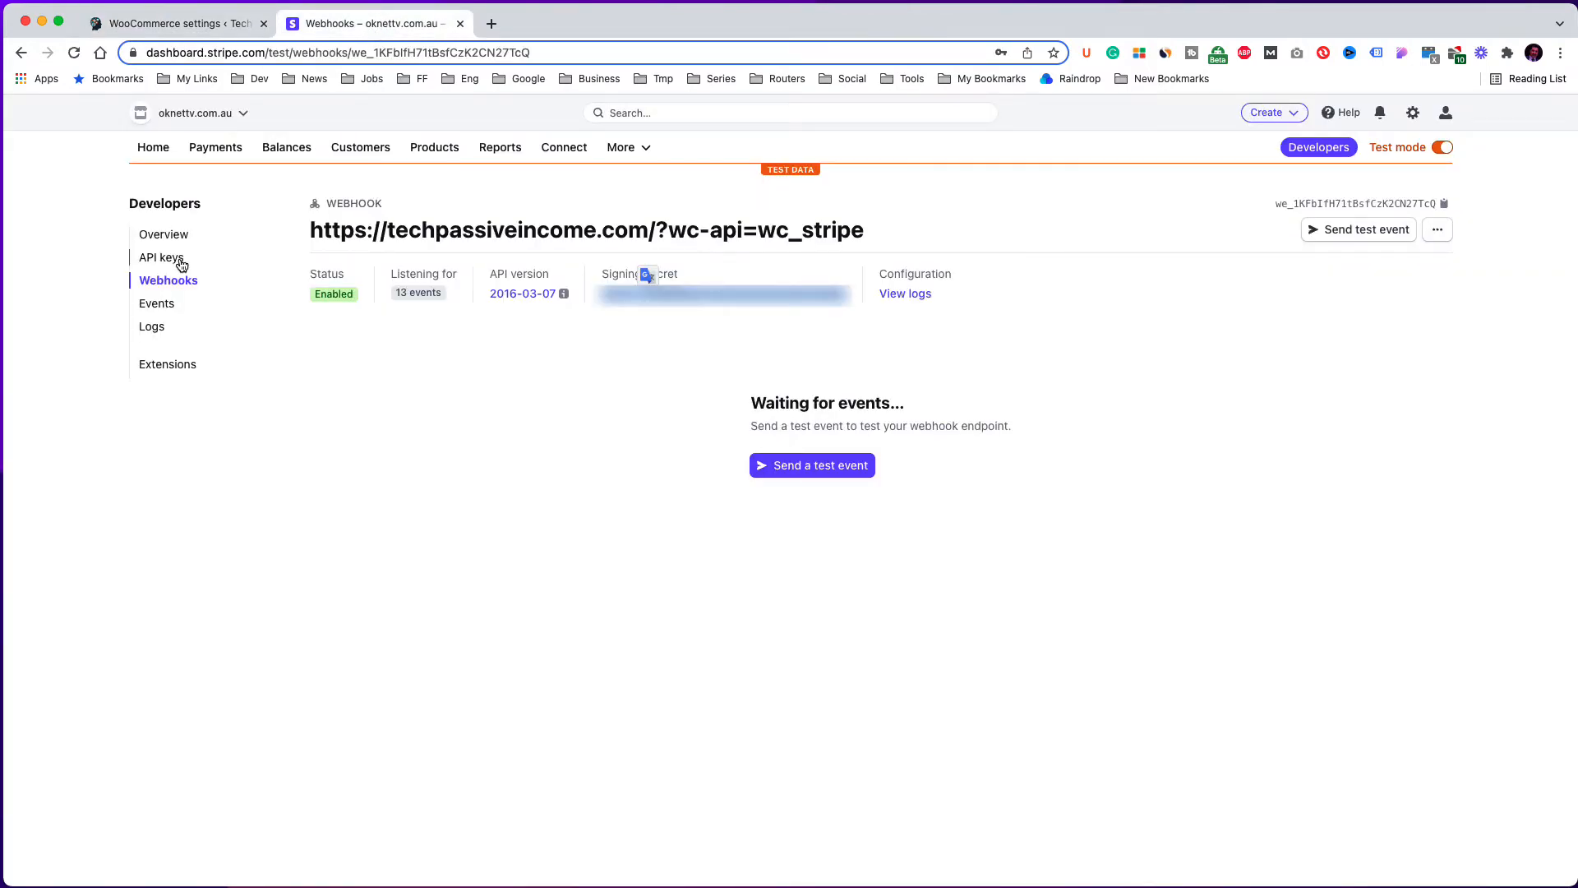
click(162, 258)
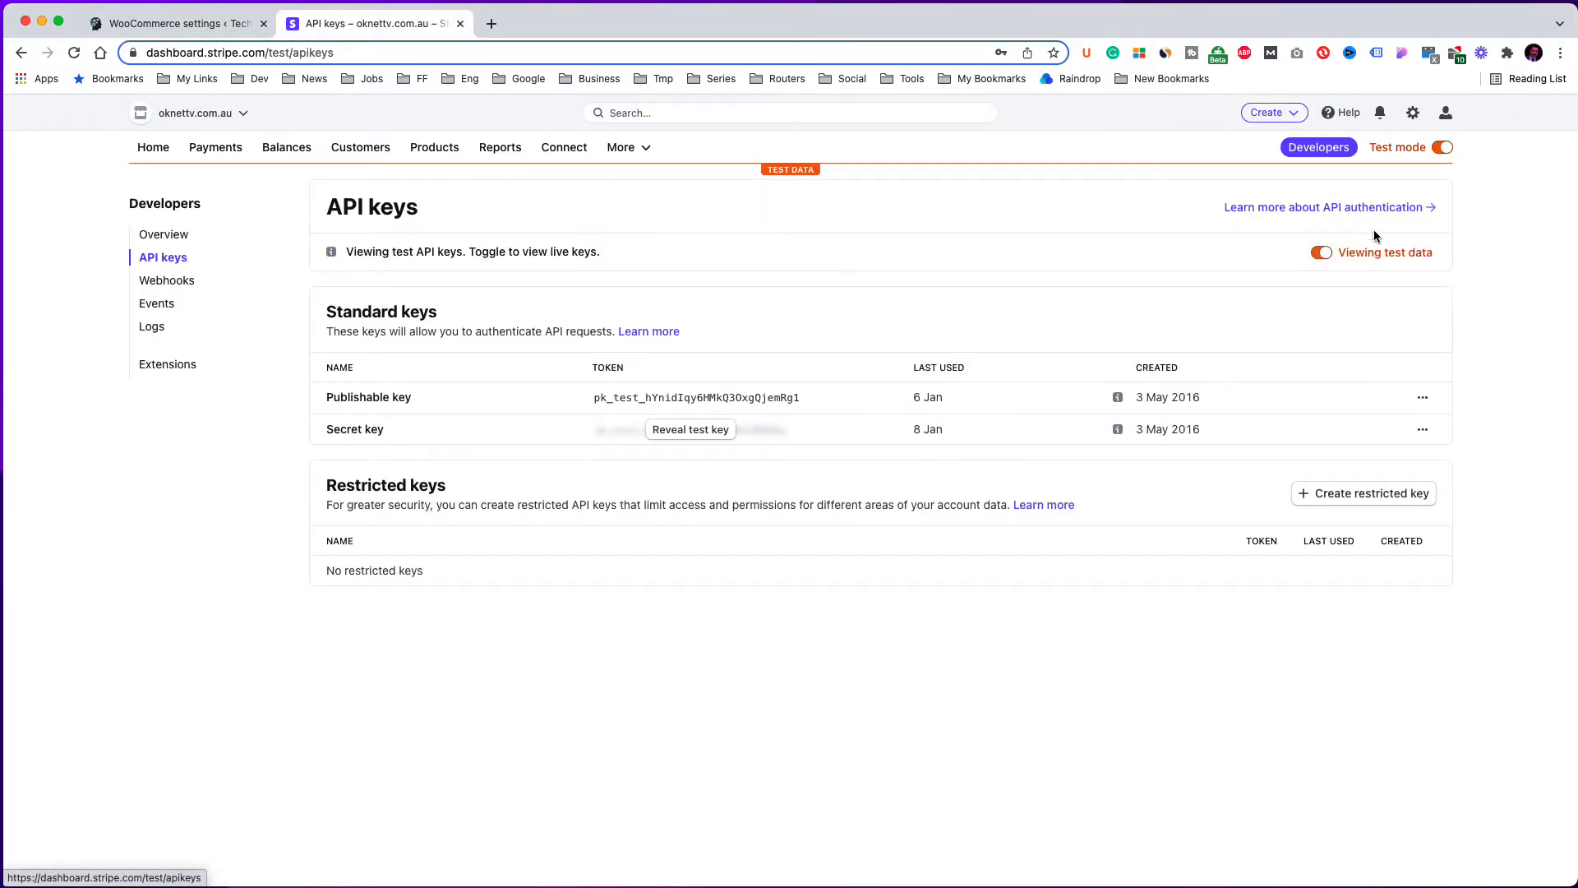
click(1439, 147)
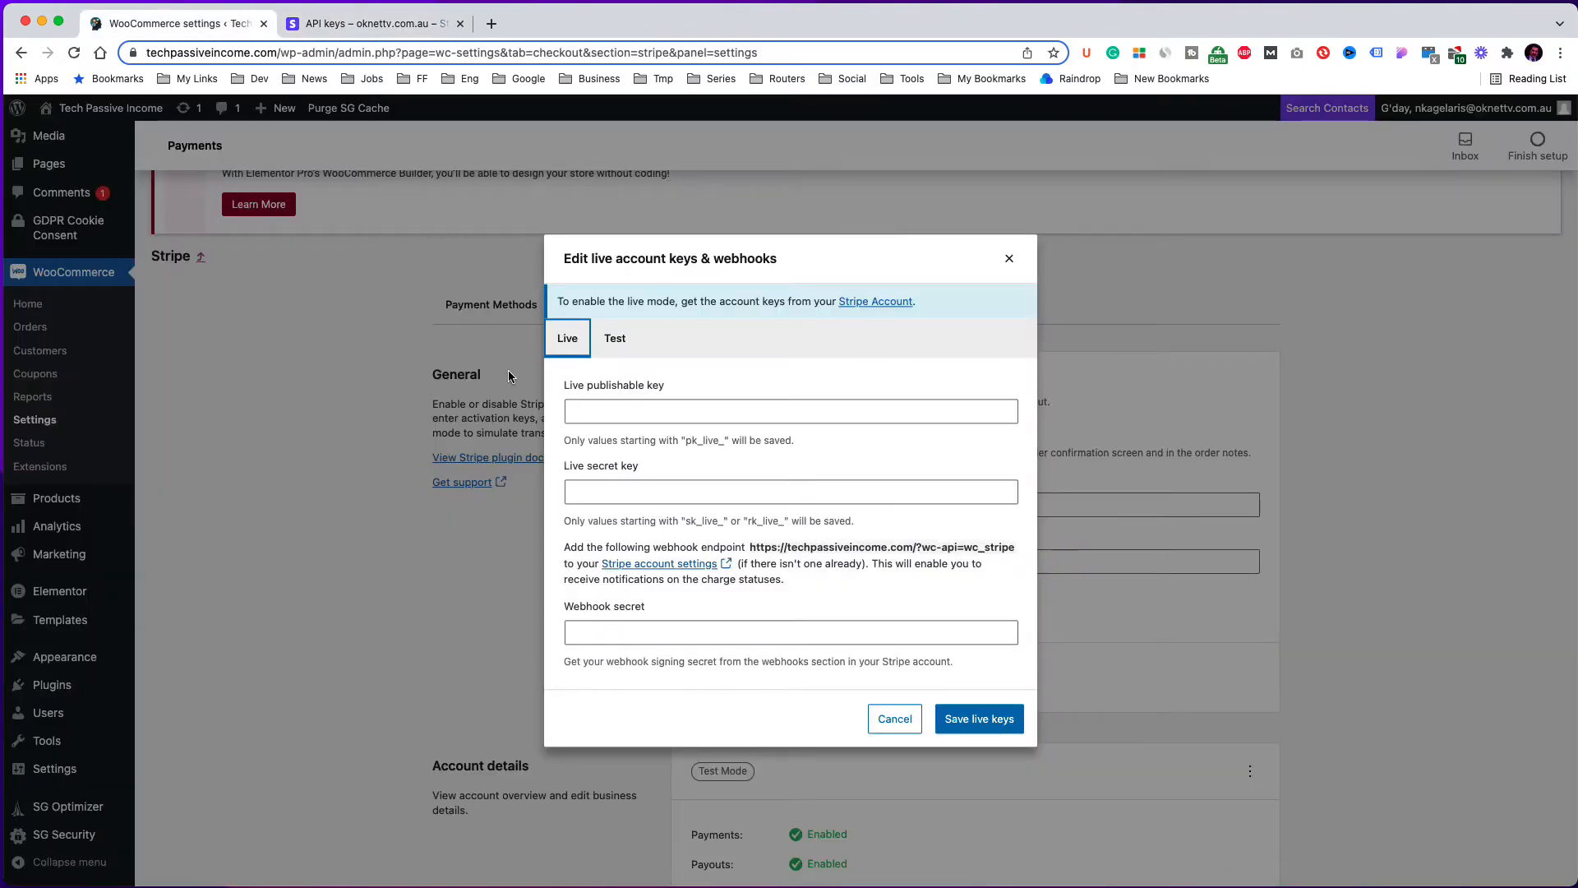
click(790, 411)
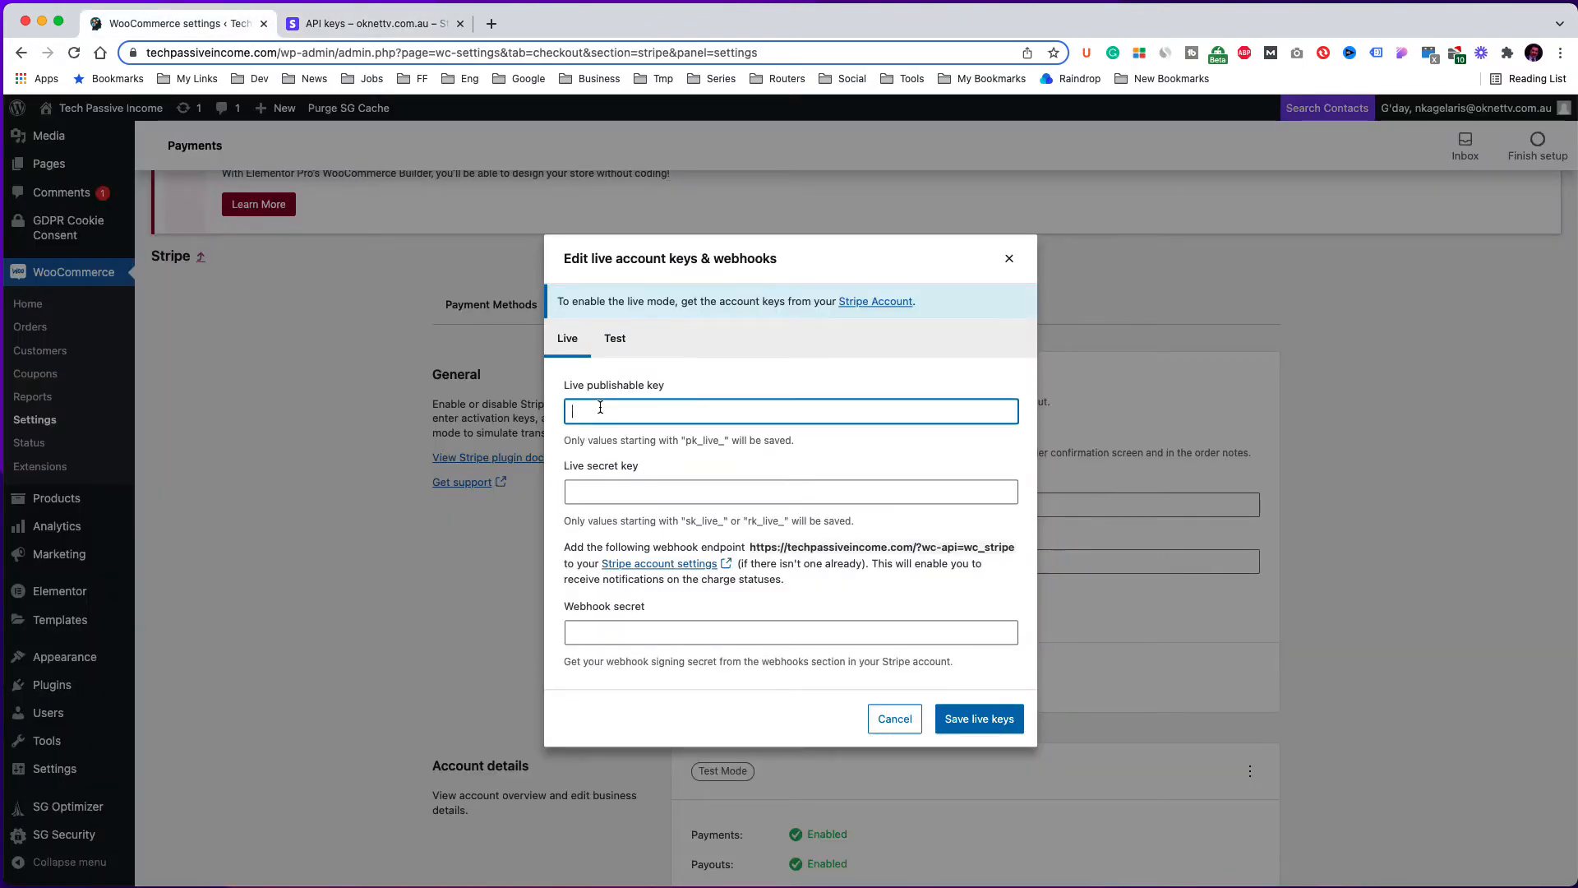
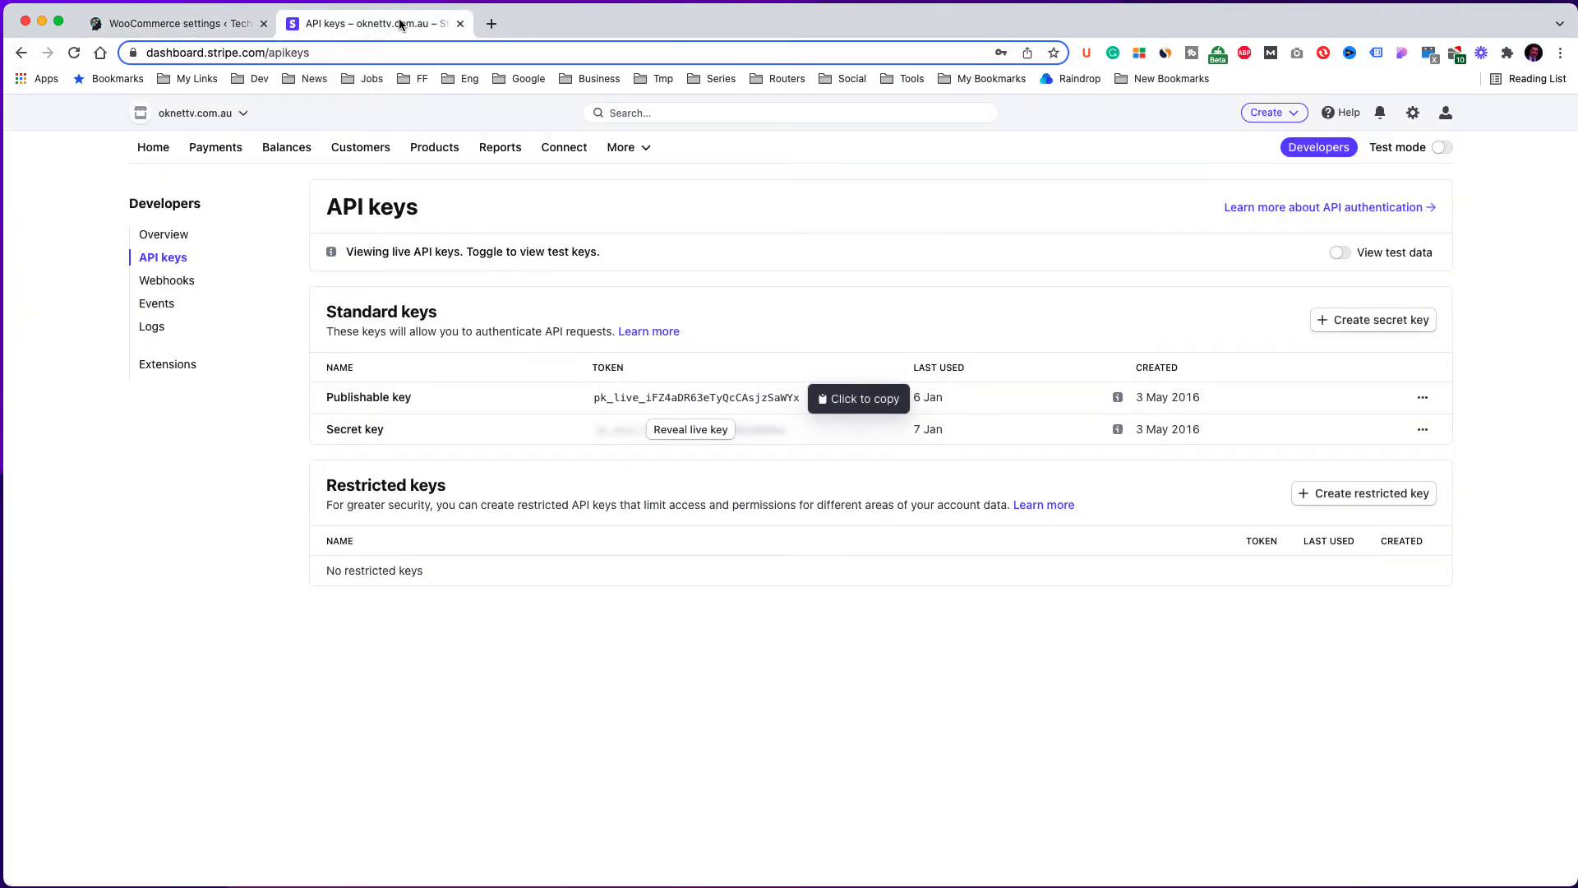
mouse_move(690, 429)
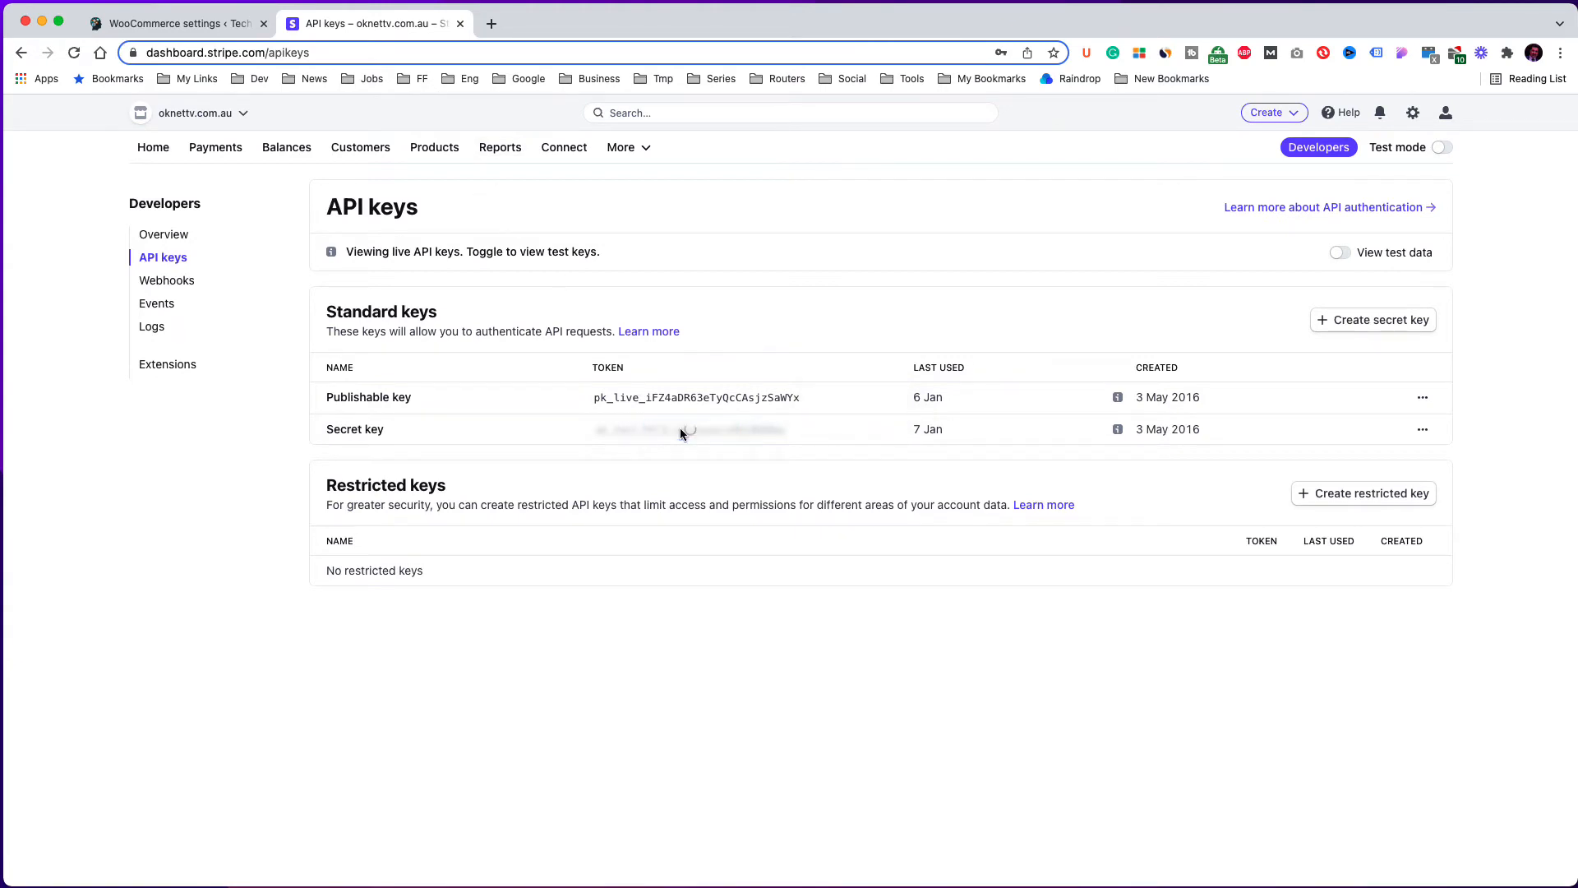
click(689, 429)
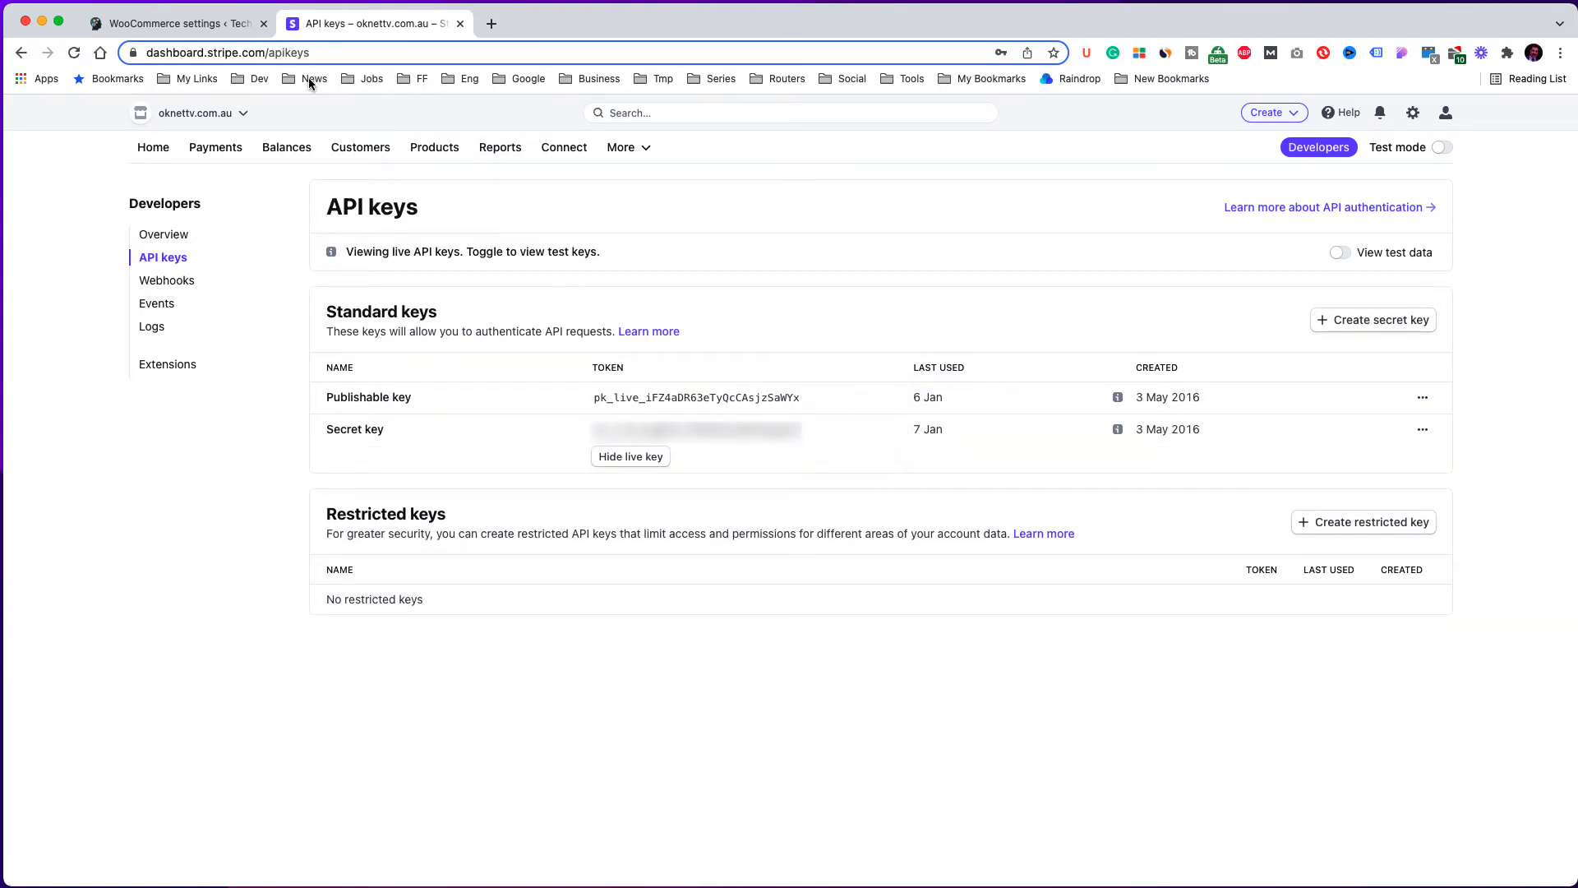
click(176, 22)
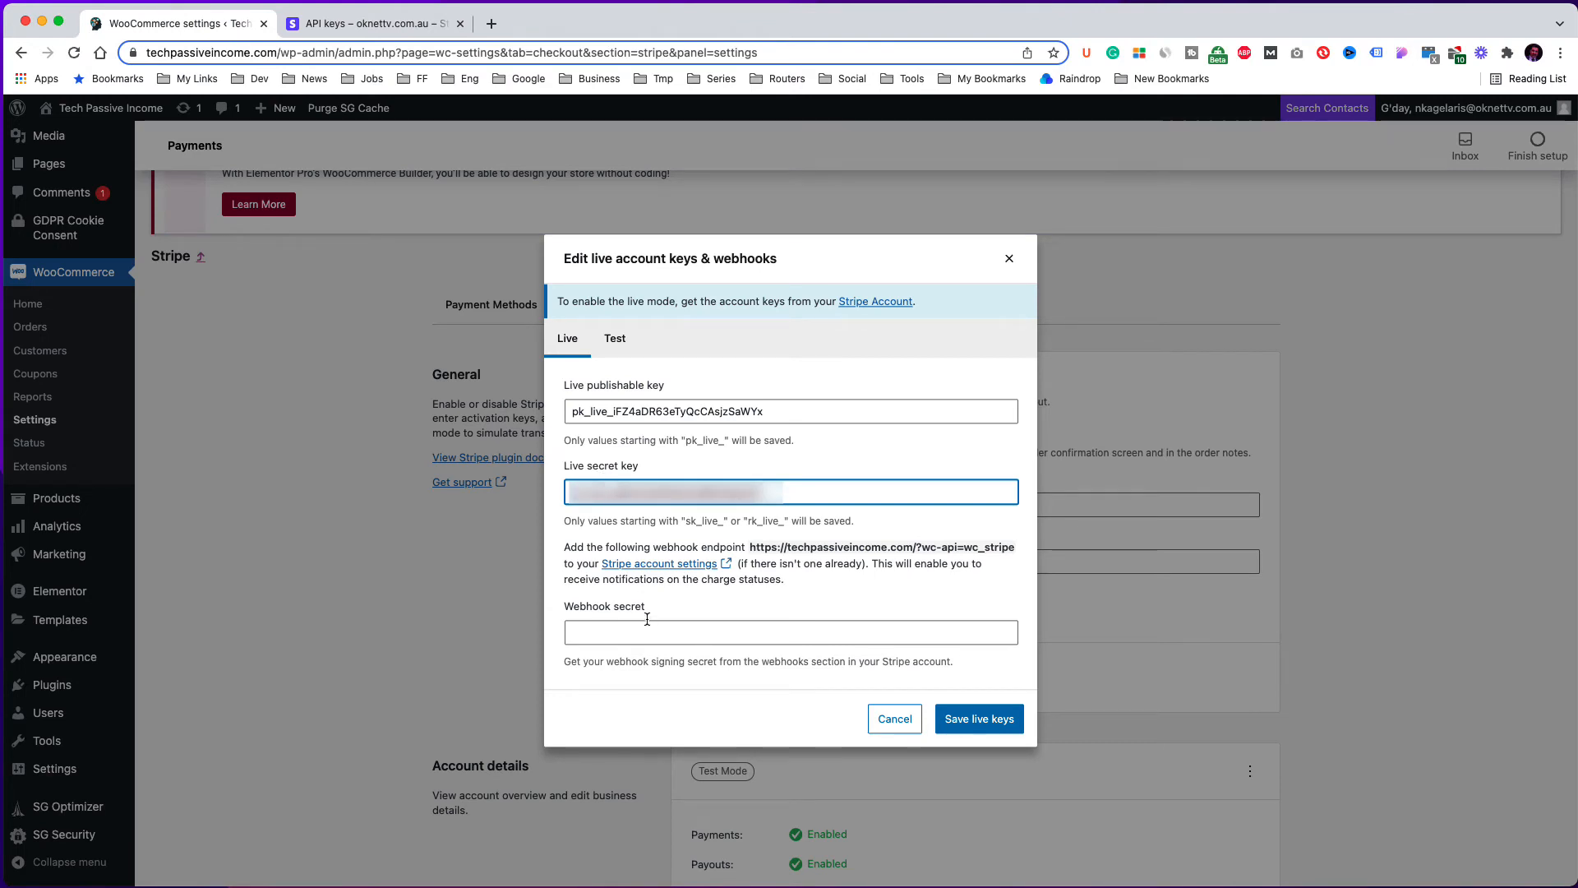
click(790, 632)
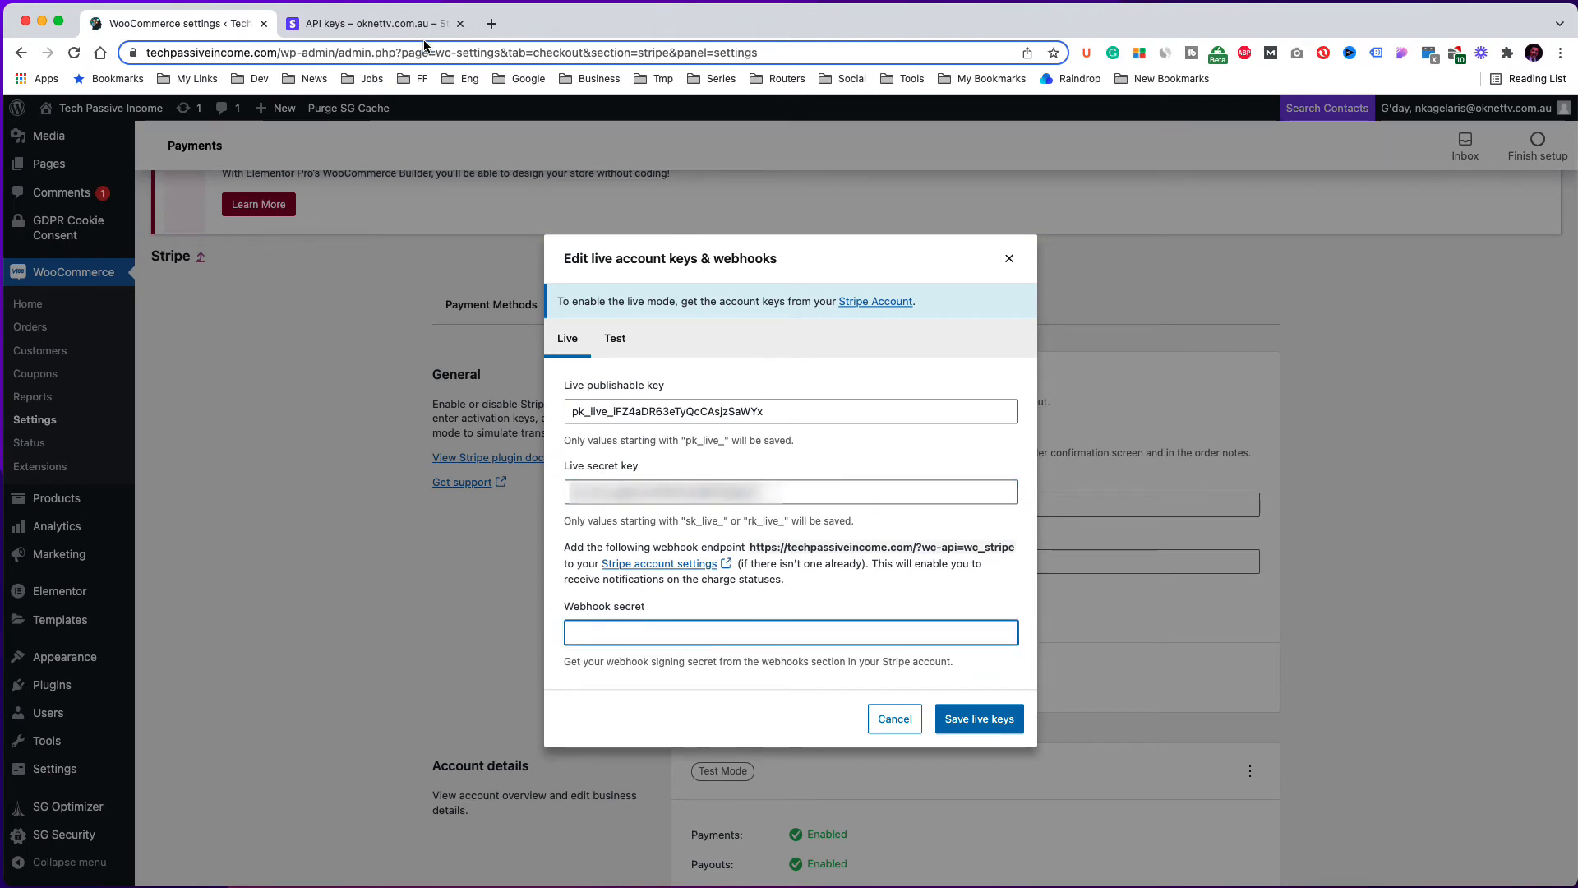
click(372, 22)
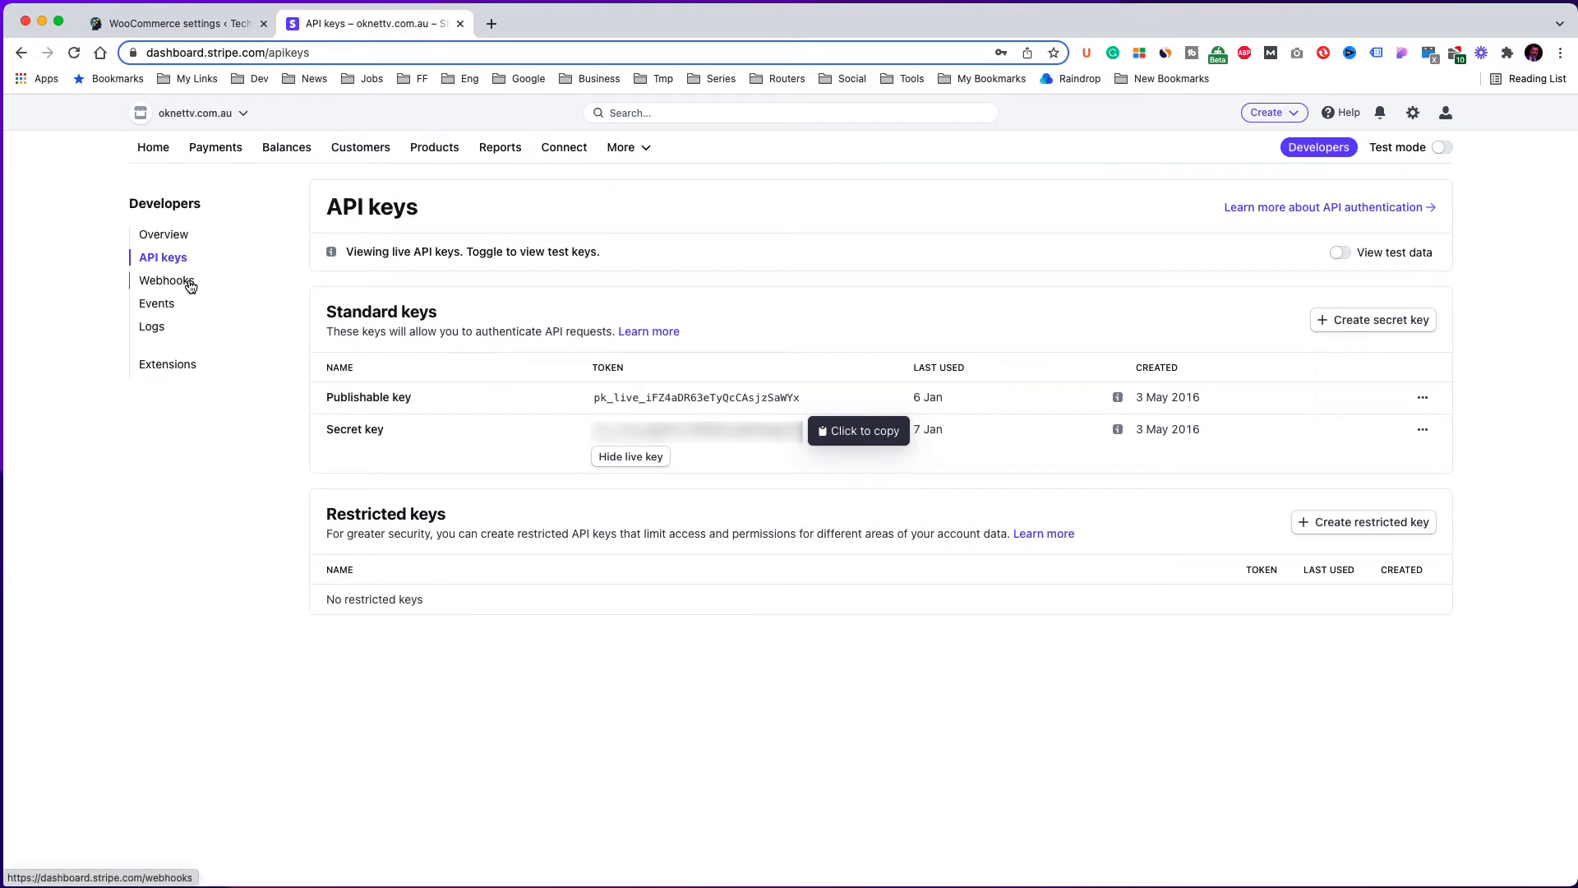
Step: Bring up Stripe's webhooks list, briefly checking the WooCommerce Stripe settings
click(167, 279)
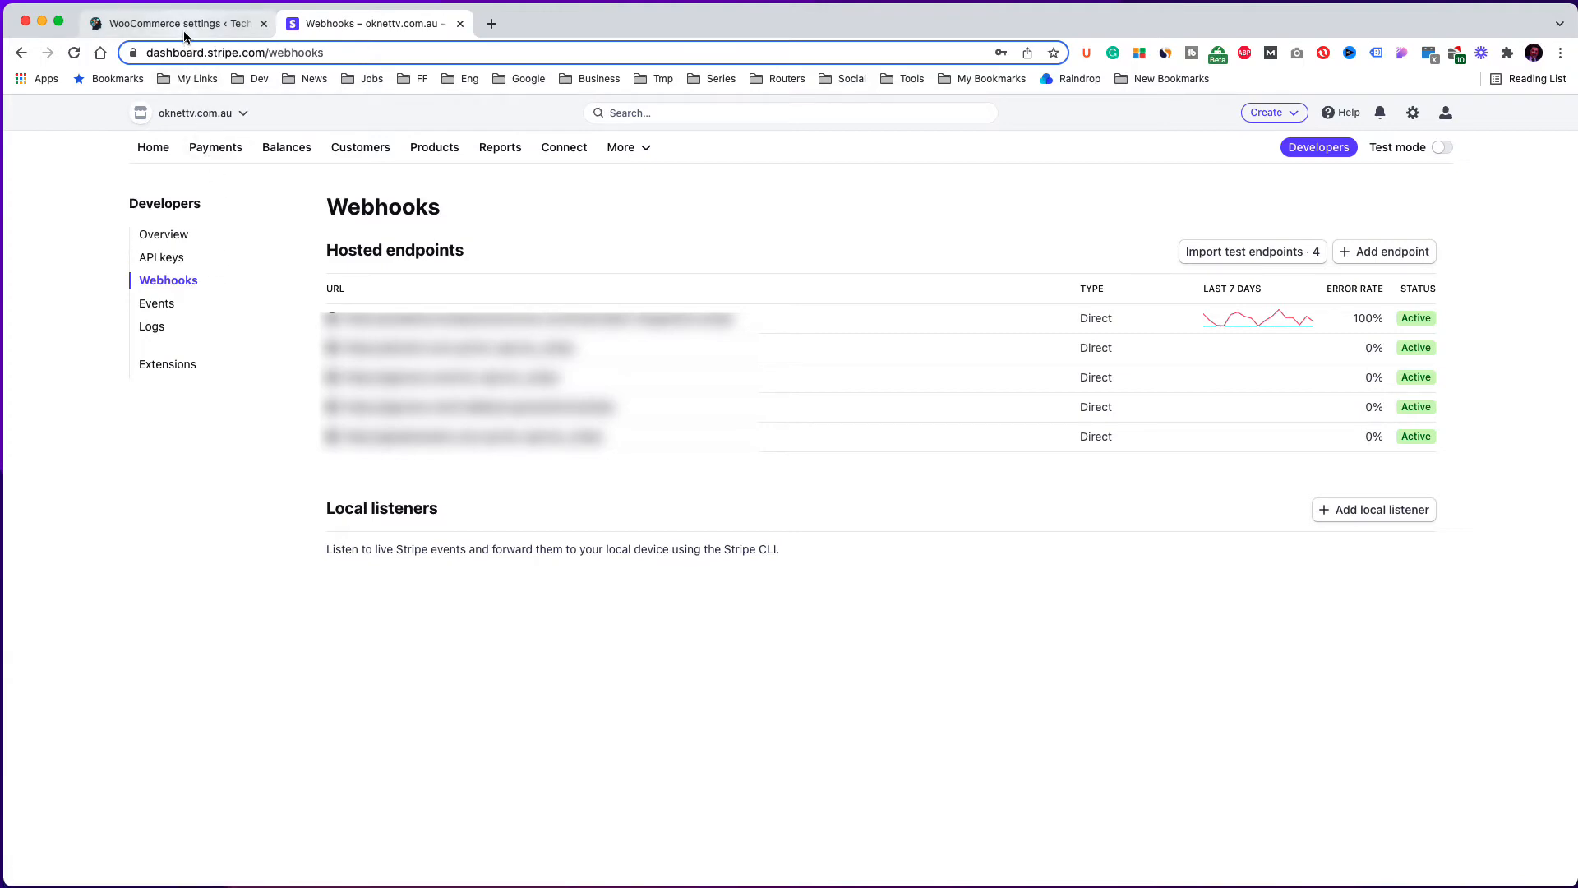
click(177, 22)
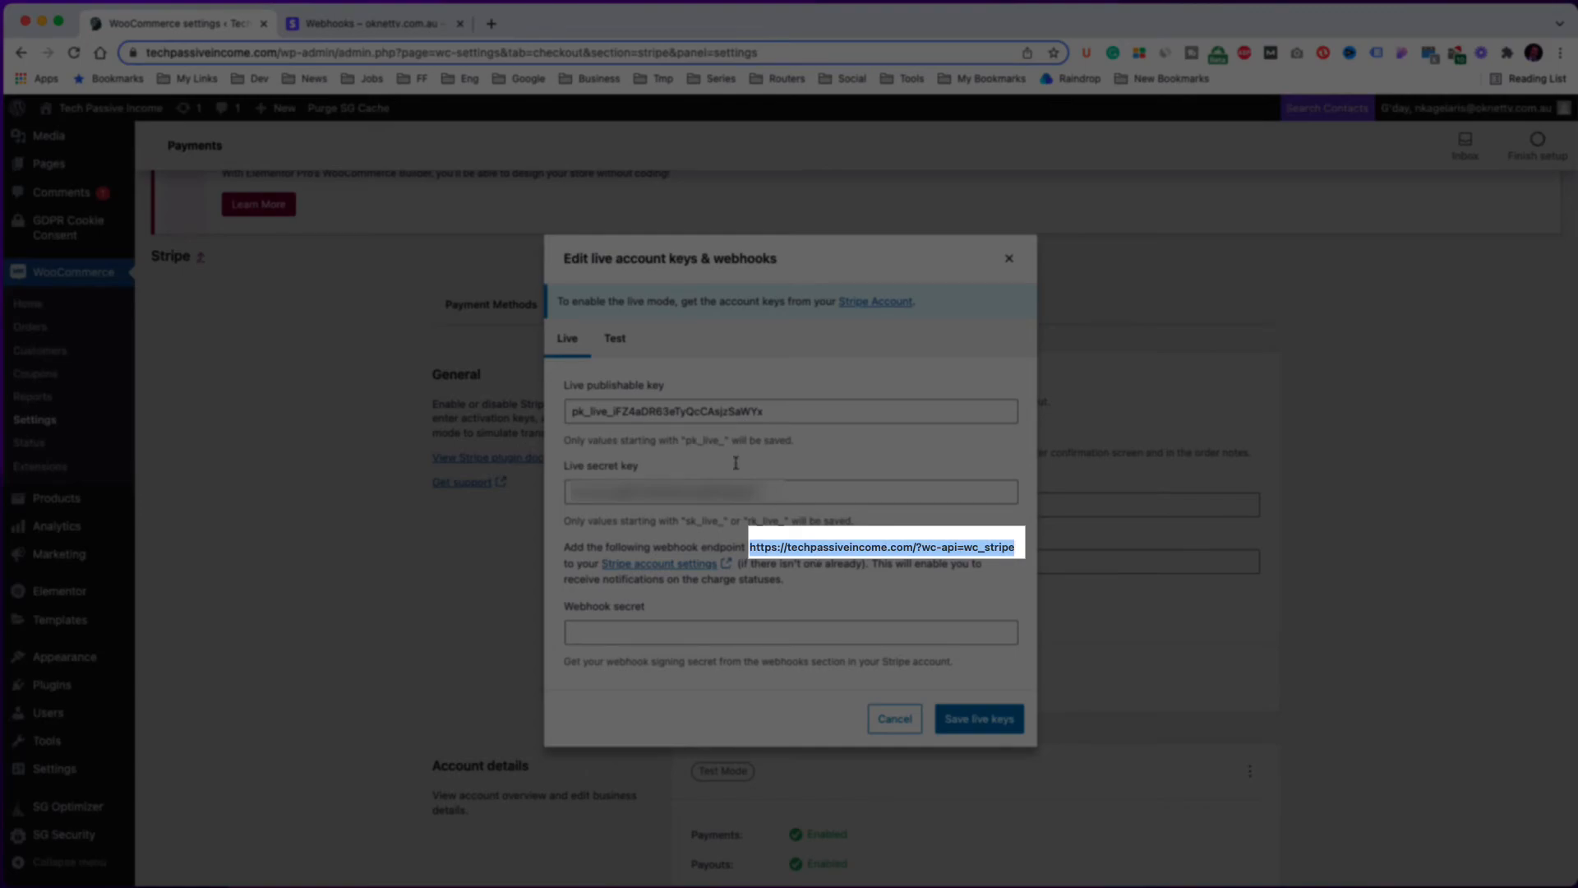
click(372, 23)
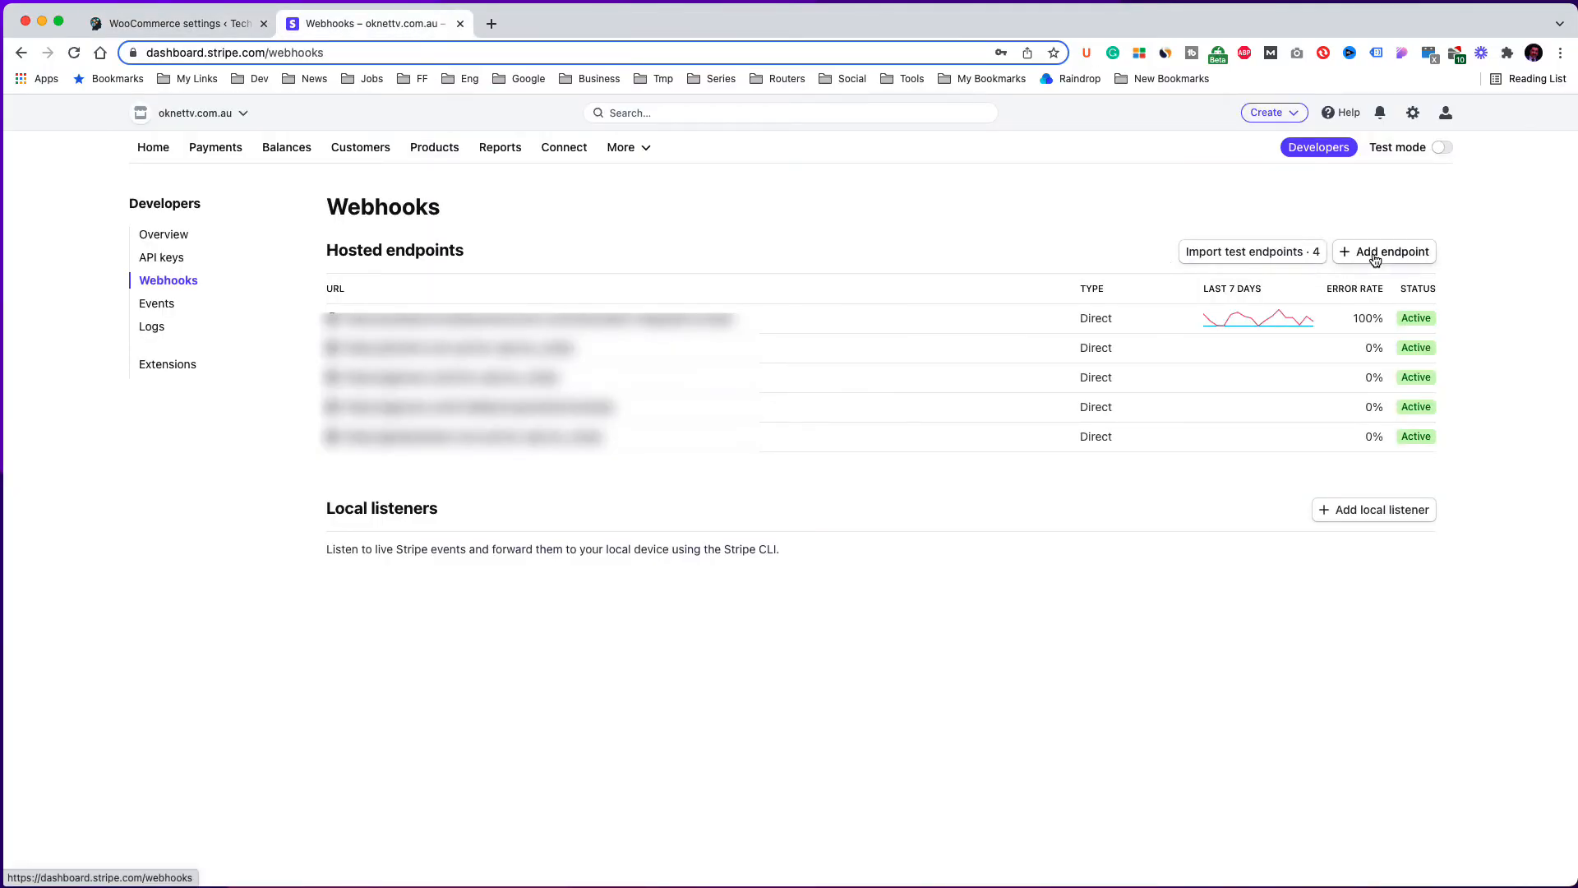
click(1384, 251)
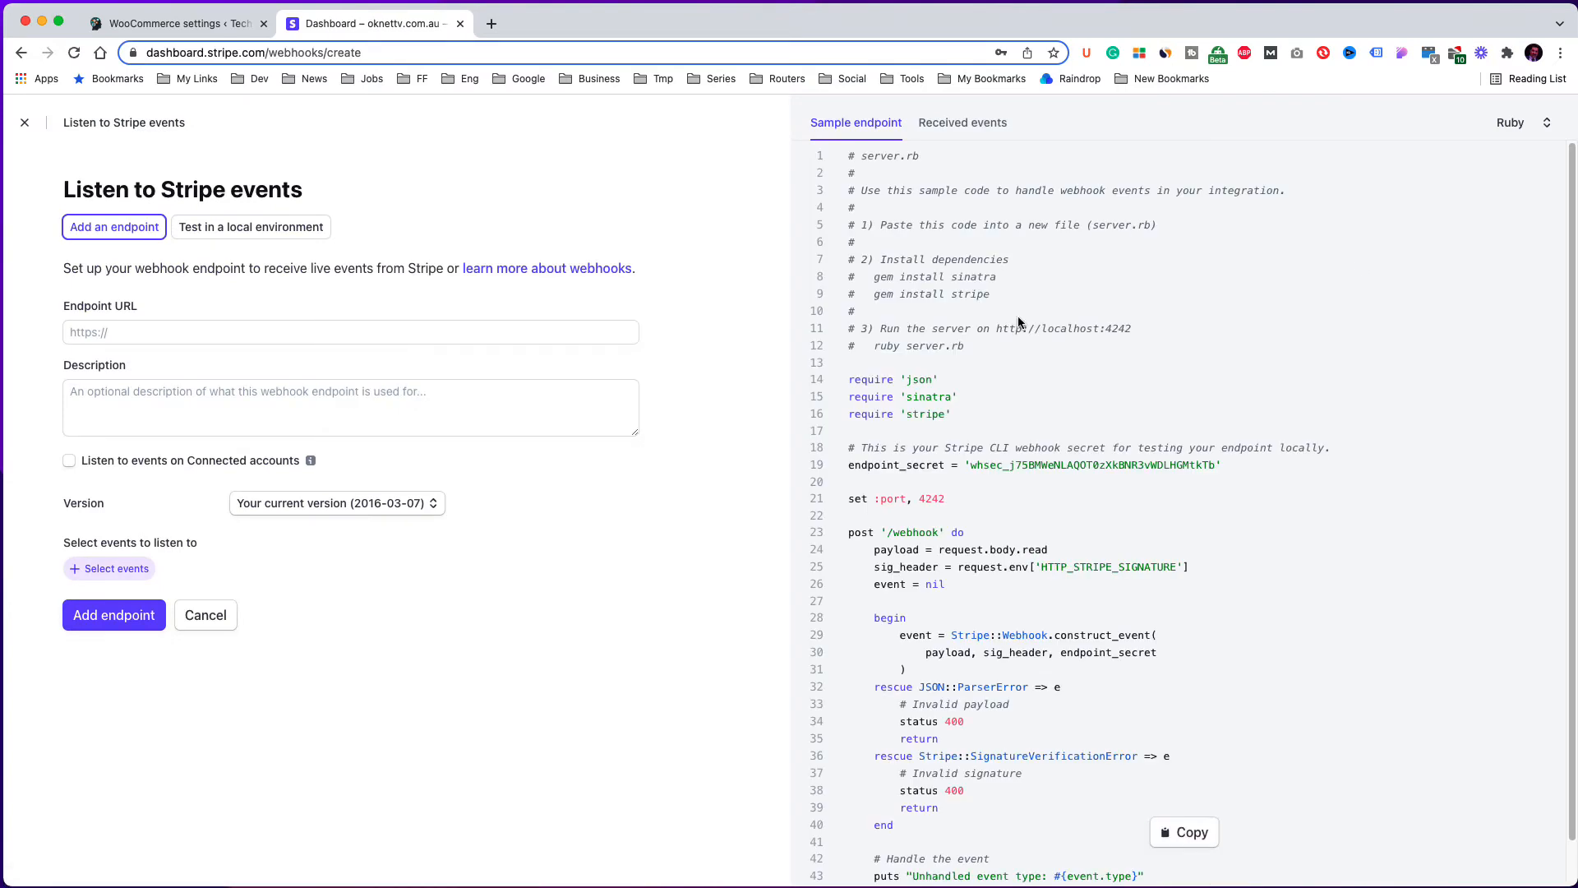
click(350, 332)
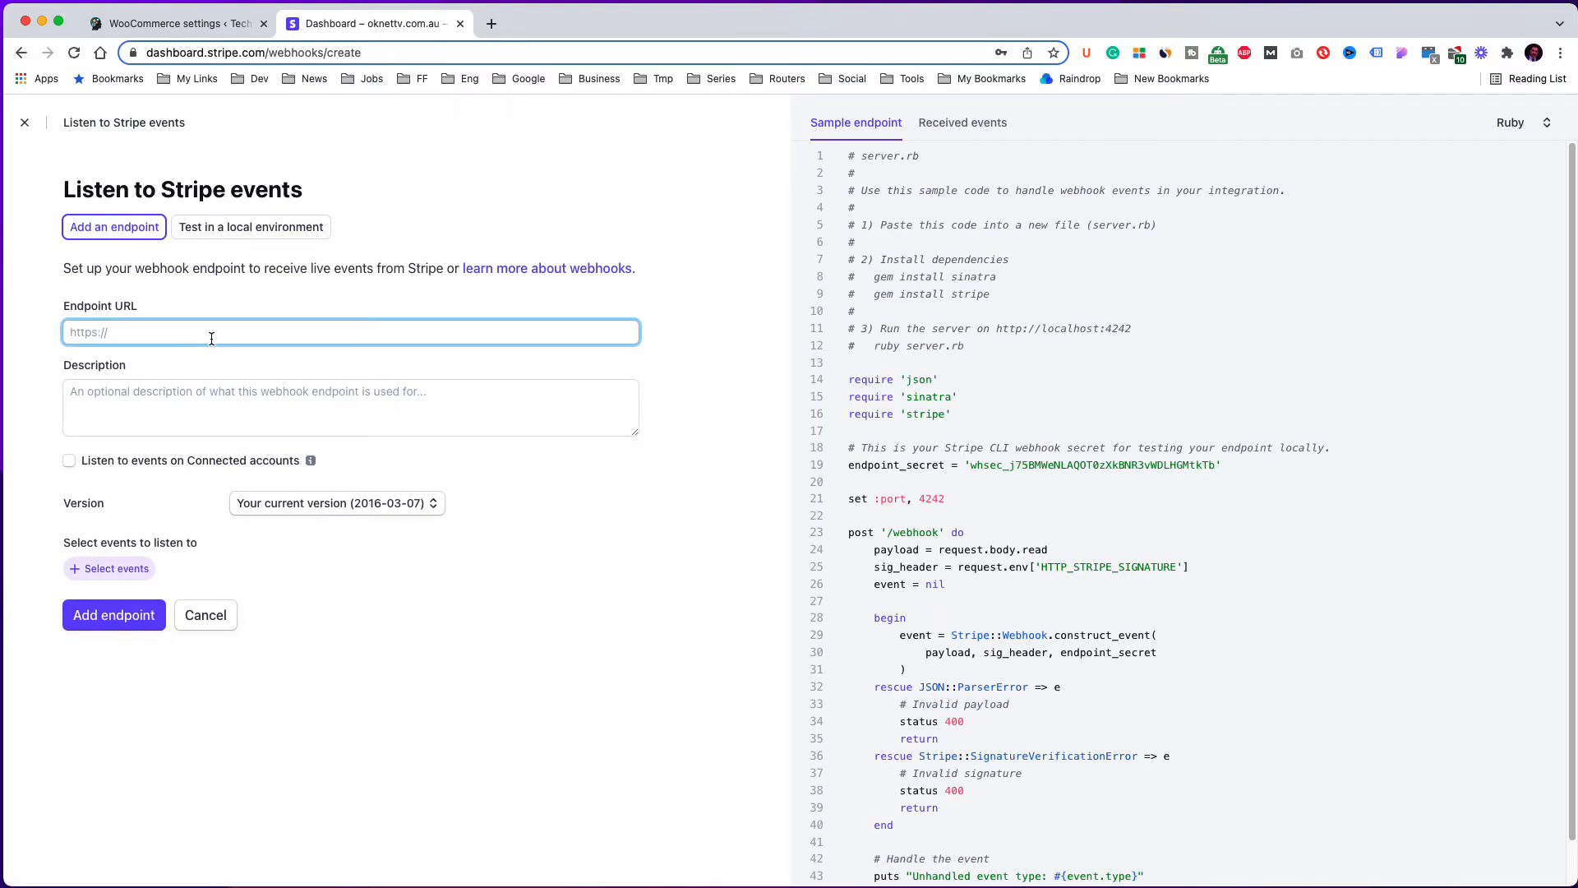
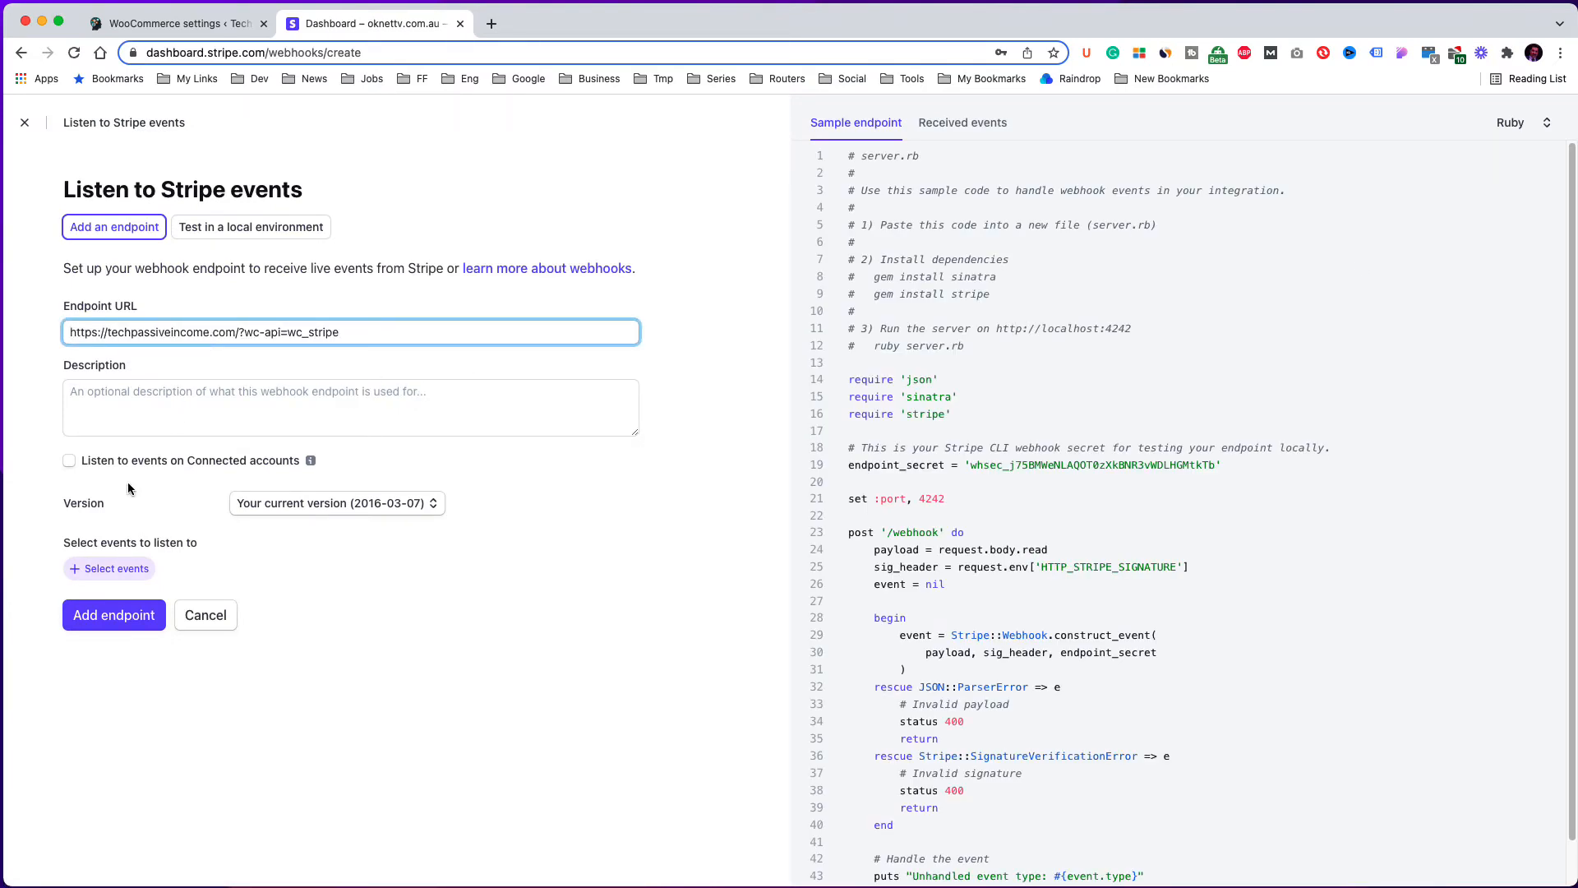
click(108, 568)
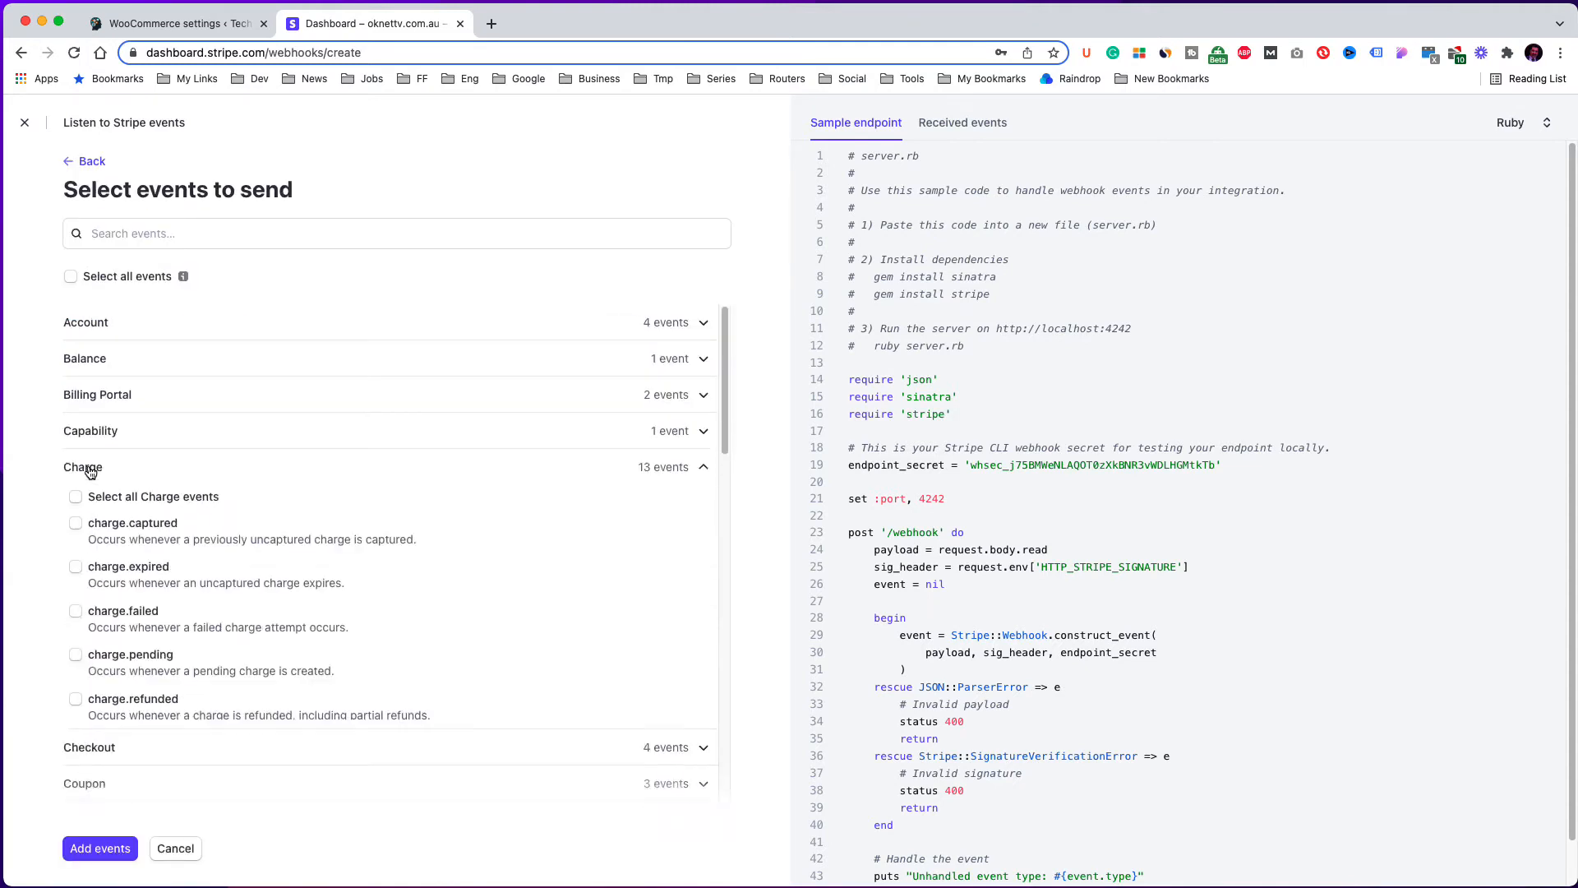
click(76, 496)
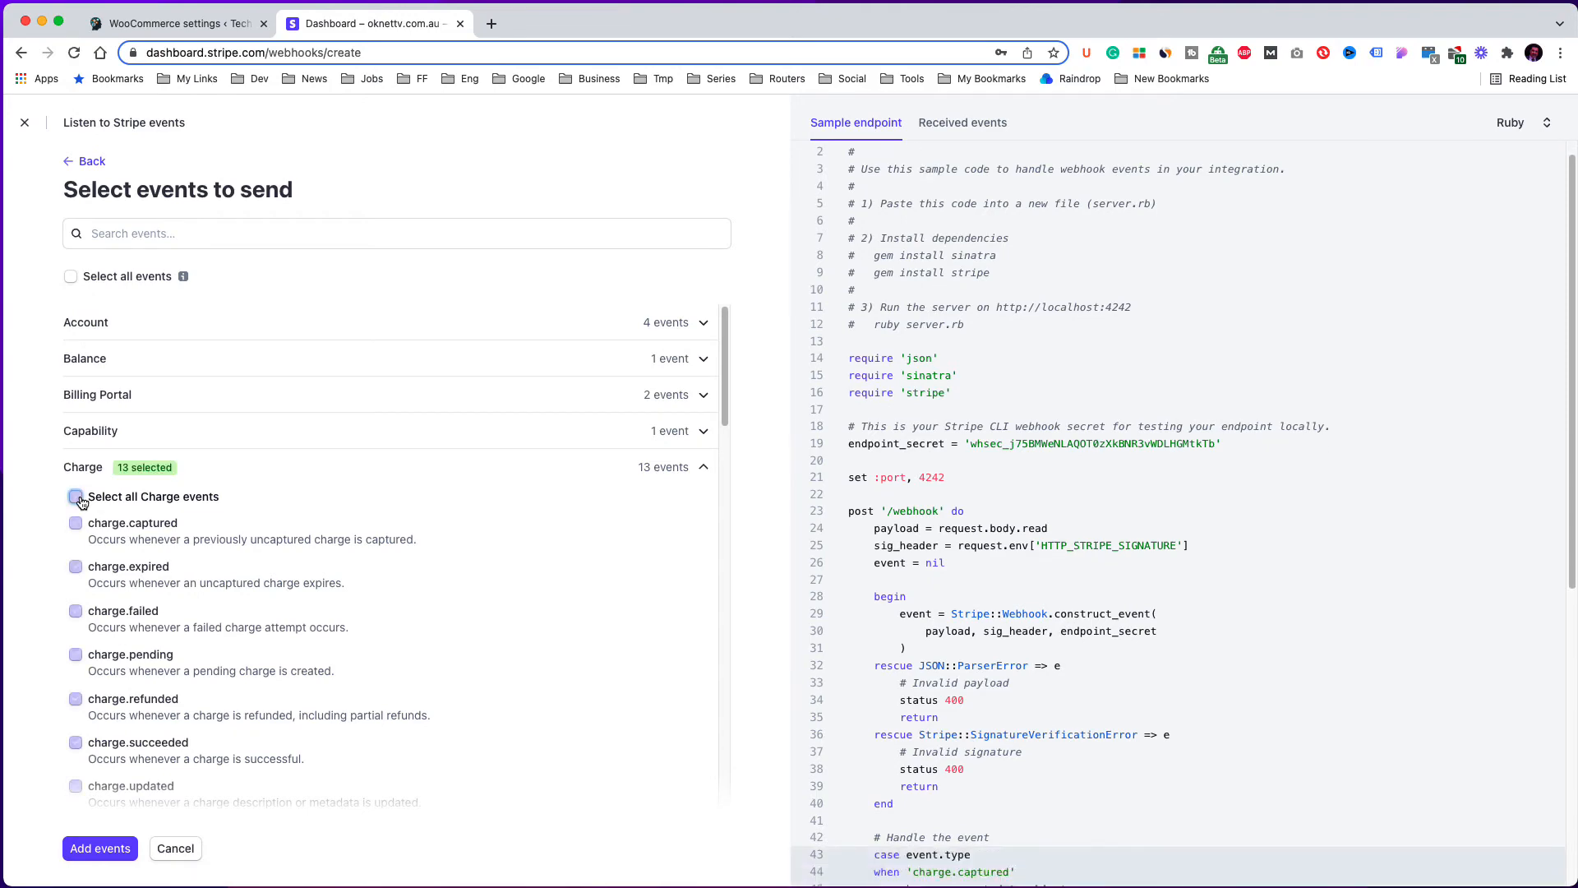
click(76, 496)
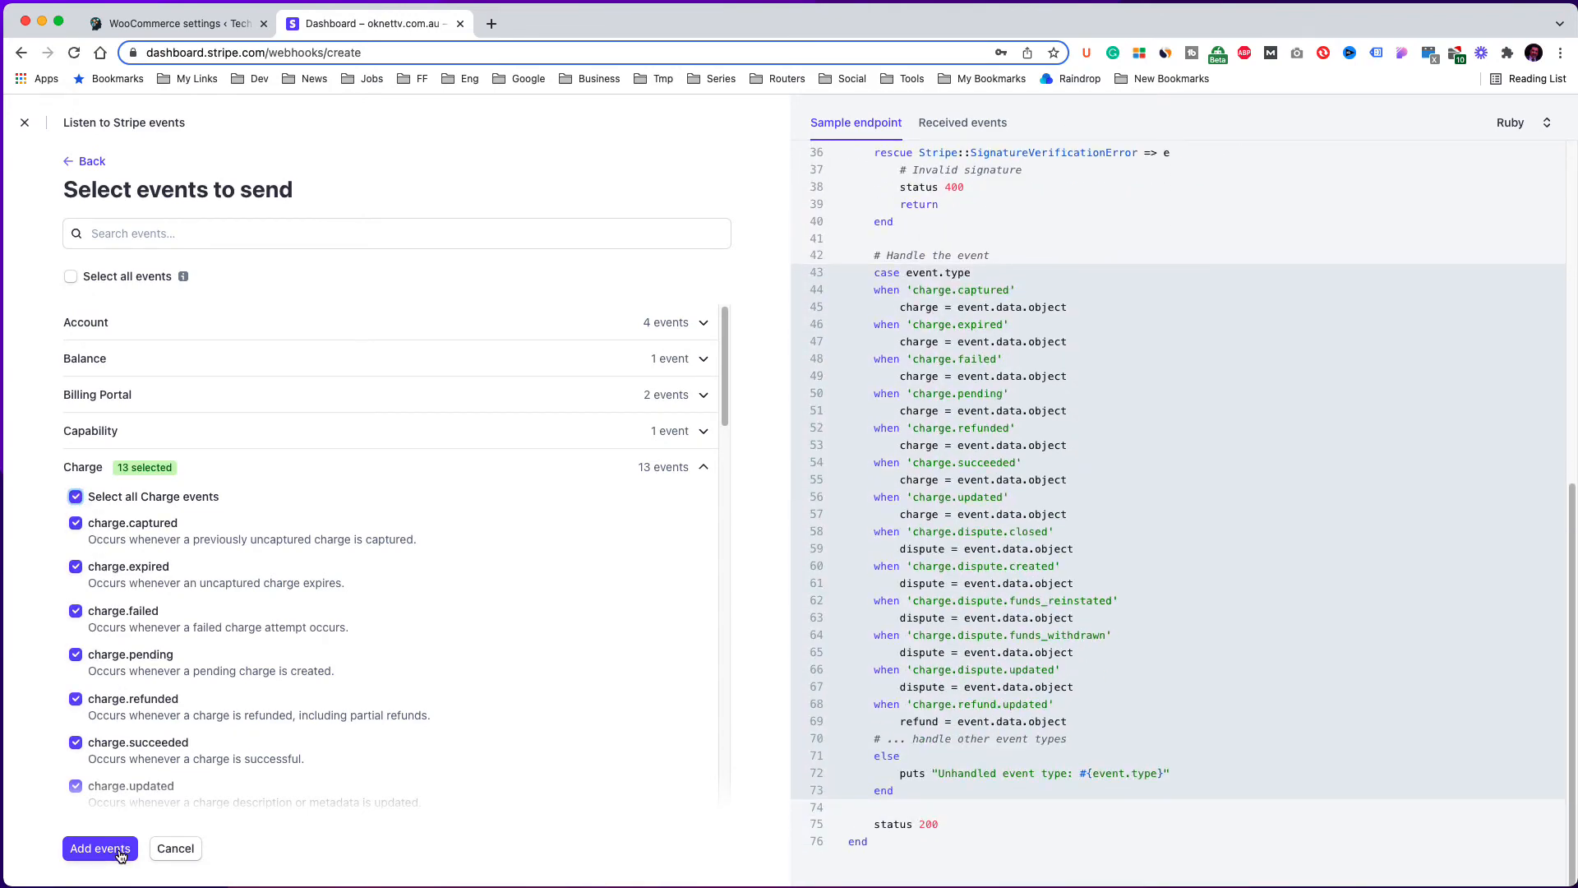
click(99, 848)
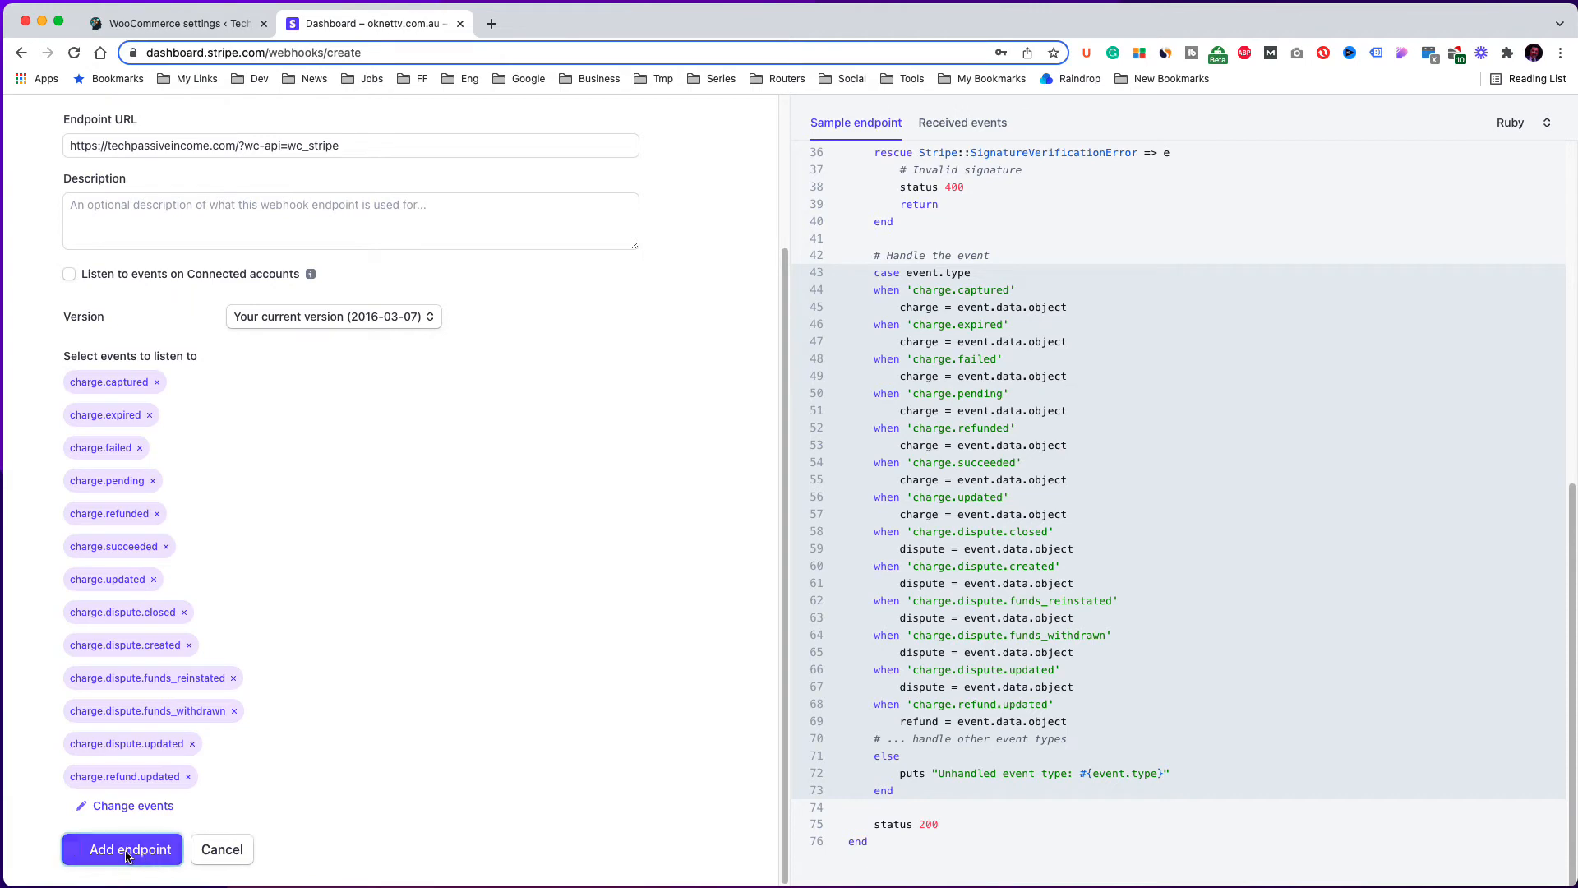
click(121, 848)
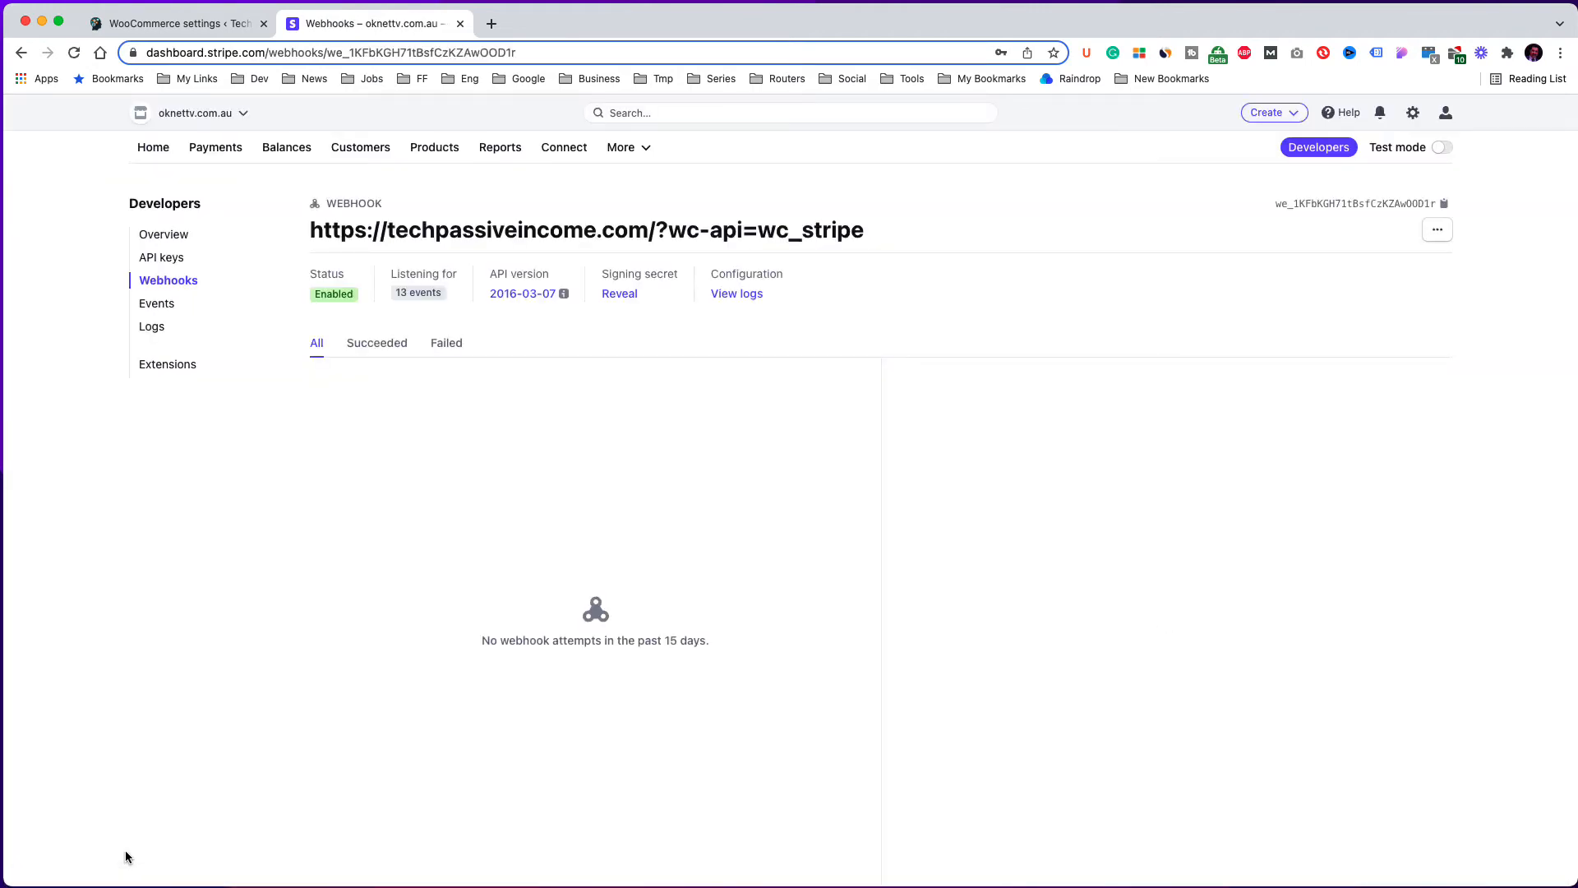
mouse_move(577, 456)
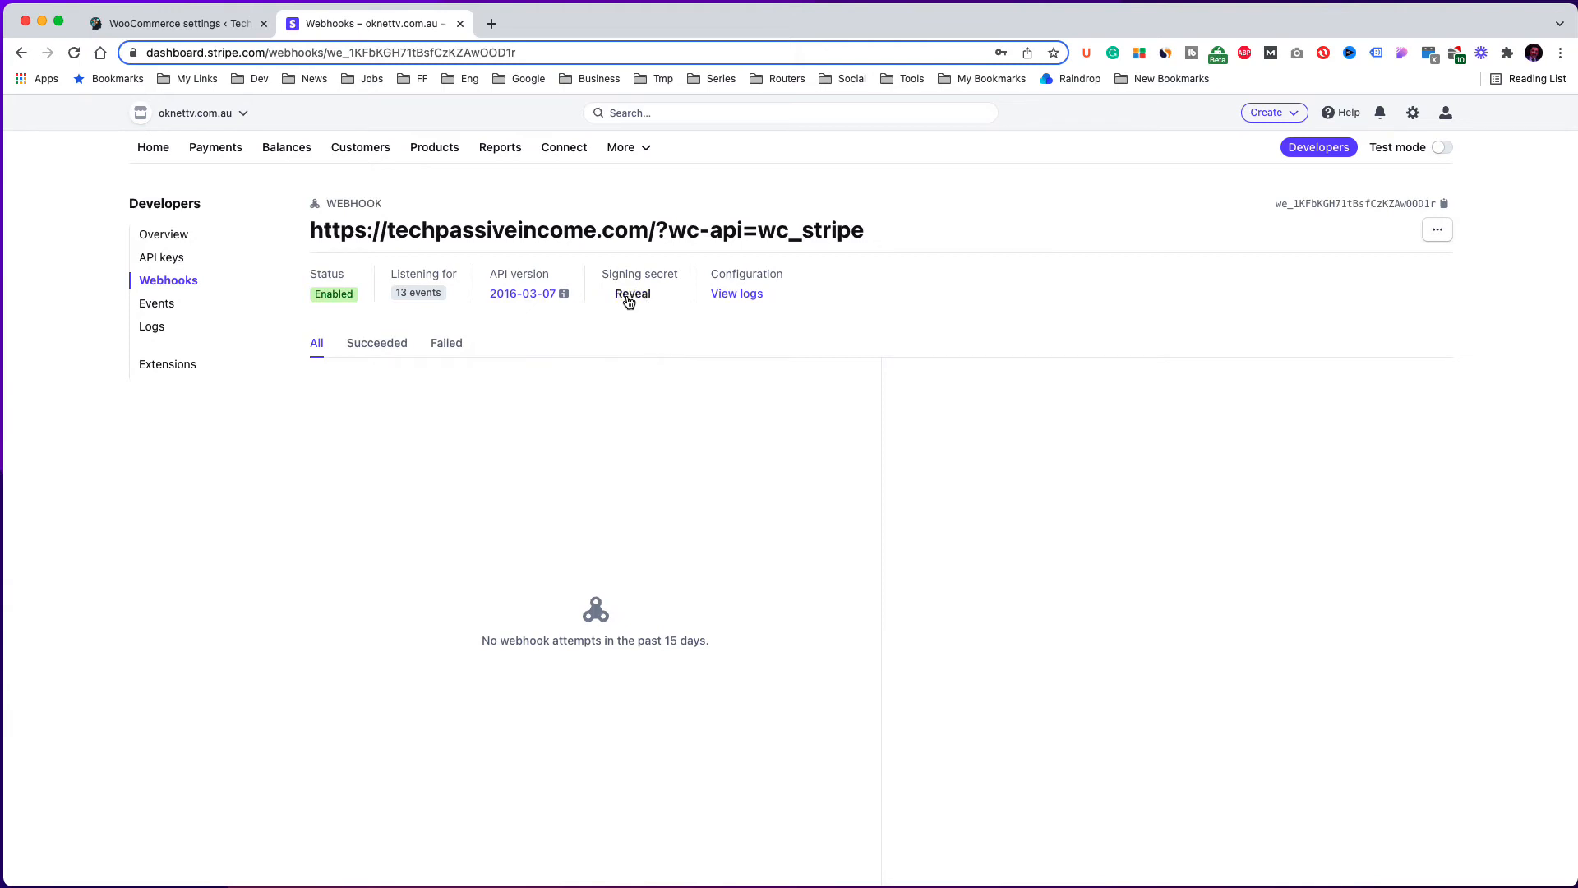
Step: Copy Stripe's webhook signing secret into WooCommerce and save the live keys
click(631, 292)
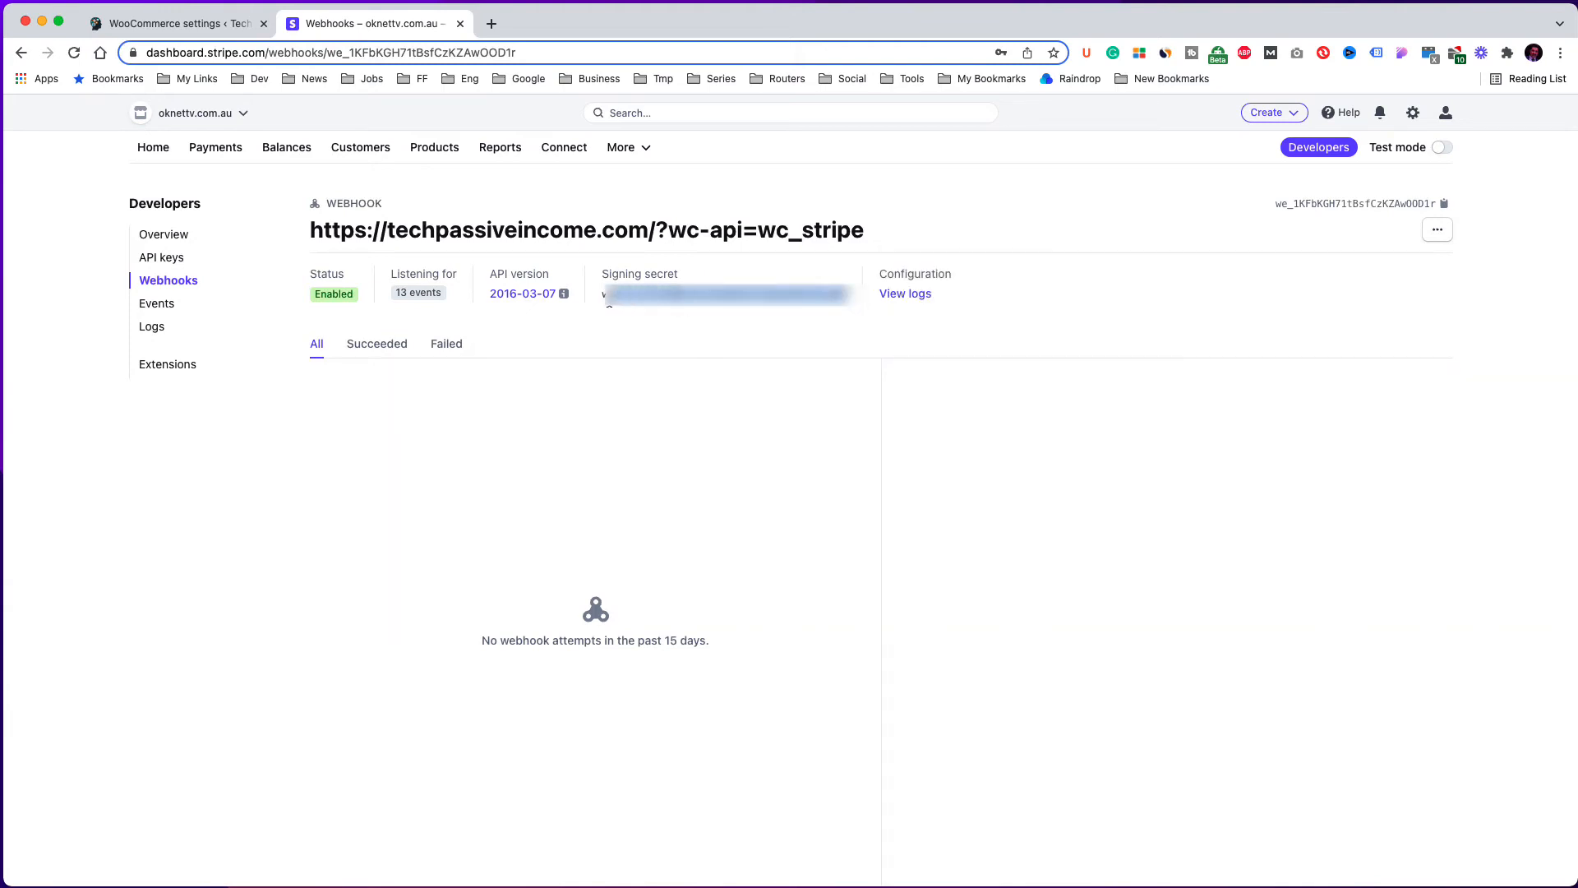
click(169, 22)
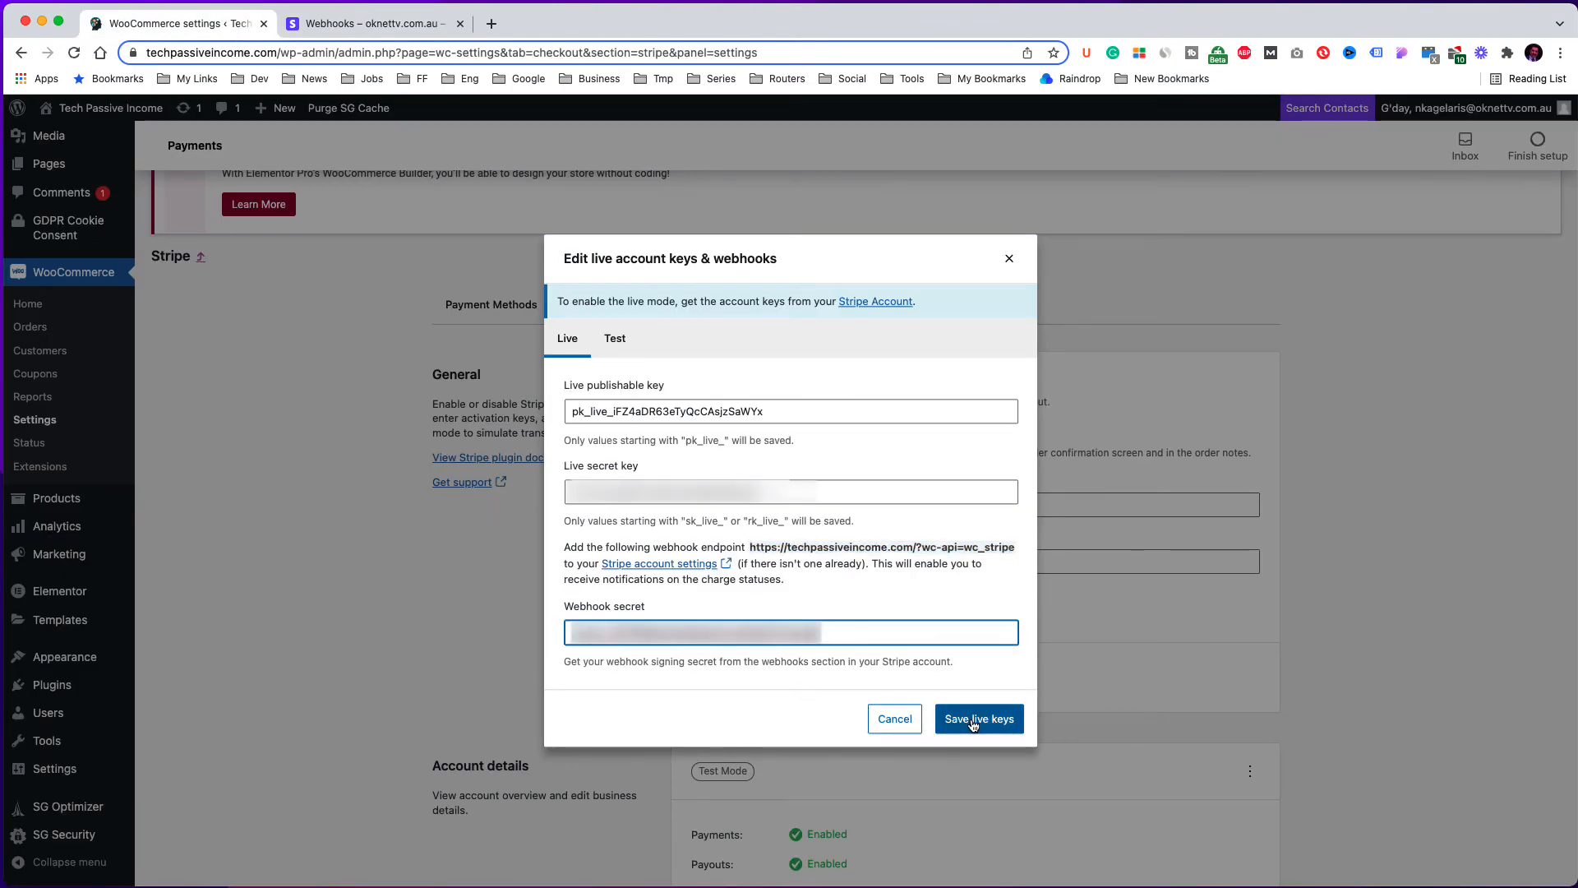
click(977, 718)
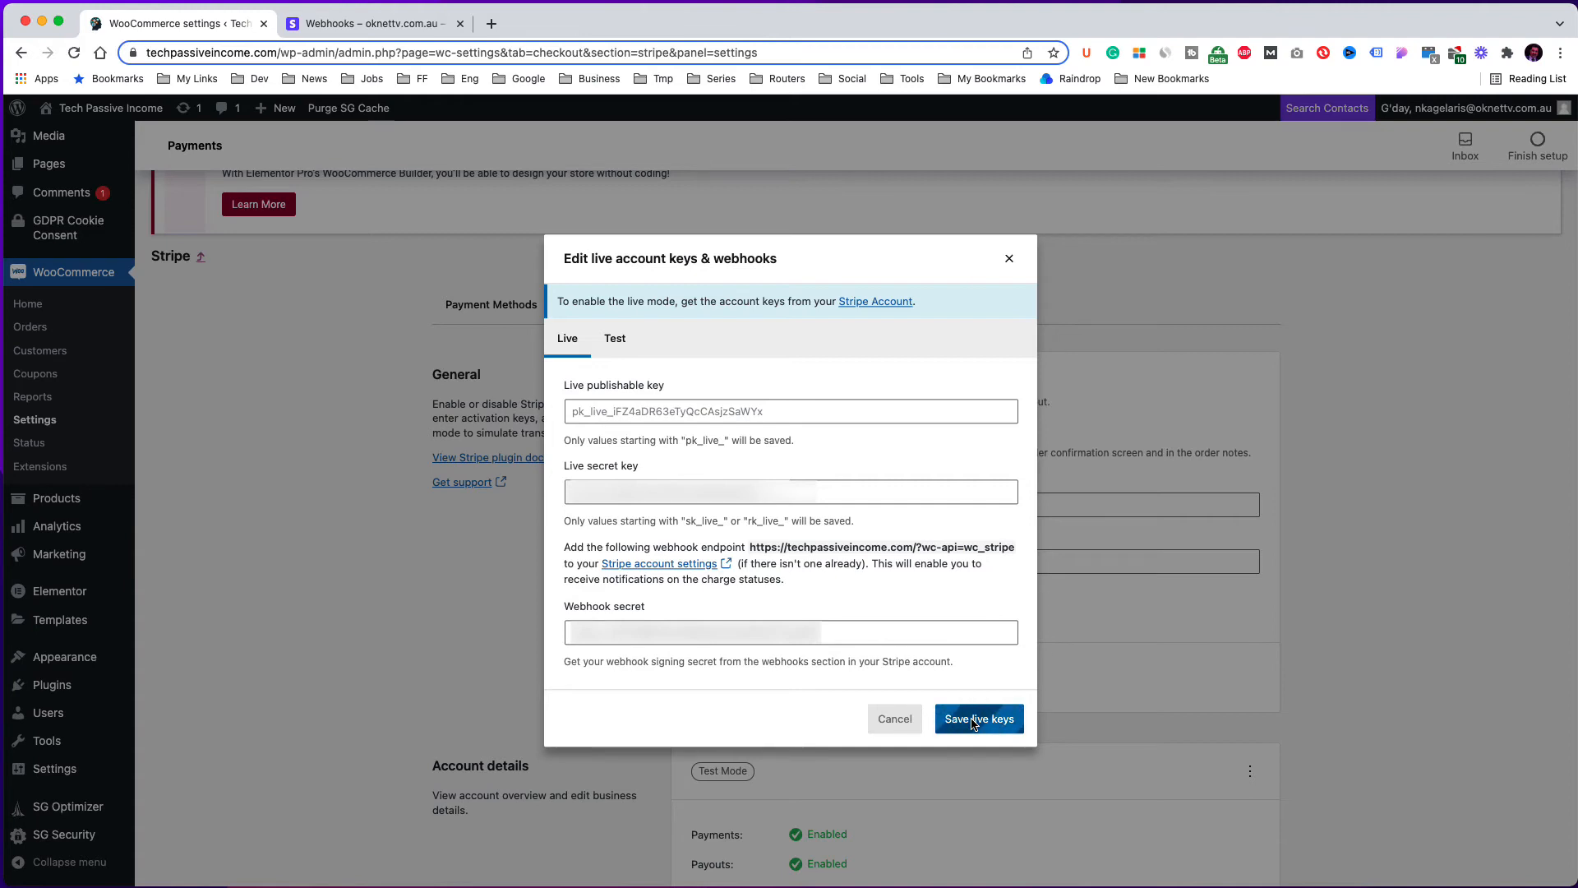
click(977, 718)
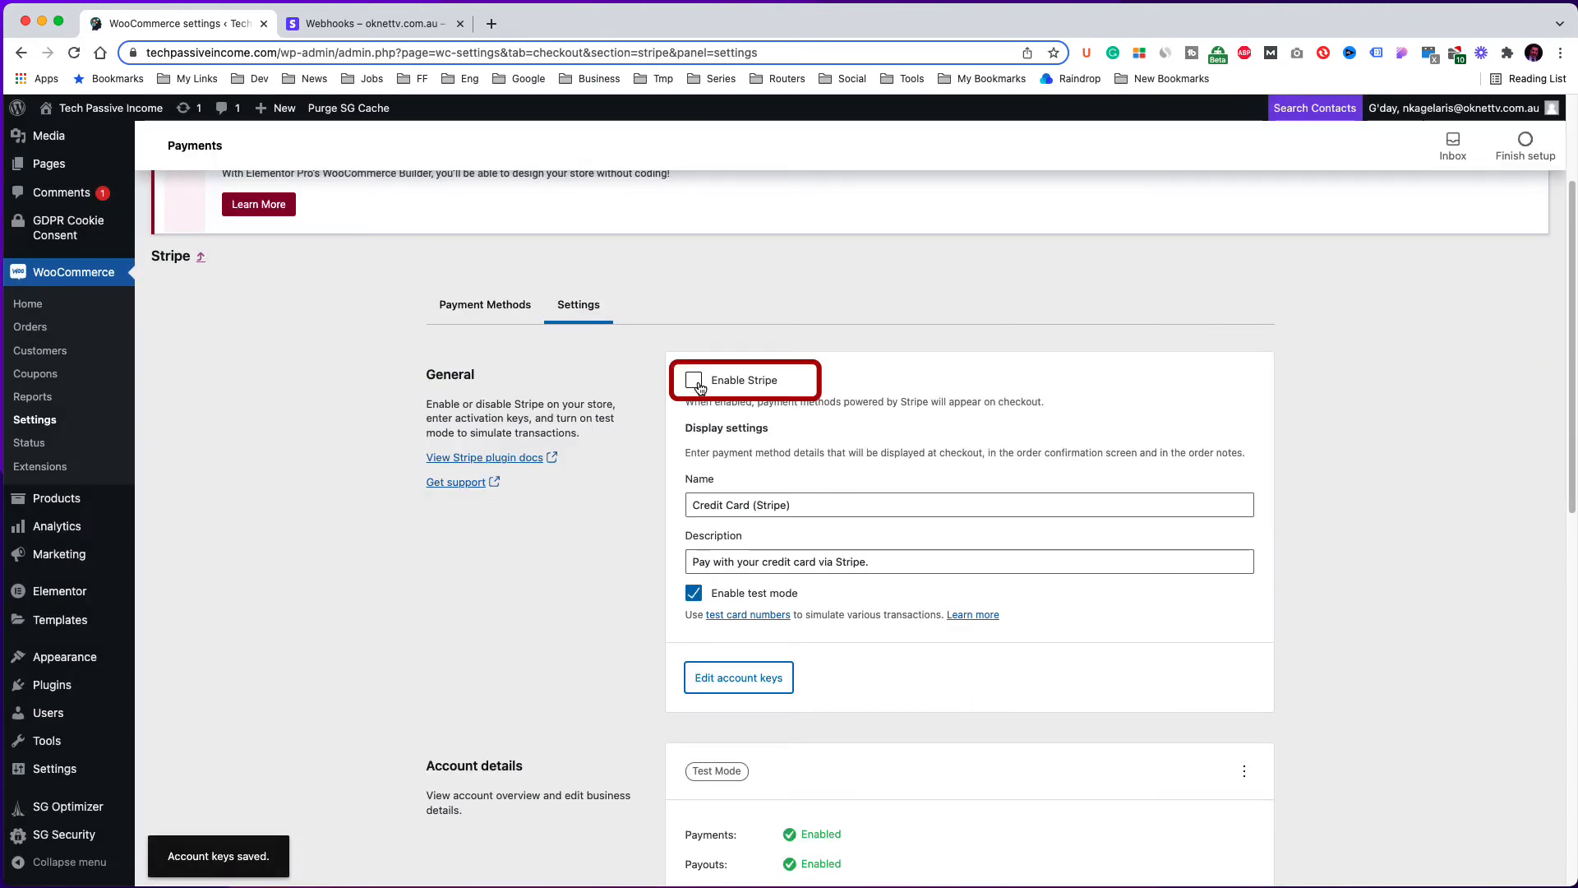
Step: Tick Enable Stripe and scroll through the payment settings, leaving test mode on
click(692, 379)
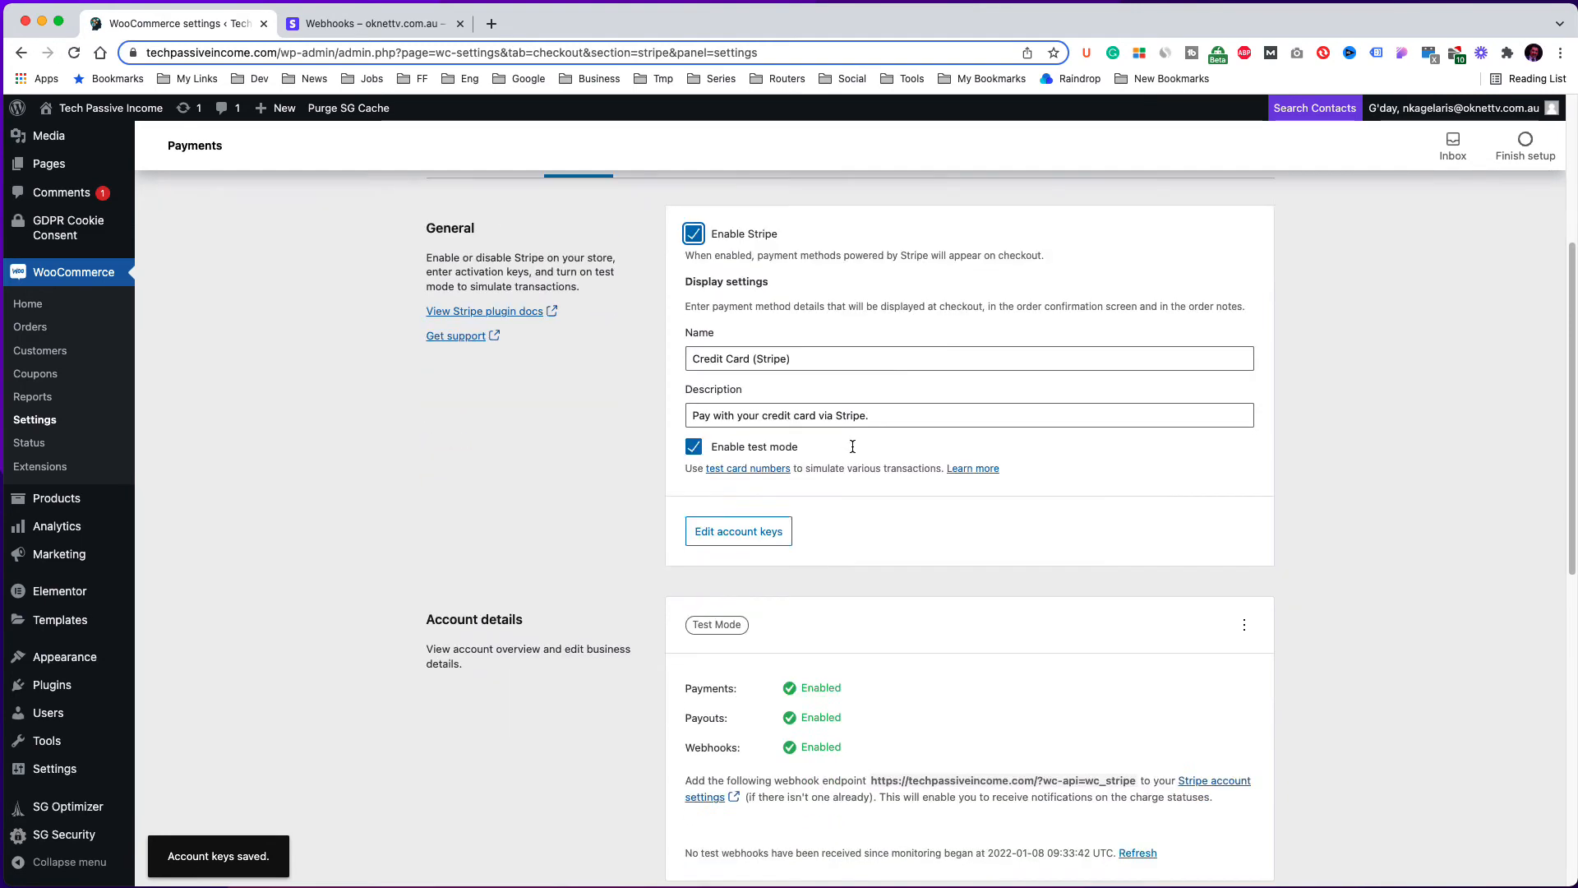
scroll(down, 3)
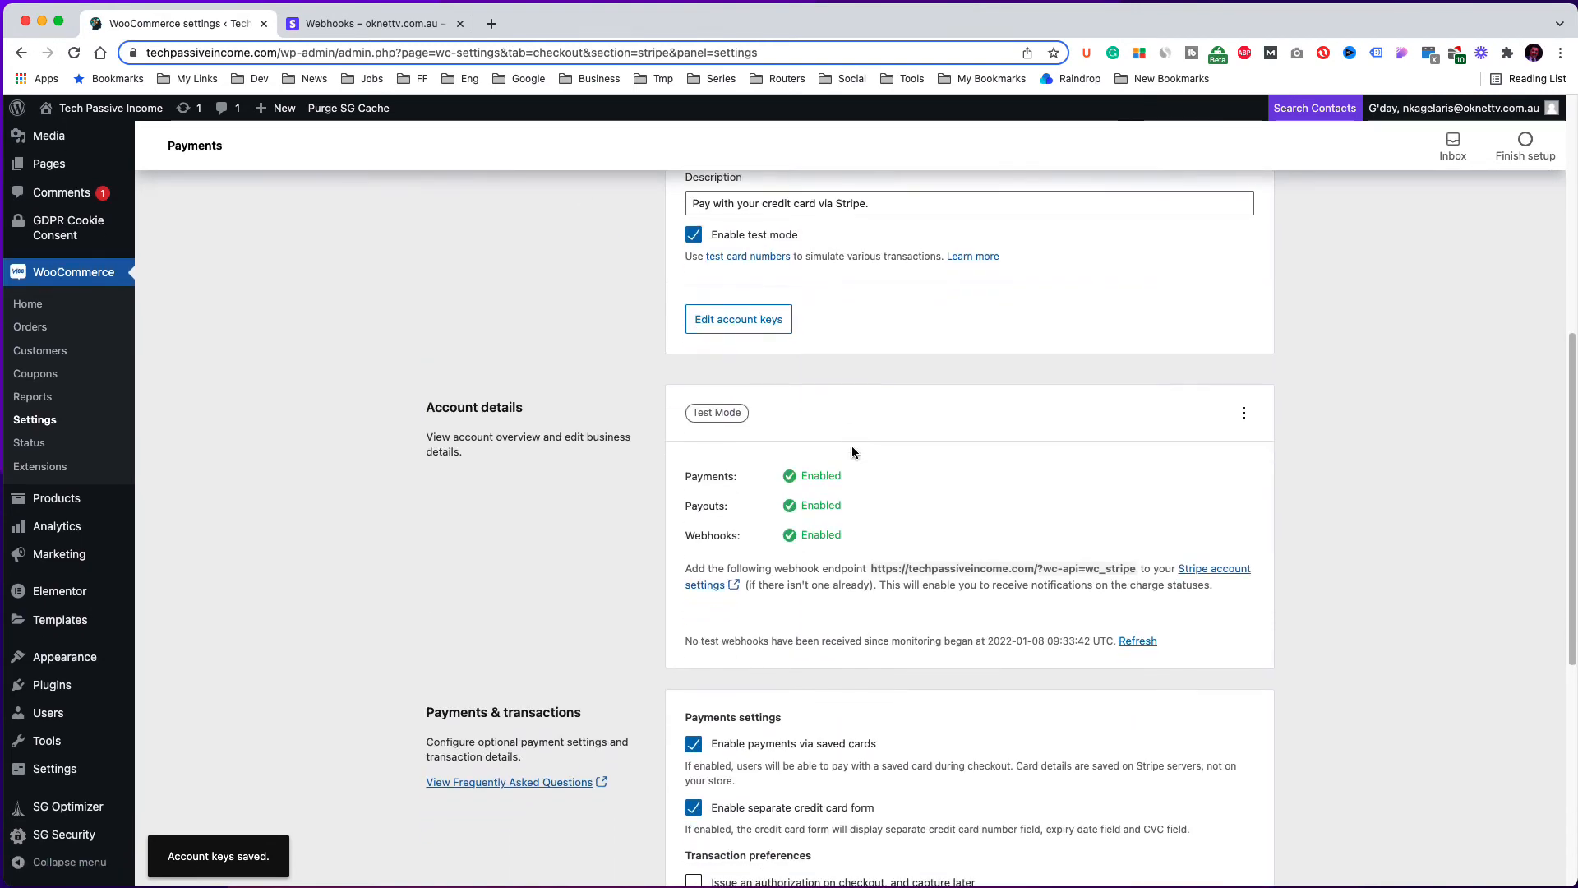
scroll(down, 3)
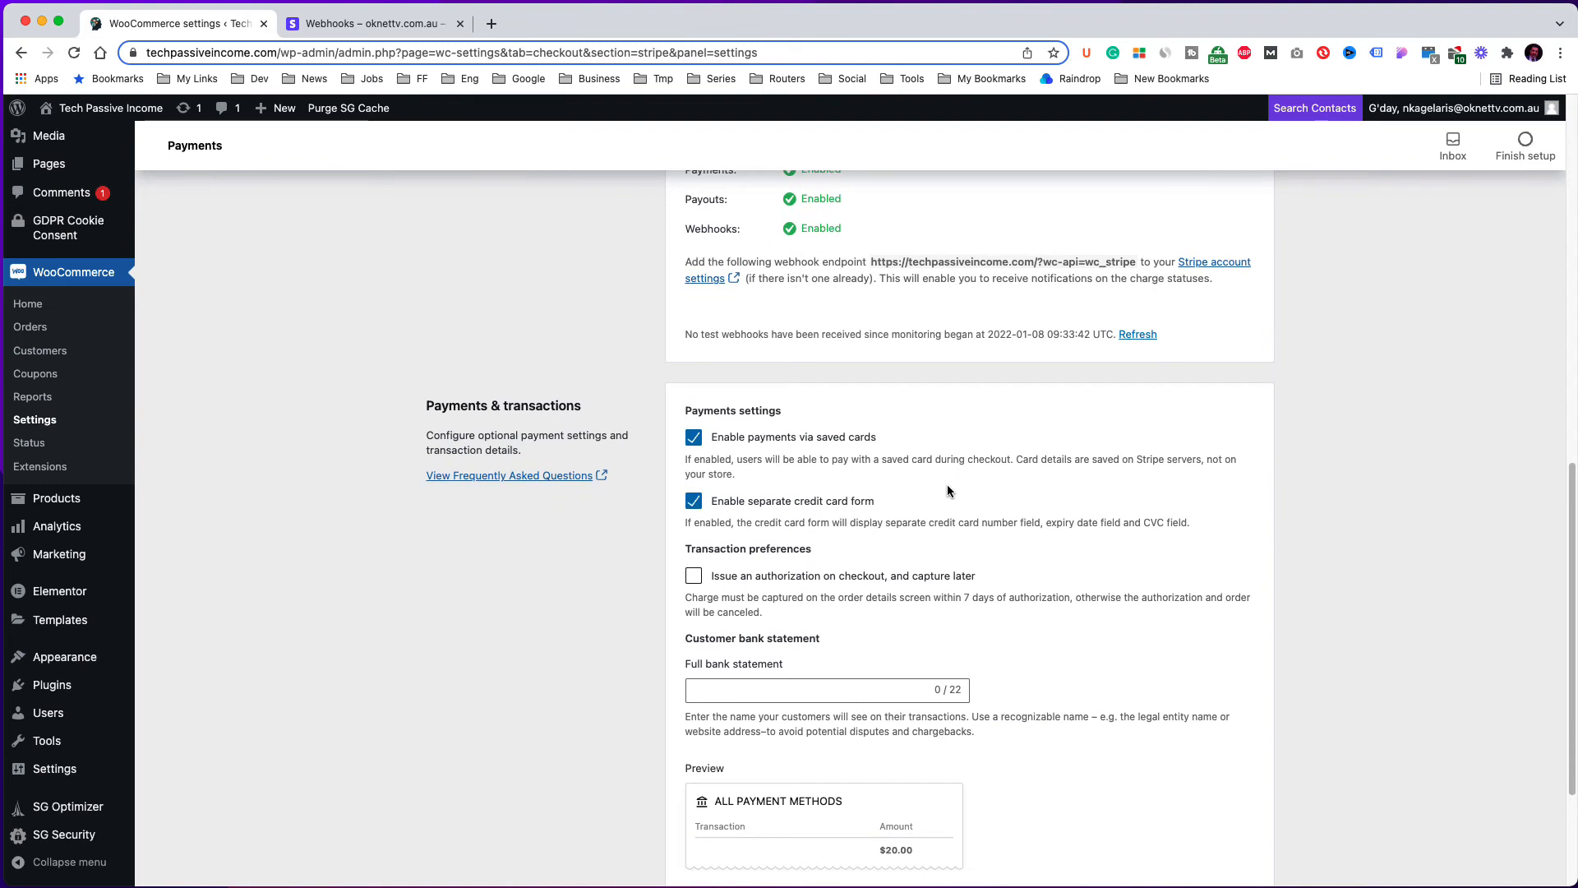
scroll(down, 3)
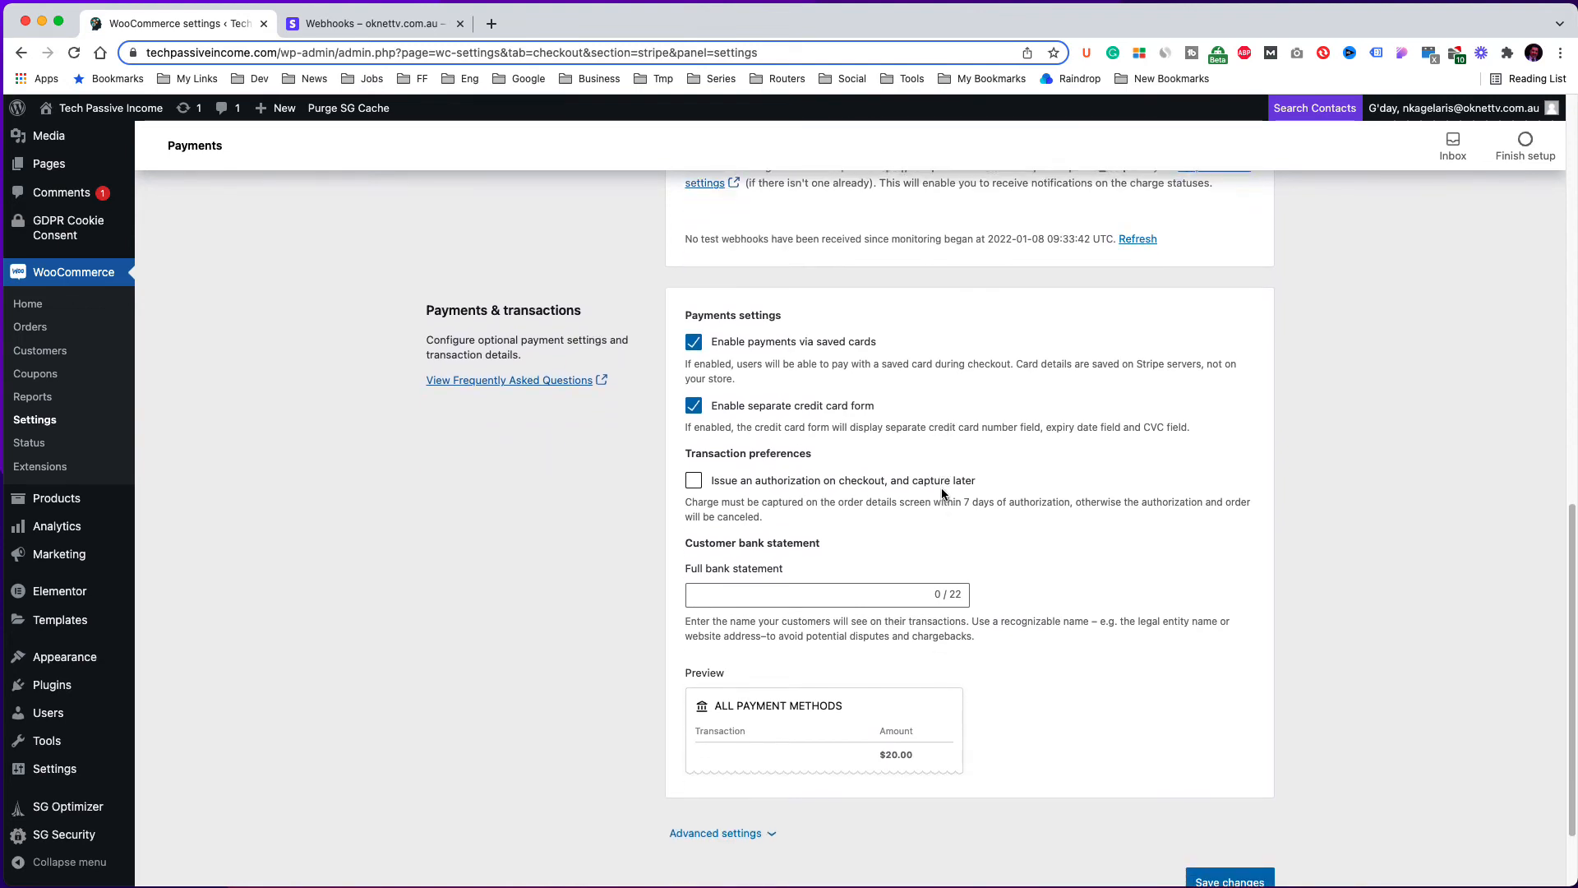
scroll(down, 3)
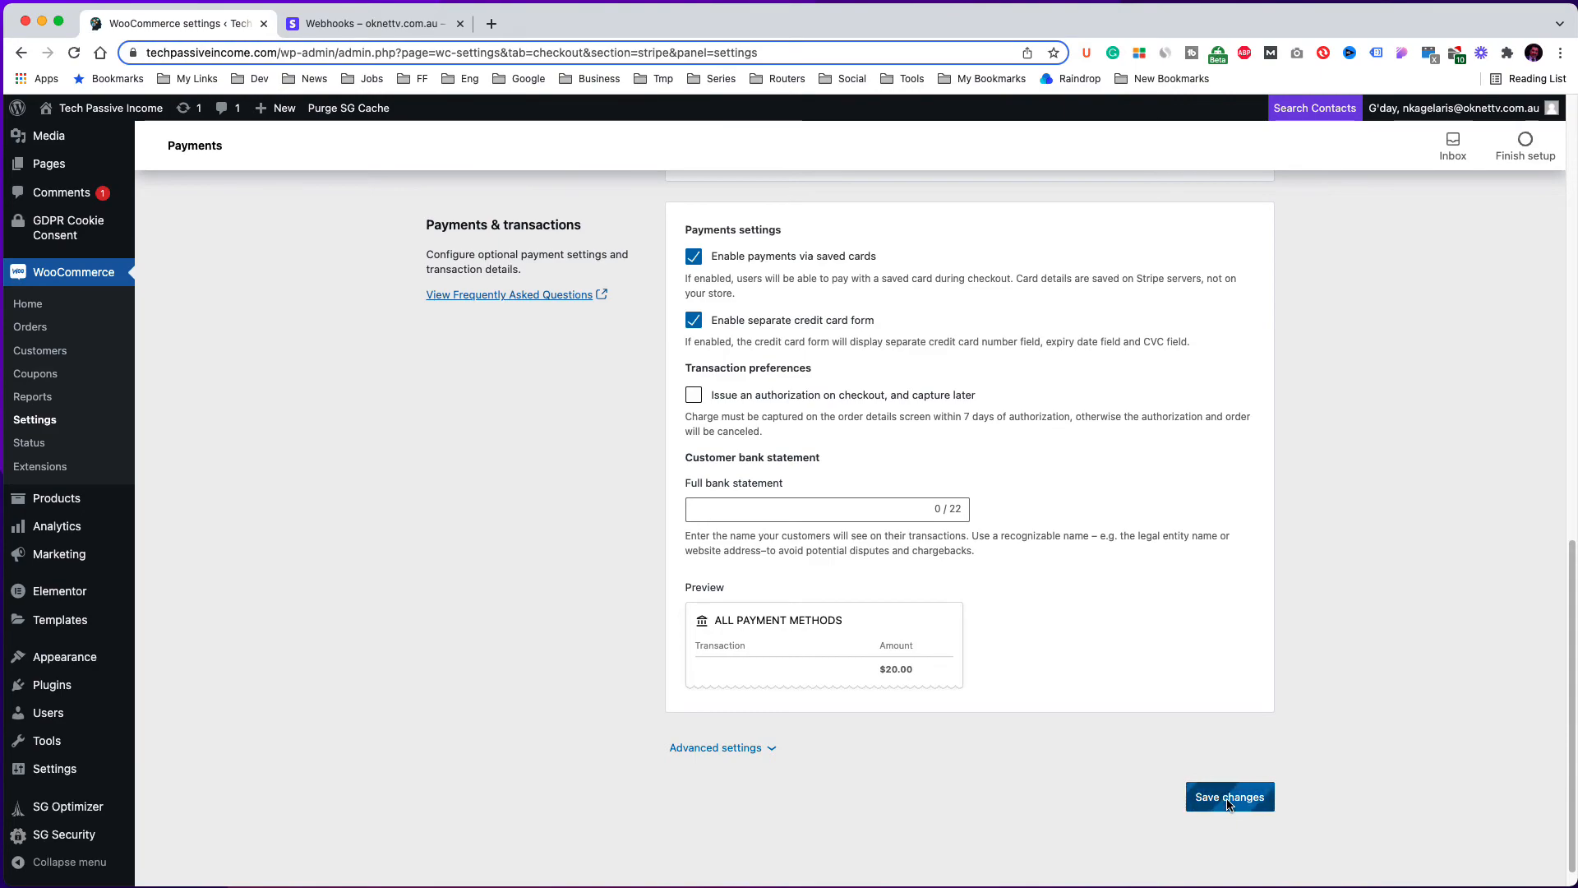
mouse_move(1315, 792)
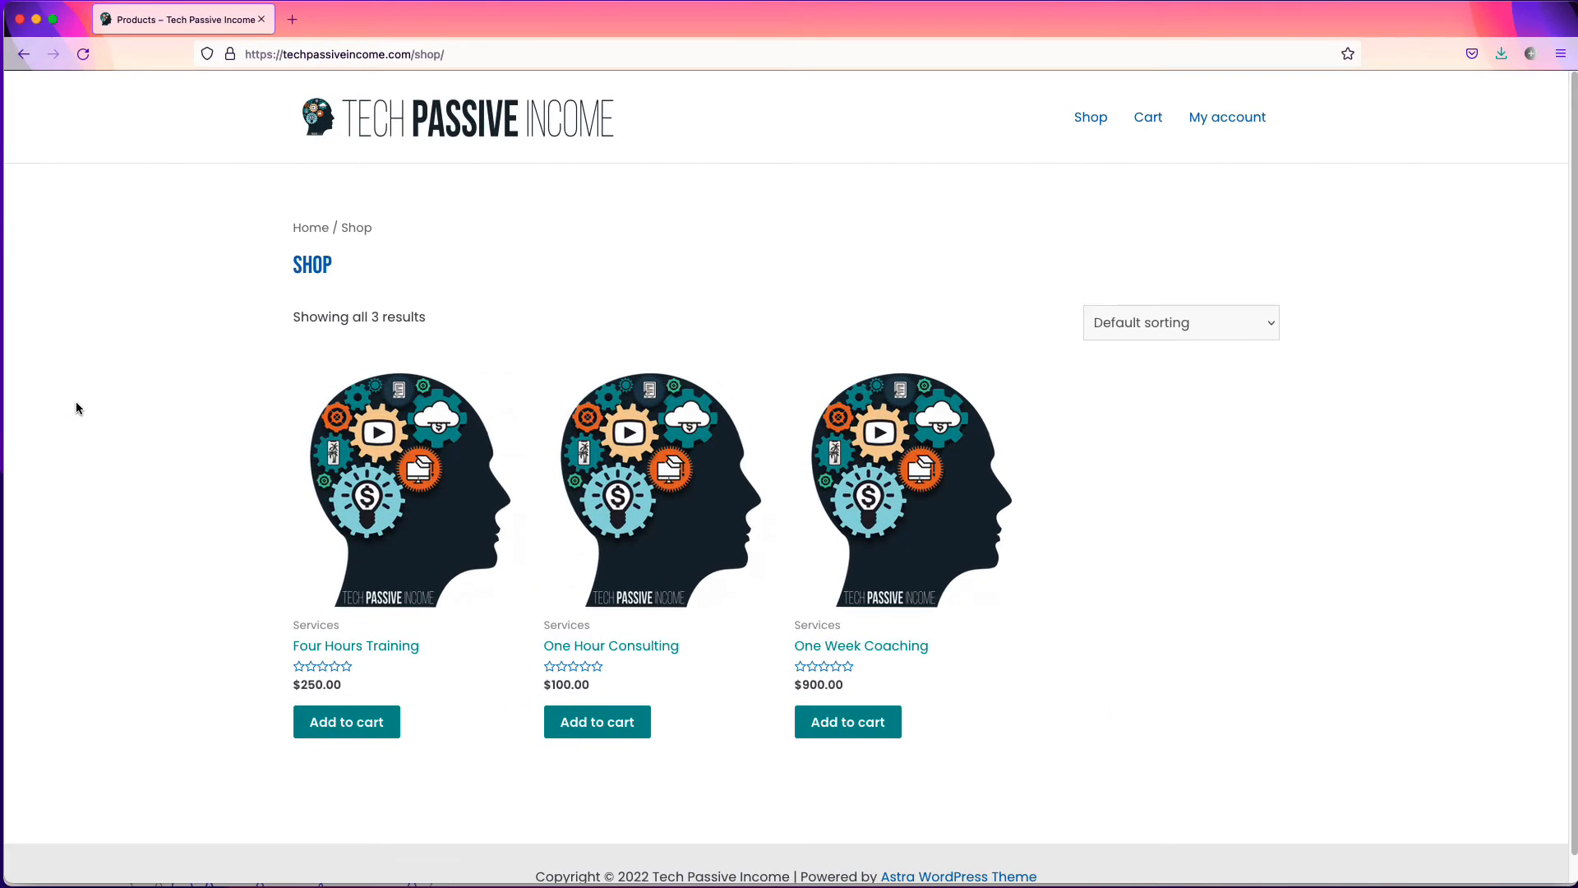
mouse_move(91, 392)
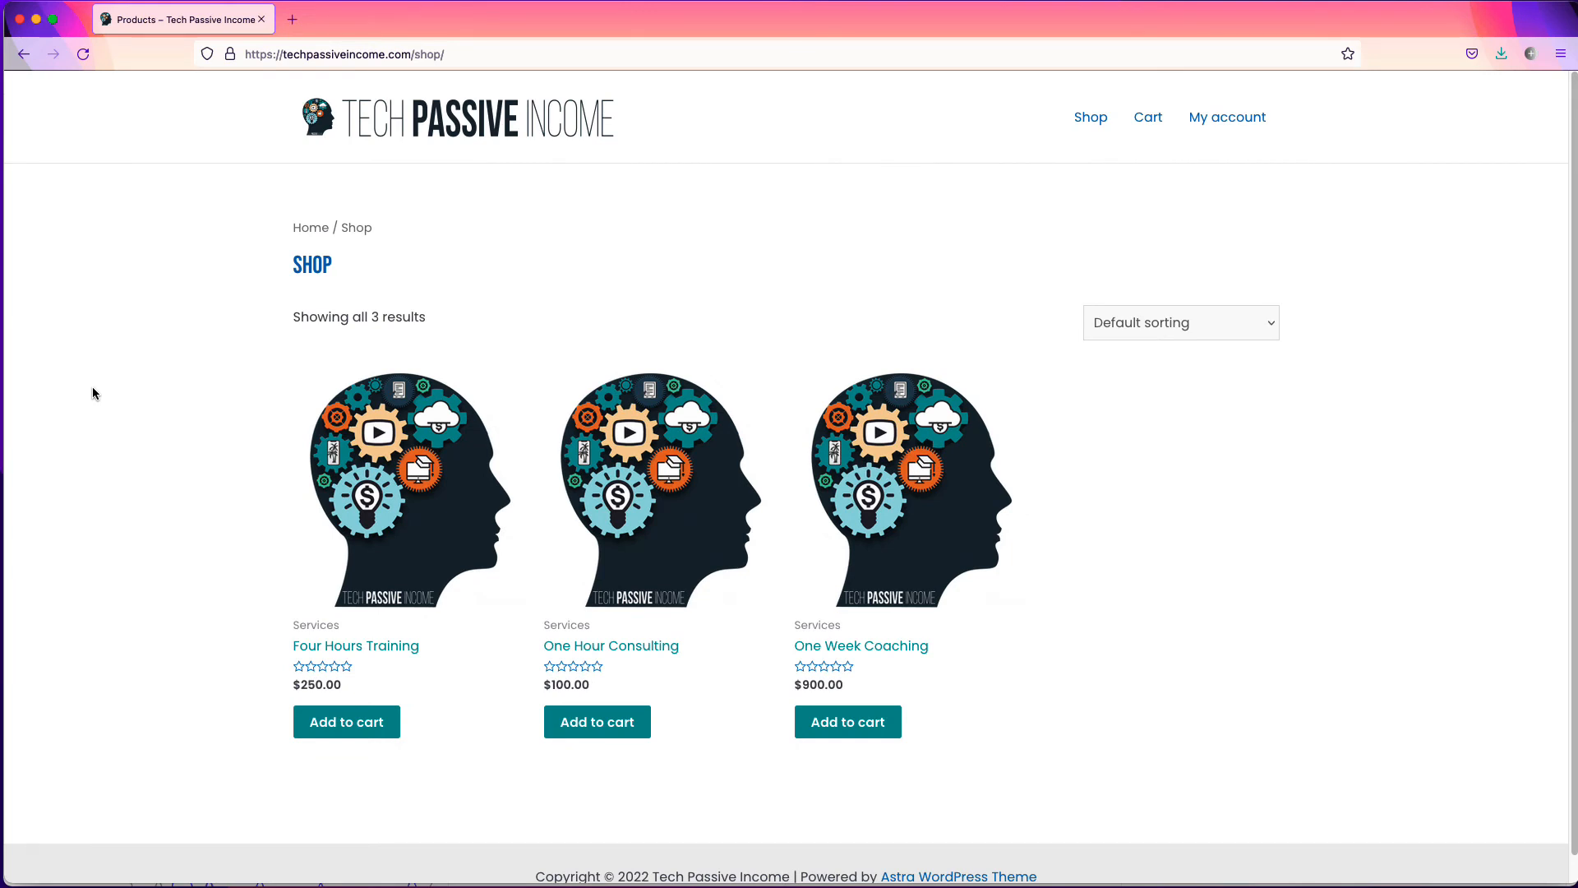
Step: Add One Week Coaching ($900) to the cart and proceed to checkout
click(846, 721)
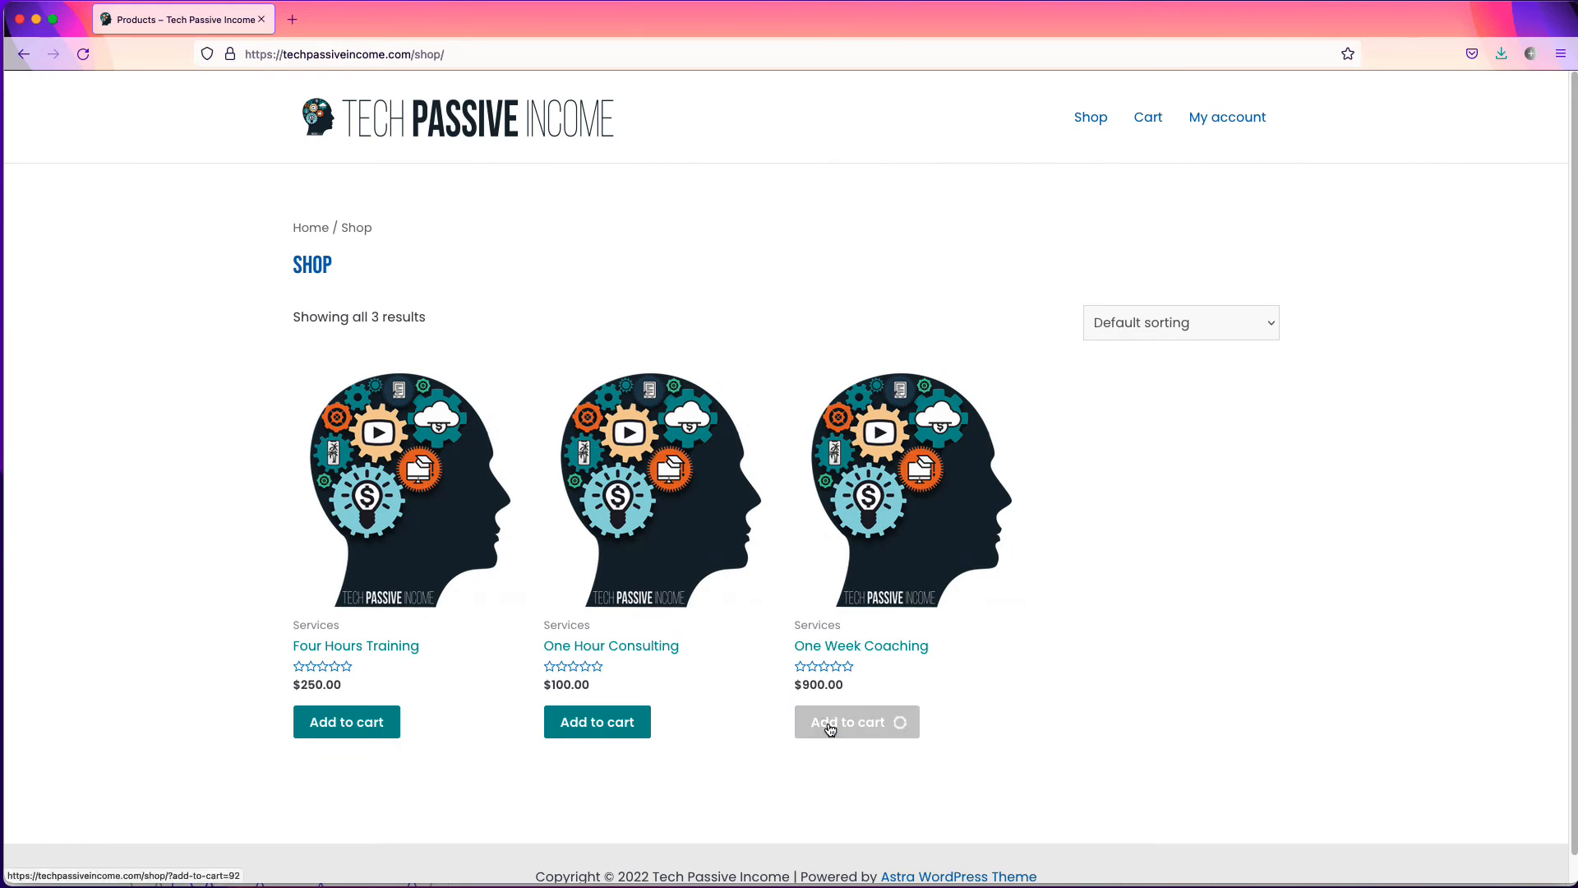
click(856, 722)
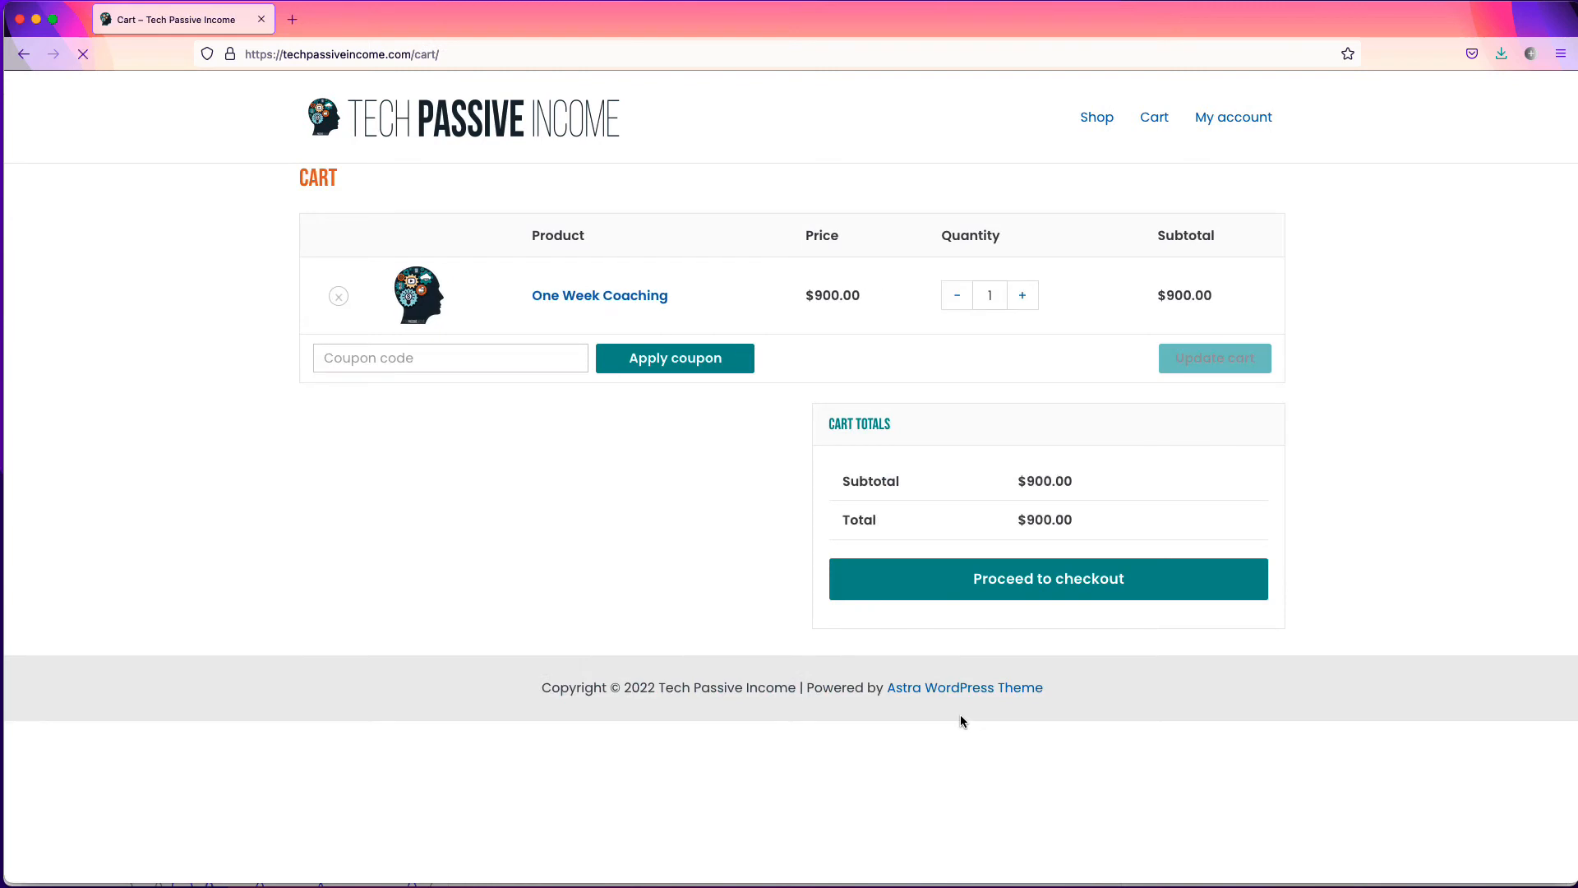
click(1046, 578)
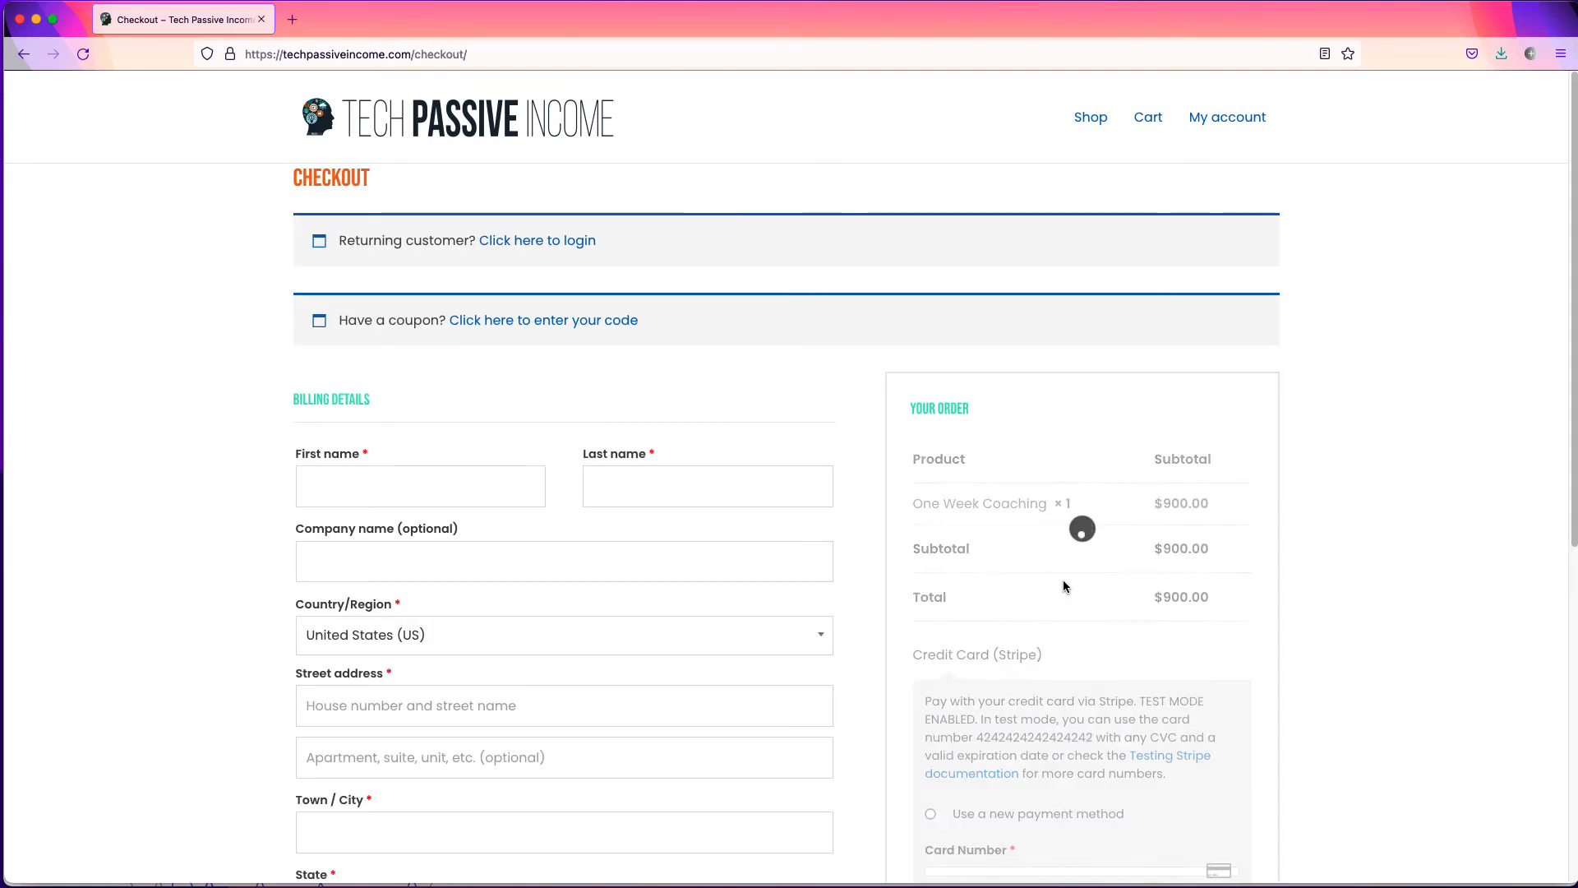
click(420, 485)
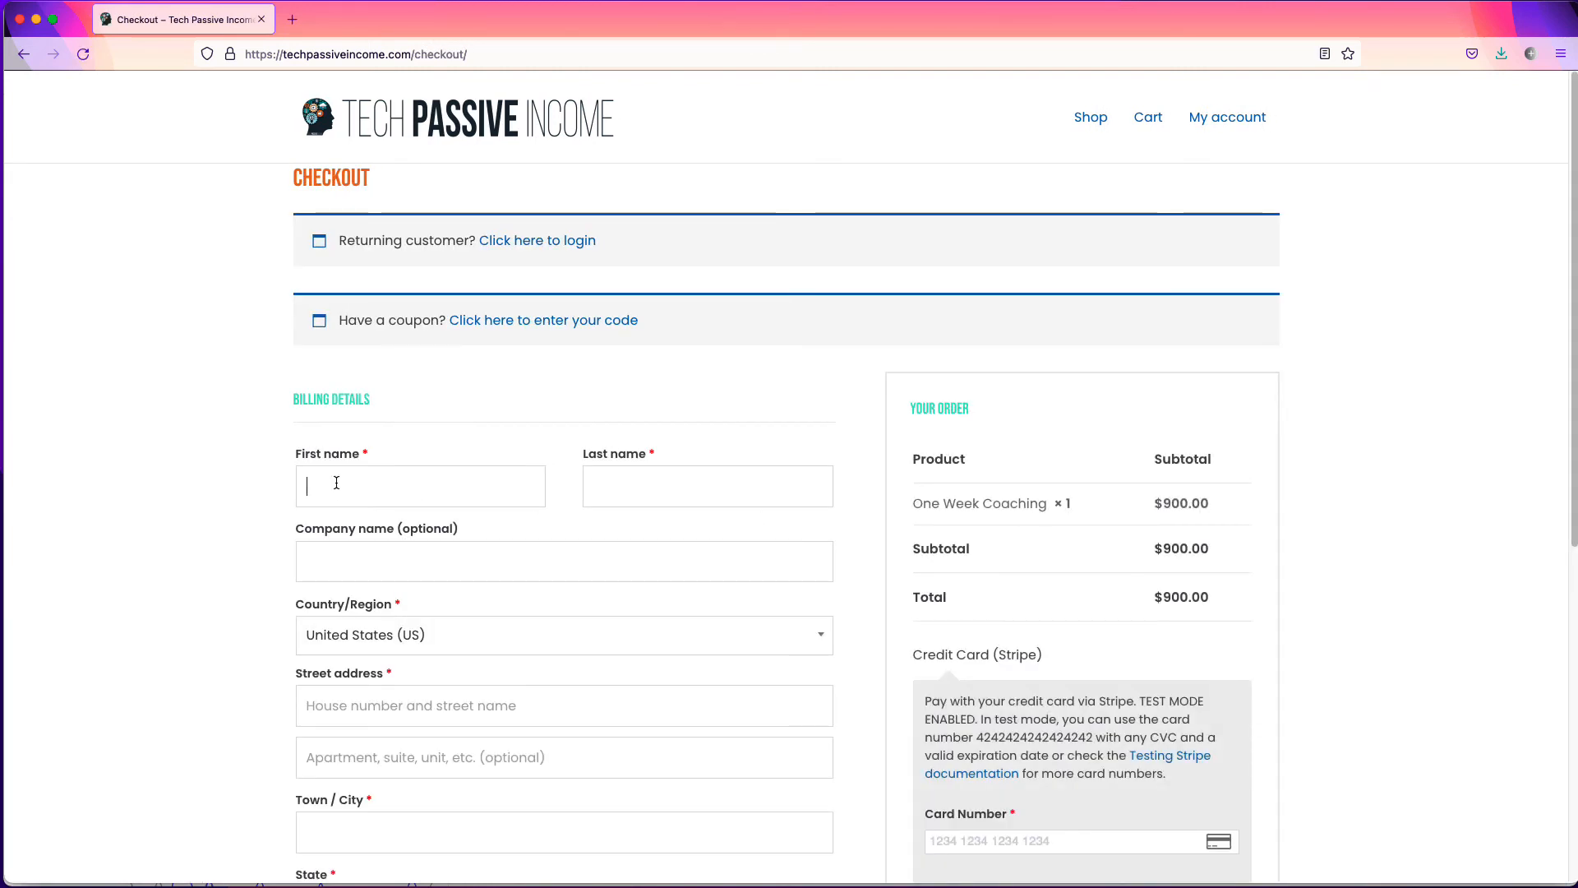
scroll(down, 3)
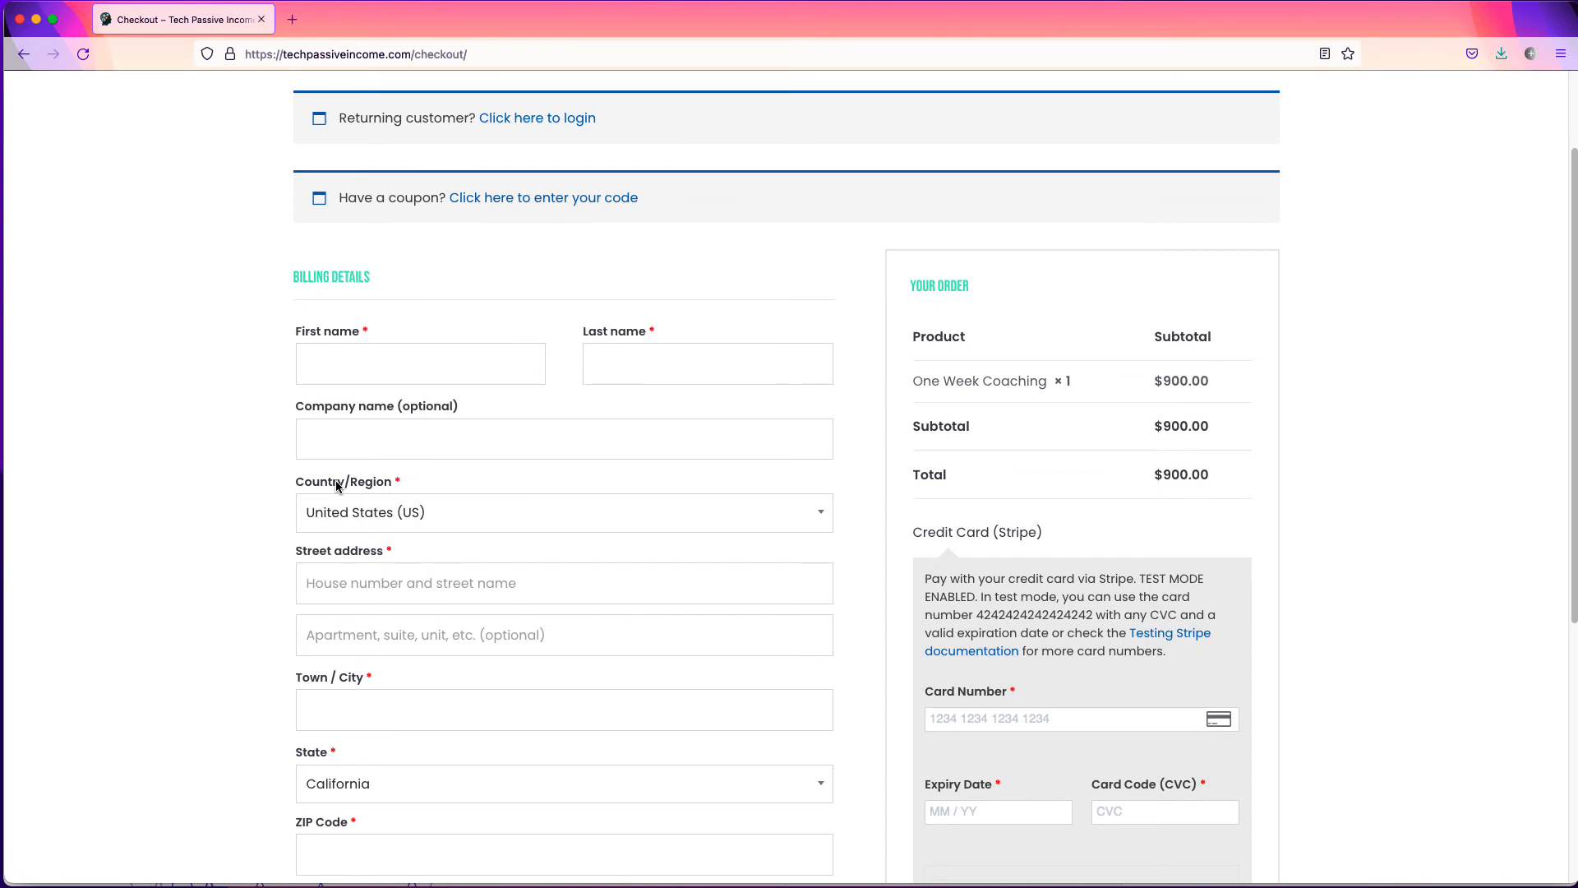
click(419, 364)
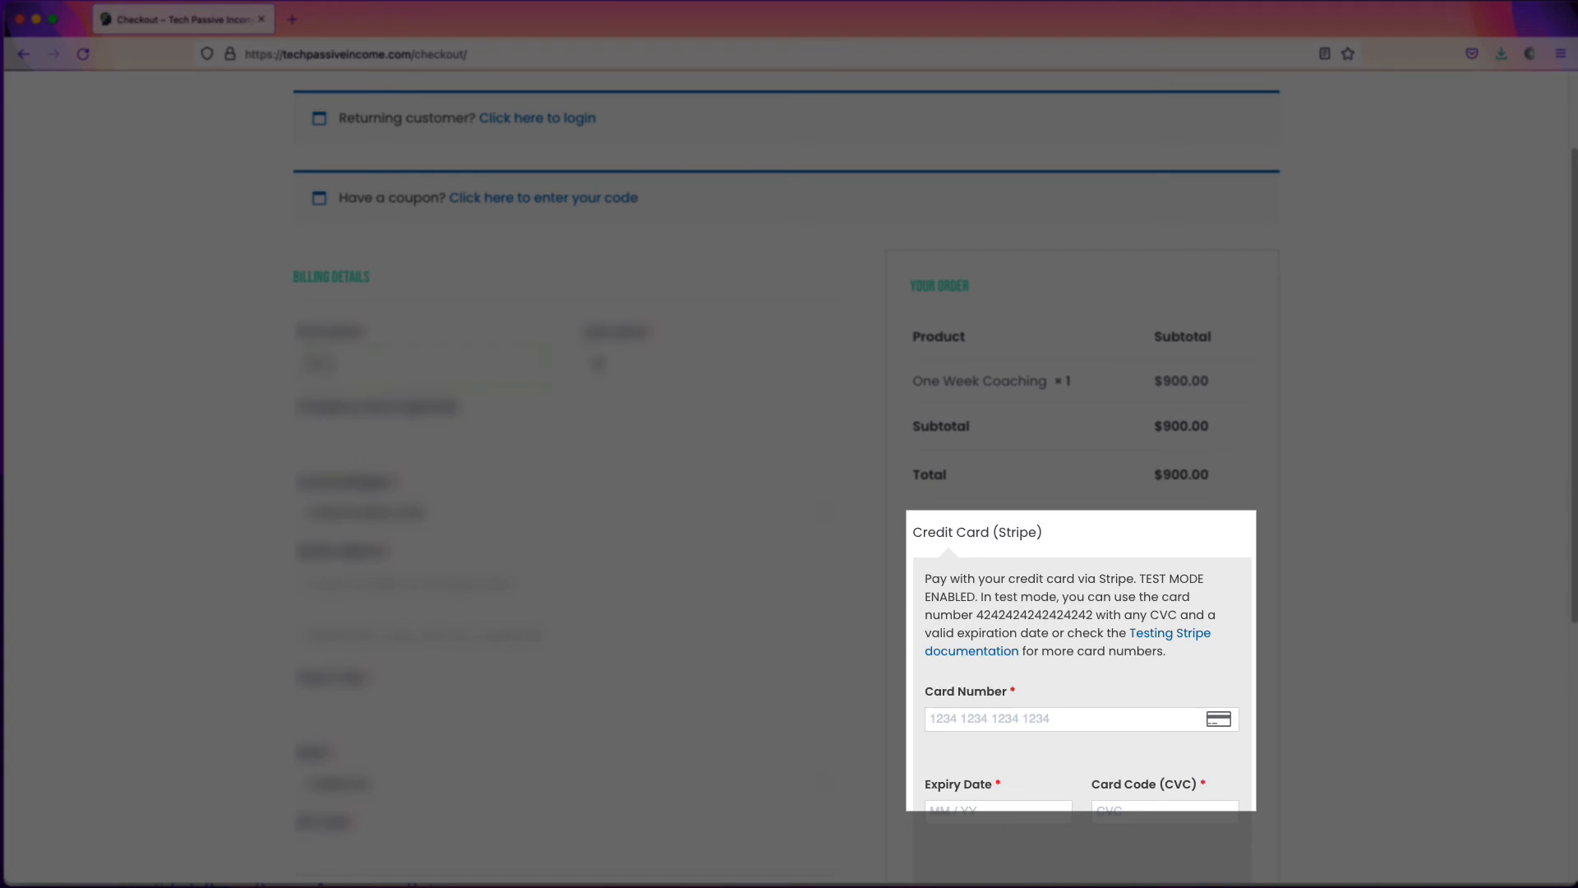
text(4242 4242 4242 4242)
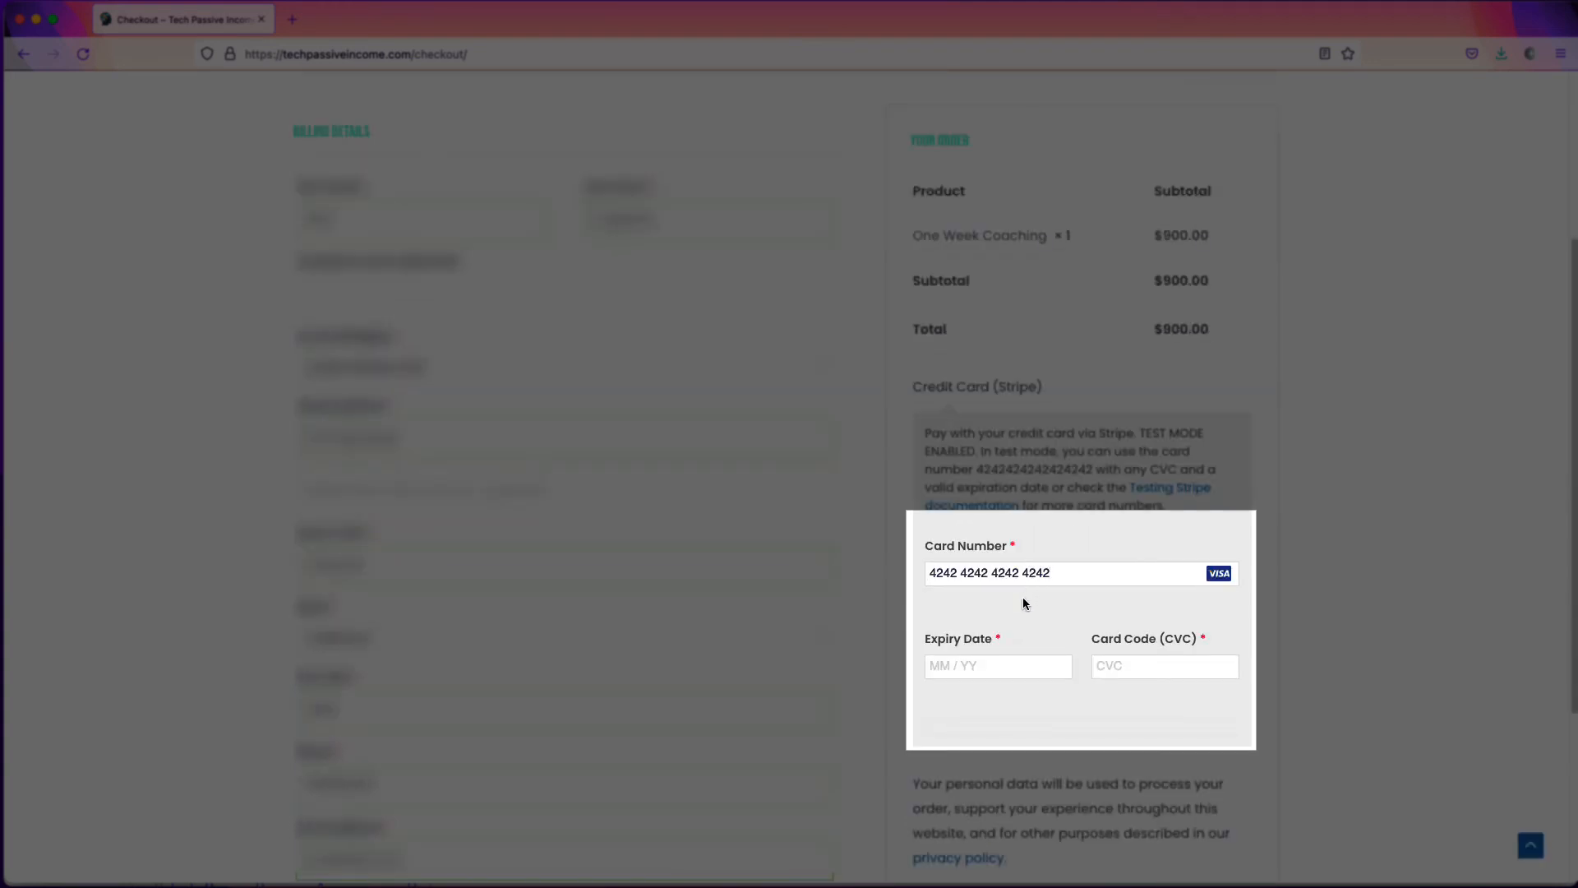
text(11 / 23)
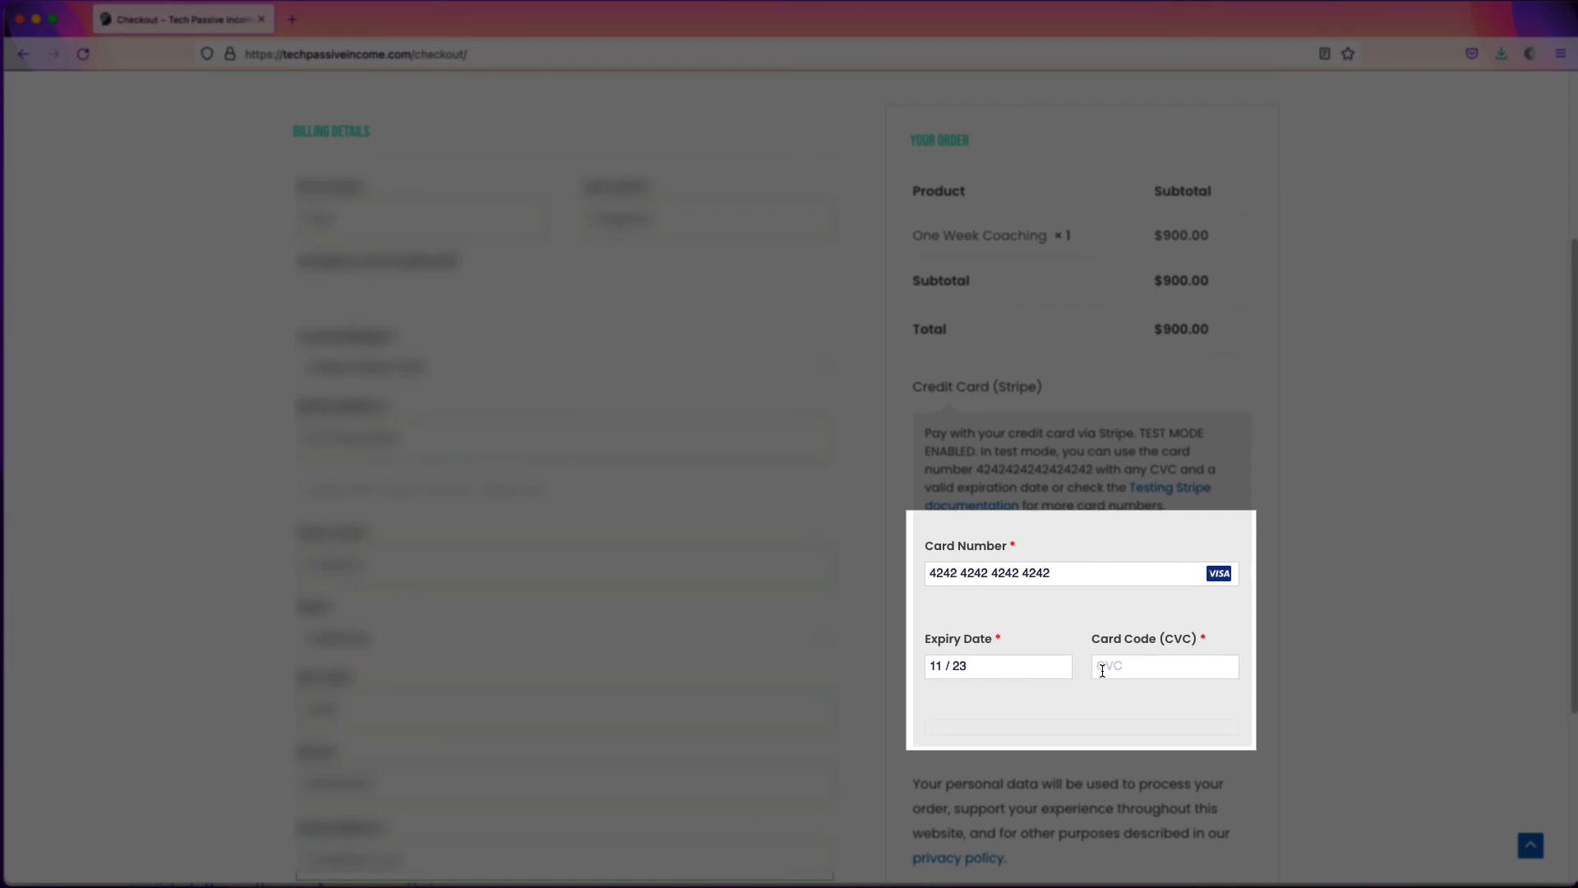
text(111)
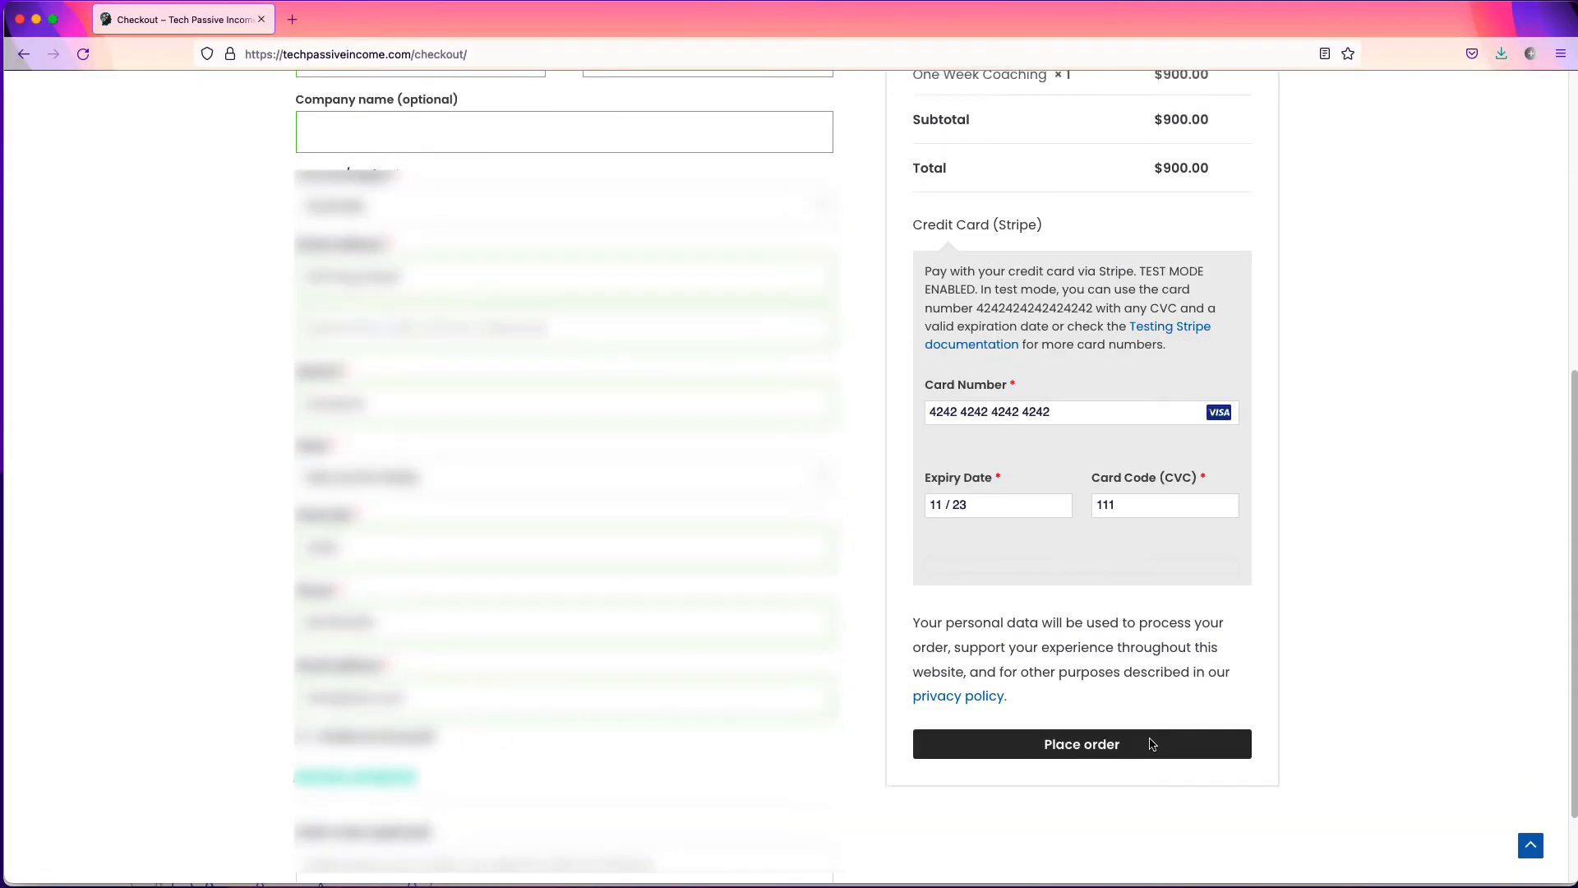
click(1081, 744)
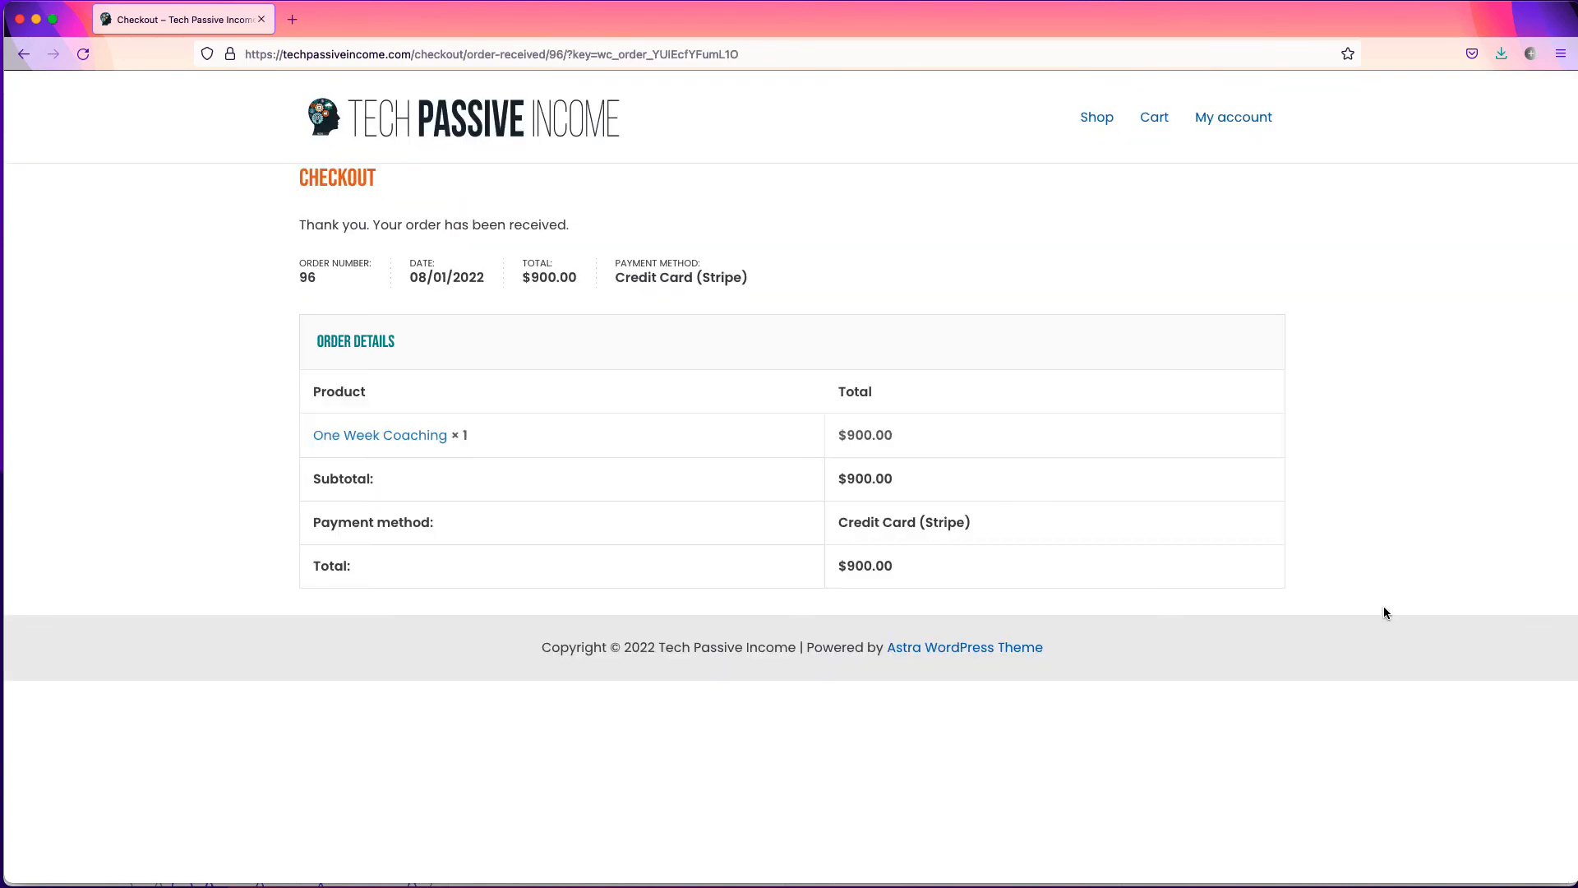
mouse_move(1357, 530)
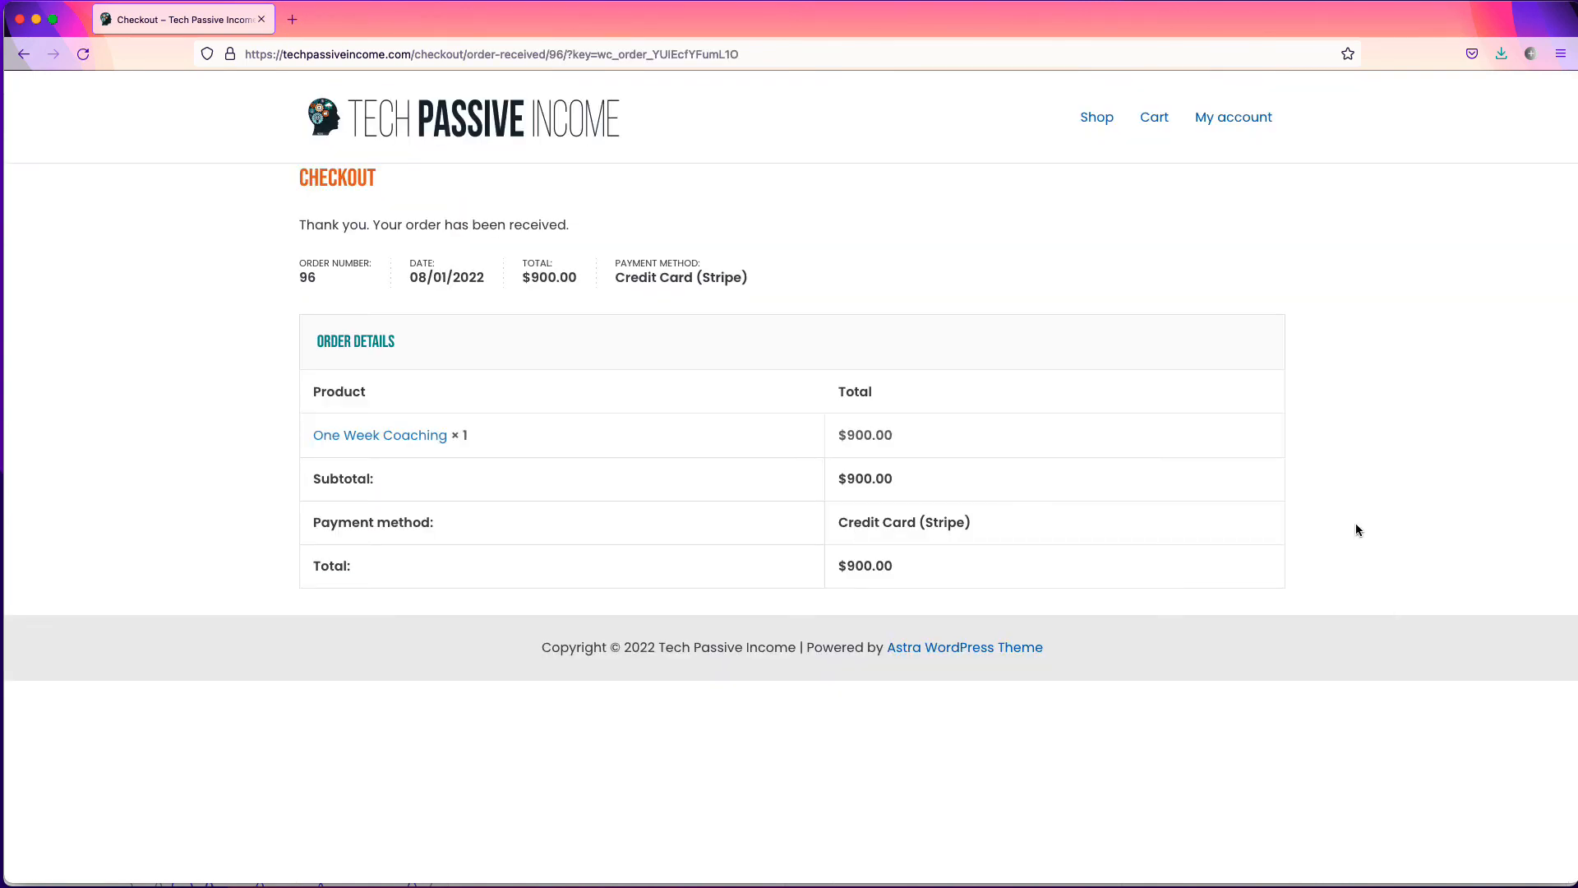
Step: Switch from the order-received page to the Stripe Dashboard tab
click(372, 23)
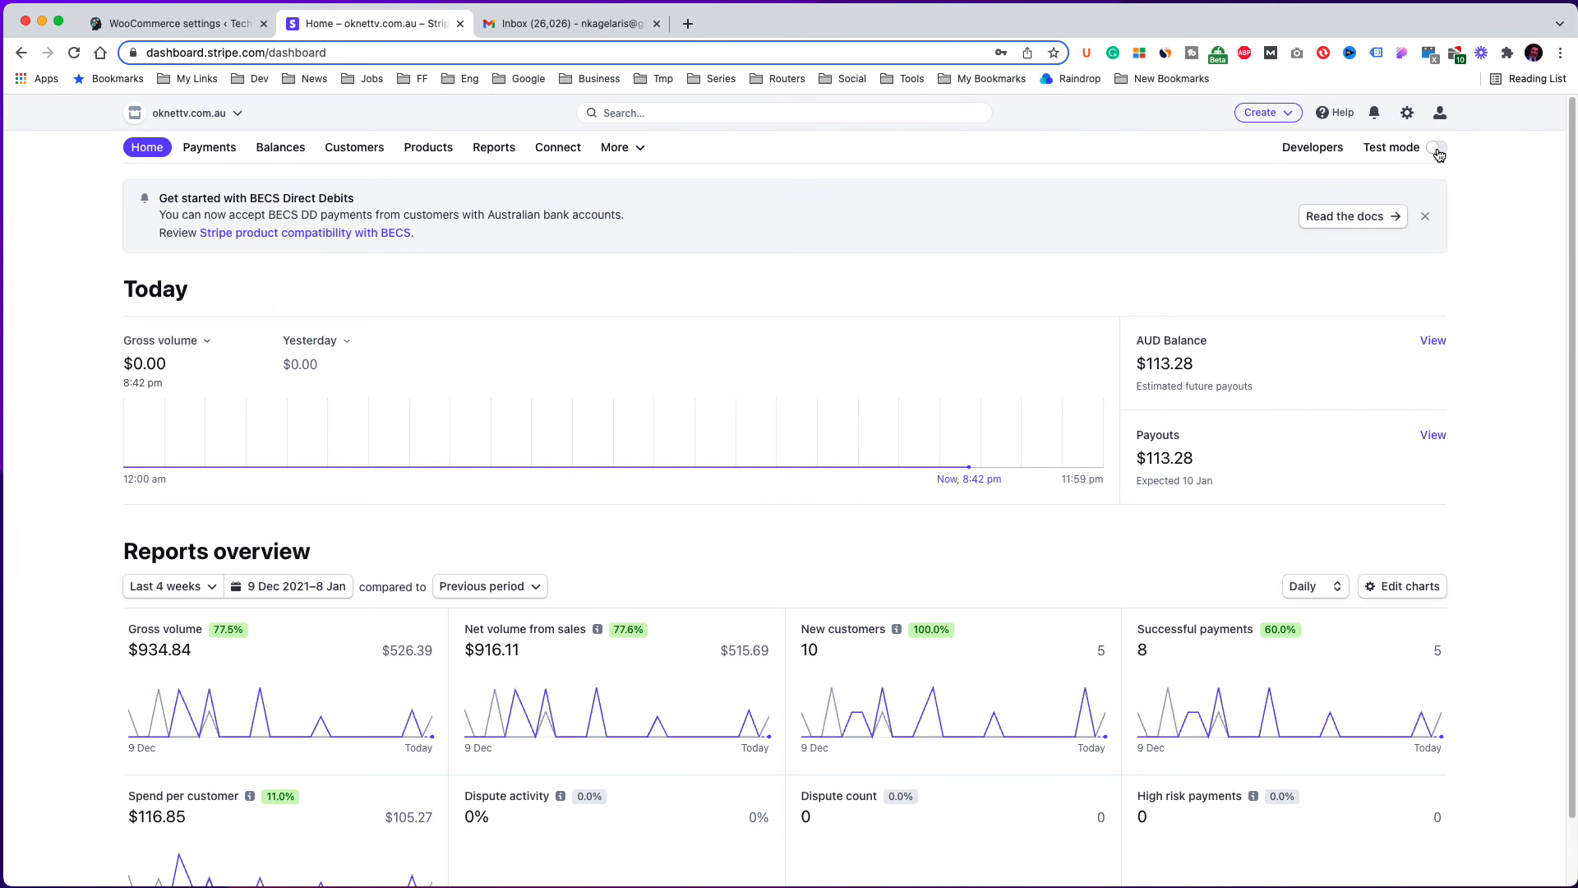
Step: Turn on test data and open the succeeded USD 900.00 Order 96 payment
click(1437, 147)
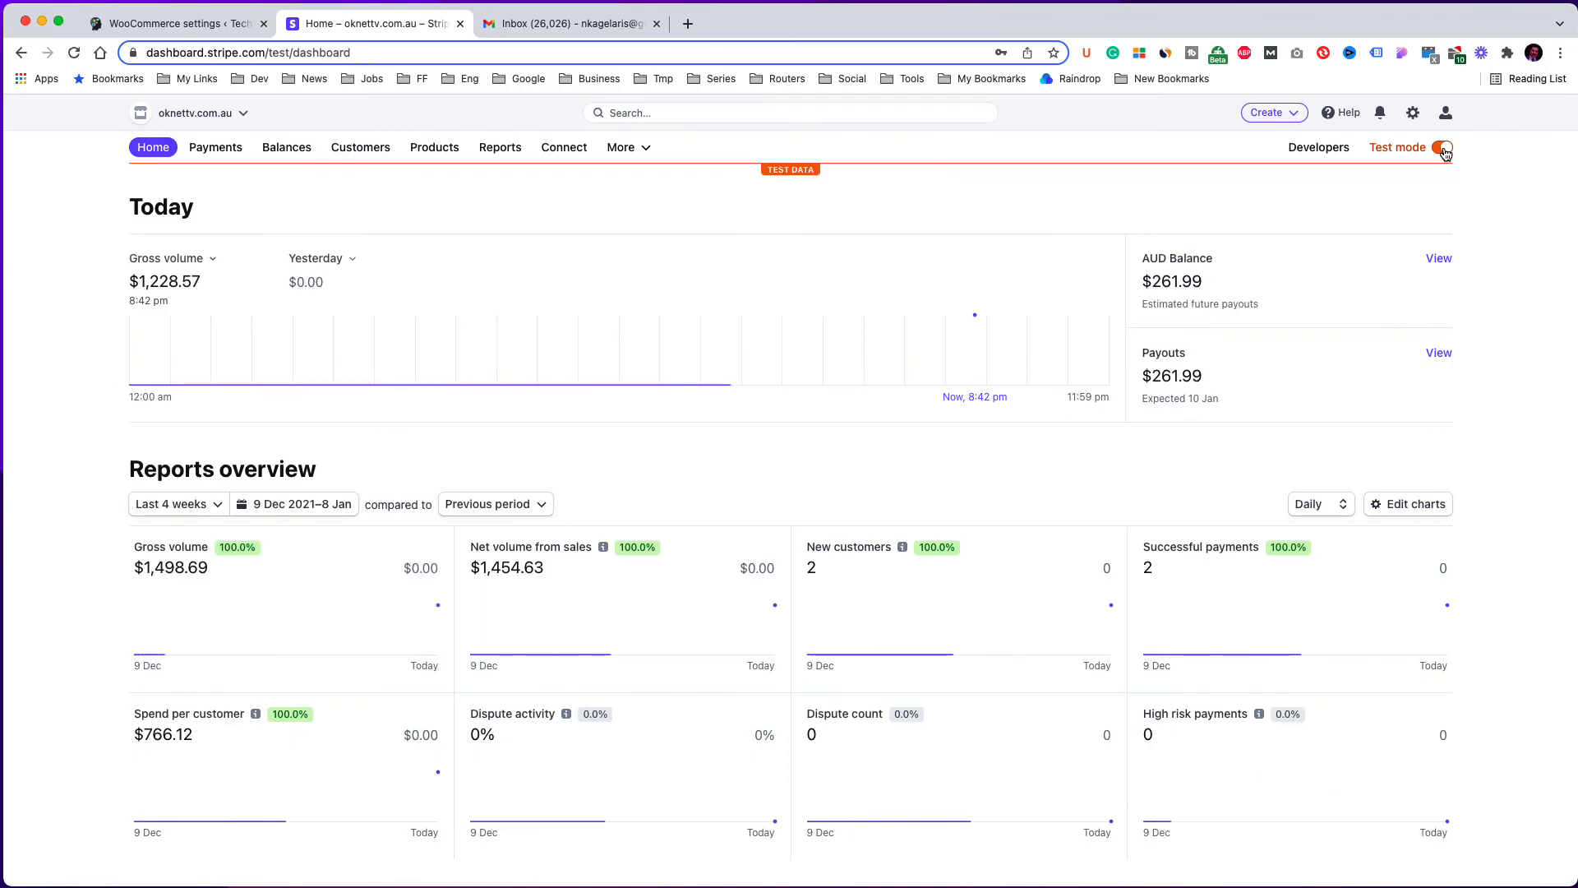
click(215, 147)
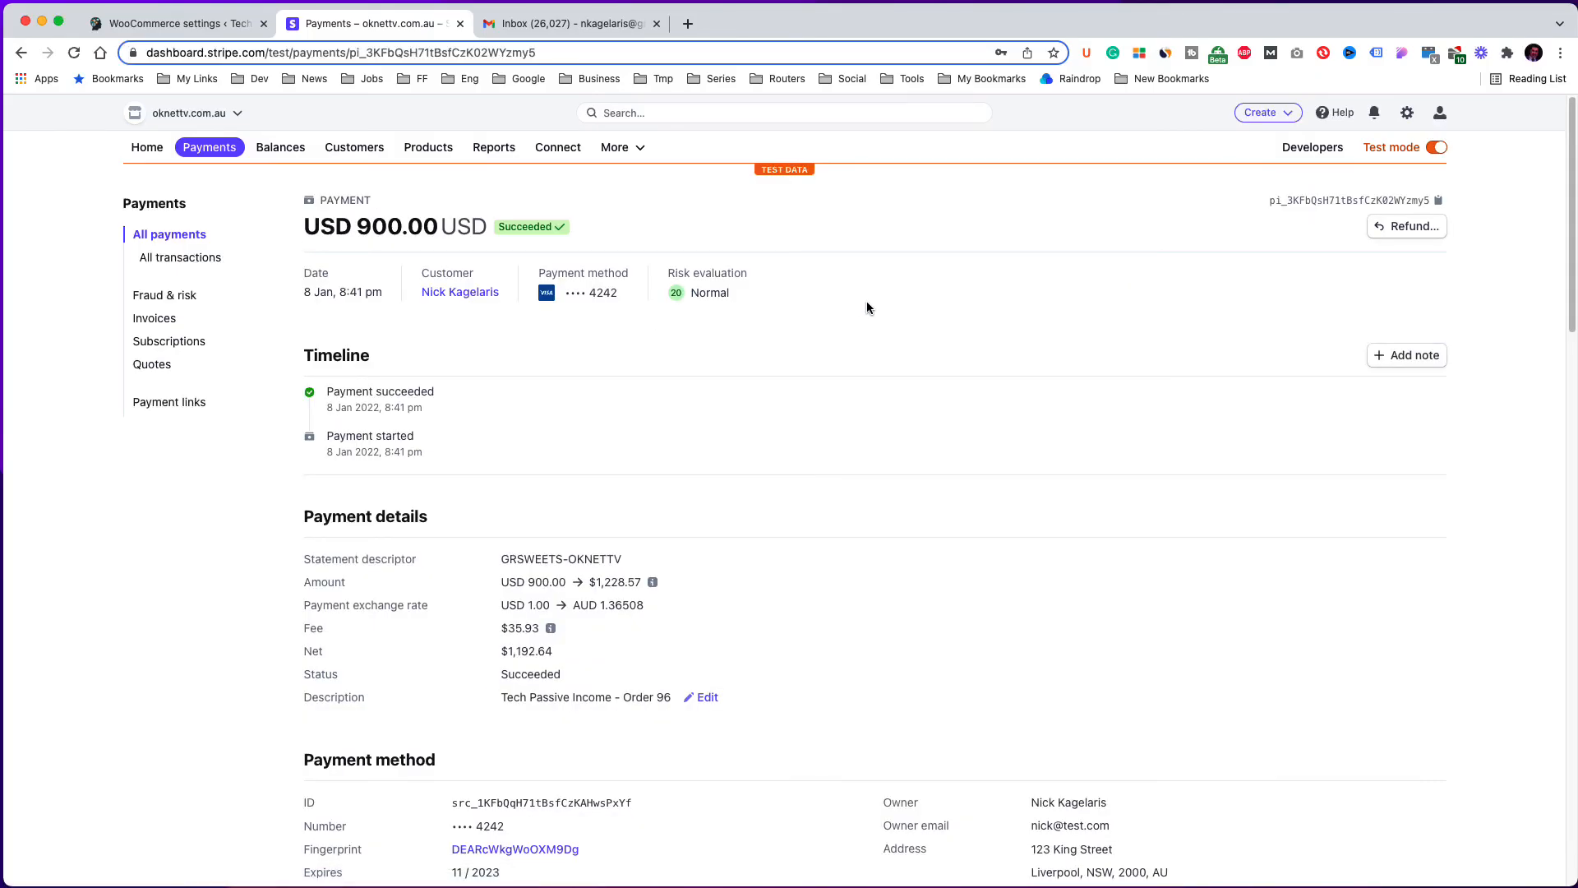
Step: Scroll the payment details, then go to All payments
scroll(down, 3)
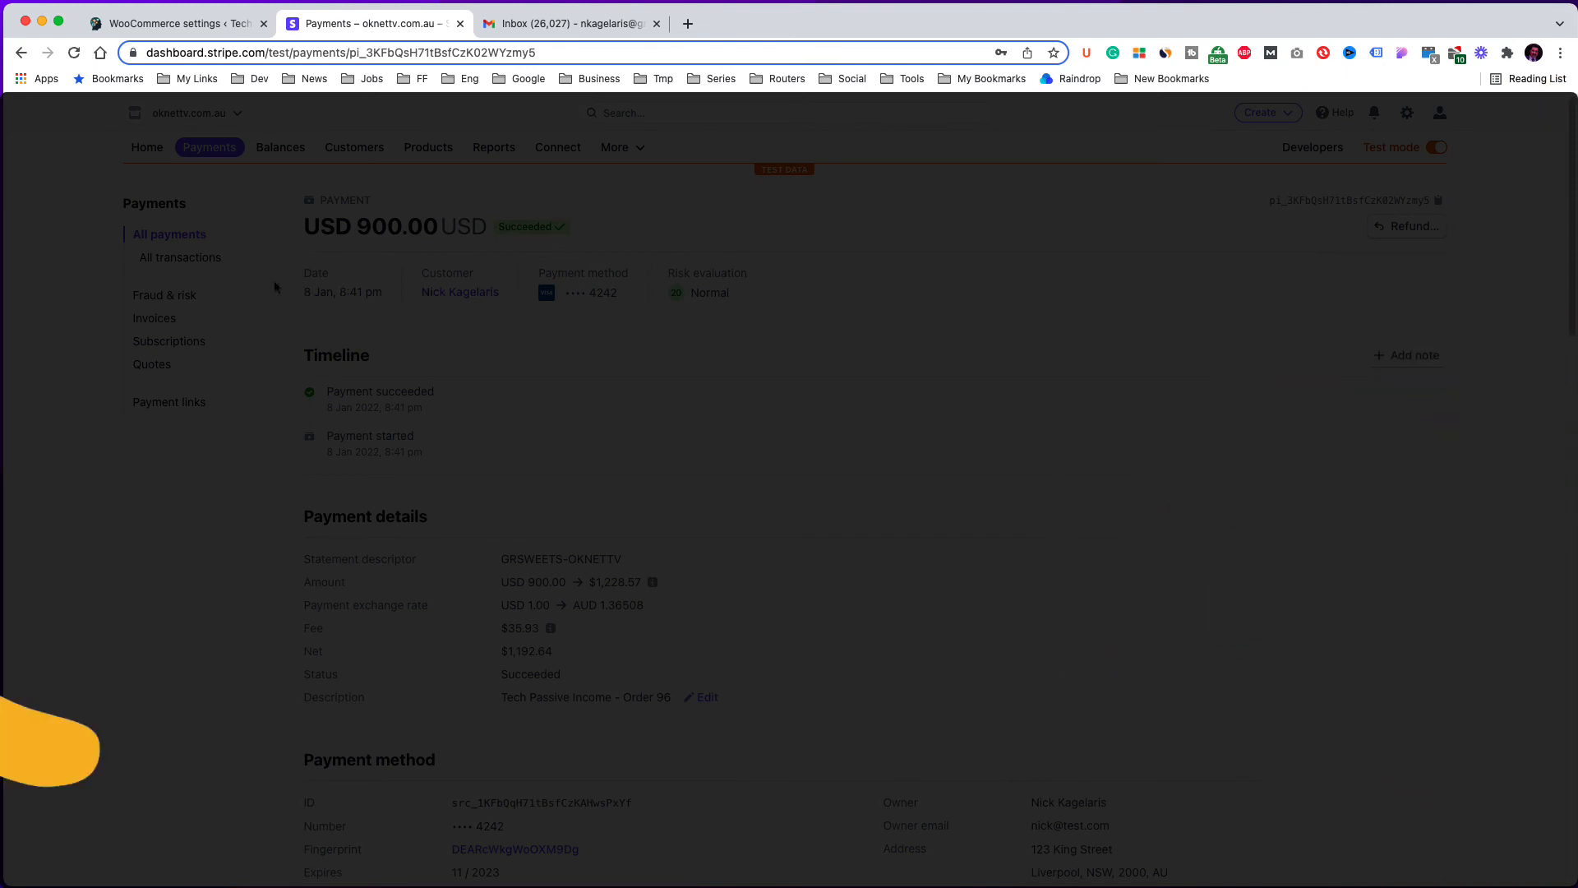
click(169, 233)
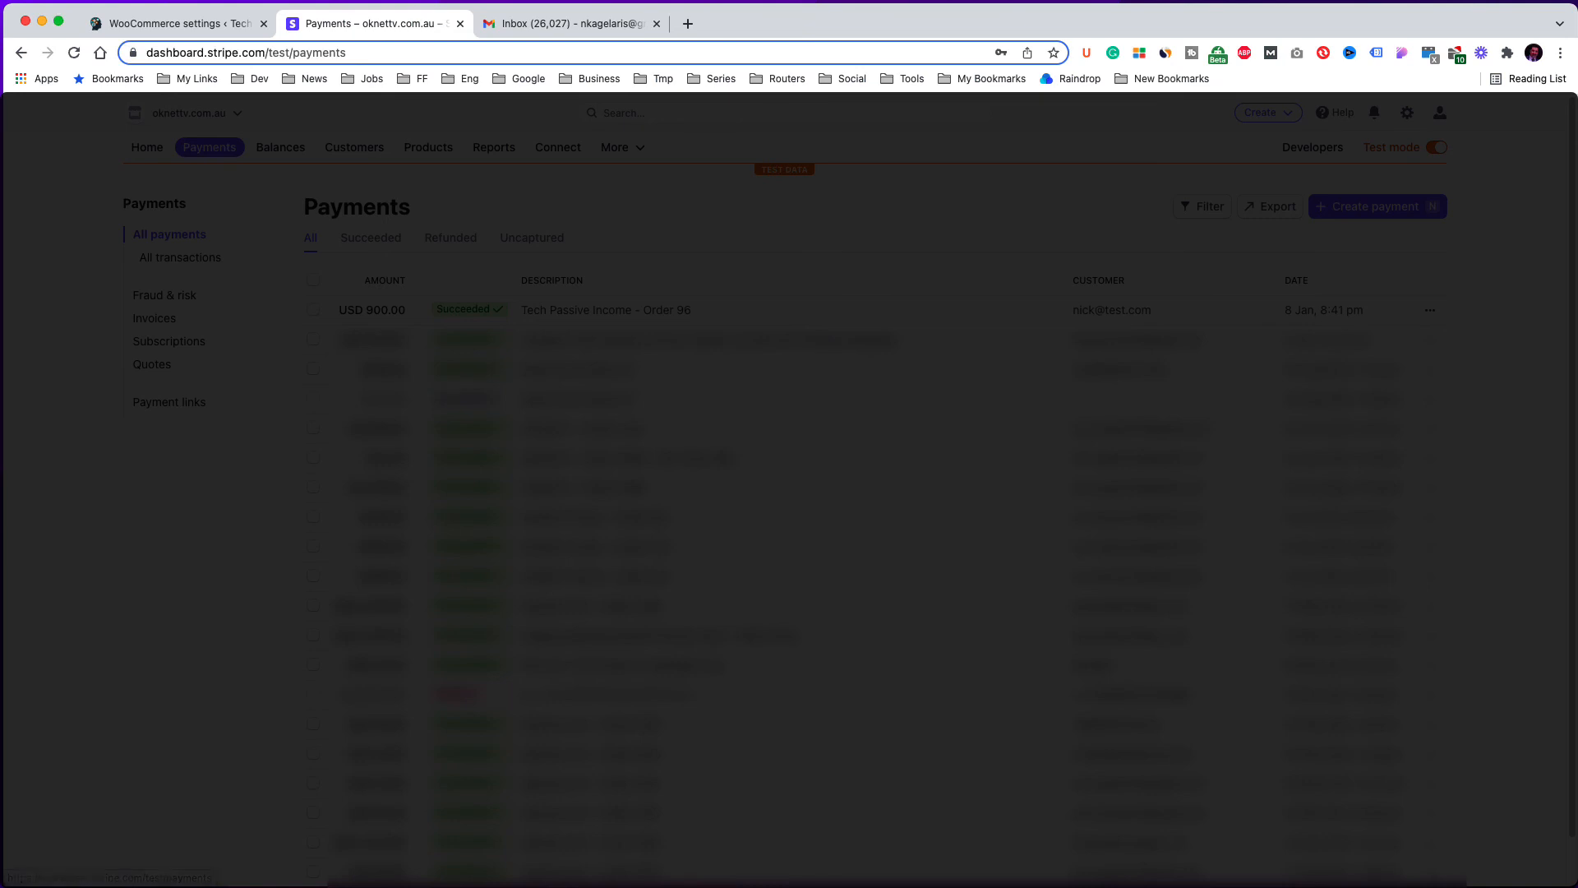
mouse_move(1342, 320)
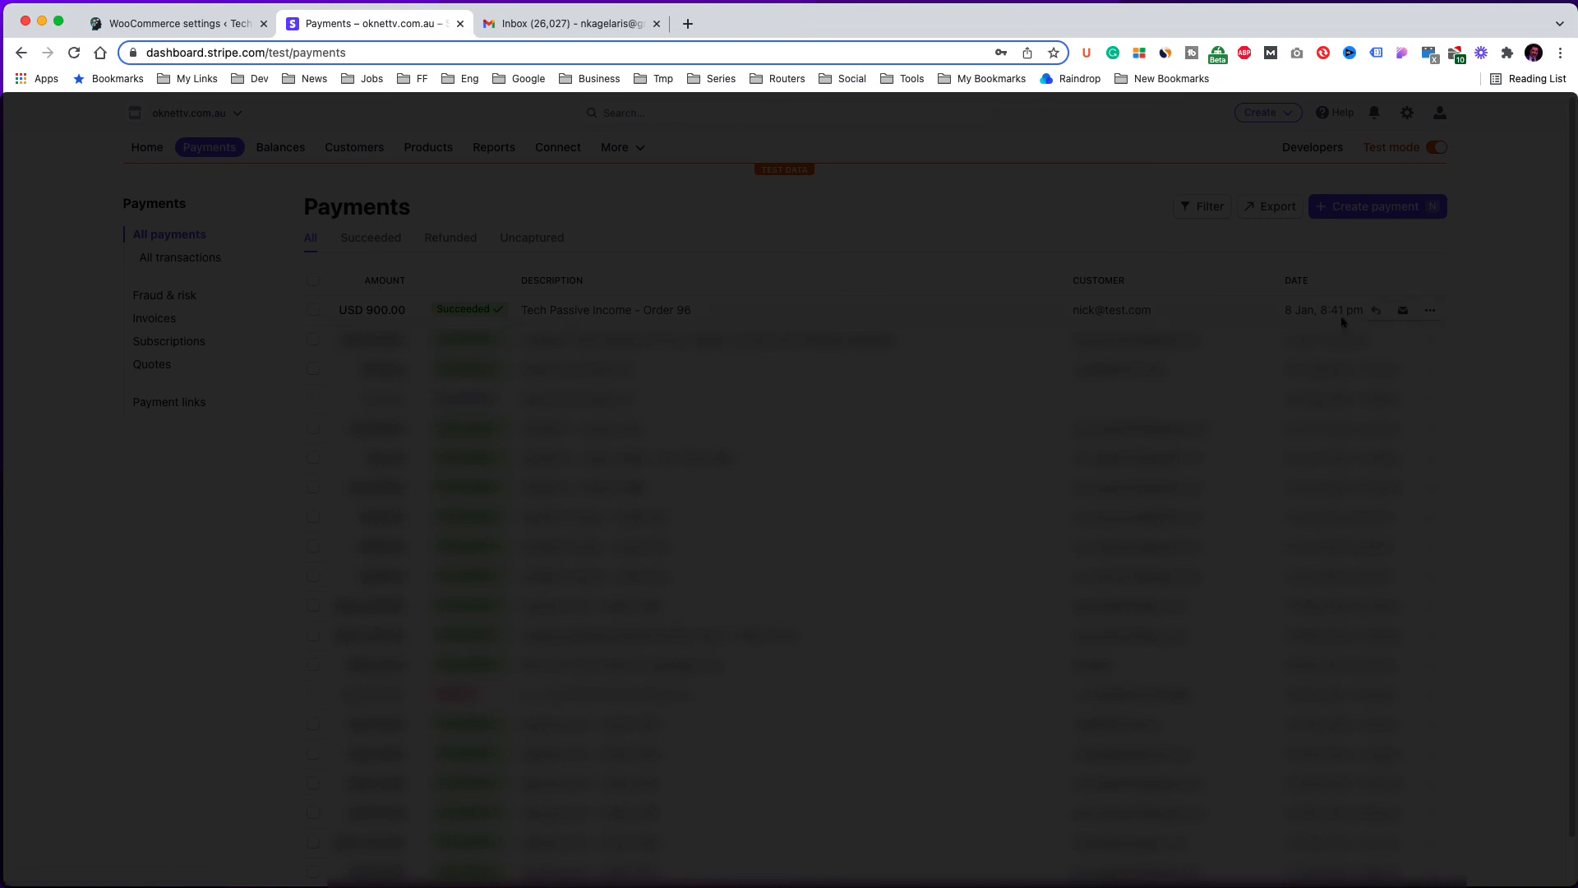